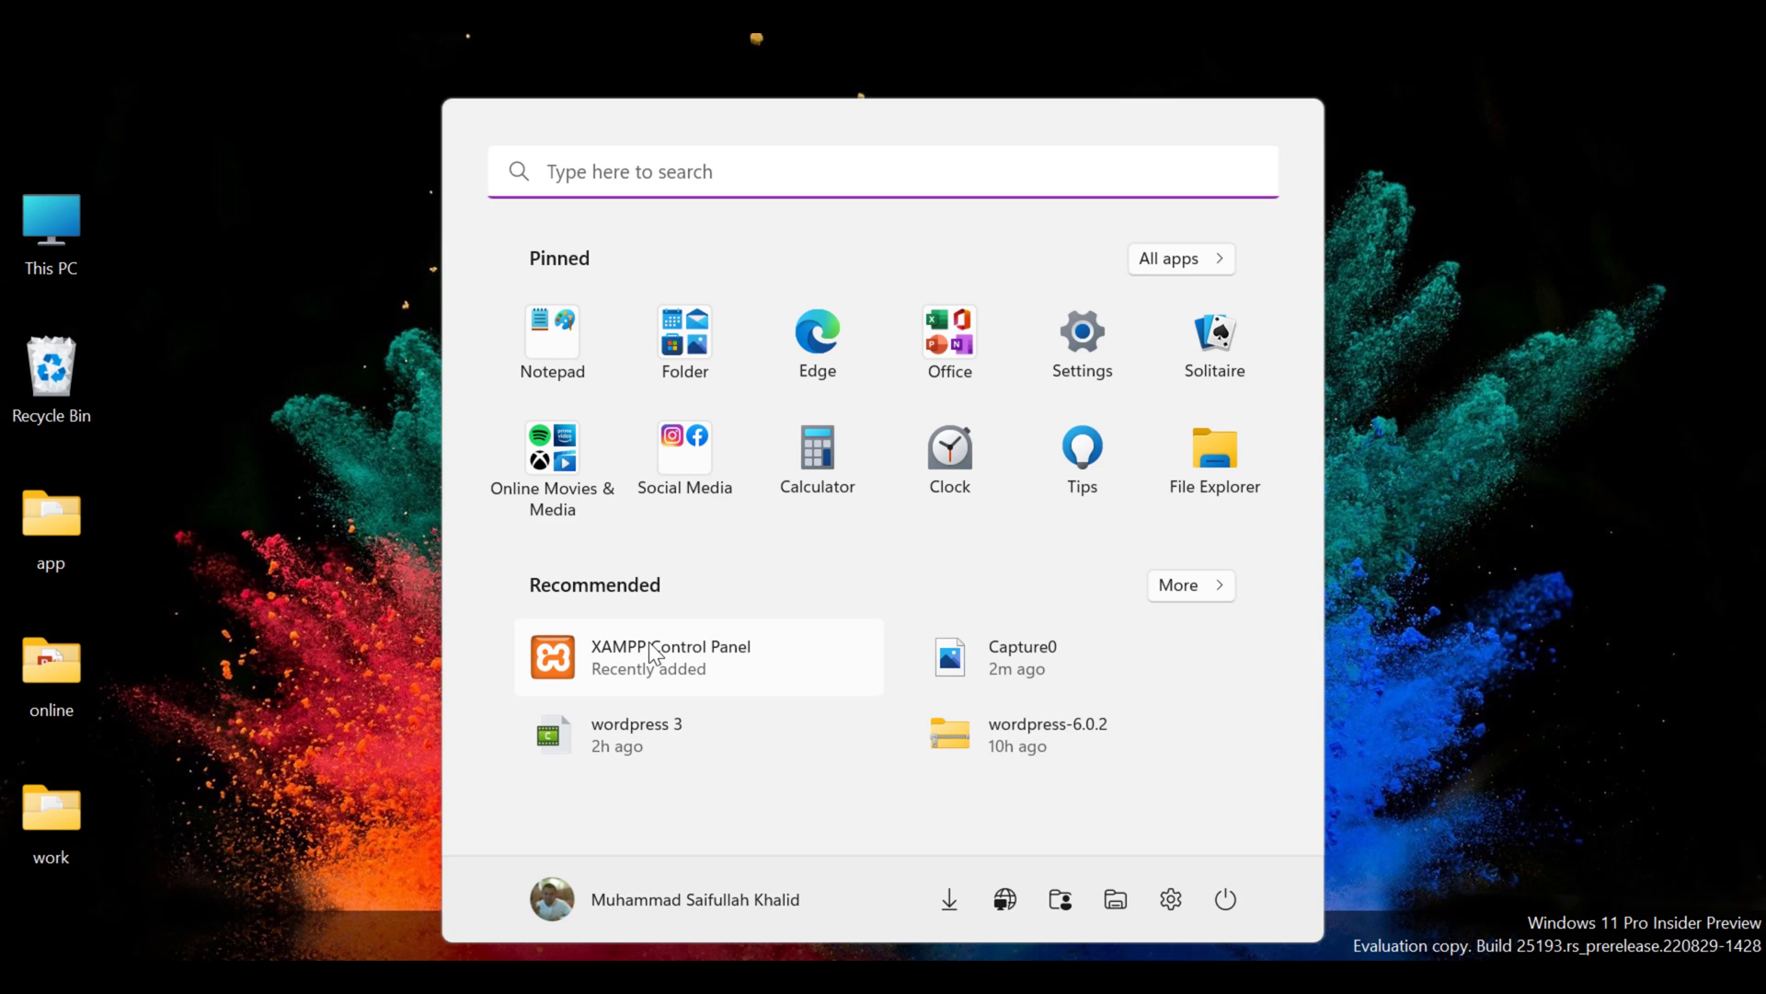
Launch the XAMPP Control Panel from the Start menu's Recommended list.
{"action": "left_click", "coordinate": [670, 657]}
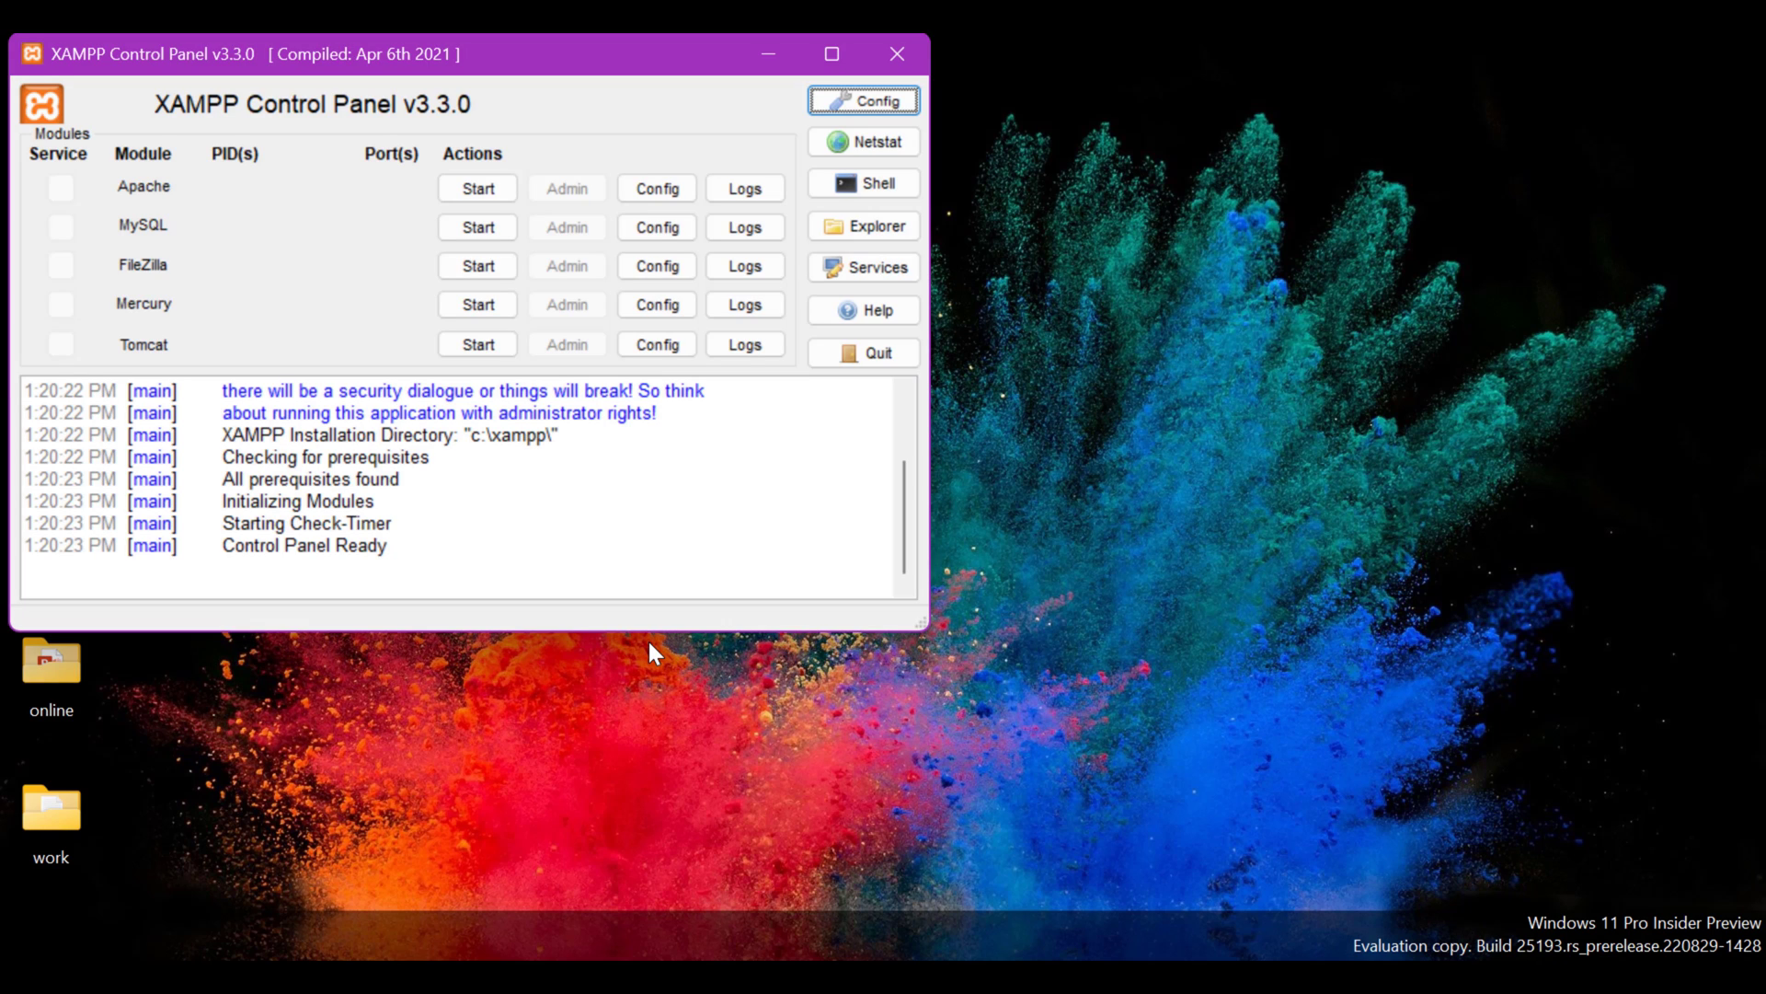
{"action": "mouse_move", "coordinate": [631, 631]}
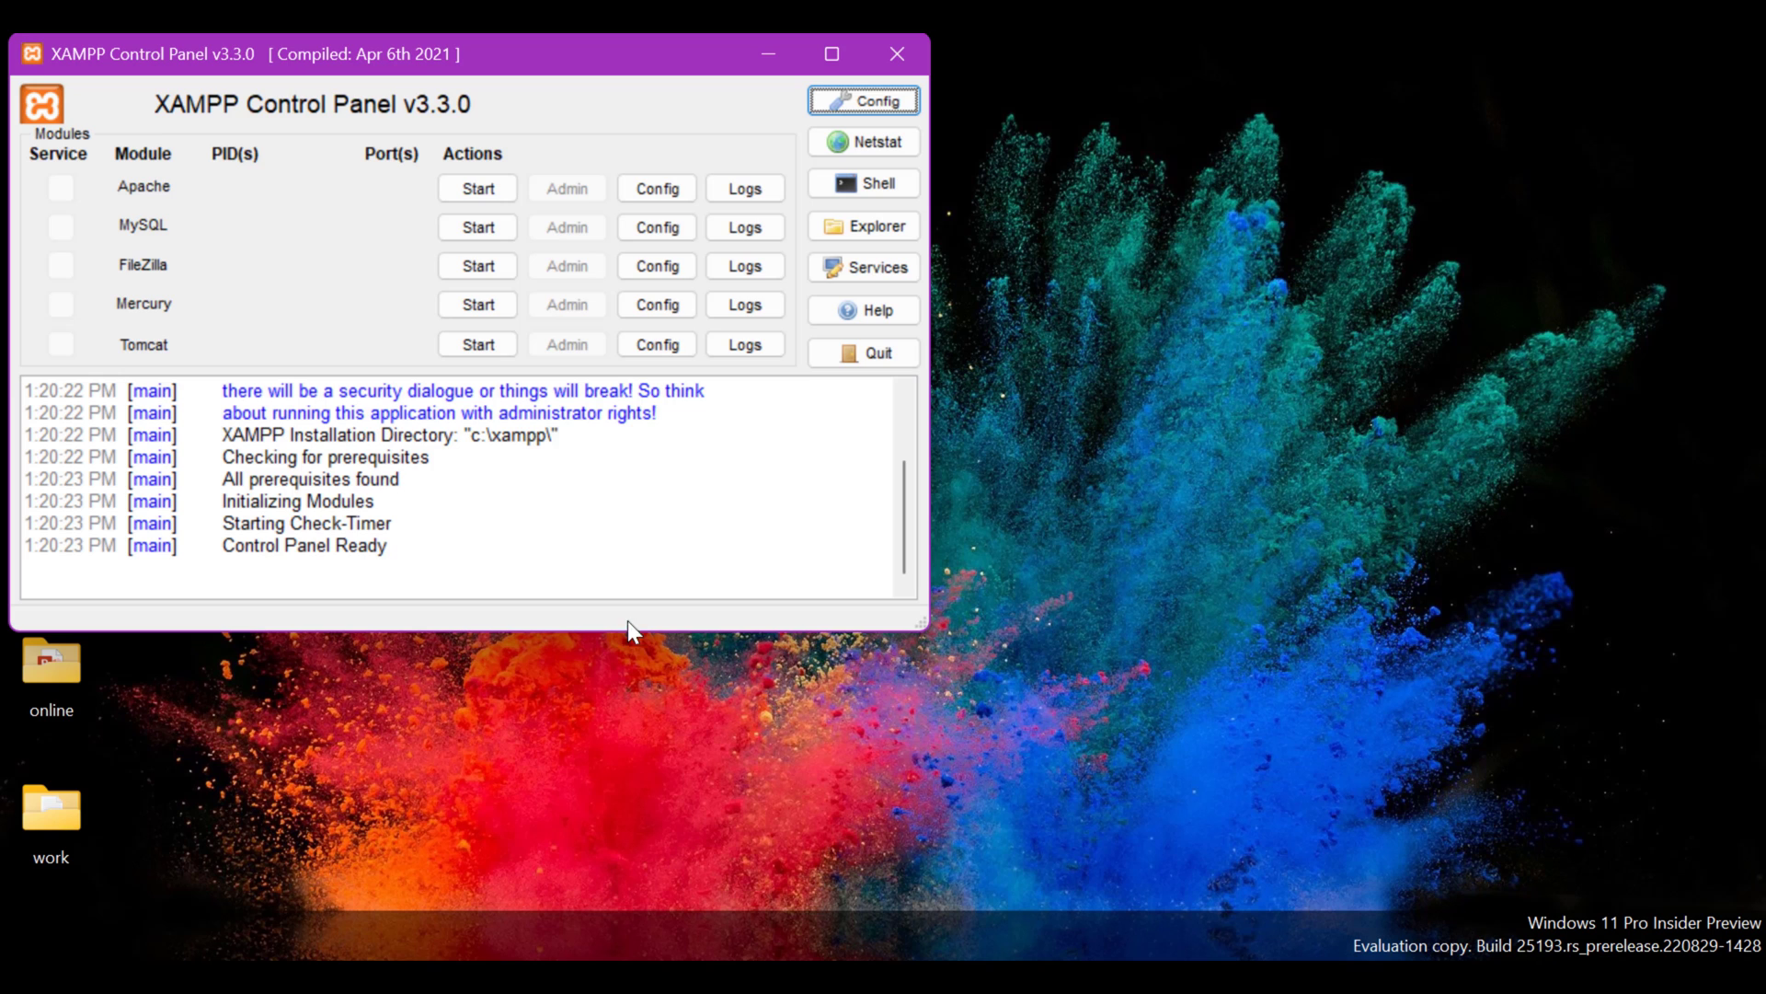
Enable Apache and MySQL autostart in Config, dismissing the access-denied error on save.
{"action": "left_click", "coordinate": [863, 99]}
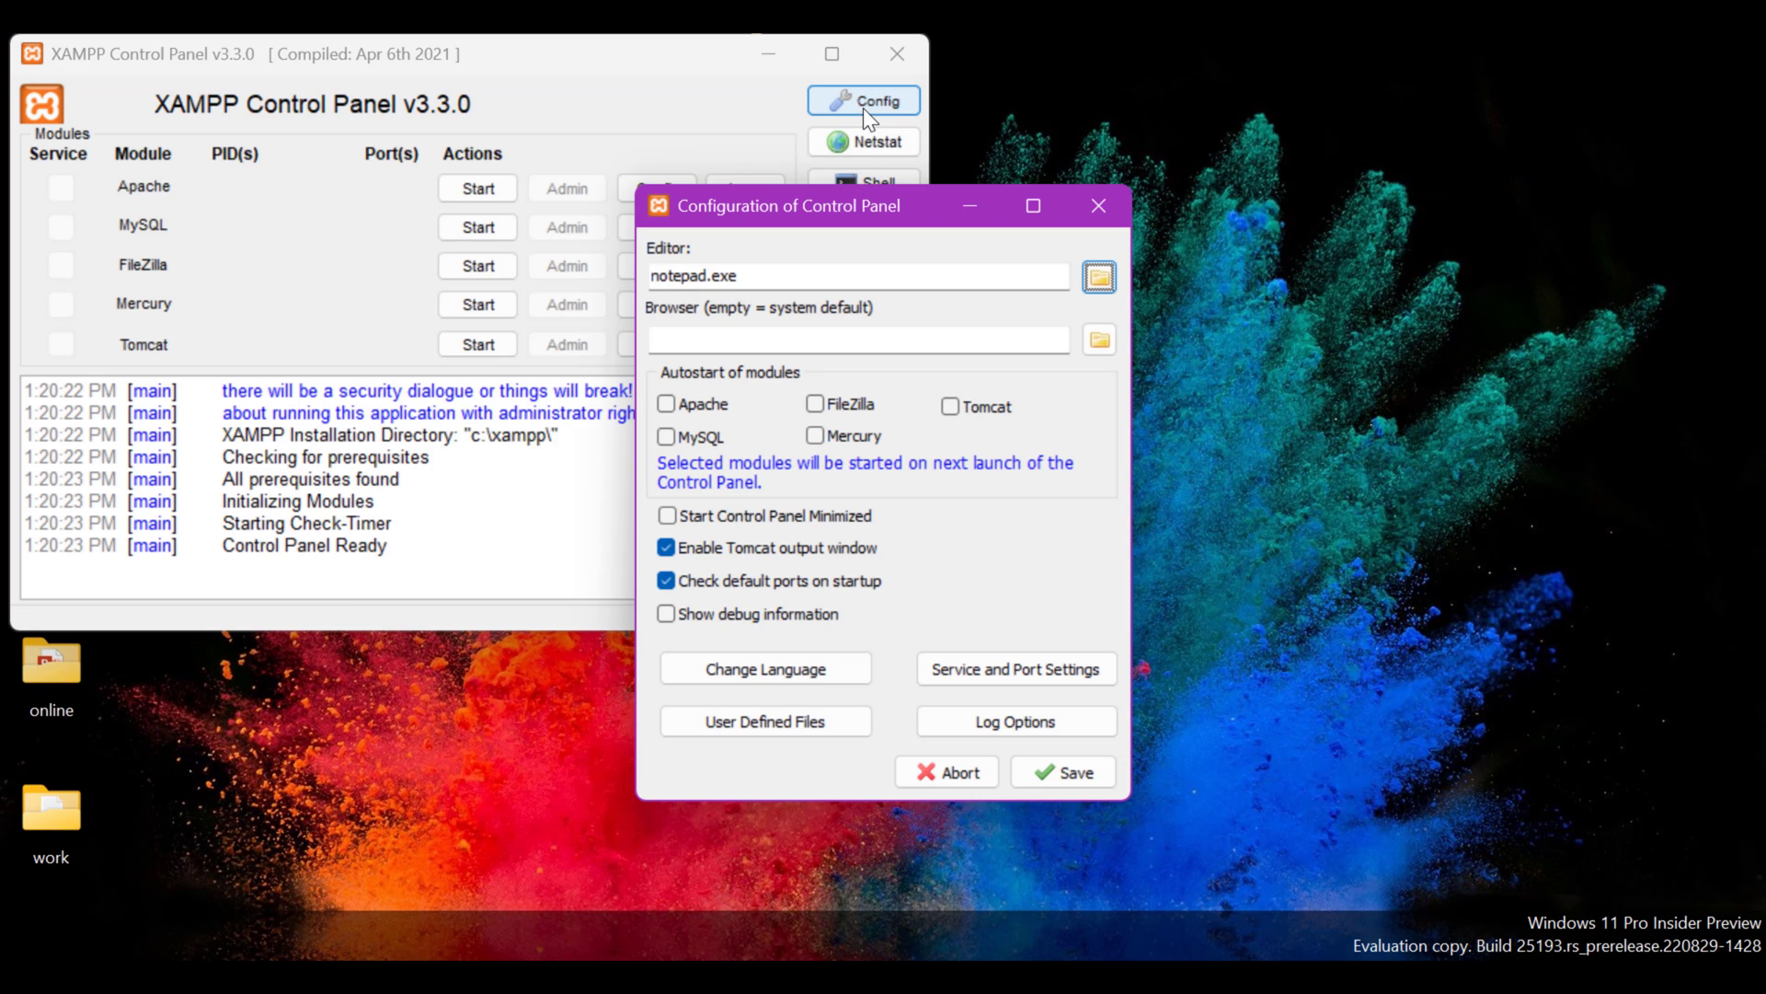
{"action": "mouse_move", "coordinate": [781, 390]}
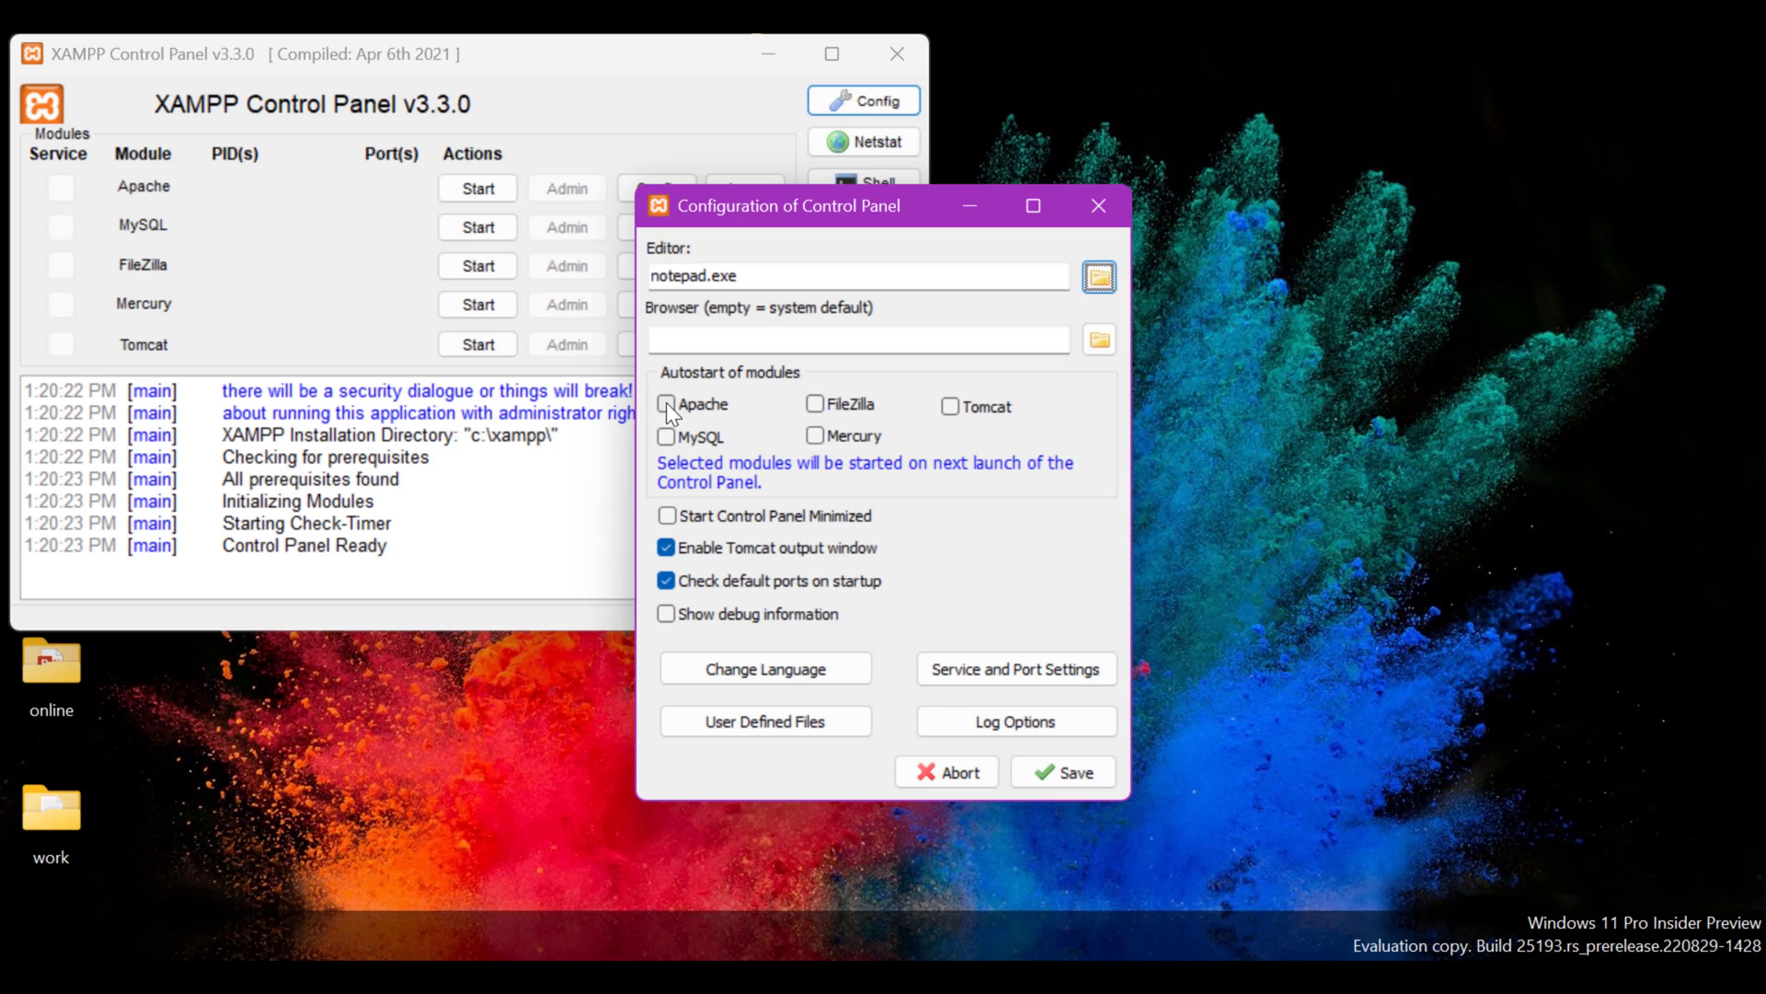
{"action": "left_click", "coordinate": [666, 403]}
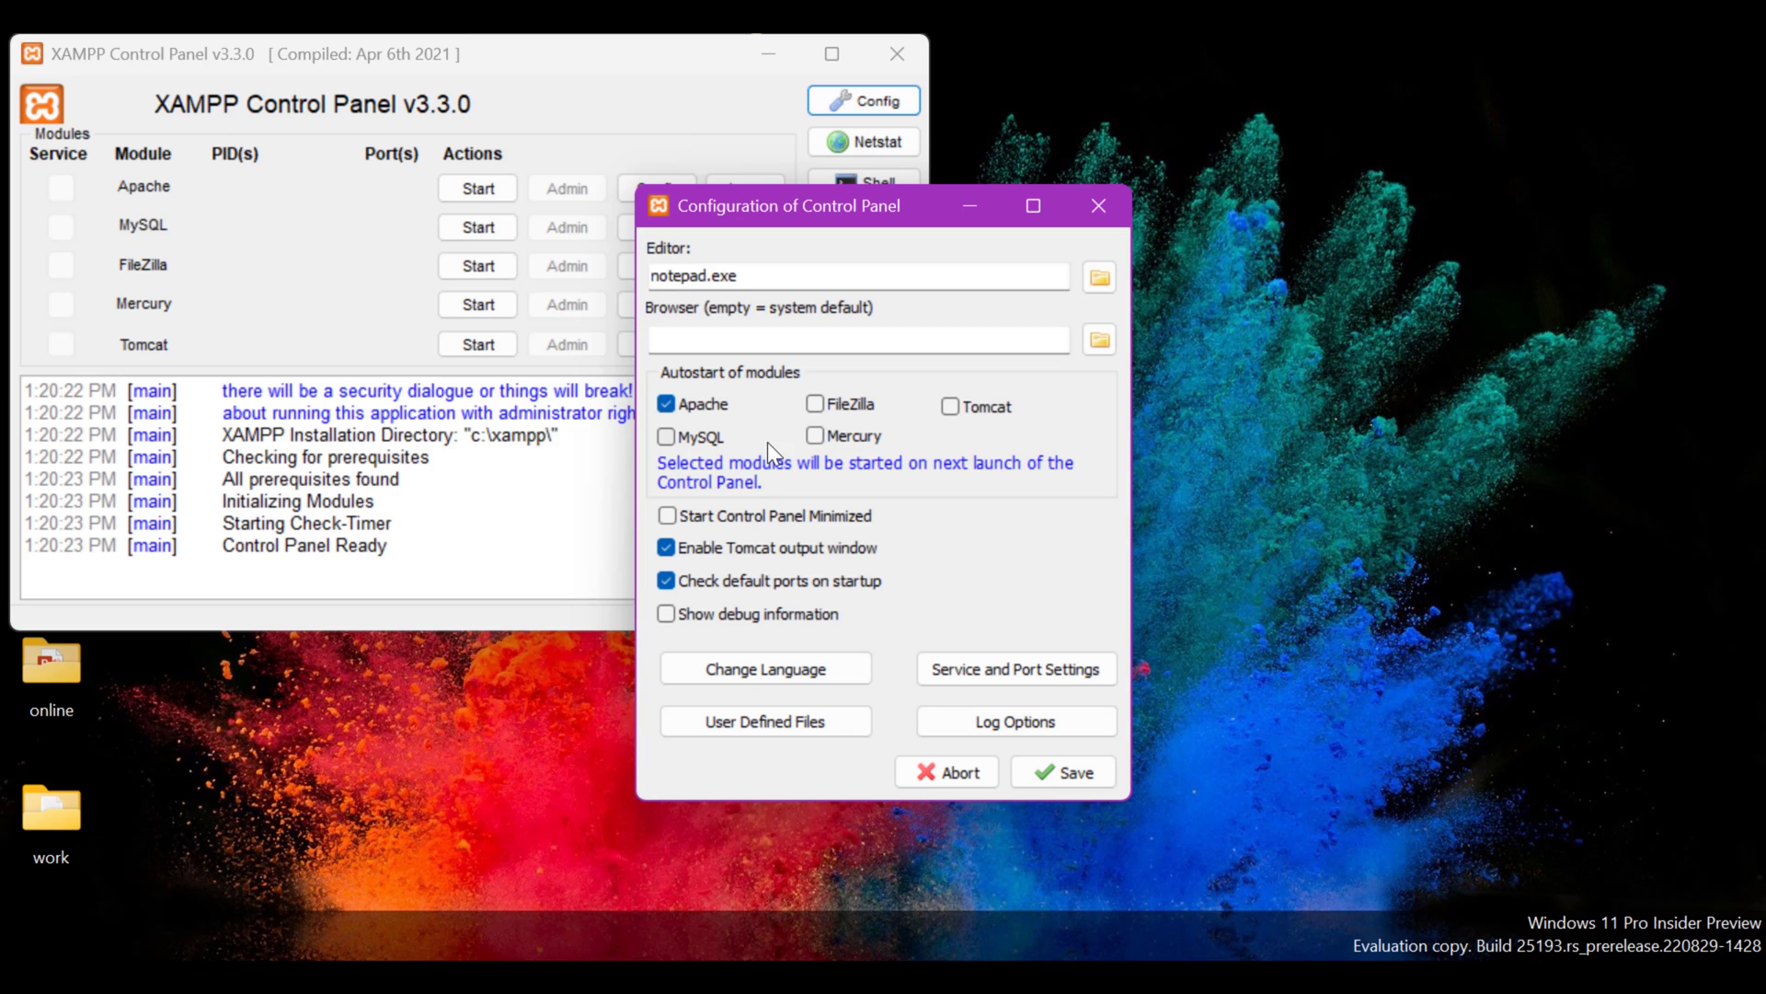
{"action": "left_click", "coordinate": [666, 436]}
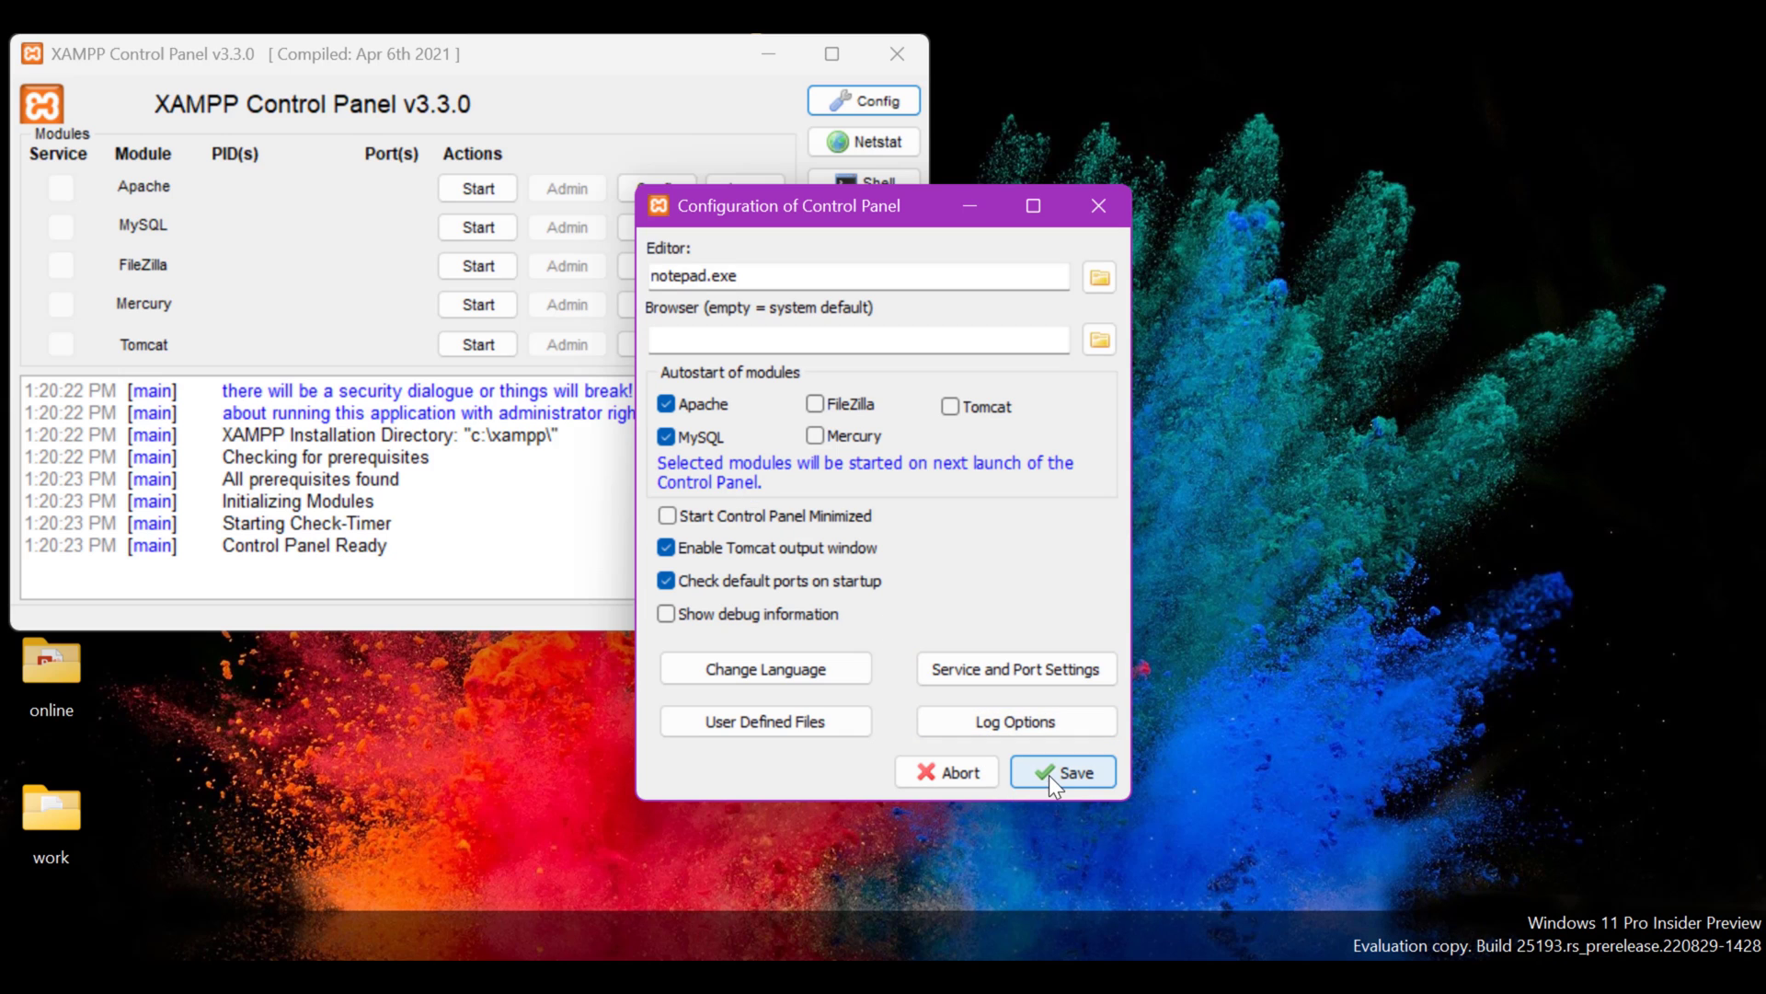
{"action": "left_click", "coordinate": [1060, 770]}
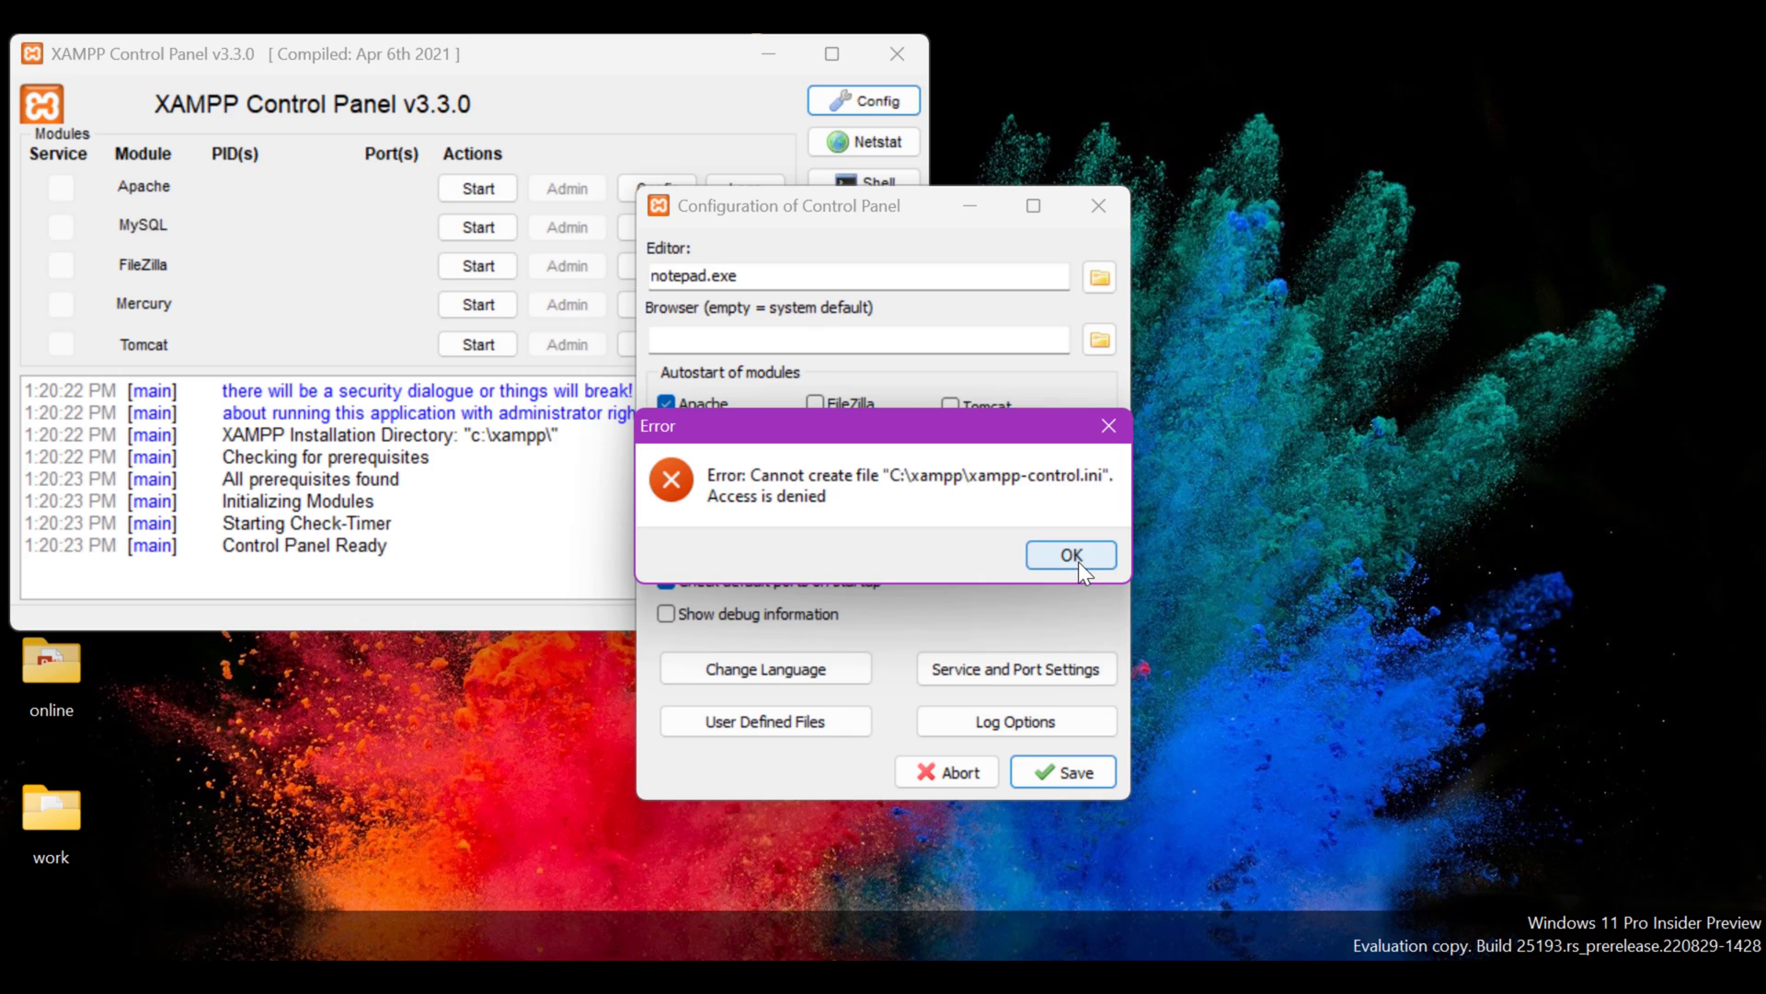
{"action": "left_click", "coordinate": [1067, 553]}
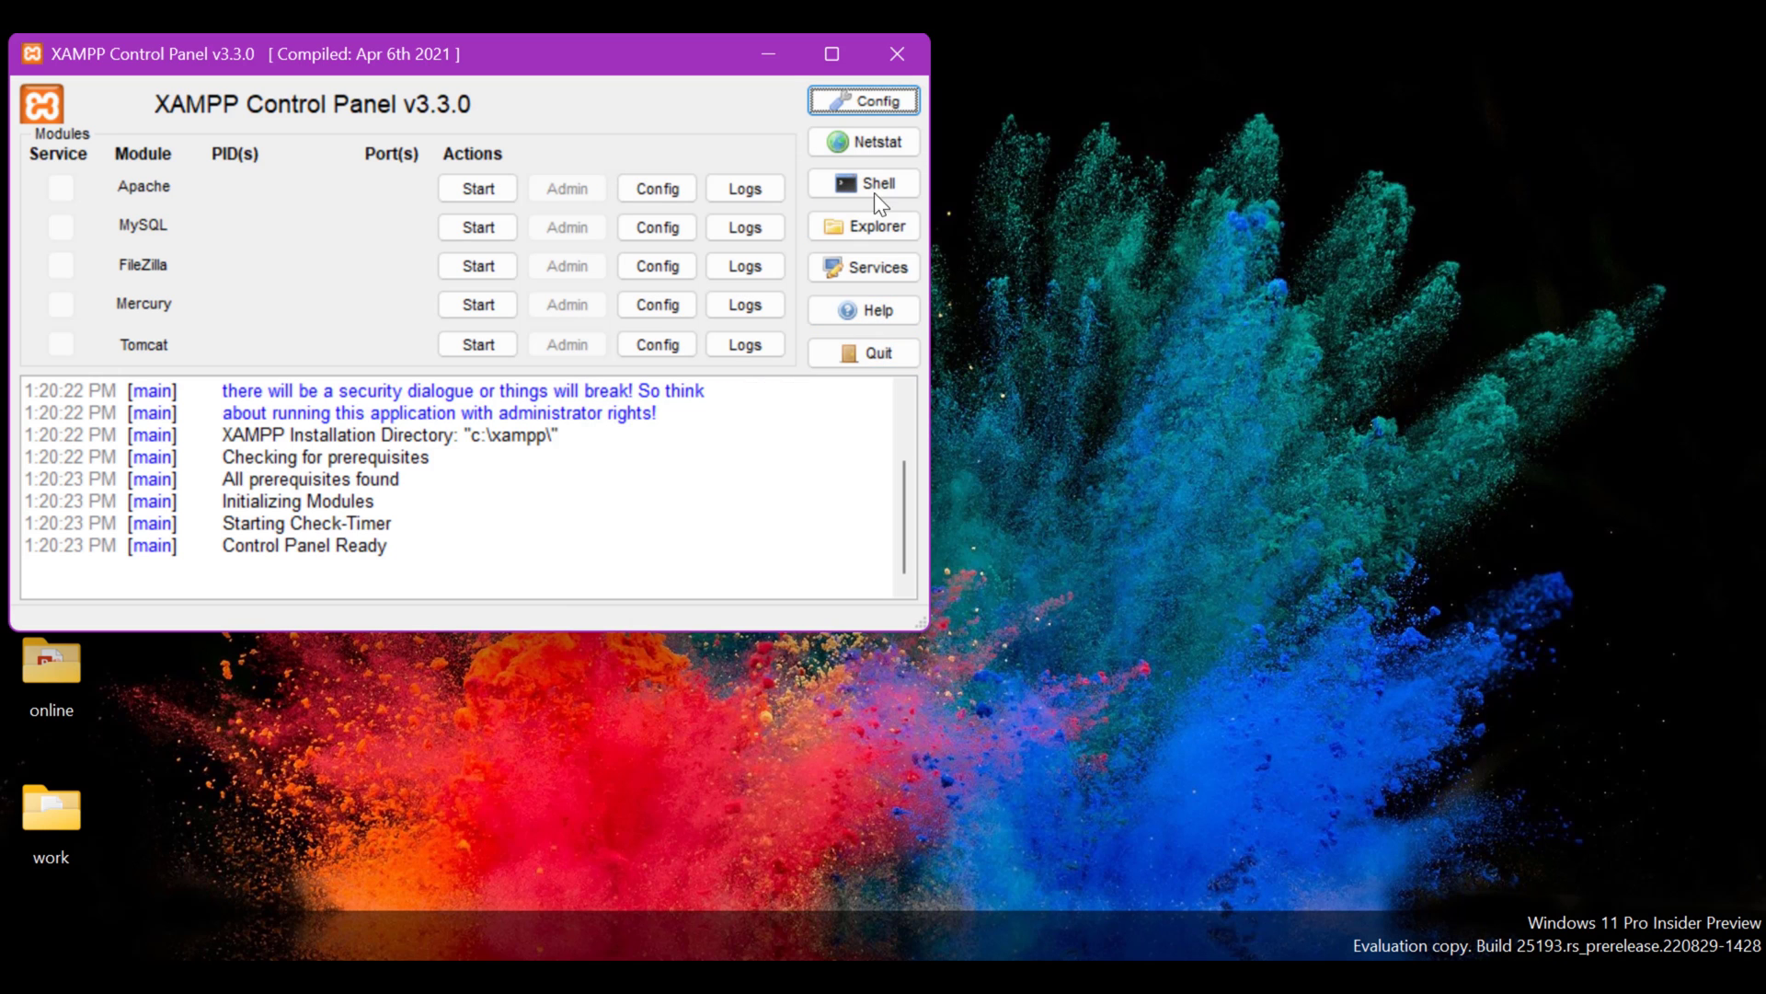
{"action": "left_click", "coordinate": [862, 100]}
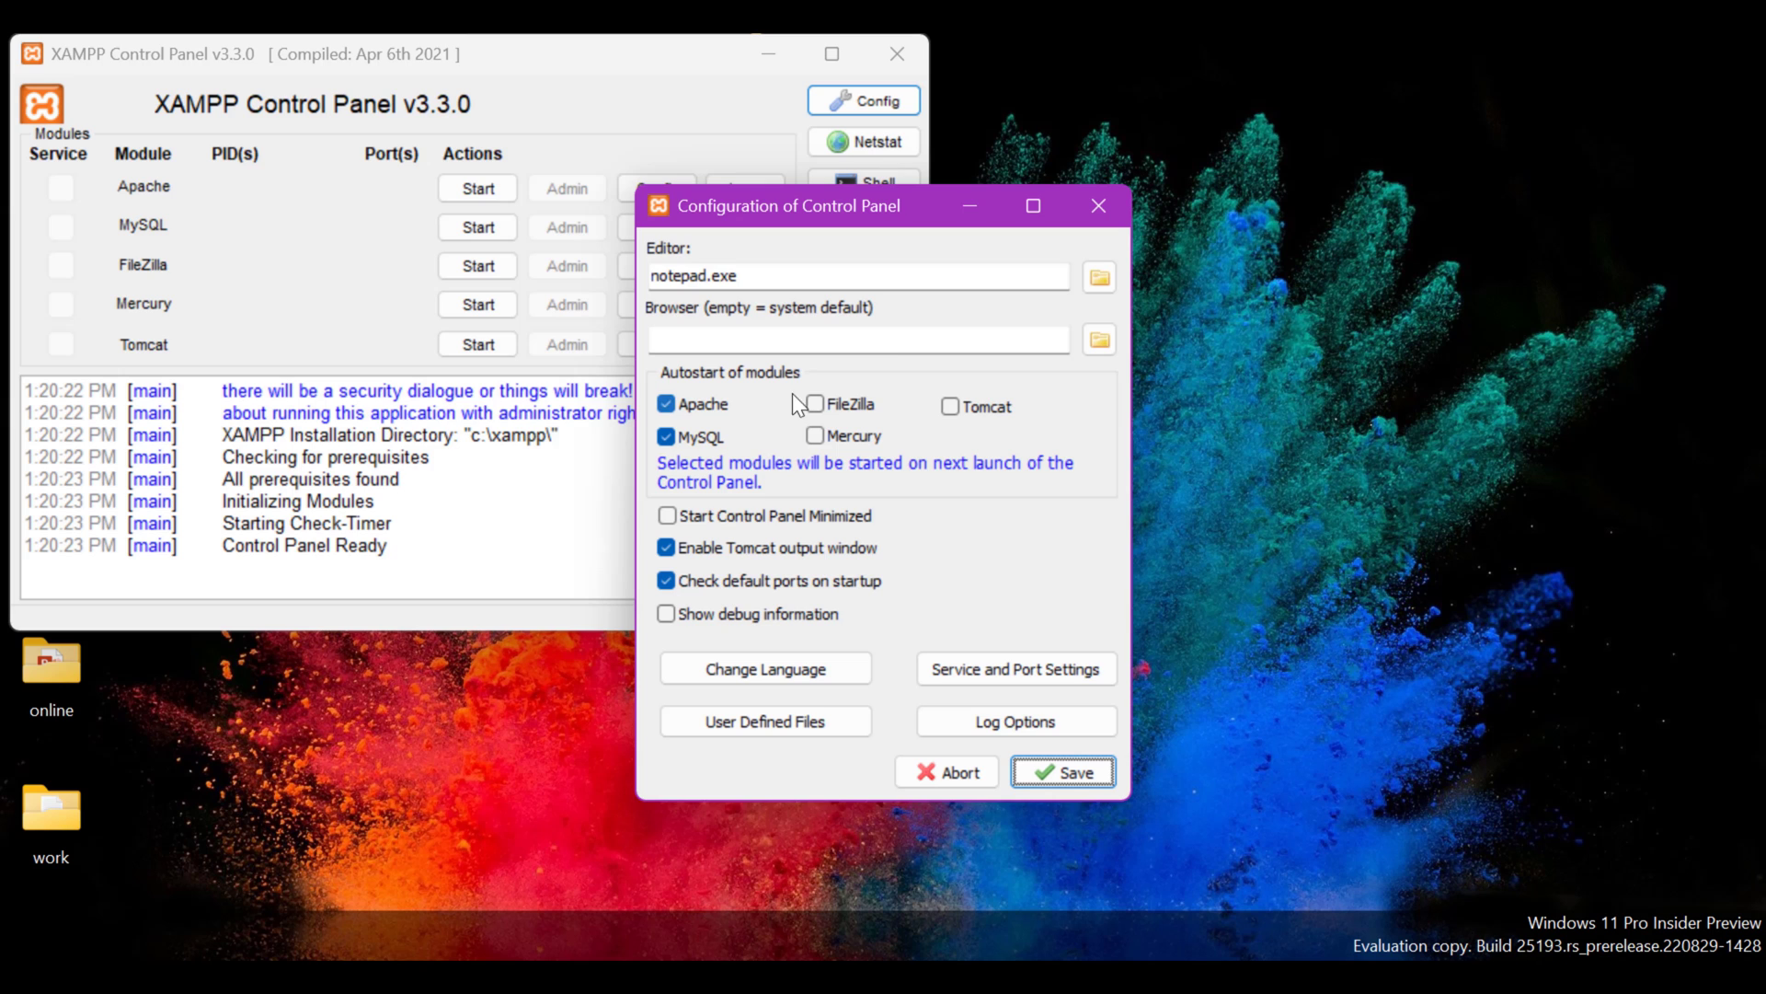
{"action": "left_click", "coordinate": [1060, 771]}
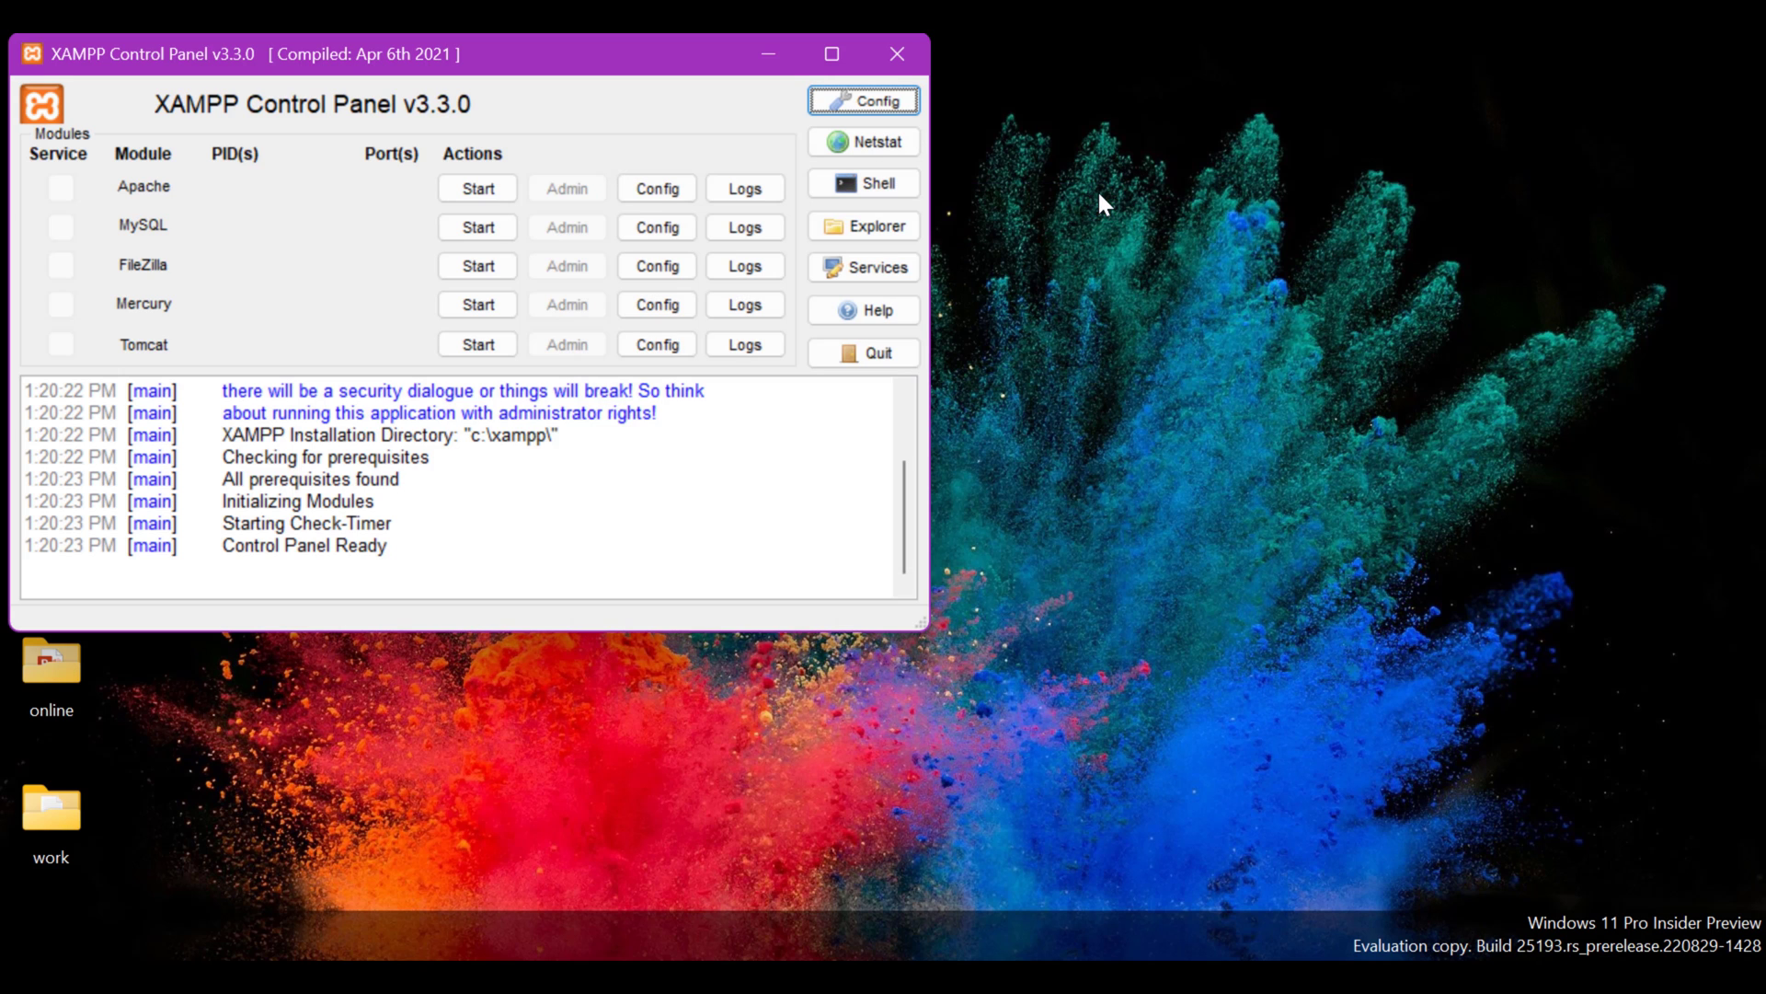
Start the Apache and MySQL modules and launch MySQL's Admin page in the browser.
{"action": "left_click", "coordinate": [477, 188]}
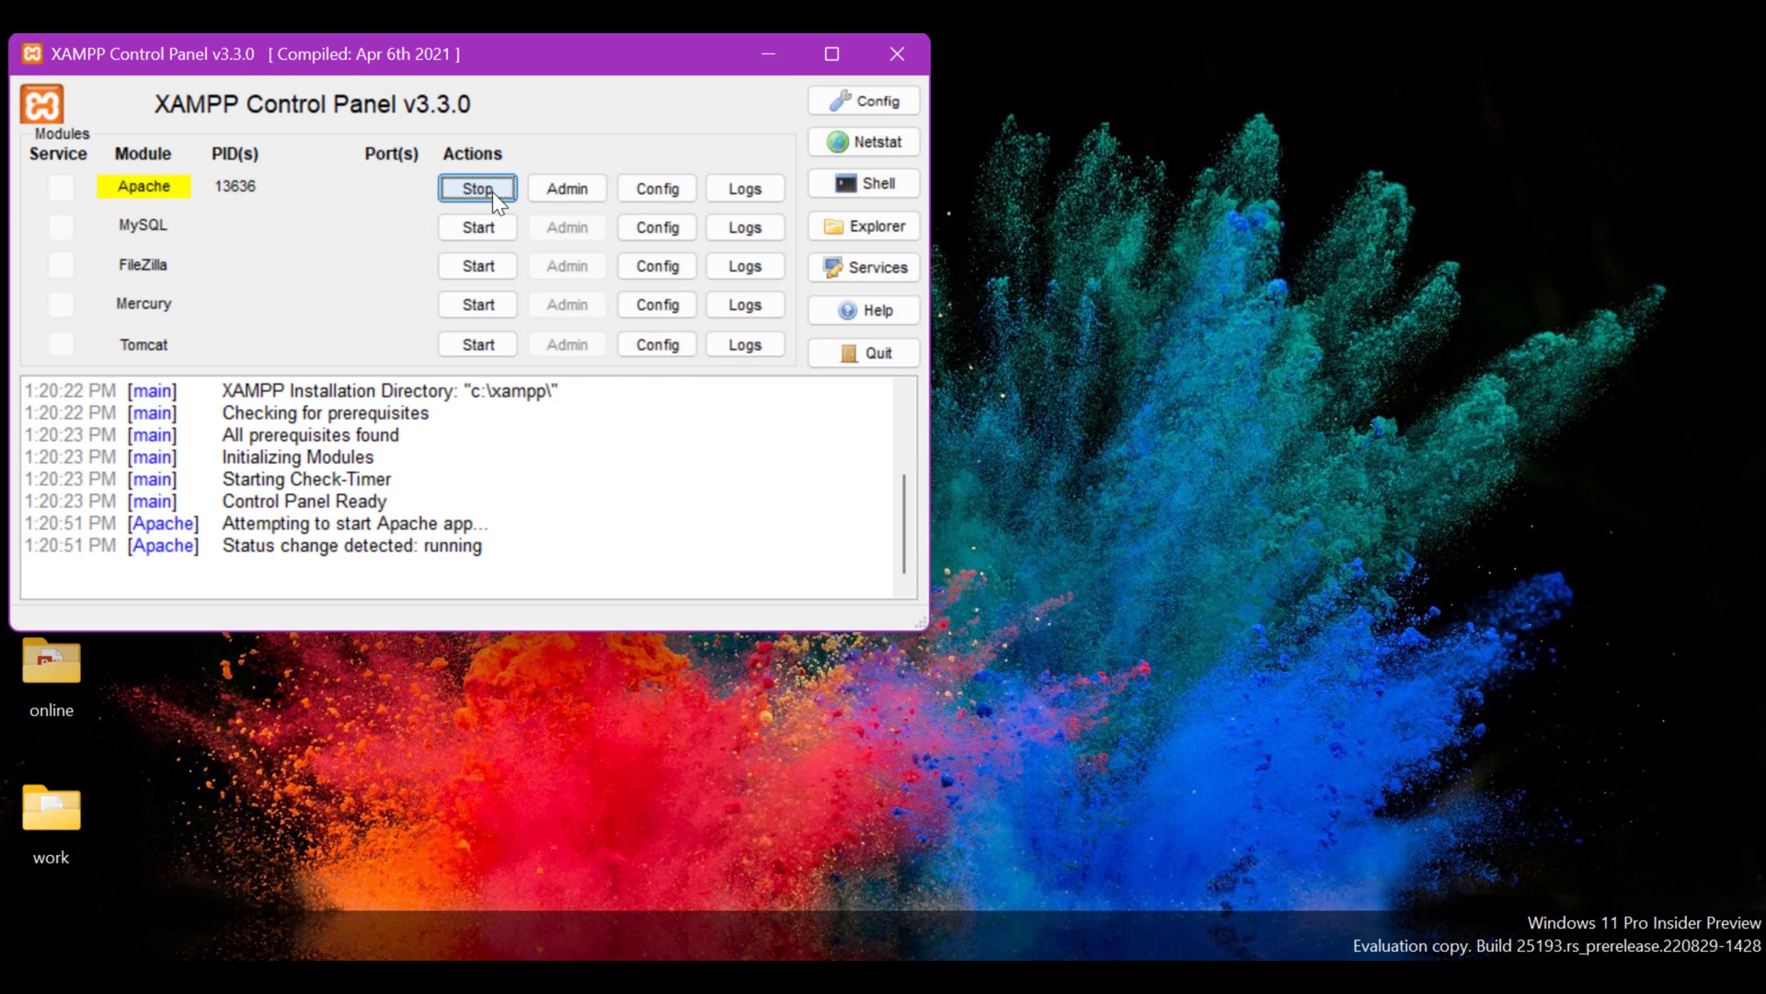
{"action": "left_click", "coordinate": [477, 228]}
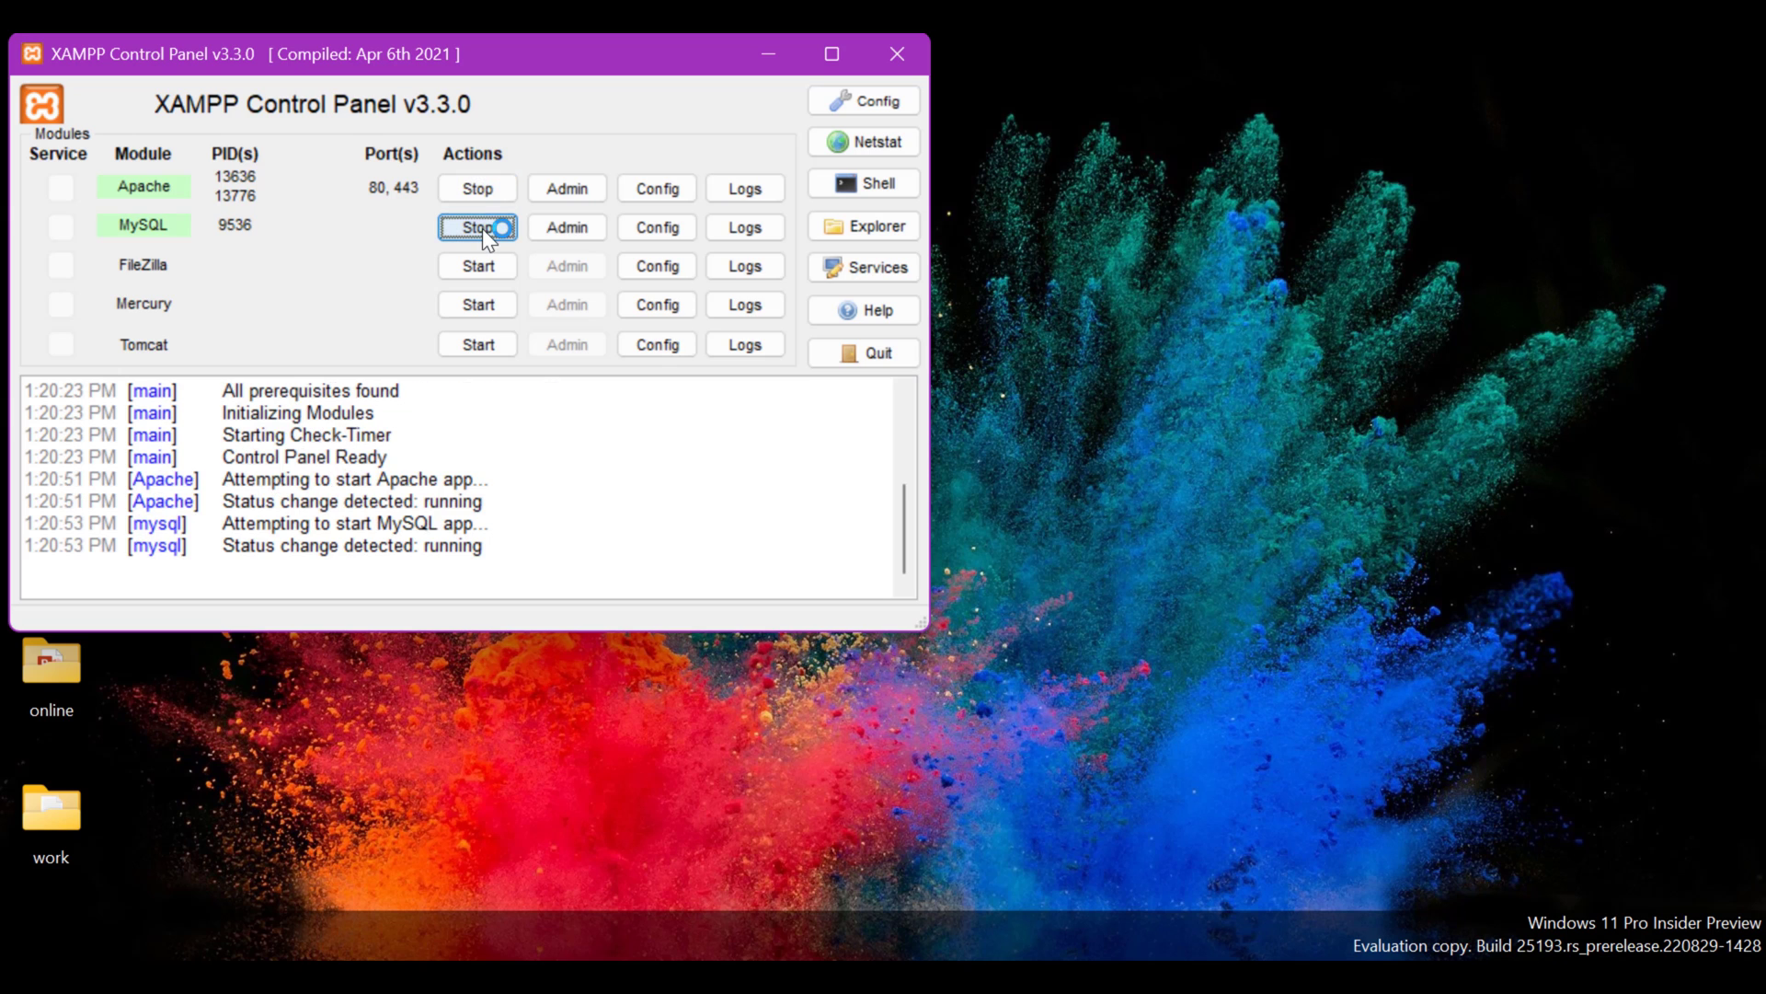
{"action": "left_click", "coordinate": [475, 226]}
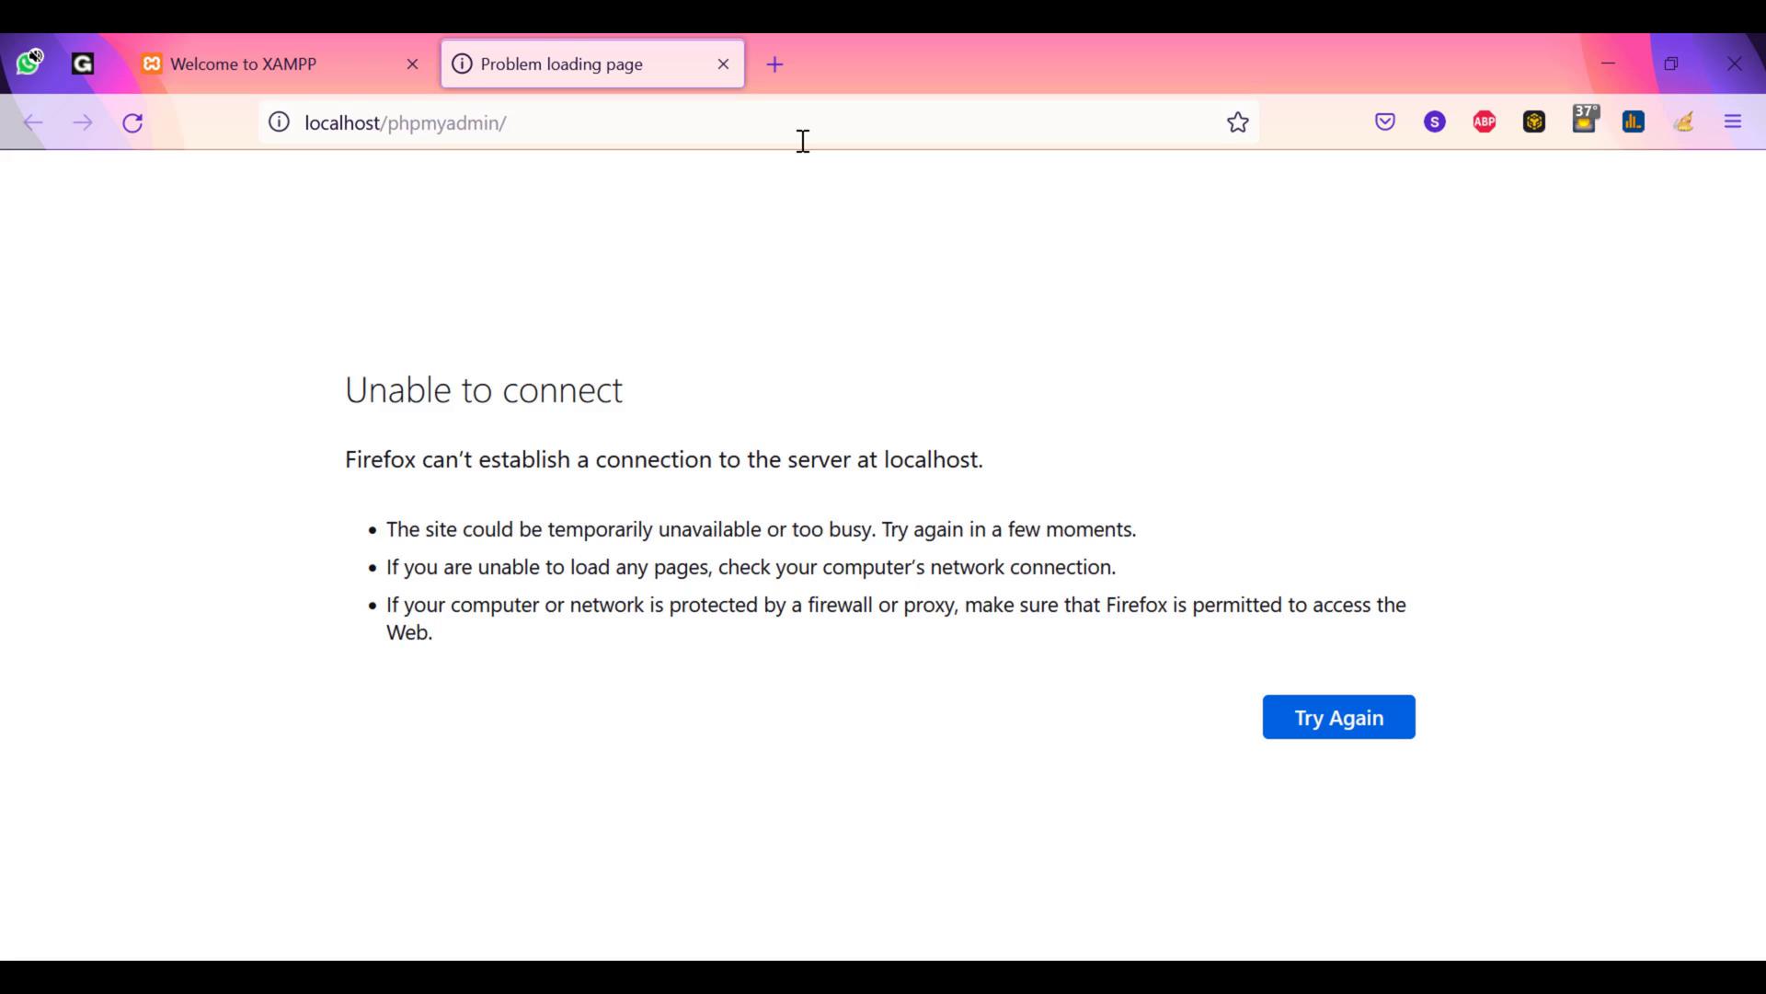
Reload localhost/phpmyadmin until the phpMyAdmin home page appears.
{"action": "left_click", "coordinate": [1338, 717]}
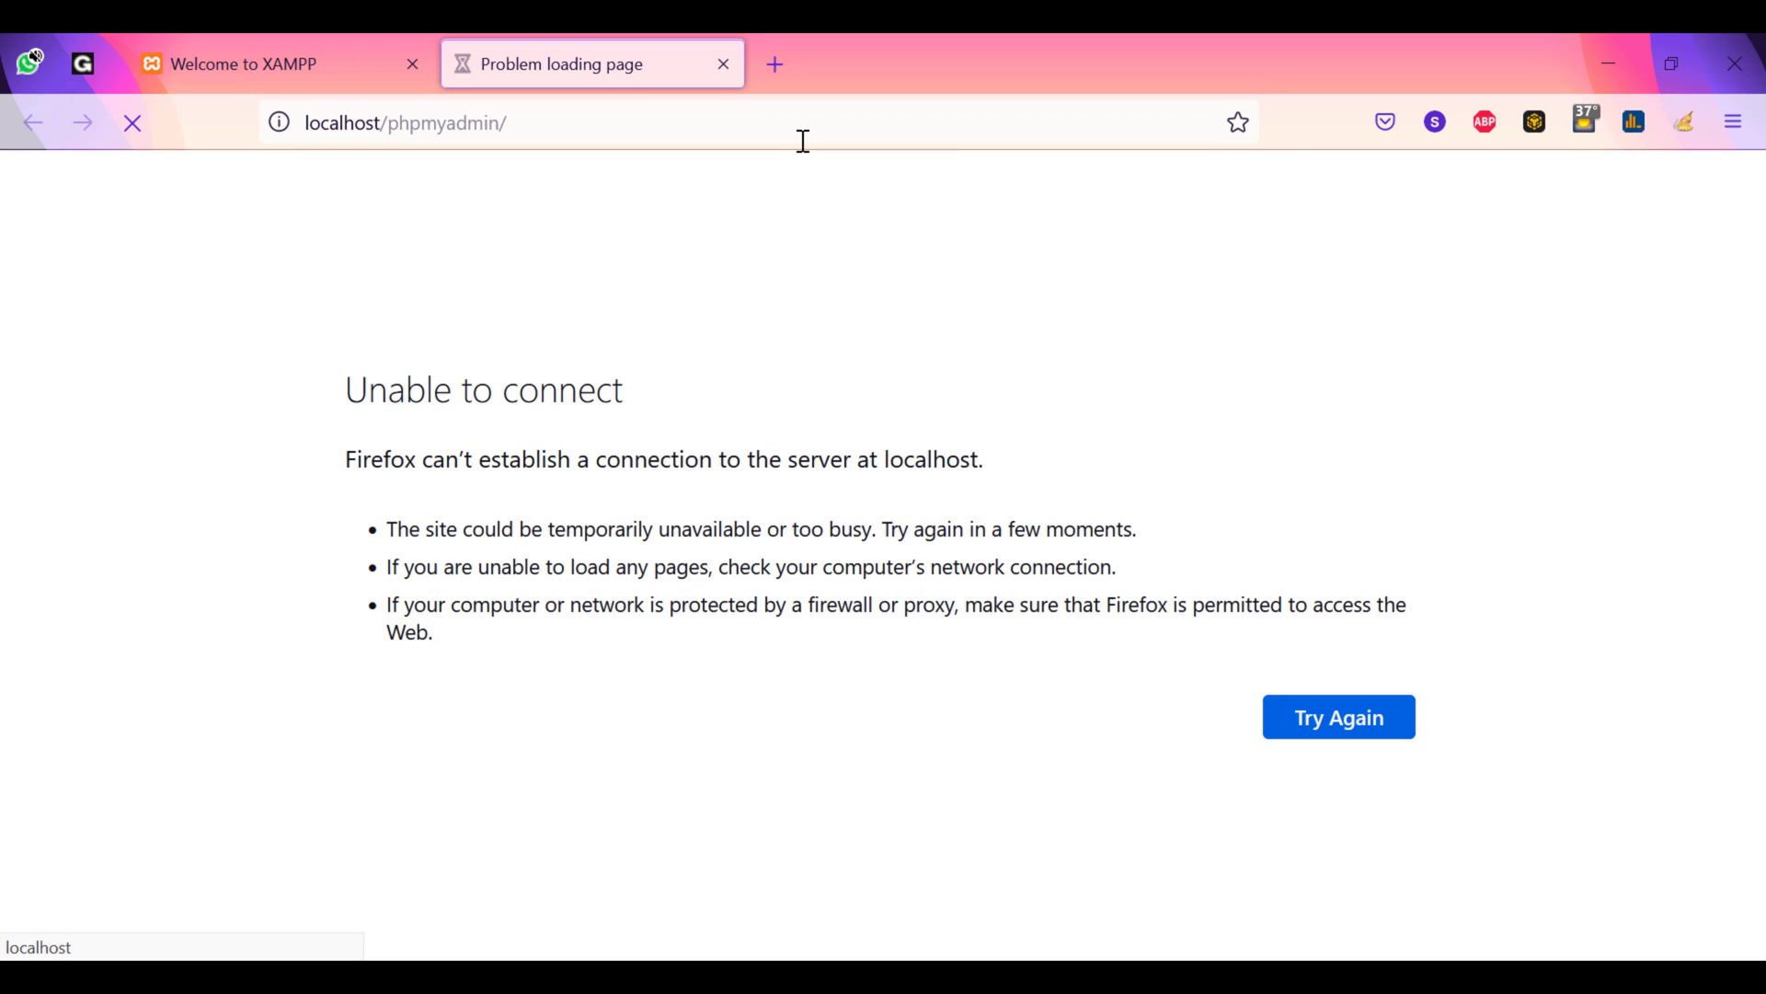
{"action": "mouse_move", "coordinate": [786, 533]}
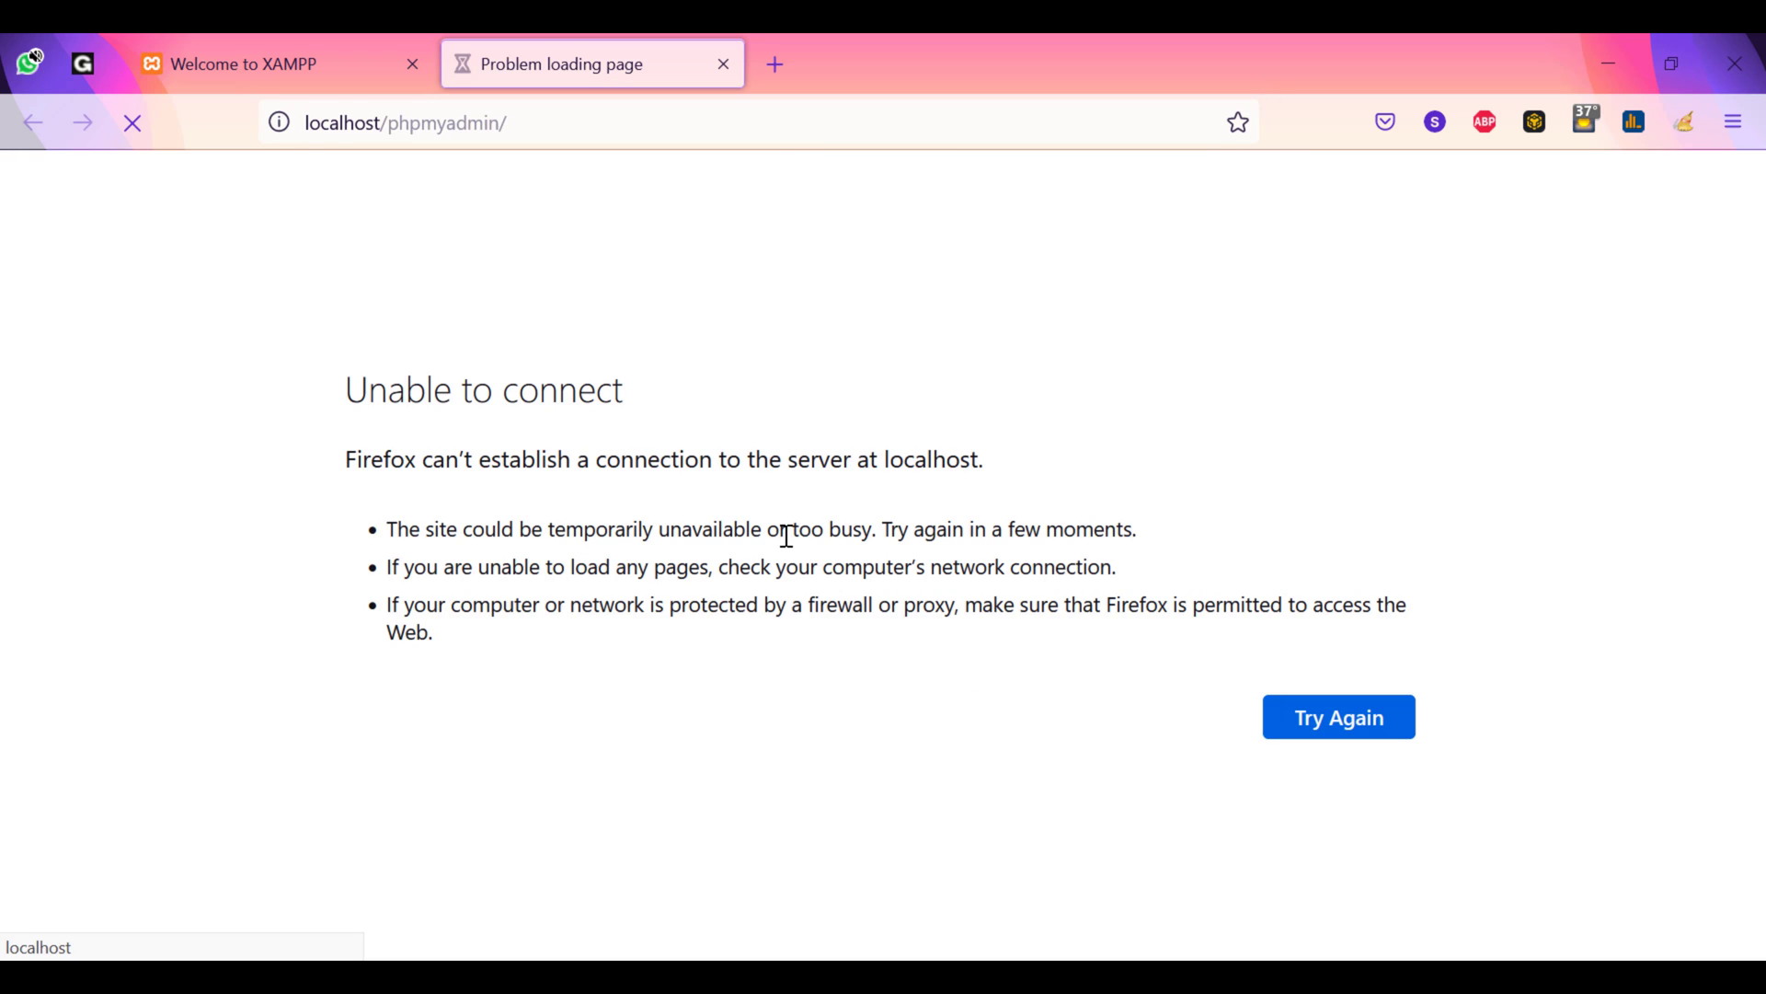
{"action": "left_click", "coordinate": [1338, 716]}
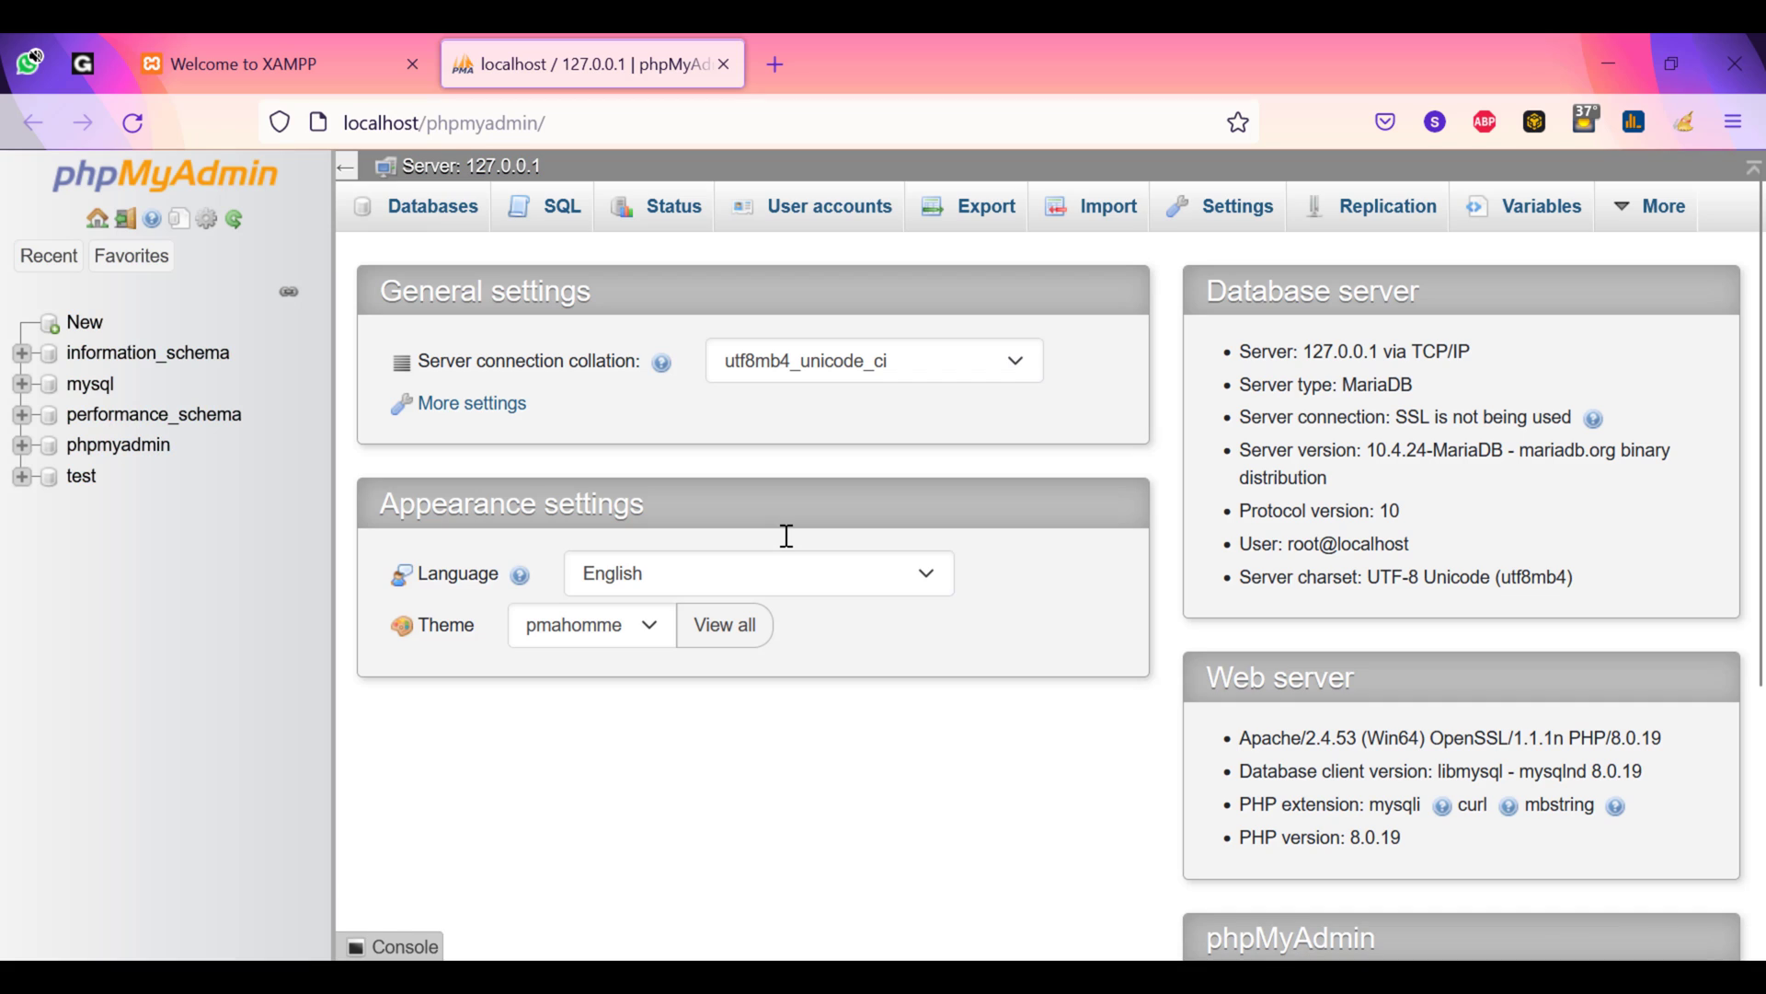
{"action": "mouse_move", "coordinate": [867, 659]}
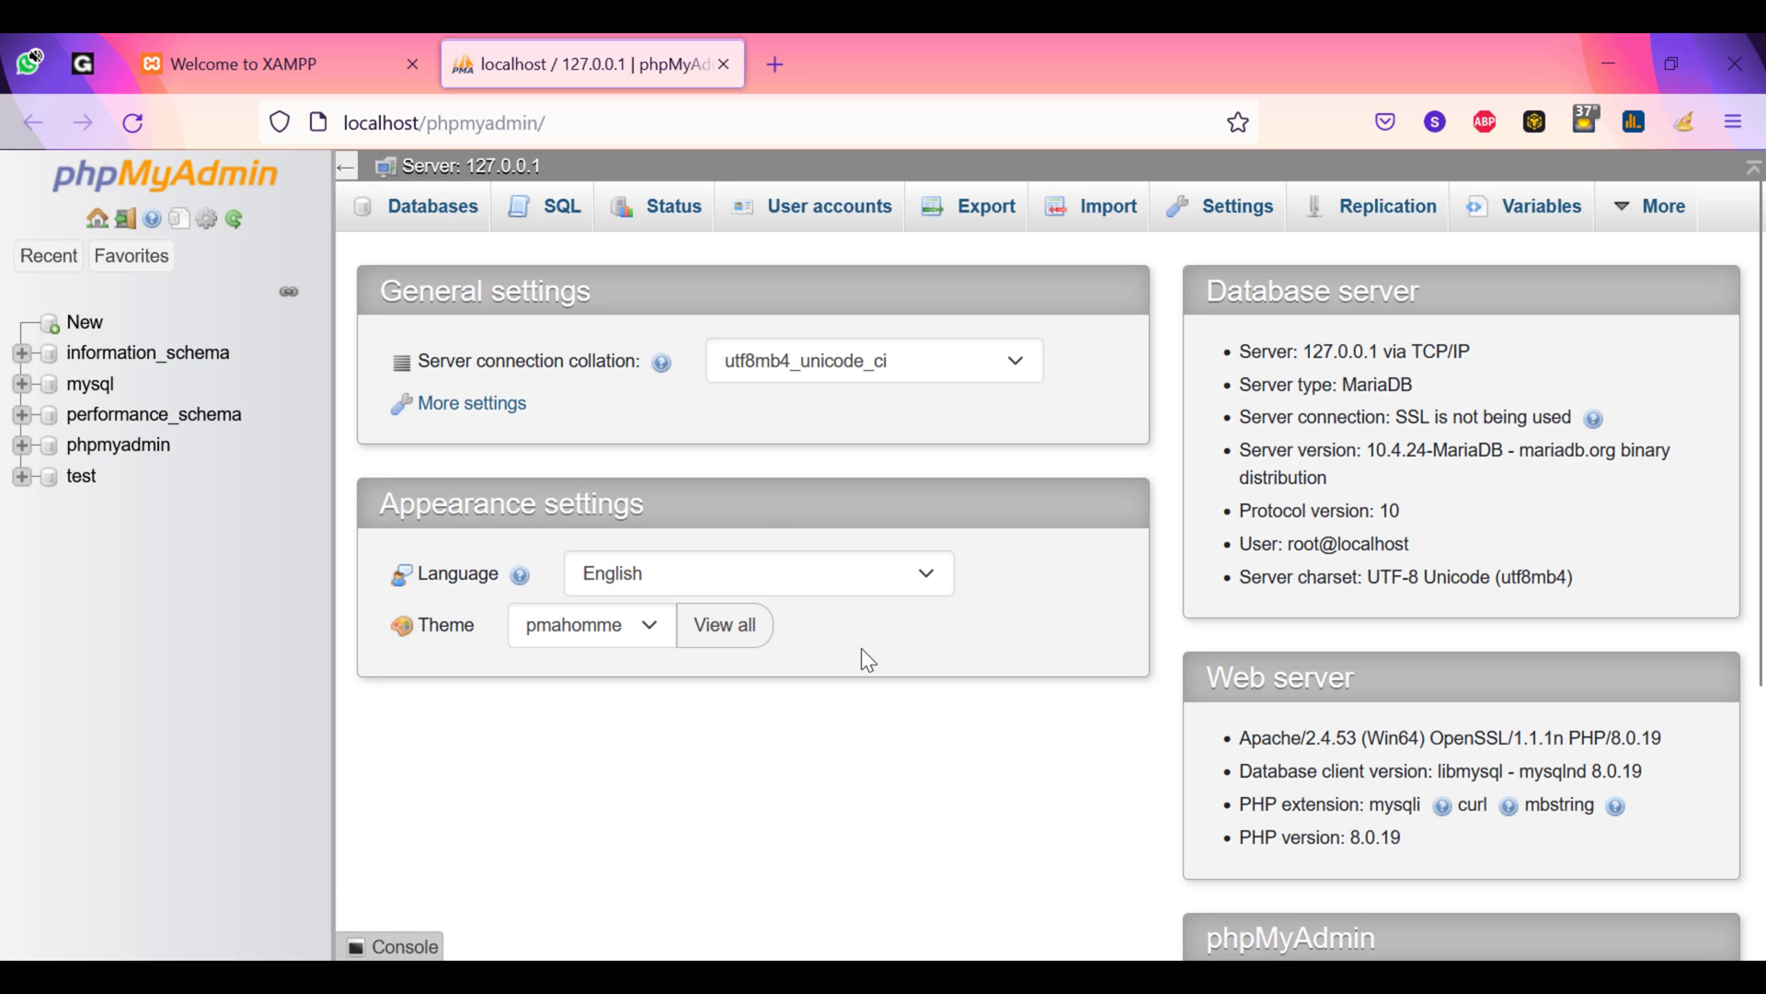
{"action": "mouse_move", "coordinate": [896, 757]}
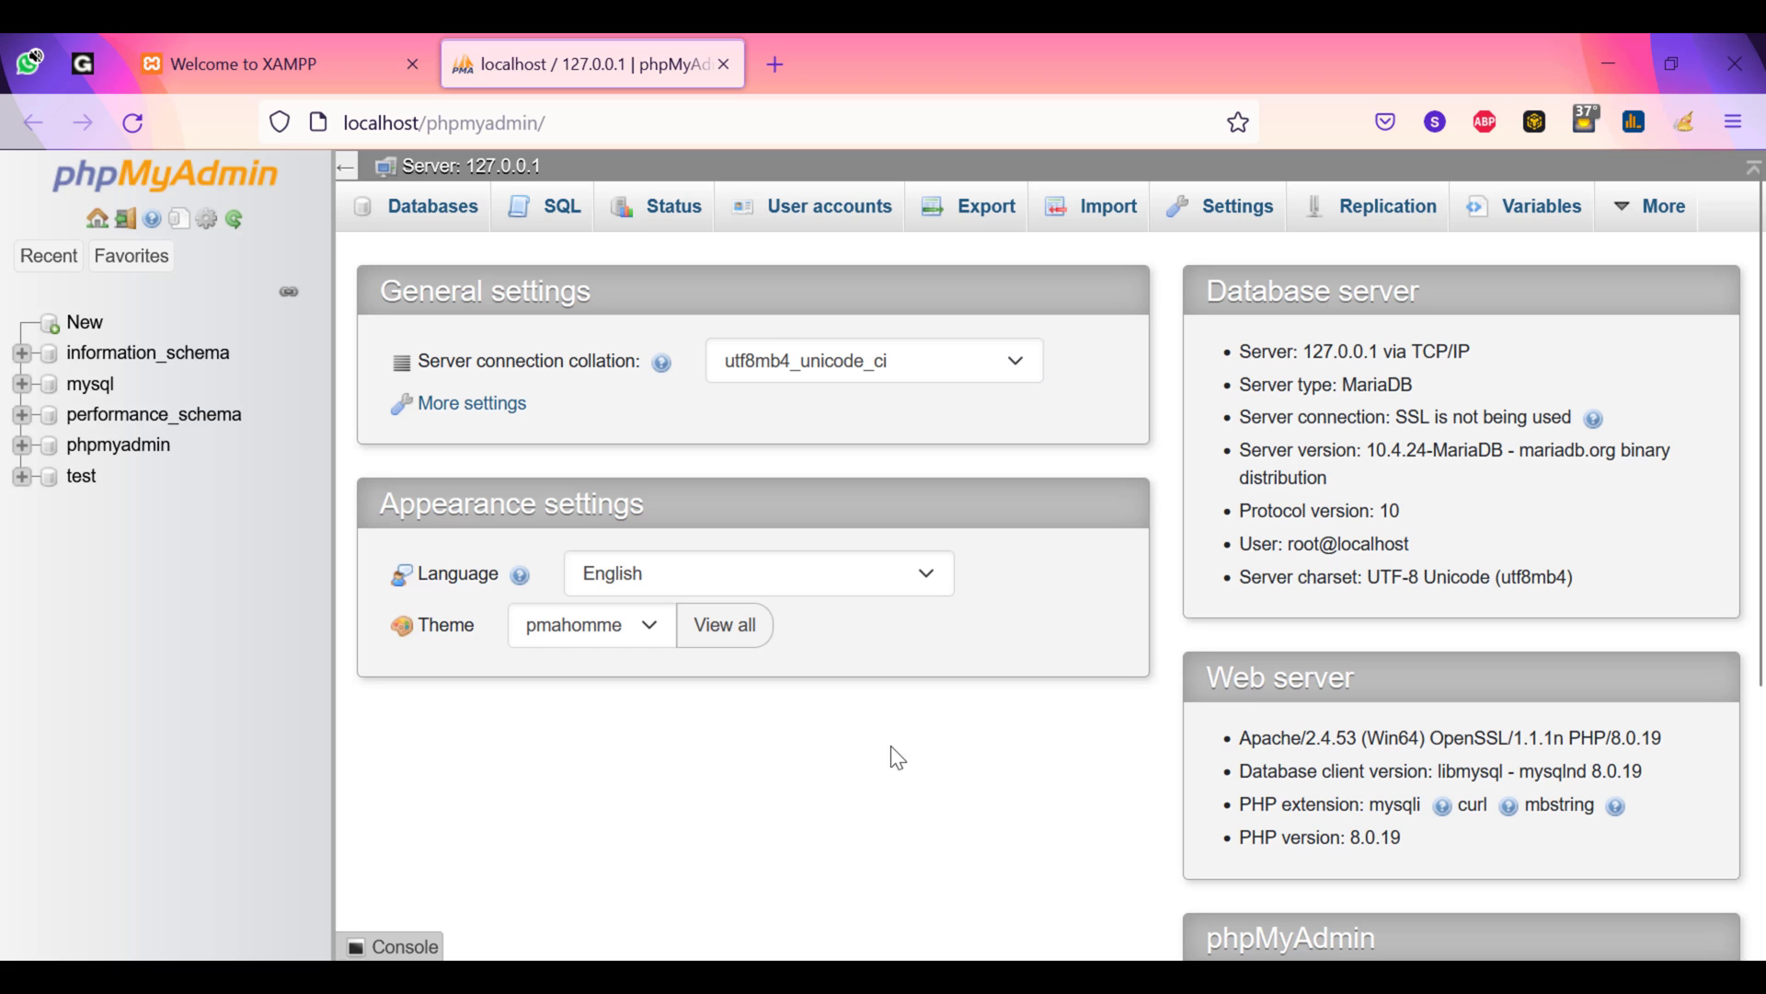
{"action": "mouse_move", "coordinate": [751, 470]}
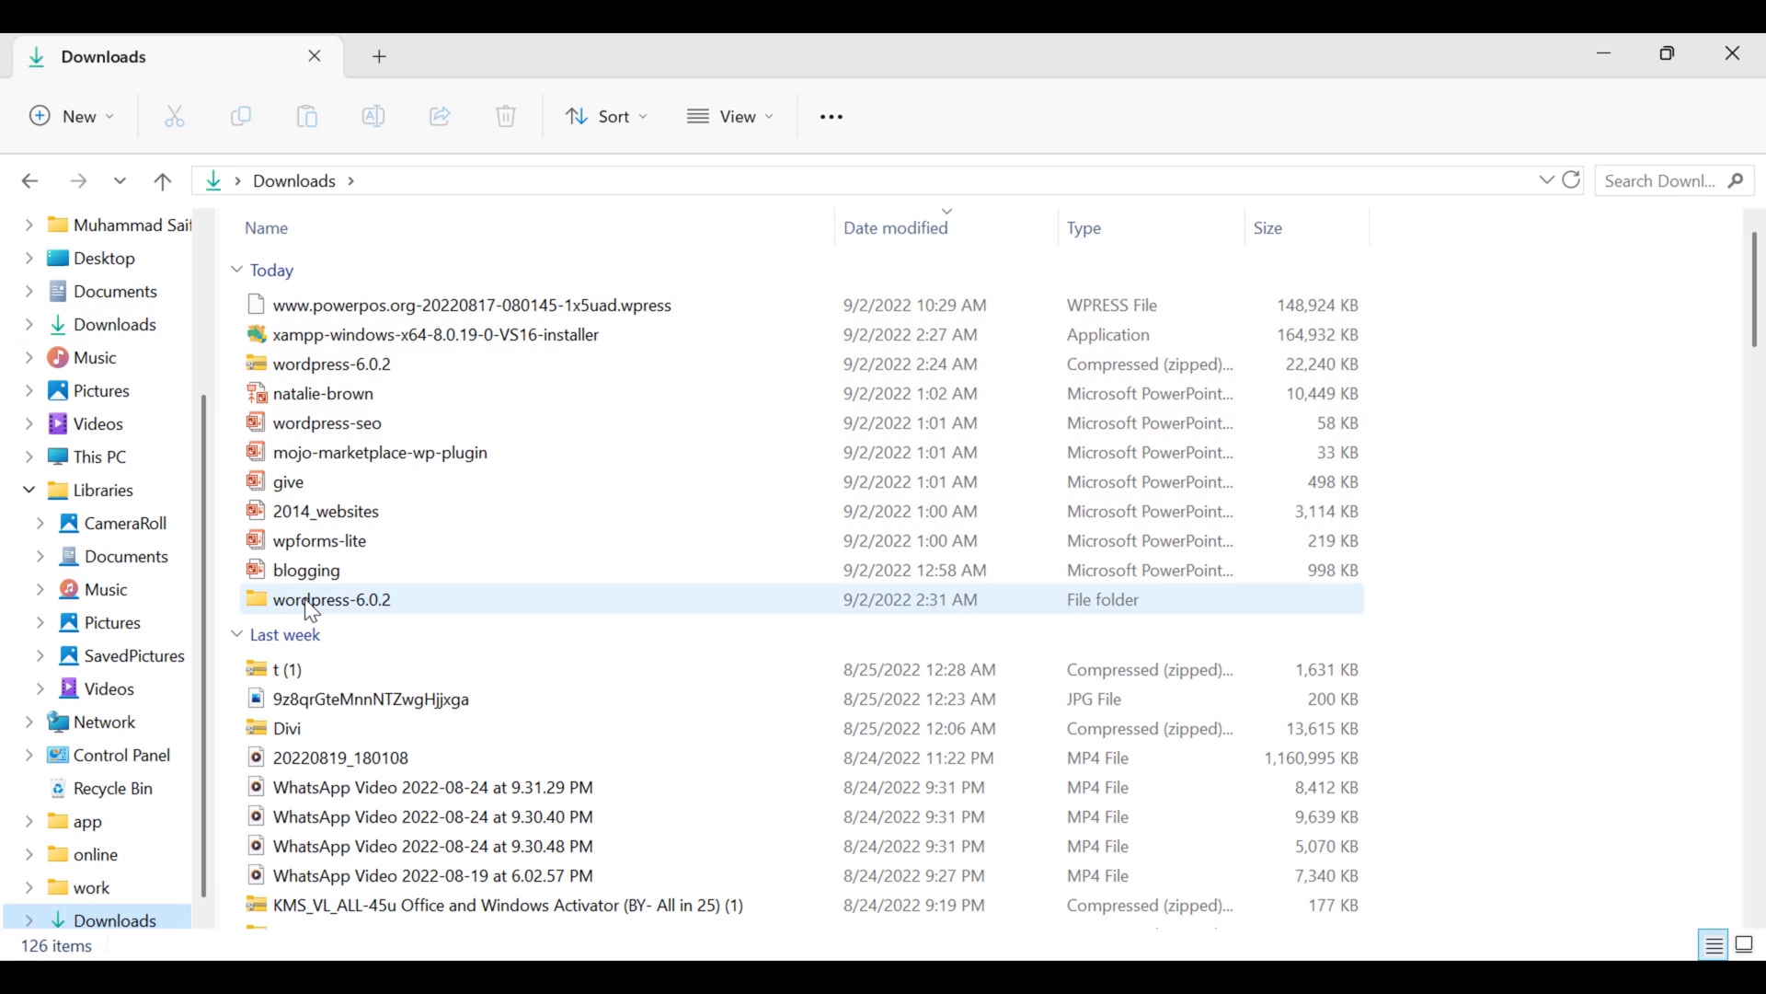
Copy the wordpress folder from Downloads > wordpress-6.0.2.
{"action": "double_click", "coordinate": [332, 598]}
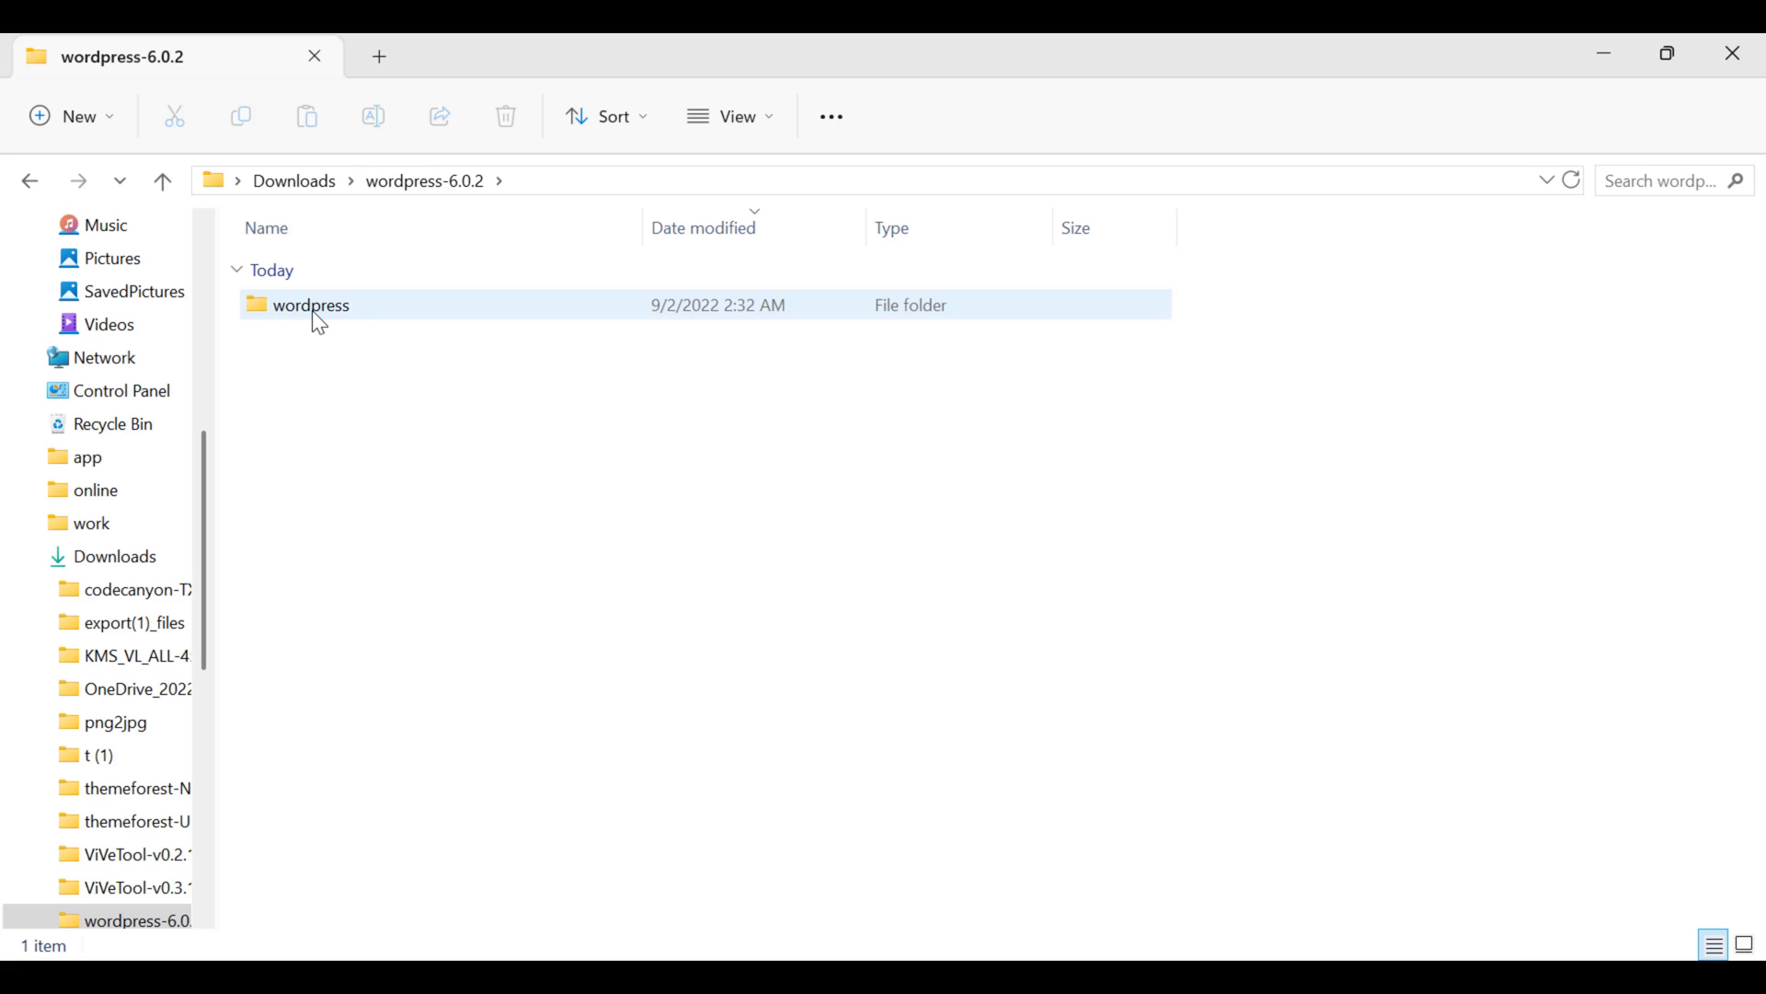
{"action": "right_click", "coordinate": [311, 304]}
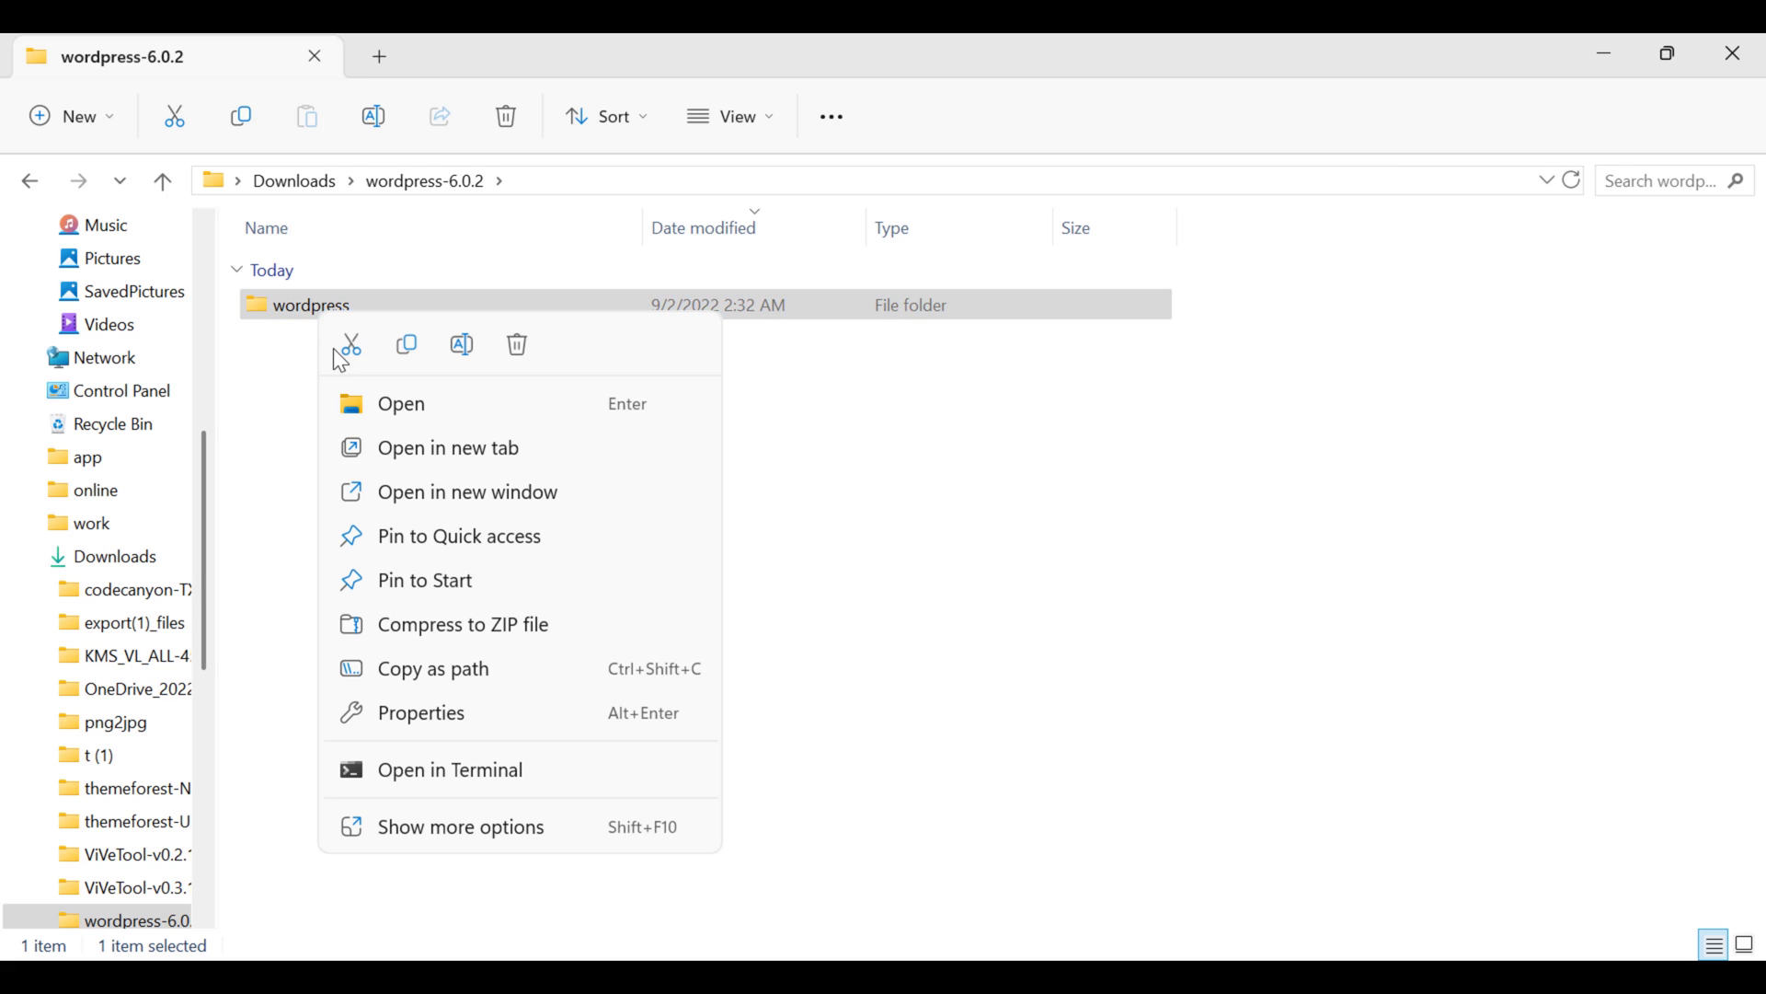
{"action": "left_click", "coordinate": [423, 358]}
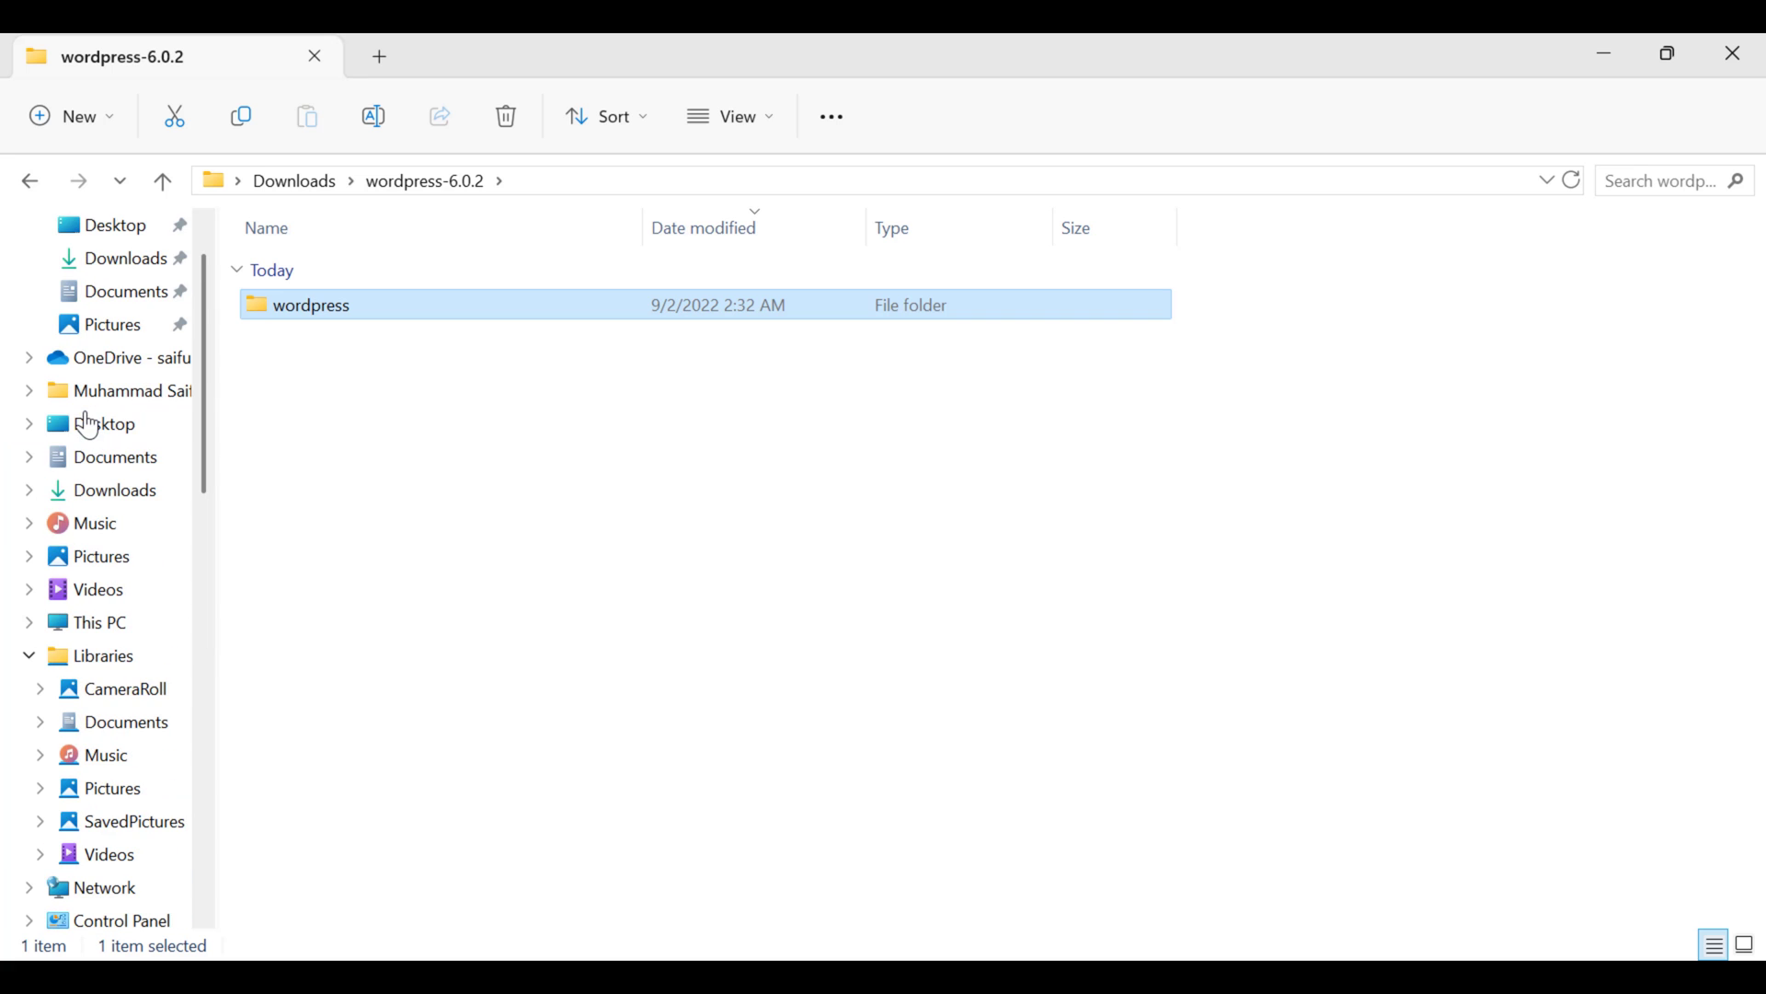
Paste the wordpress folder into C:\xampp\htdocs.
{"action": "left_click", "coordinate": [98, 622]}
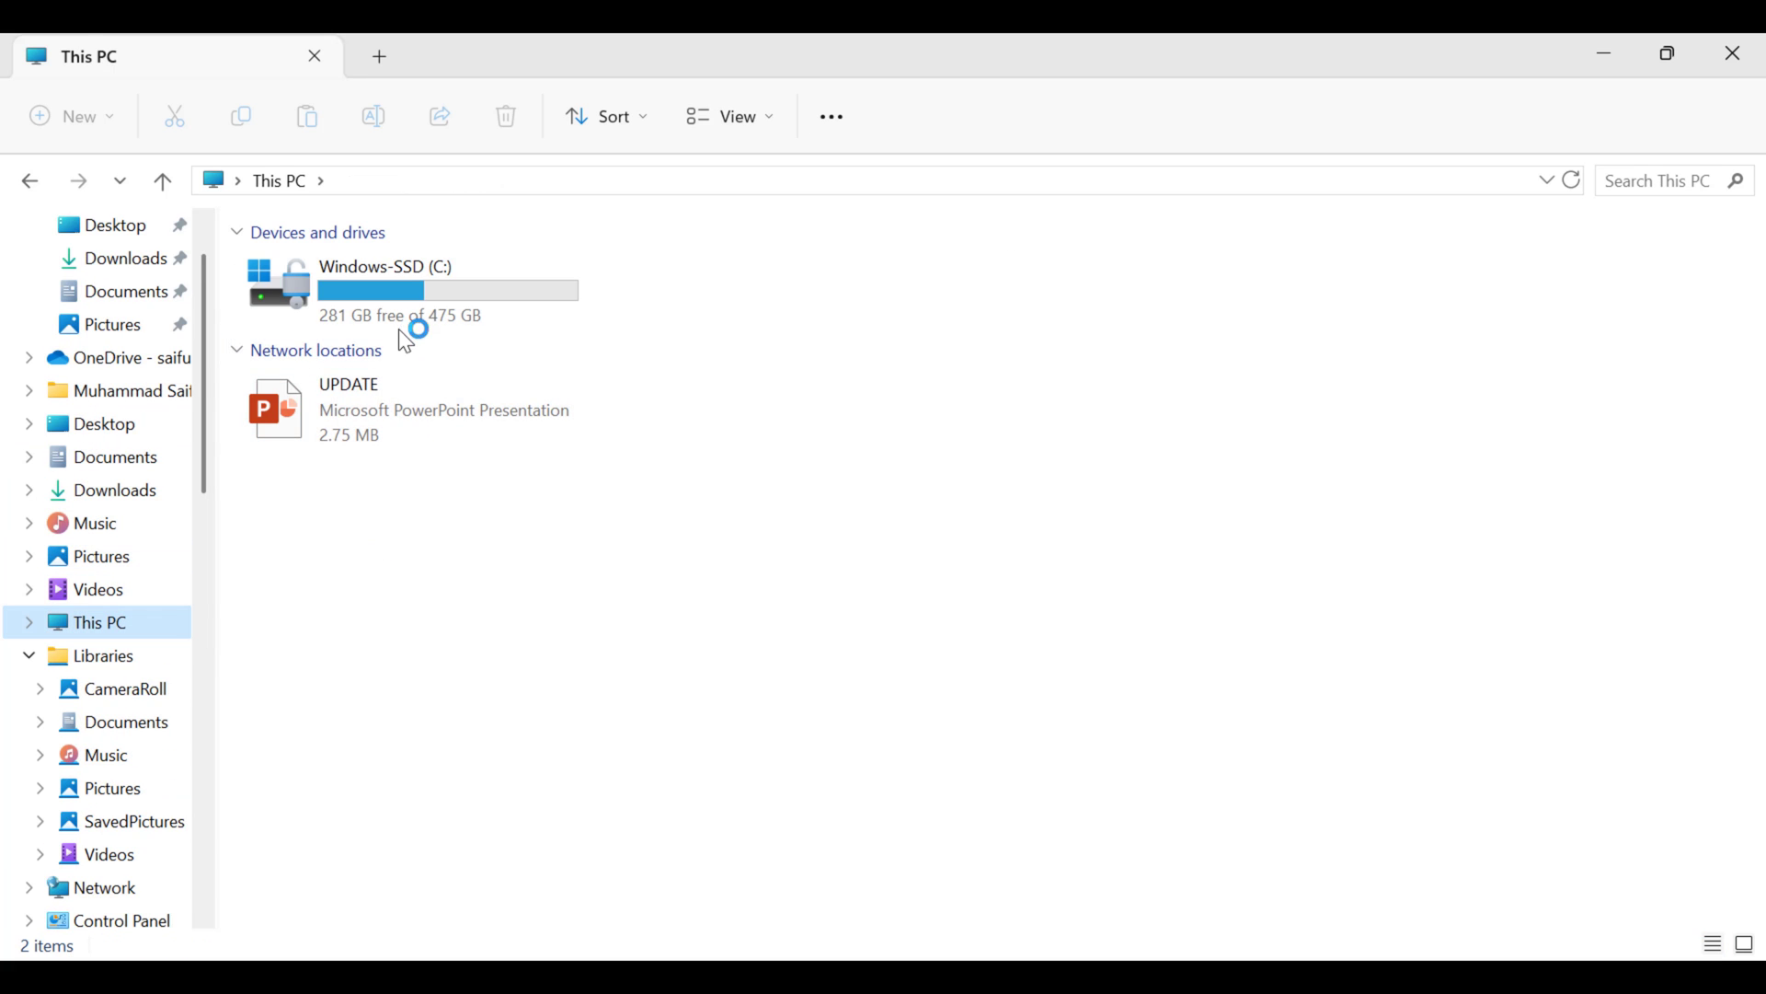
{"action": "double_click", "coordinate": [384, 288]}
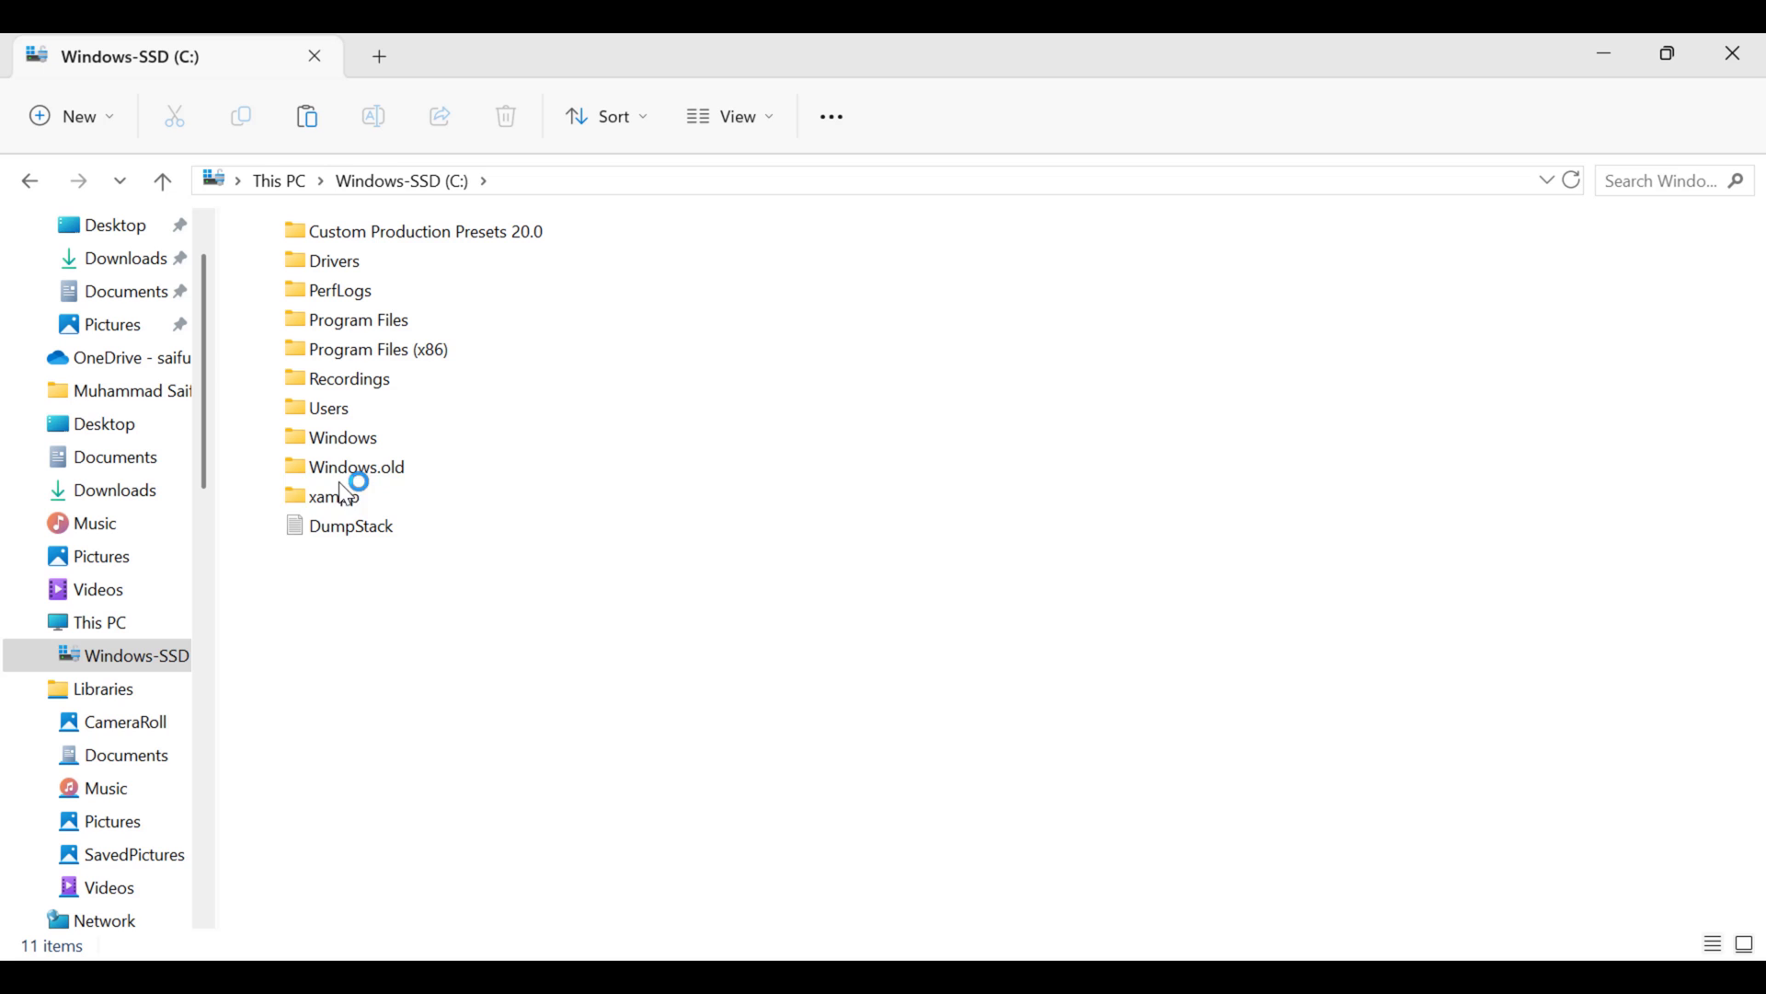
{"action": "double_click", "coordinate": [333, 495]}
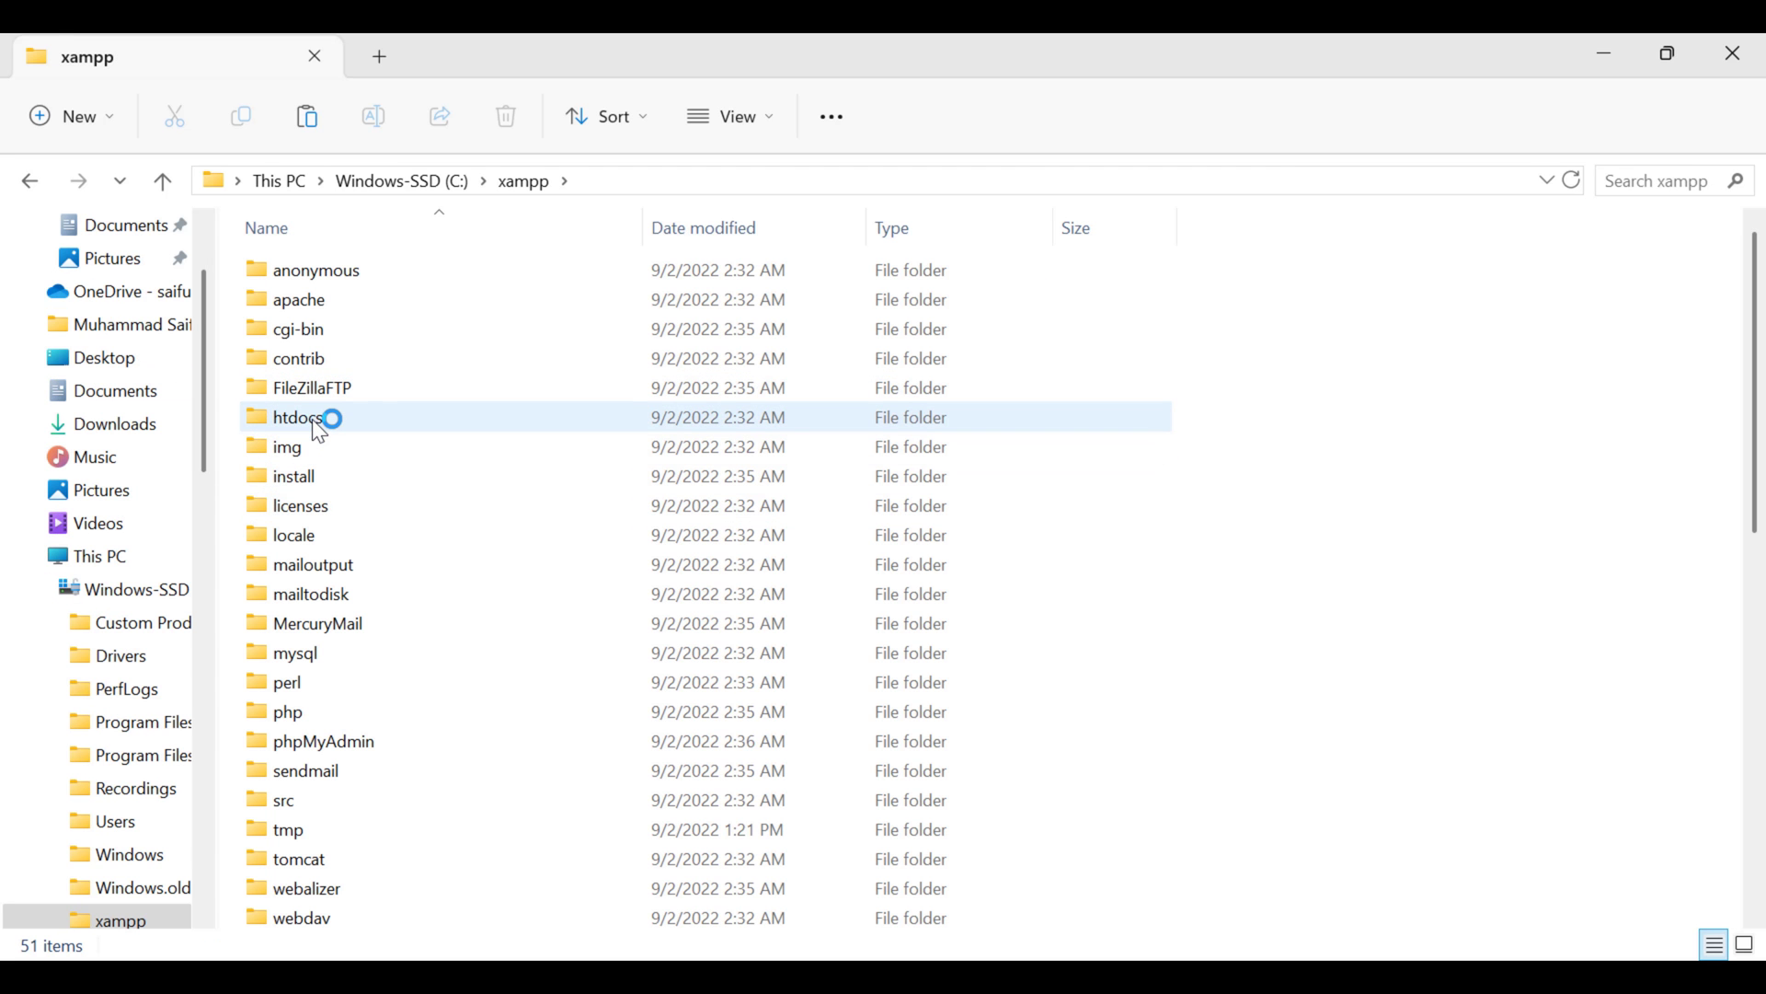
{"action": "double_click", "coordinate": [298, 418]}
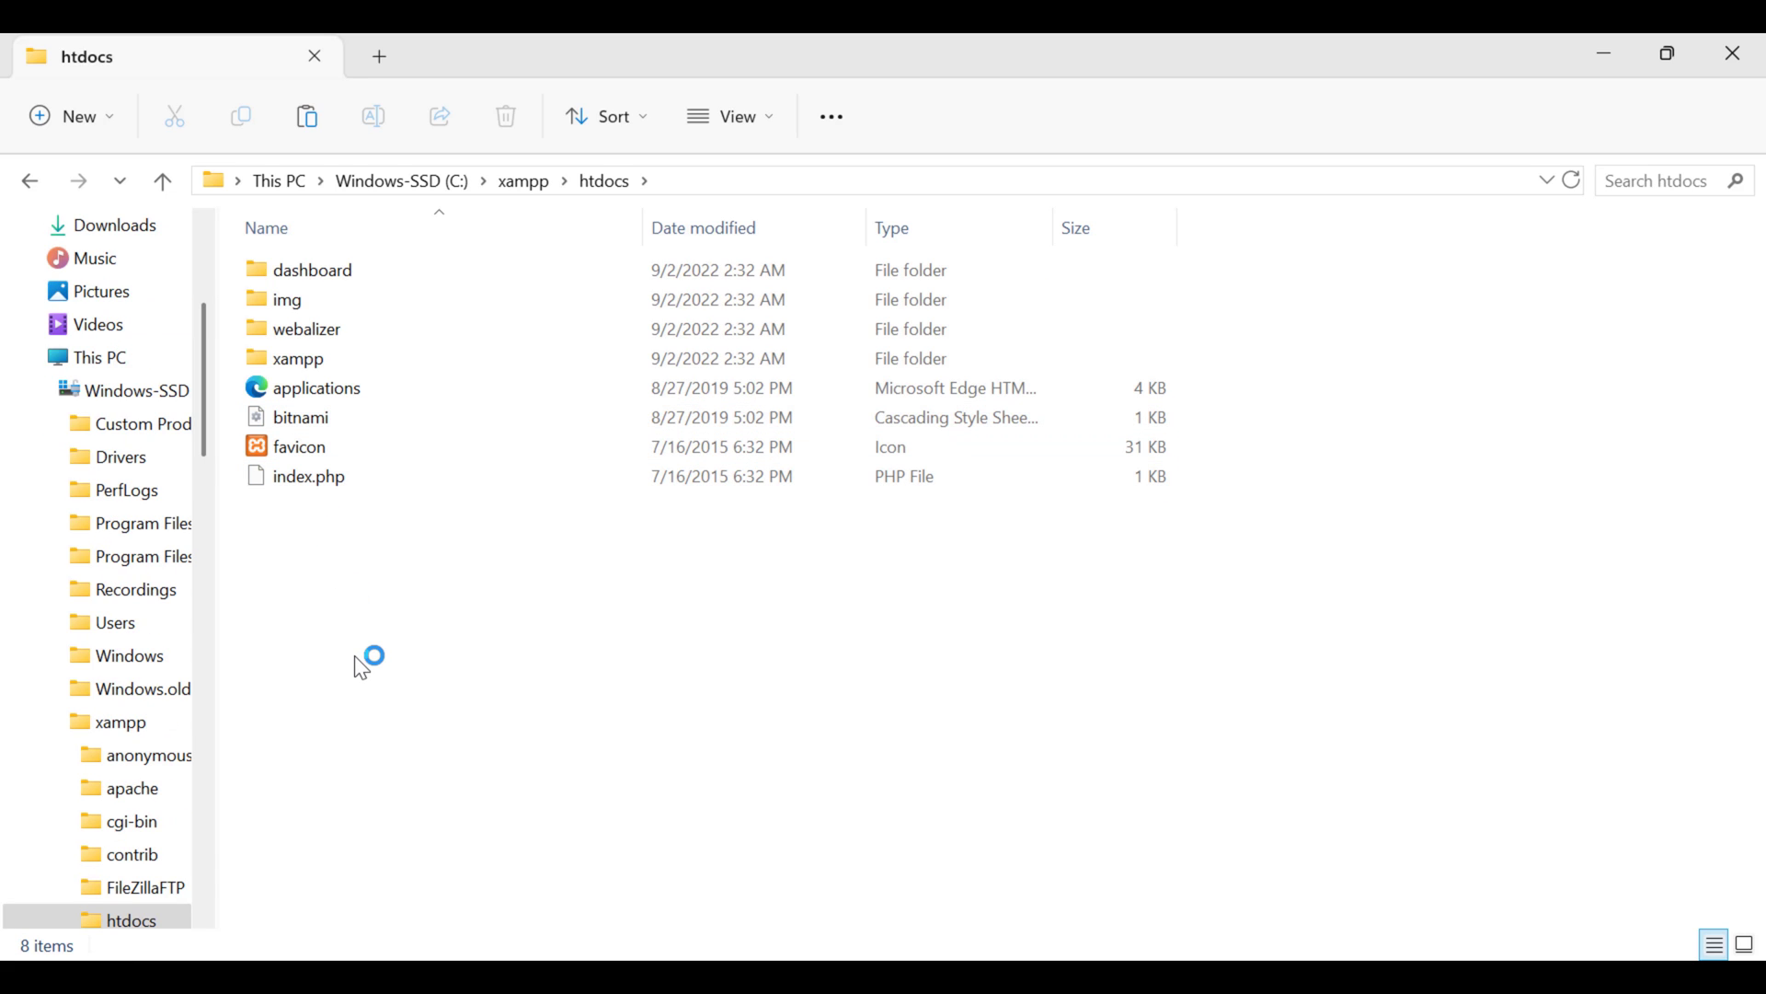
{"action": "right_click", "coordinate": [372, 655]}
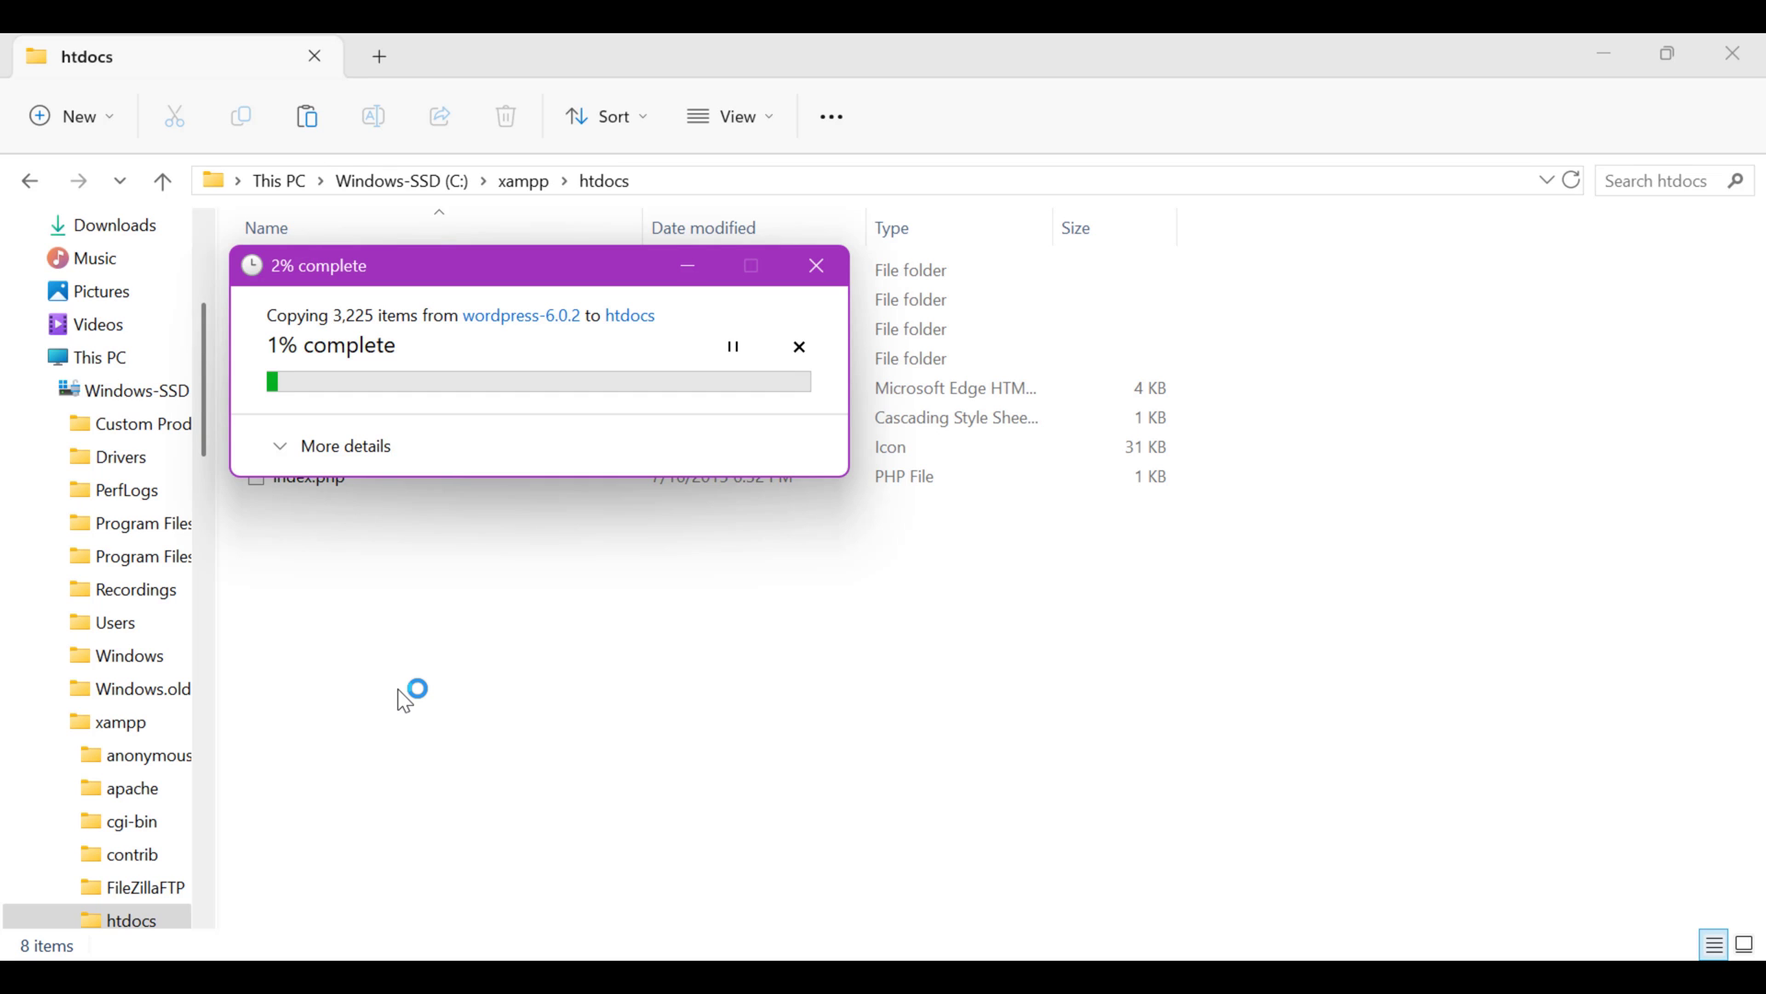
{"action": "mouse_move", "coordinate": [861, 934]}
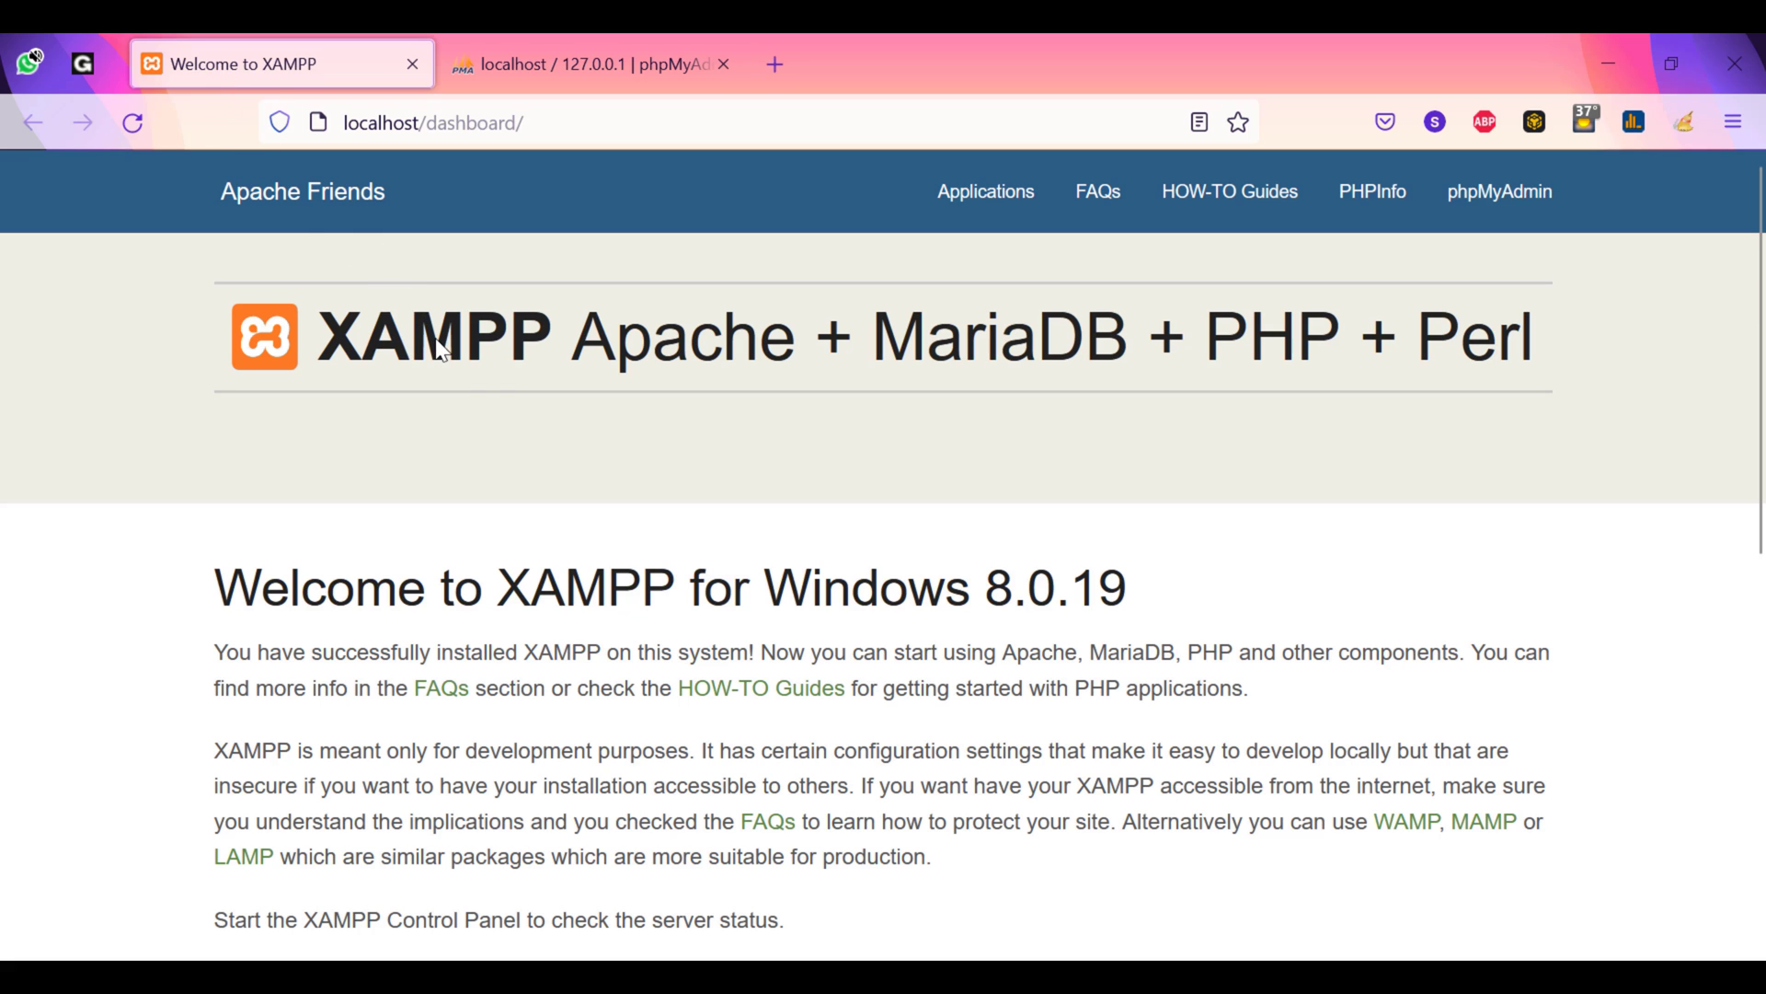
{"action": "mouse_move", "coordinate": [563, 171]}
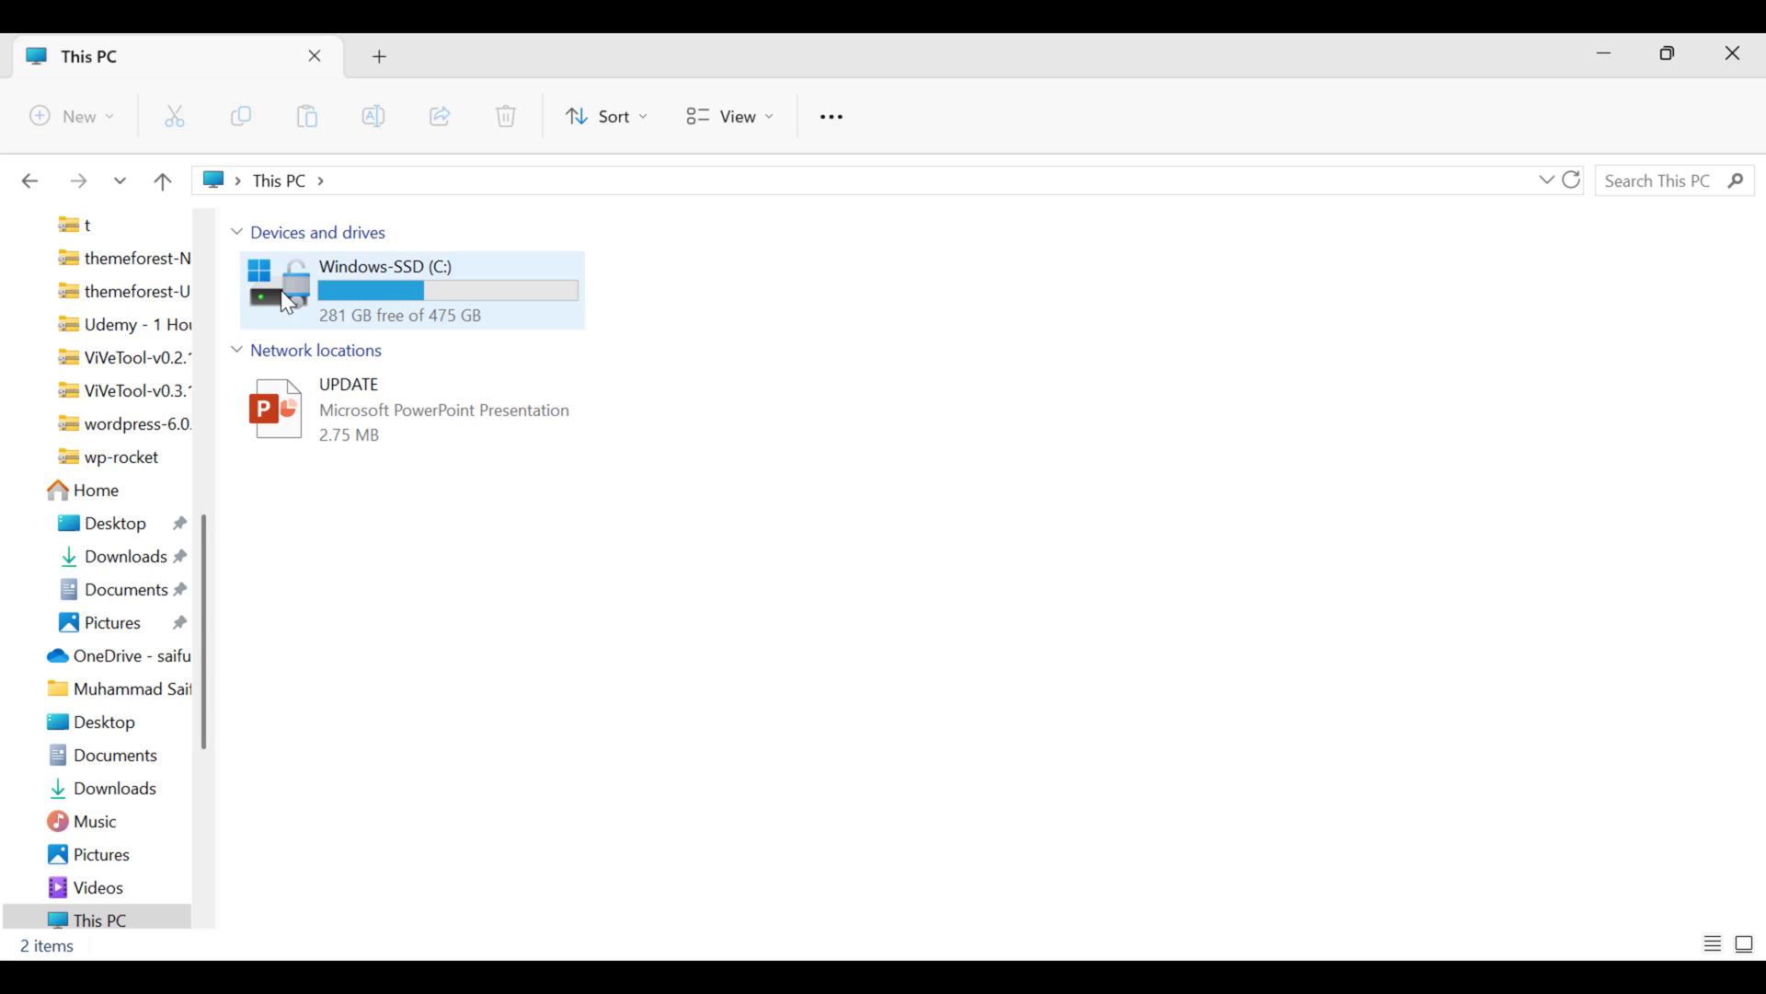
Browse C:\xampp\htdocs, look inside dashboard, and return to htdocs at the wordpress folder.
{"action": "double_click", "coordinate": [385, 289]}
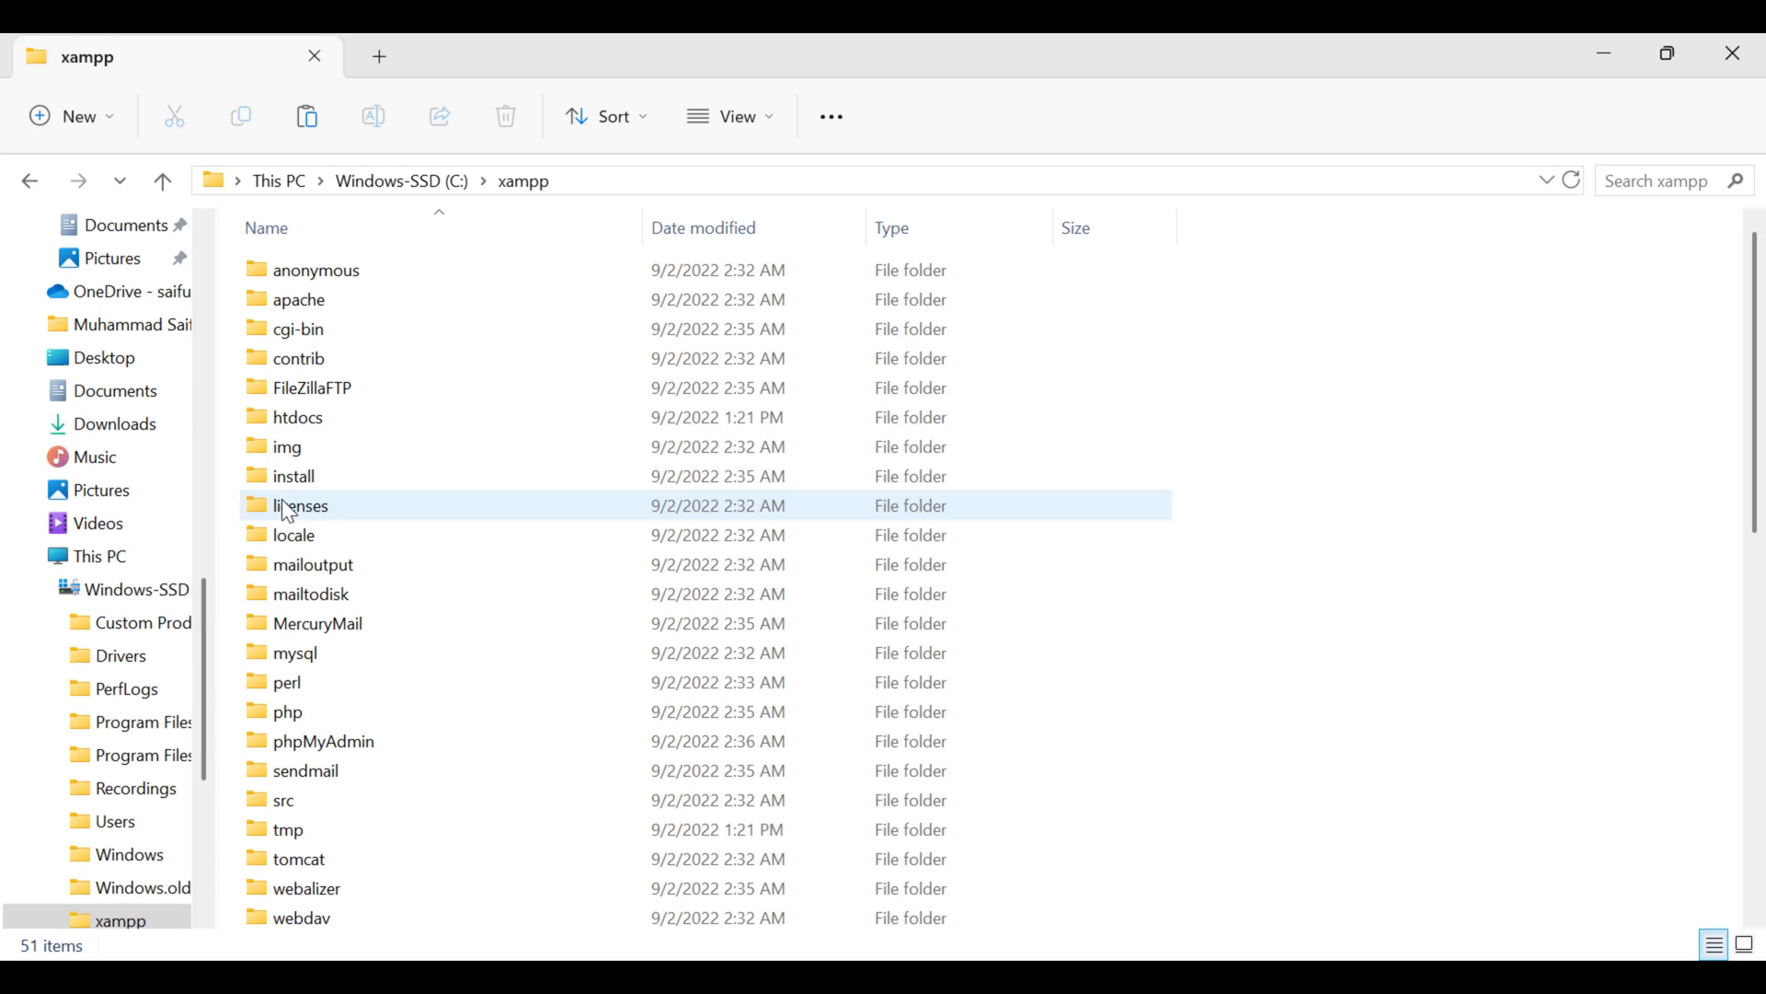
{"action": "double_click", "coordinate": [296, 418]}
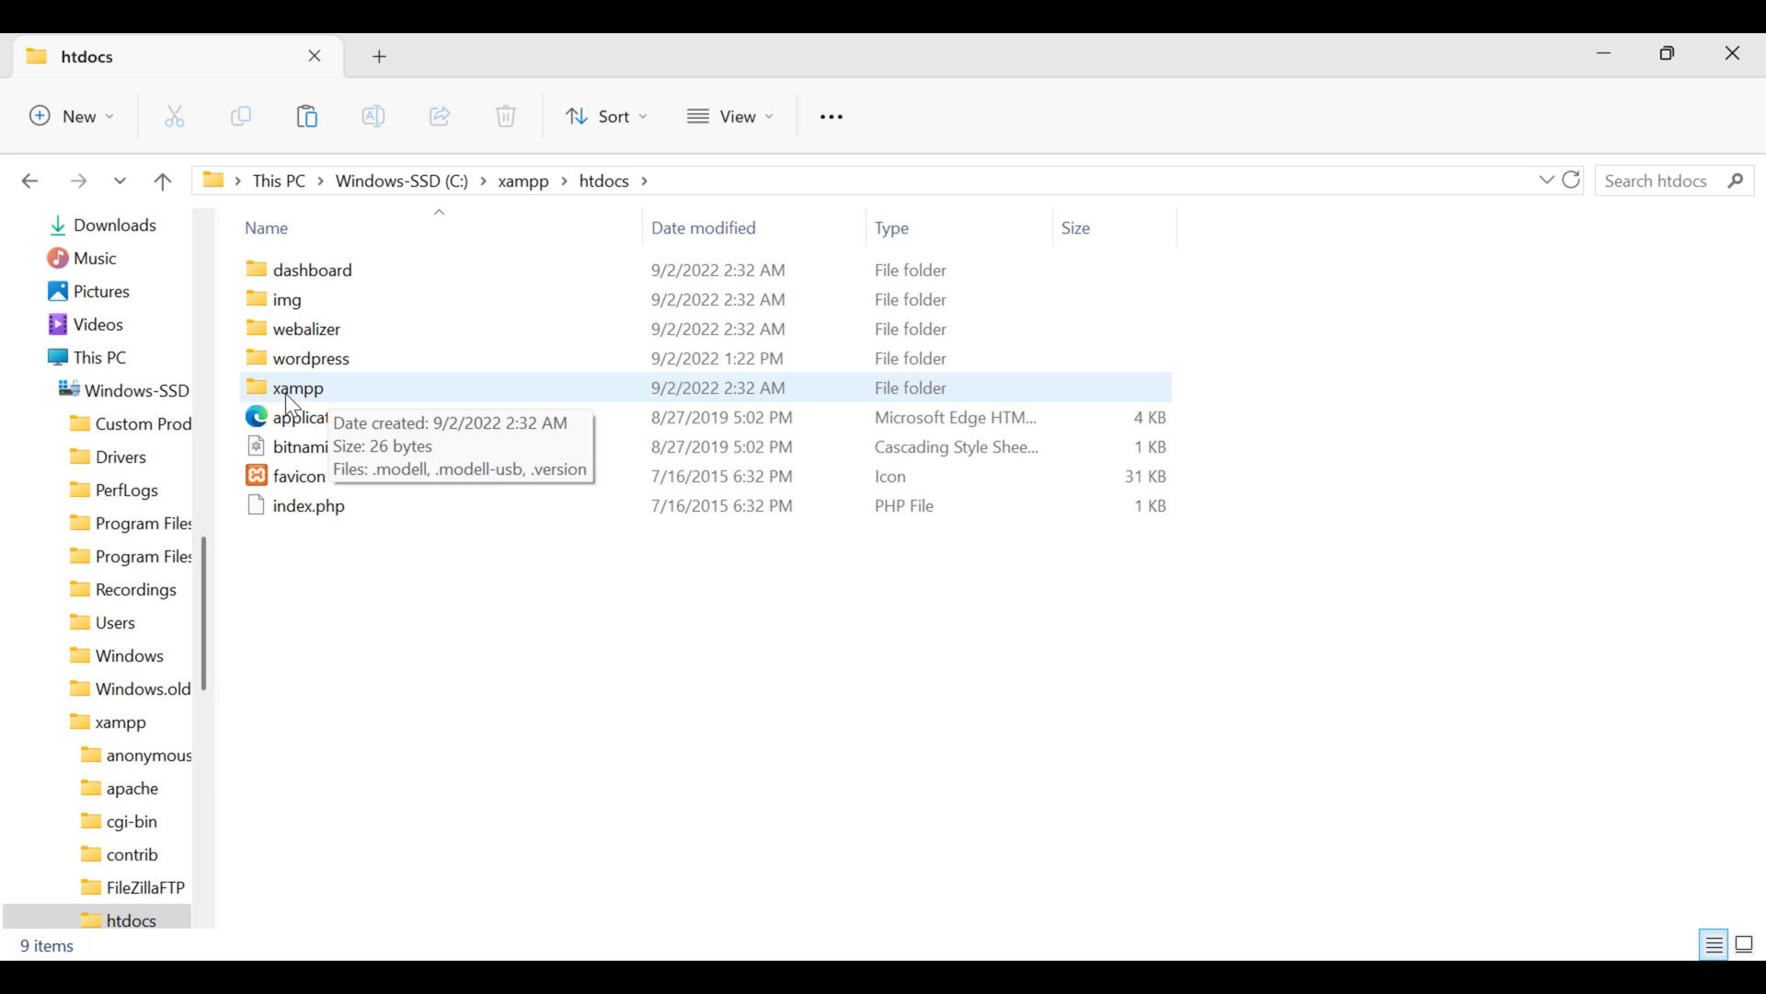
{"action": "double_click", "coordinate": [313, 268]}
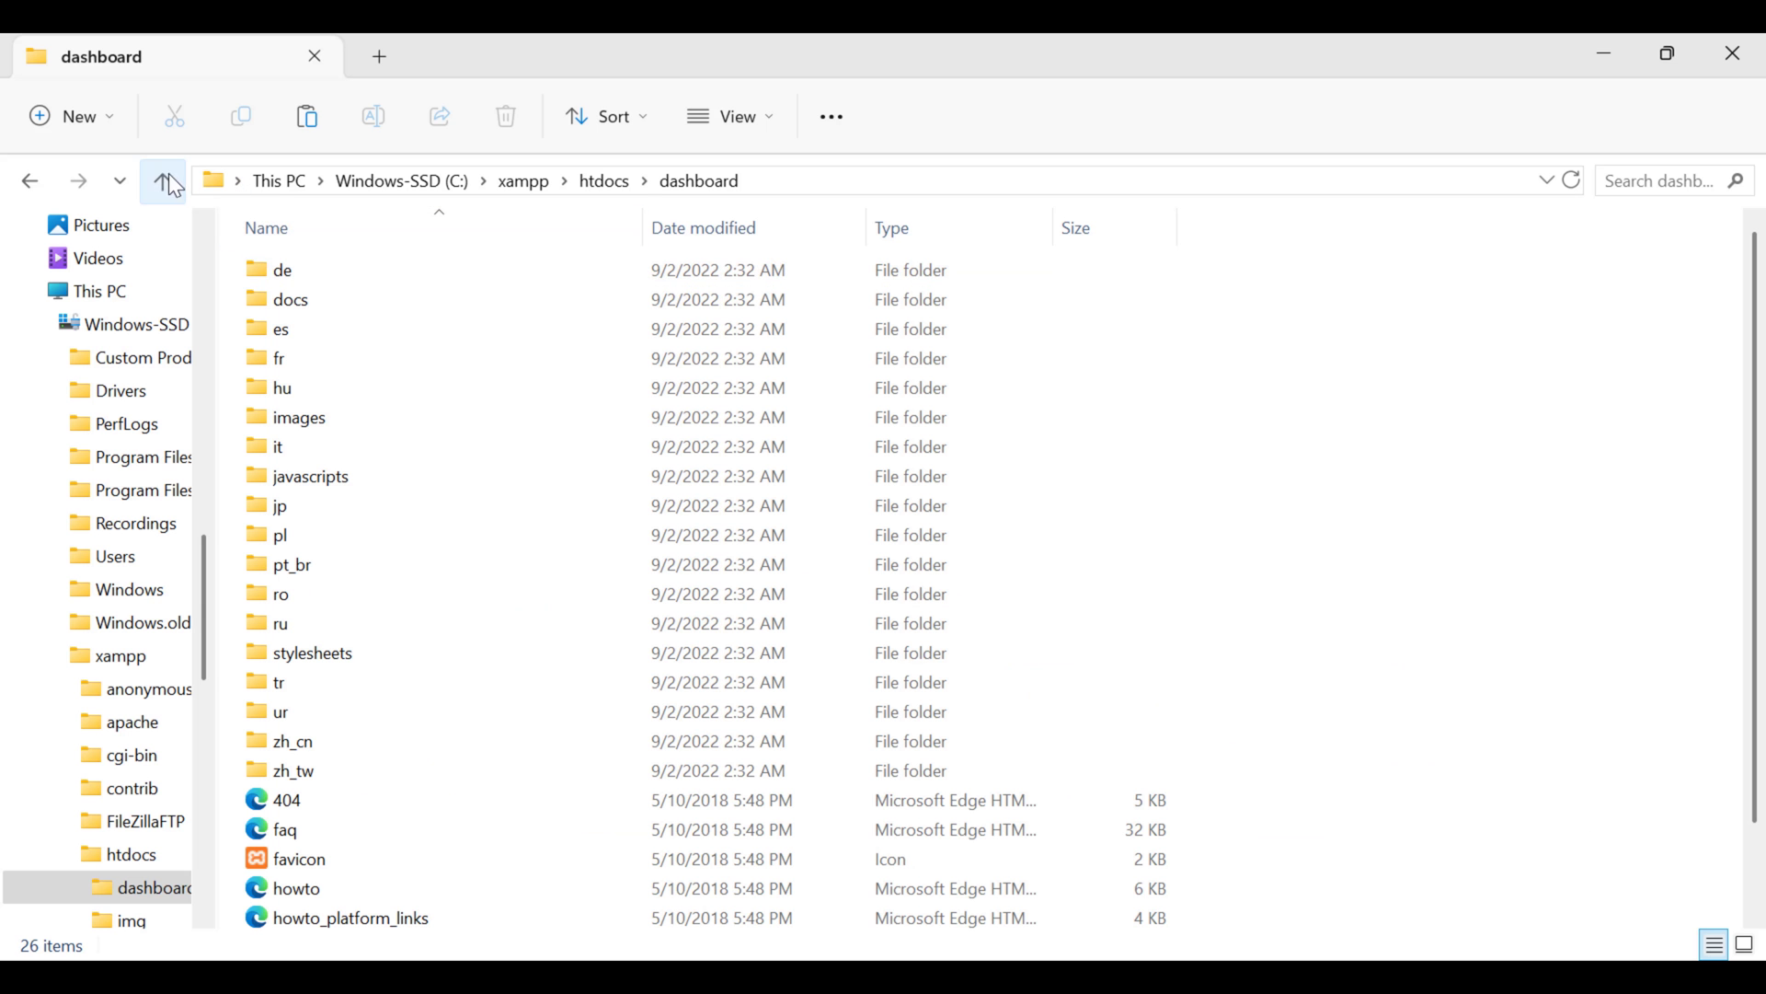
{"action": "left_click", "coordinate": [163, 181]}
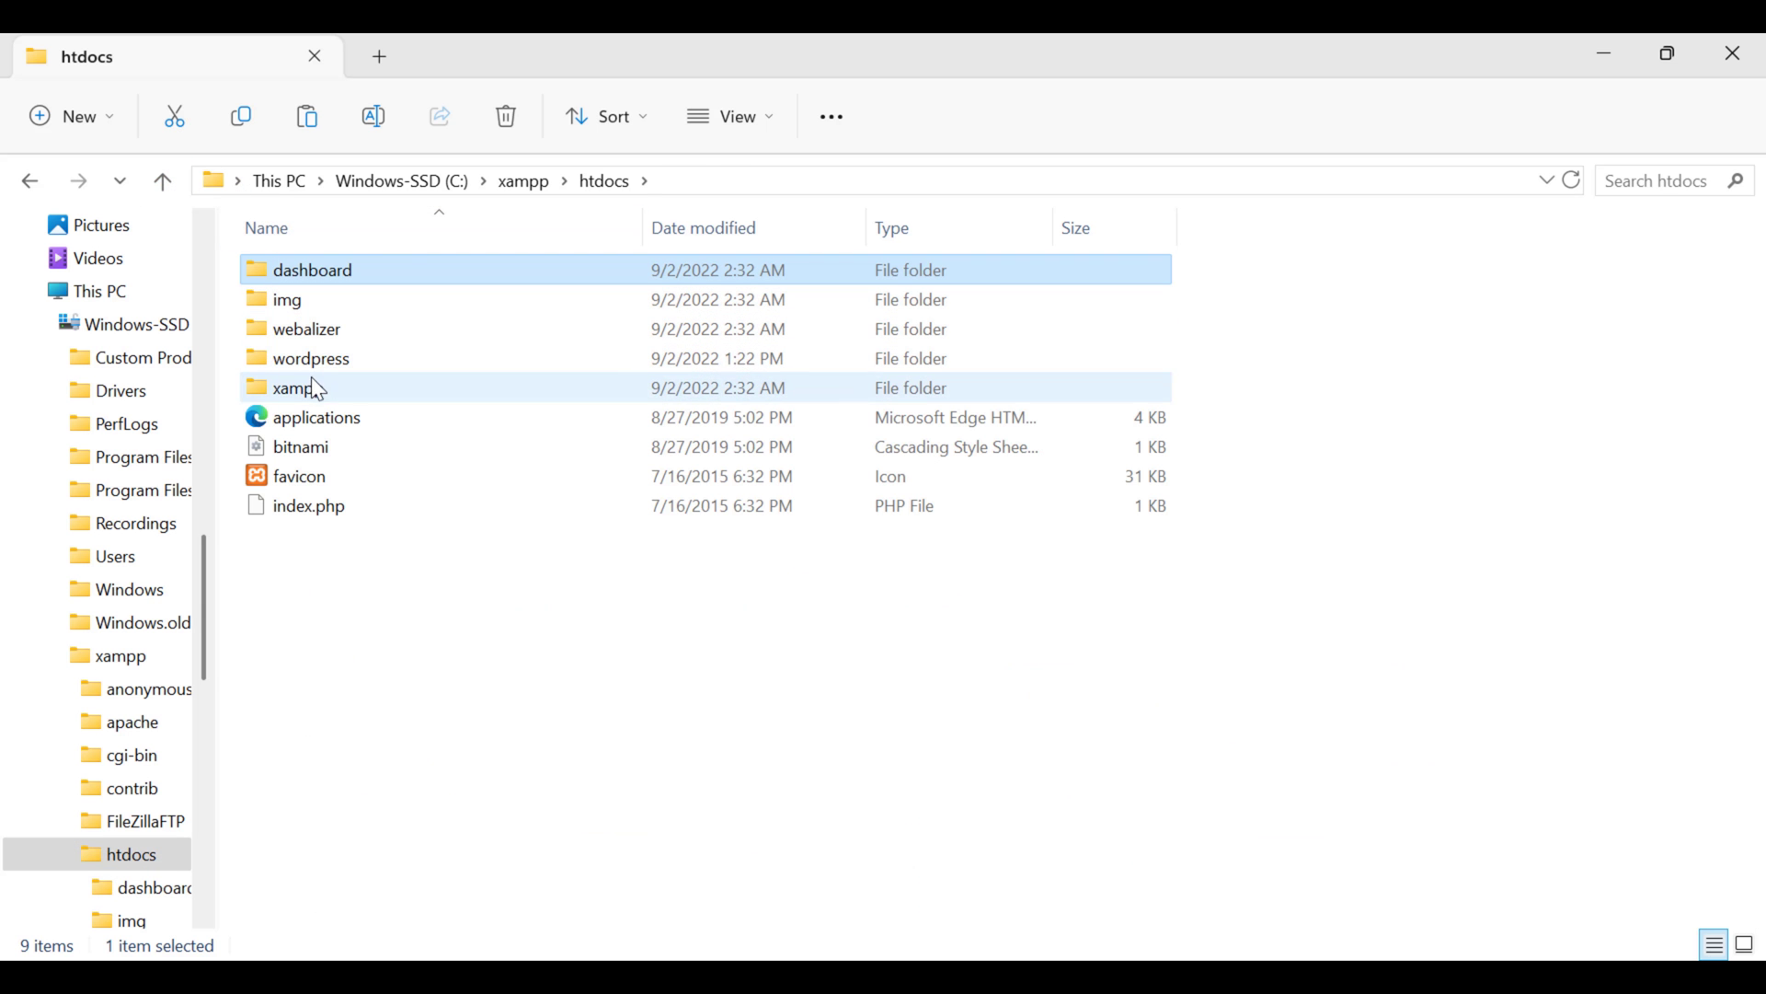
{"action": "left_click", "coordinate": [310, 359]}
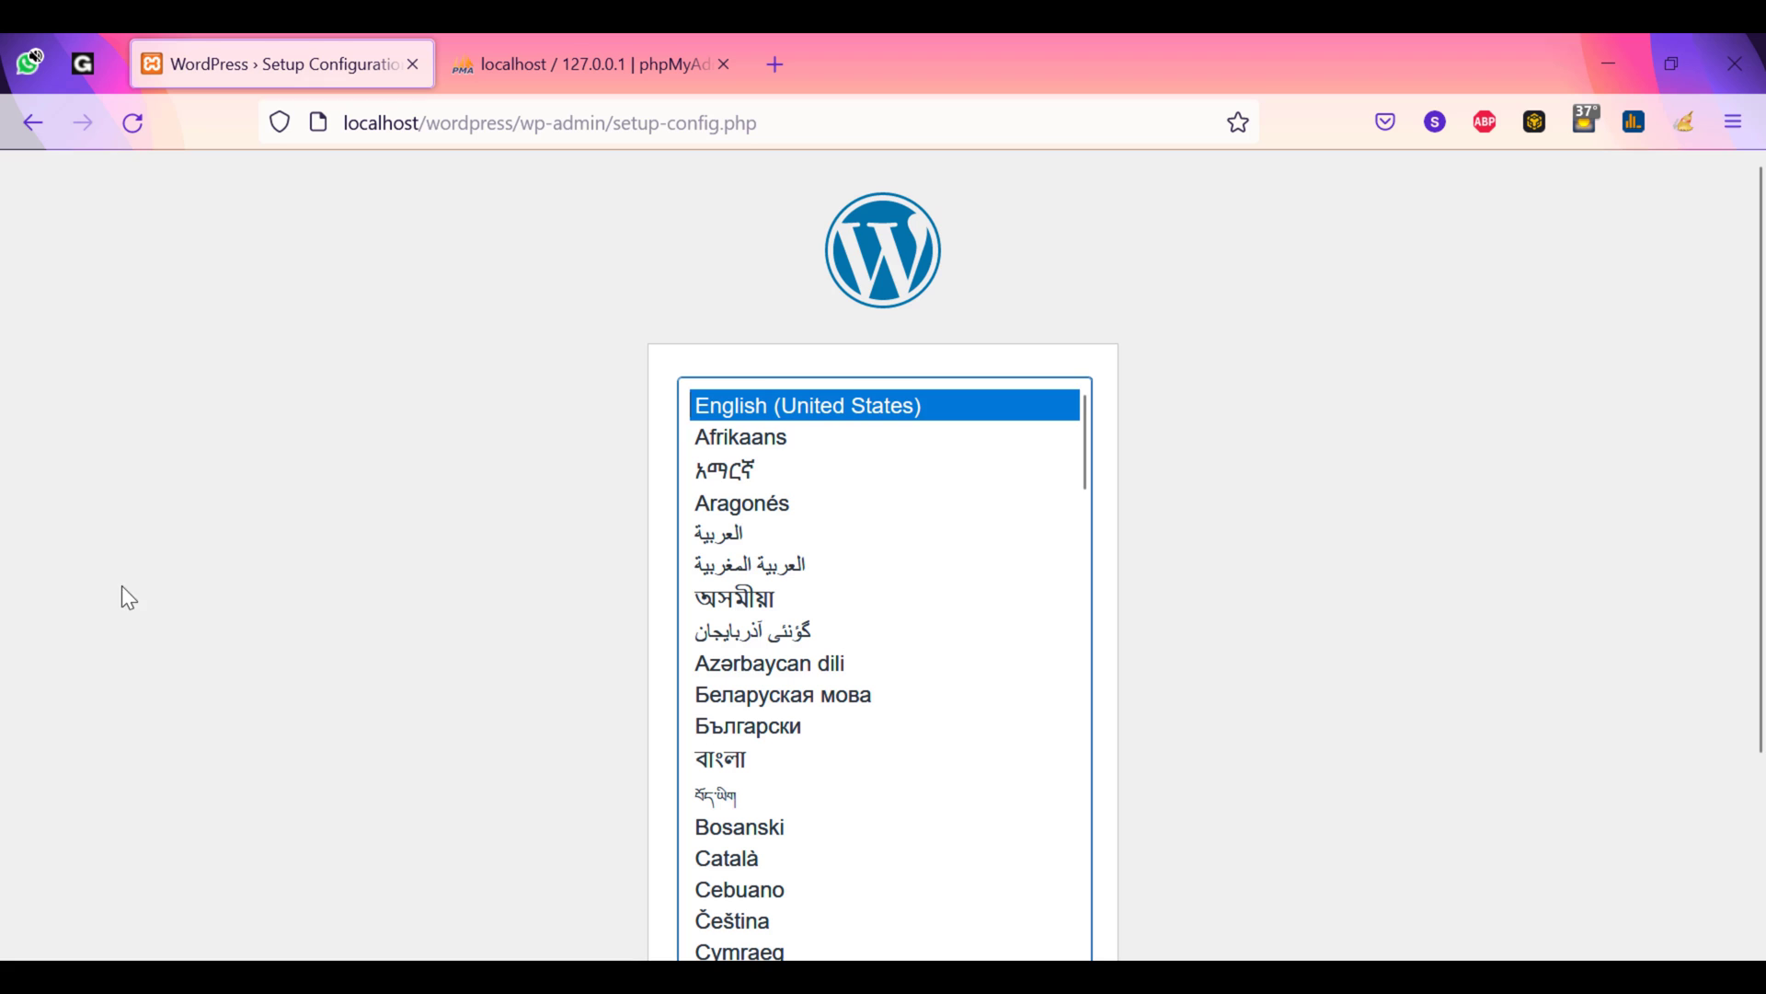
Review the language list, keep English (United States) and continue to the welcome page.
{"action": "scroll", "scroll_direction": "down", "scroll_amount": 3}
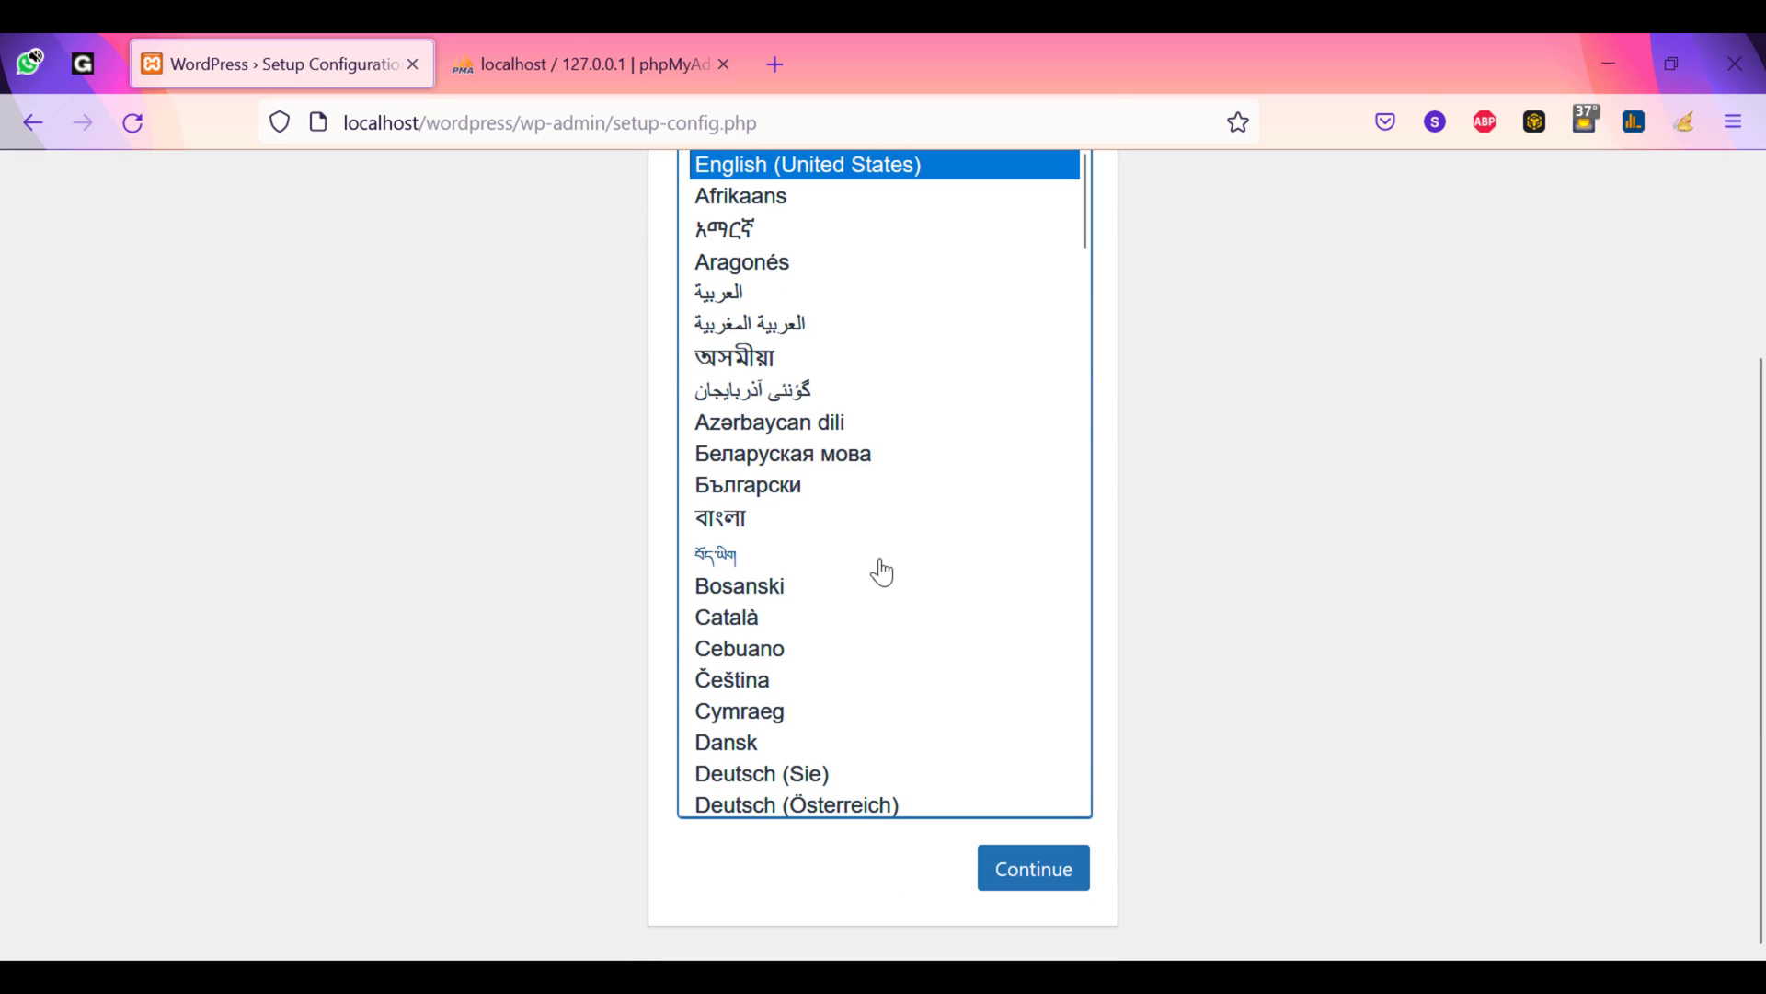
{"action": "scroll", "scroll_direction": "down", "scroll_amount": 3}
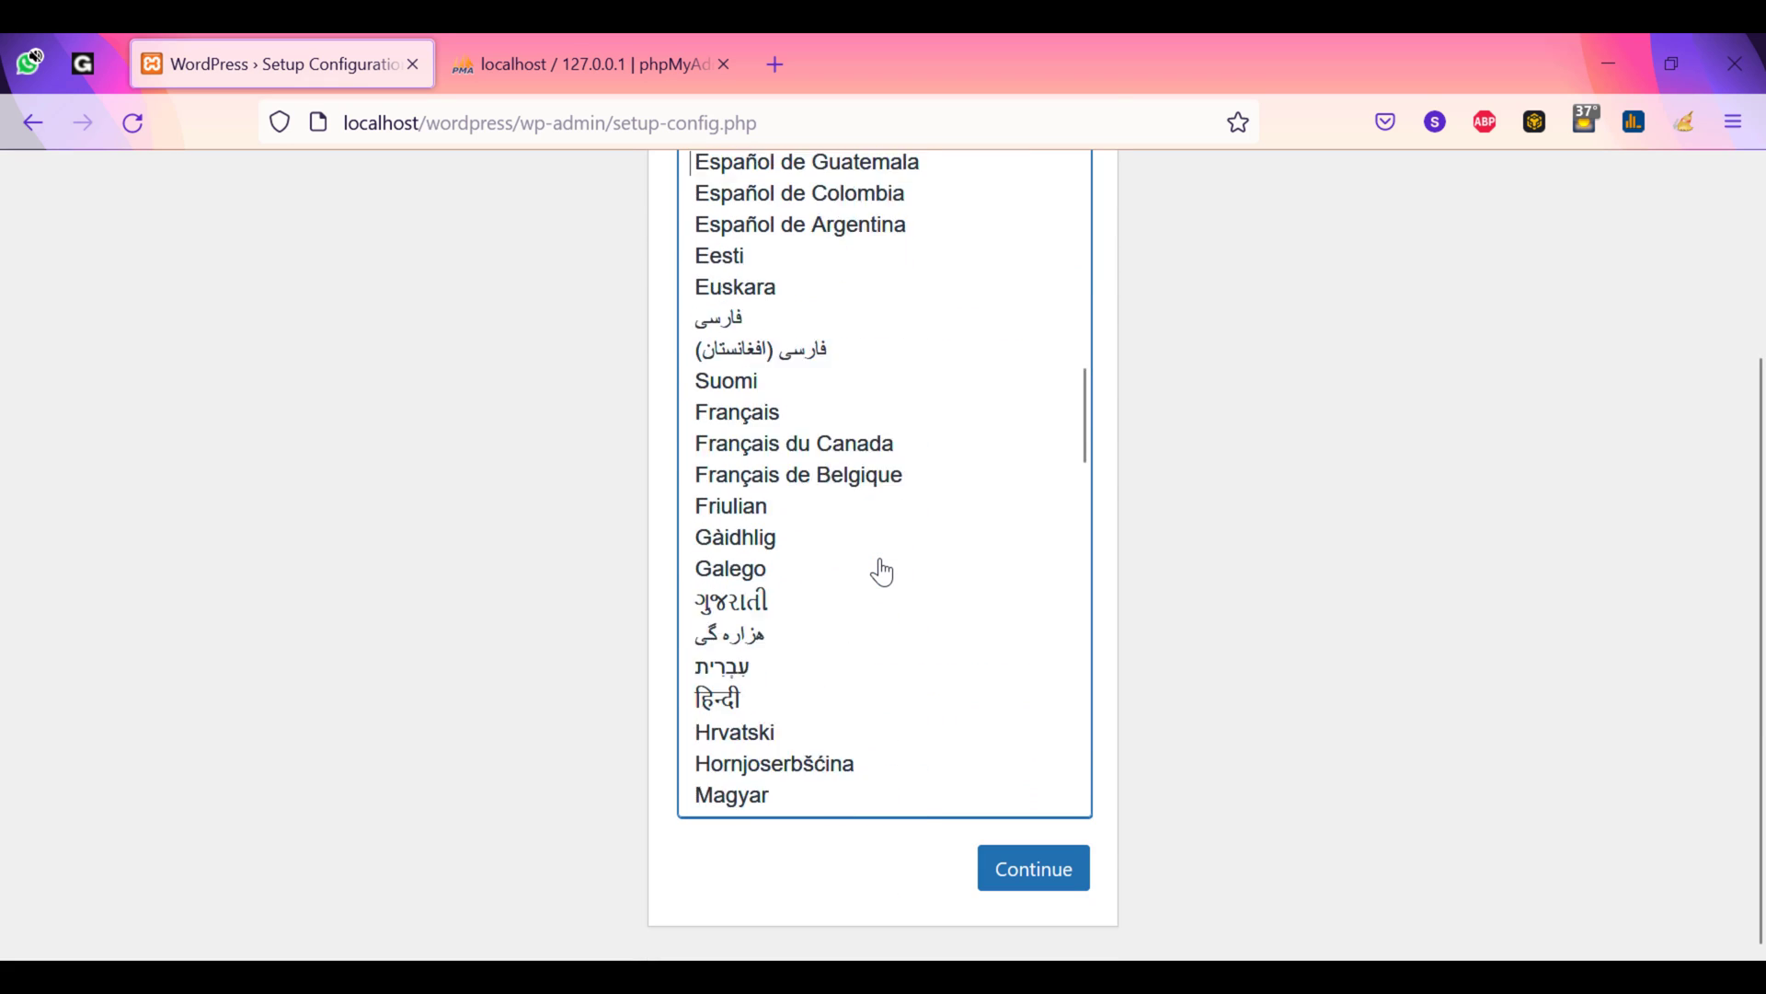
{"action": "scroll", "scroll_direction": "down", "scroll_amount": 3}
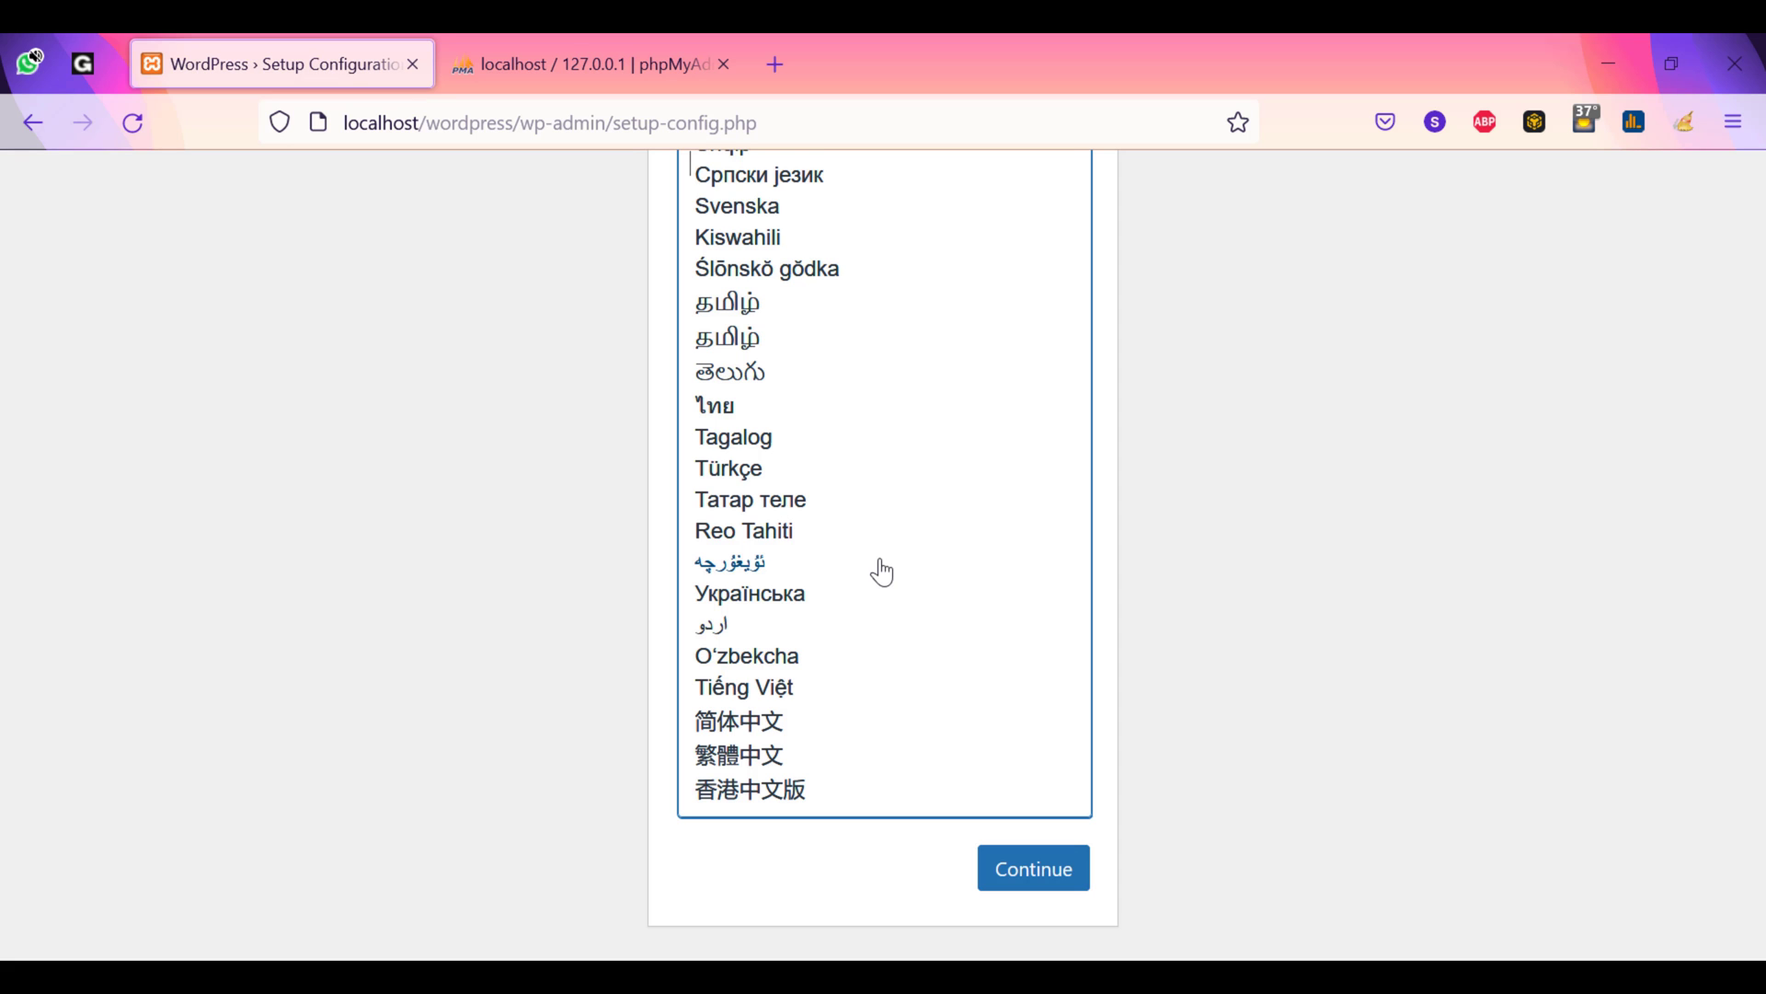
{"action": "scroll", "scroll_direction": "up", "scroll_amount": 3}
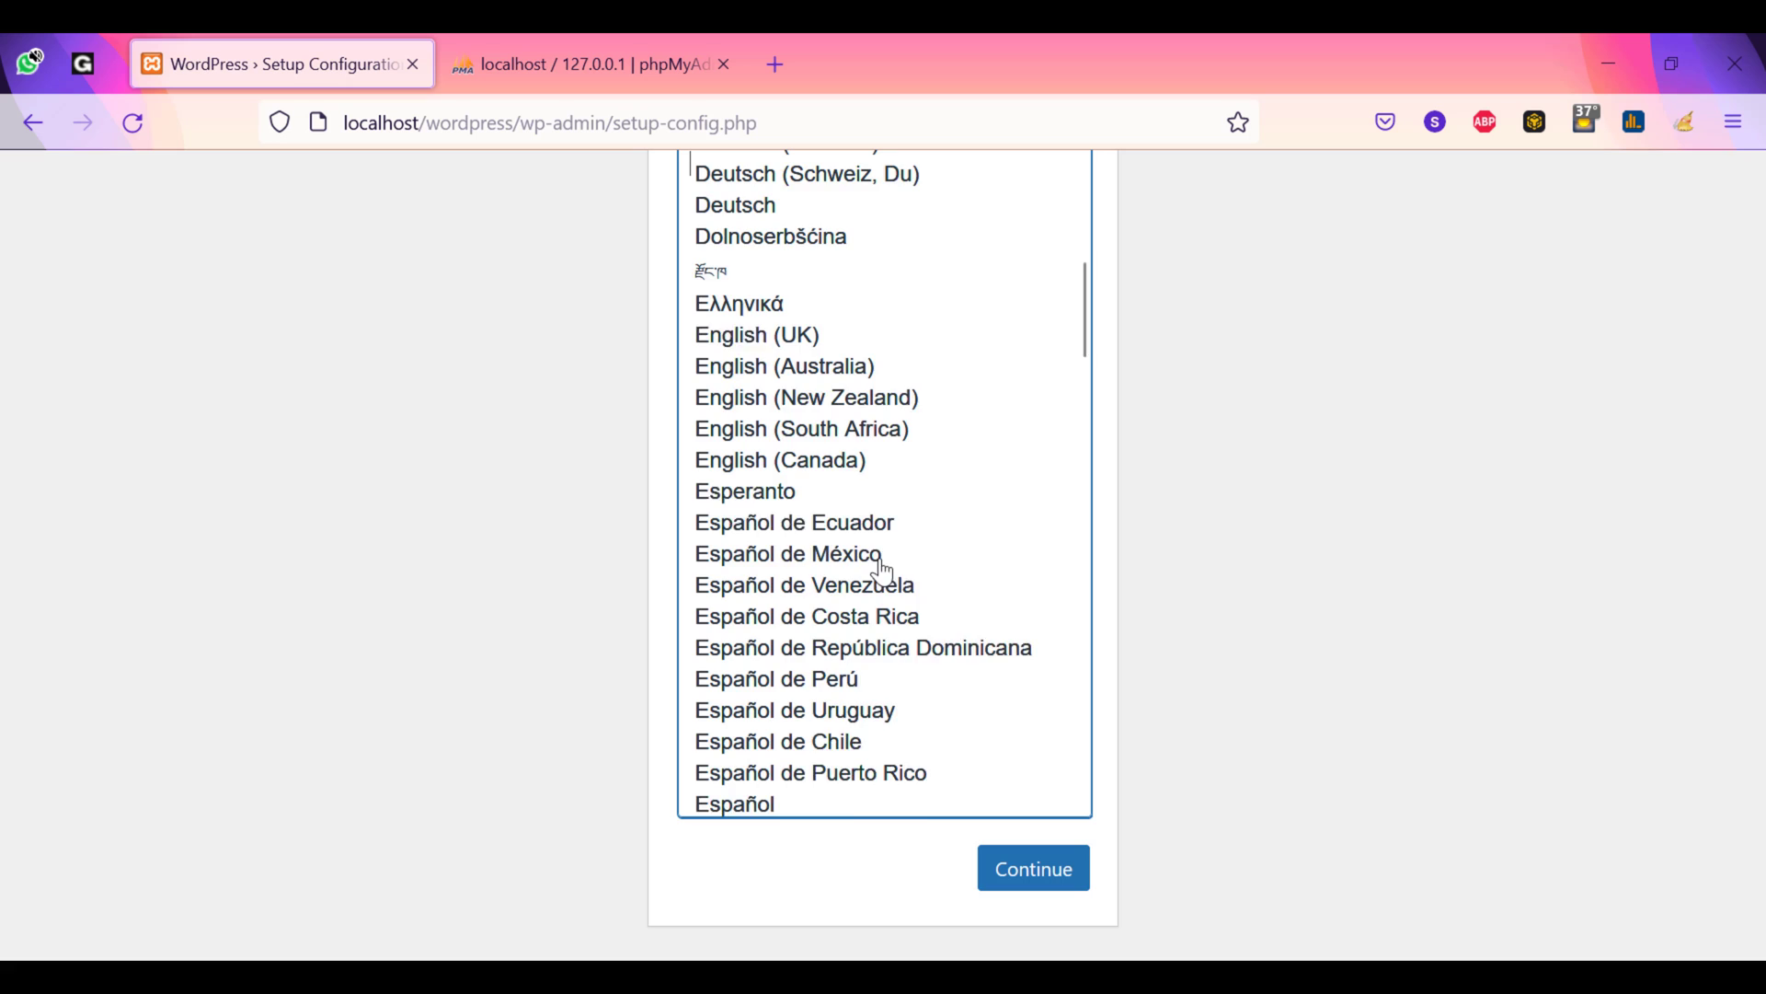
{"action": "scroll", "scroll_direction": "up", "scroll_amount": 3}
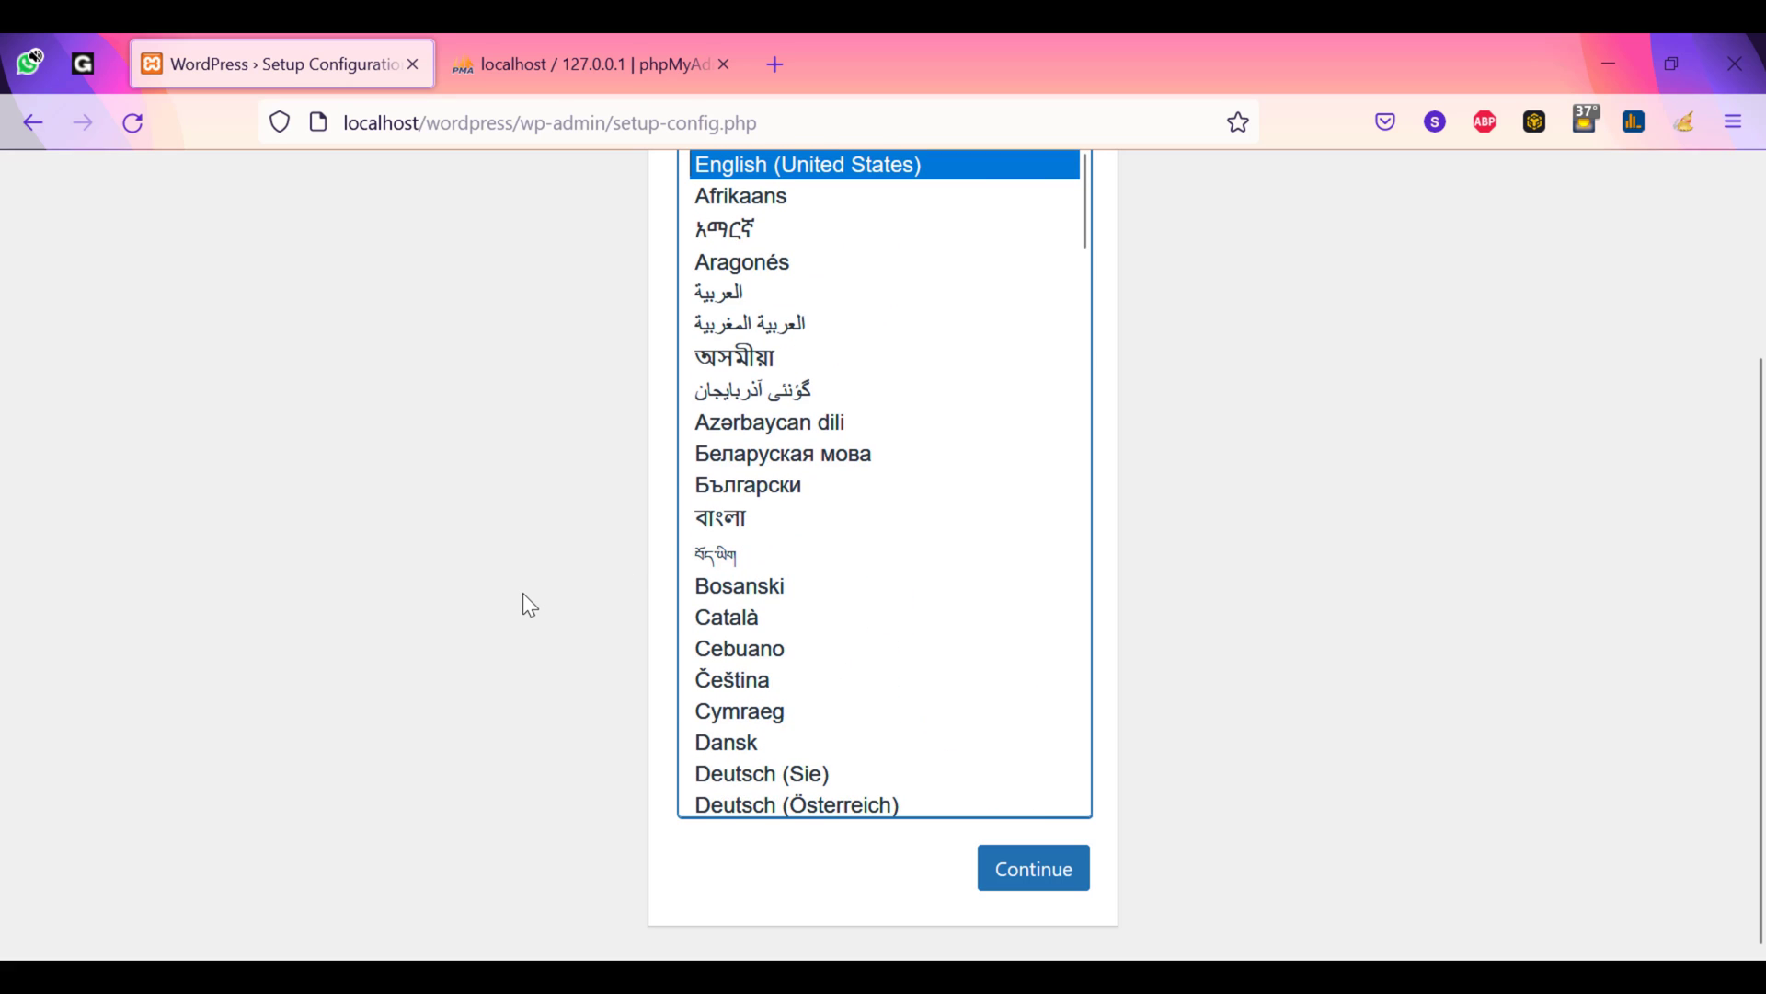
{"action": "scroll", "scroll_direction": "up", "scroll_amount": 3}
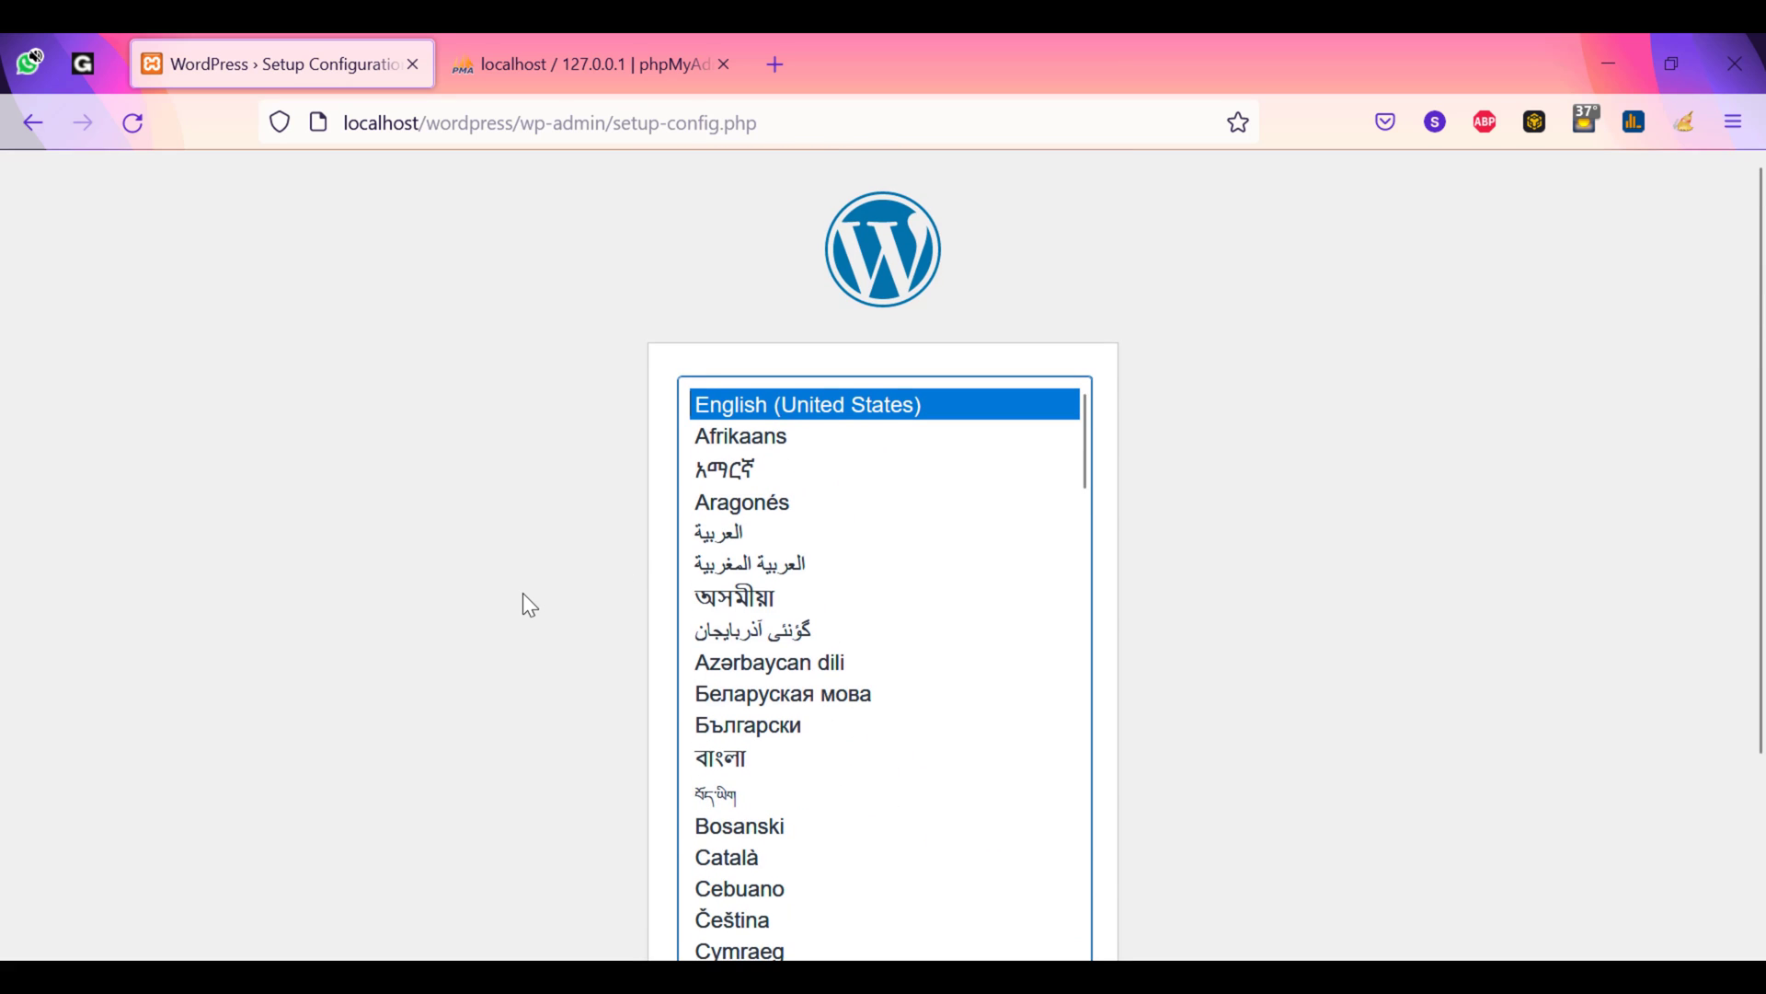
{"action": "scroll", "scroll_direction": "down", "scroll_amount": 3}
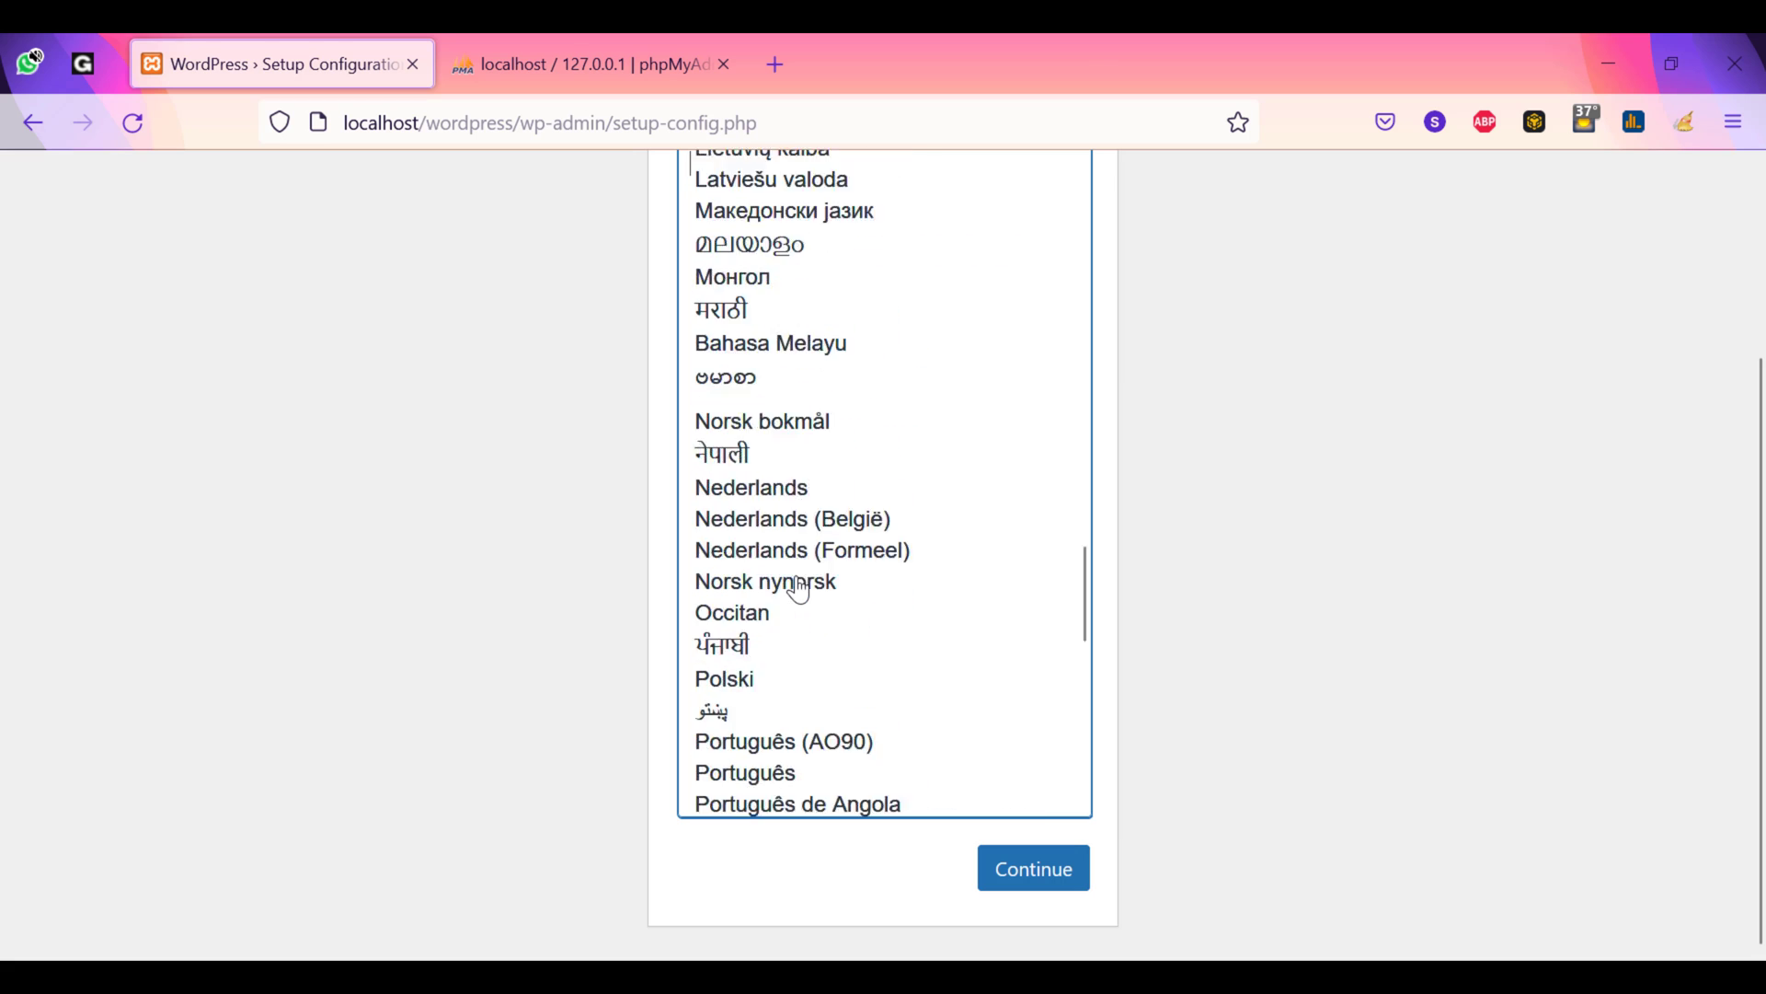
{"action": "scroll", "scroll_direction": "up", "scroll_amount": 3}
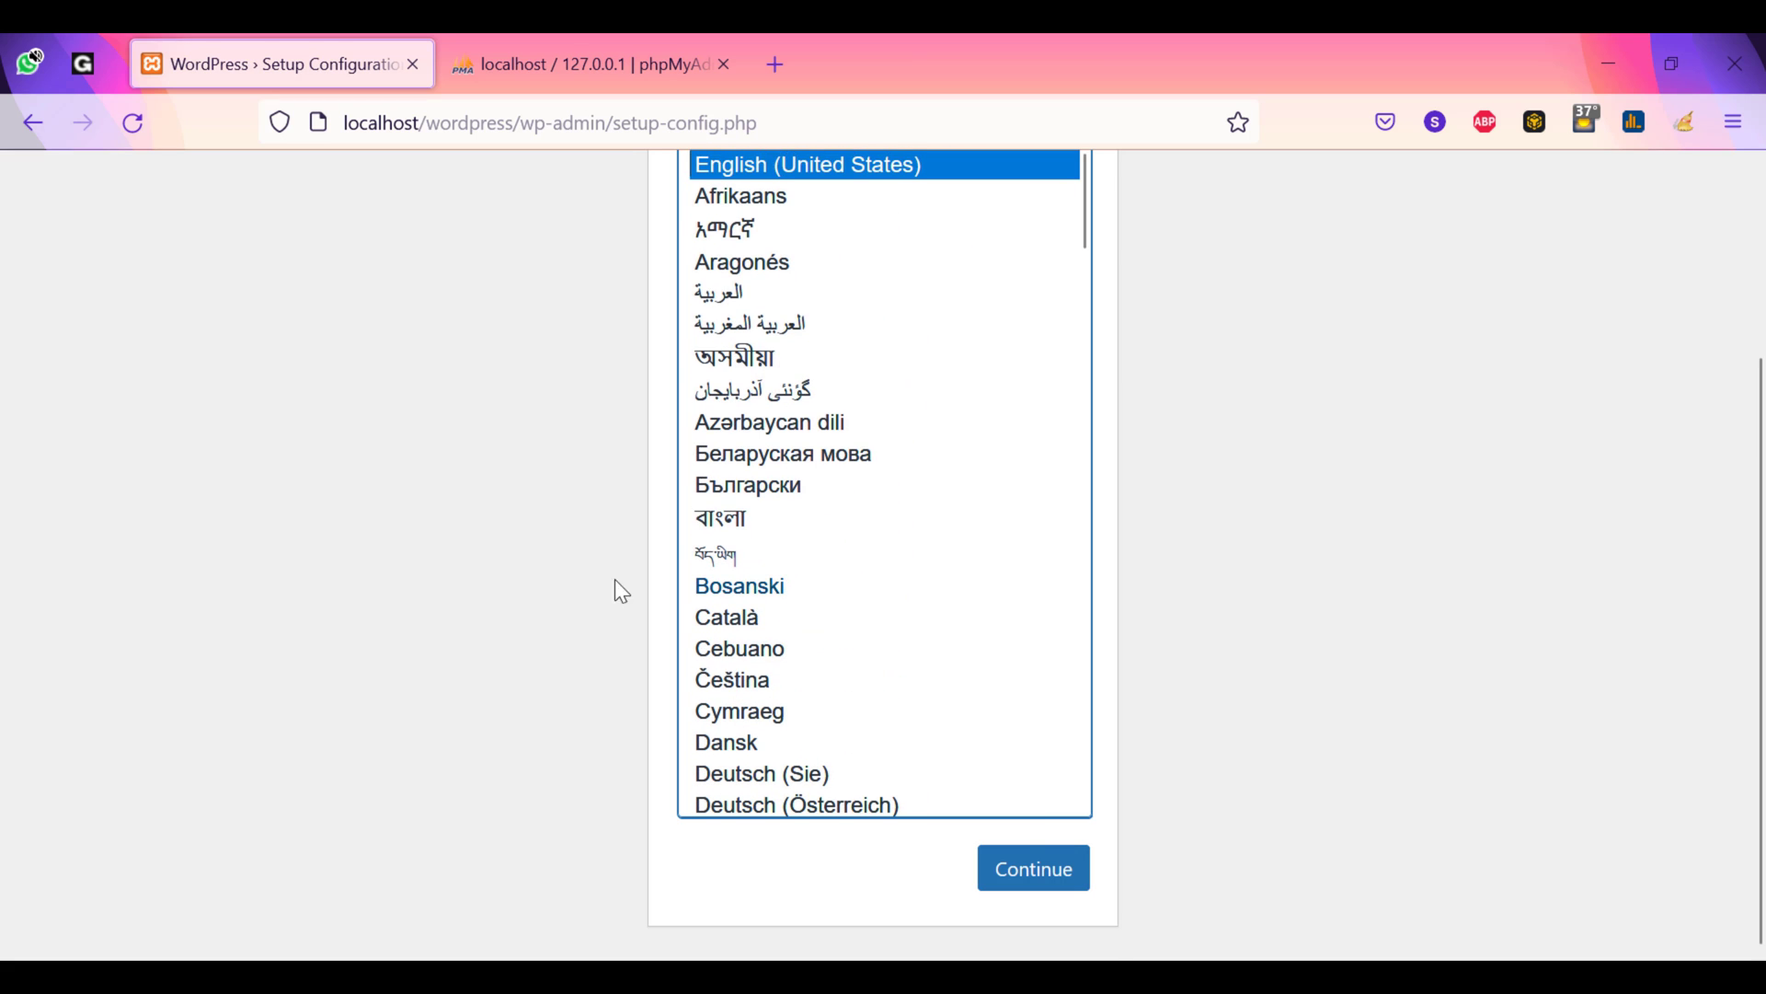
{"action": "mouse_move", "coordinate": [871, 775]}
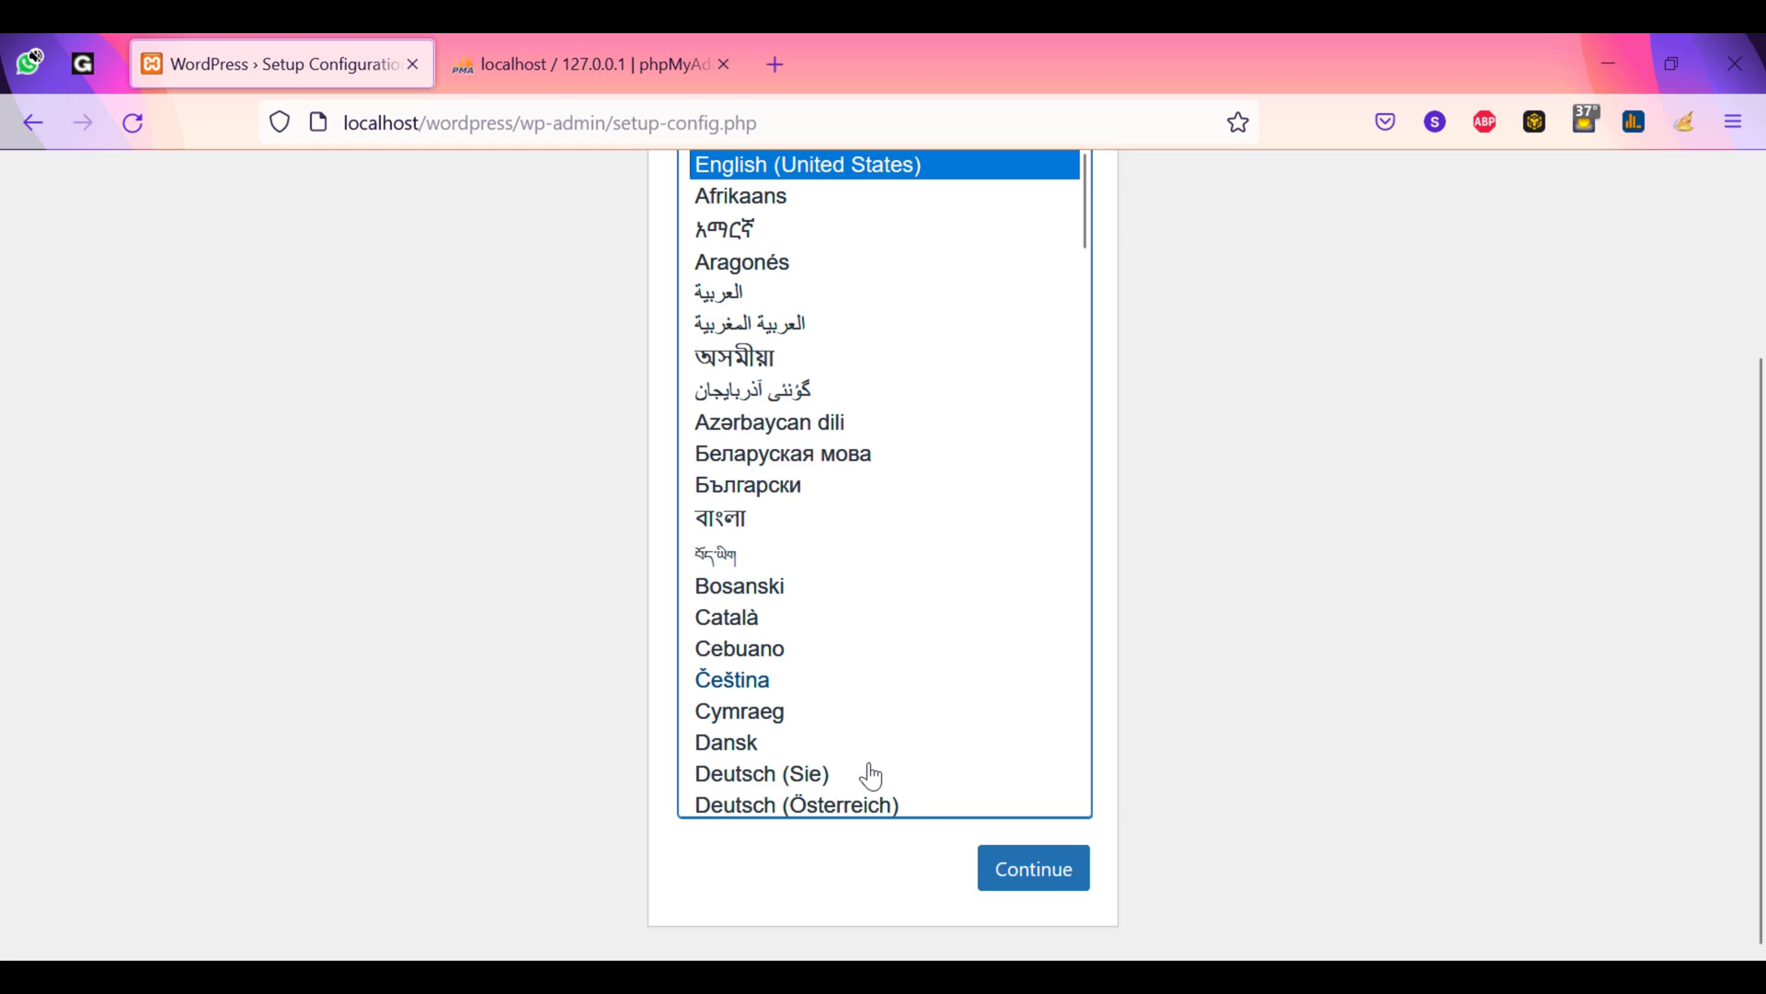
{"action": "left_click", "coordinate": [1030, 867]}
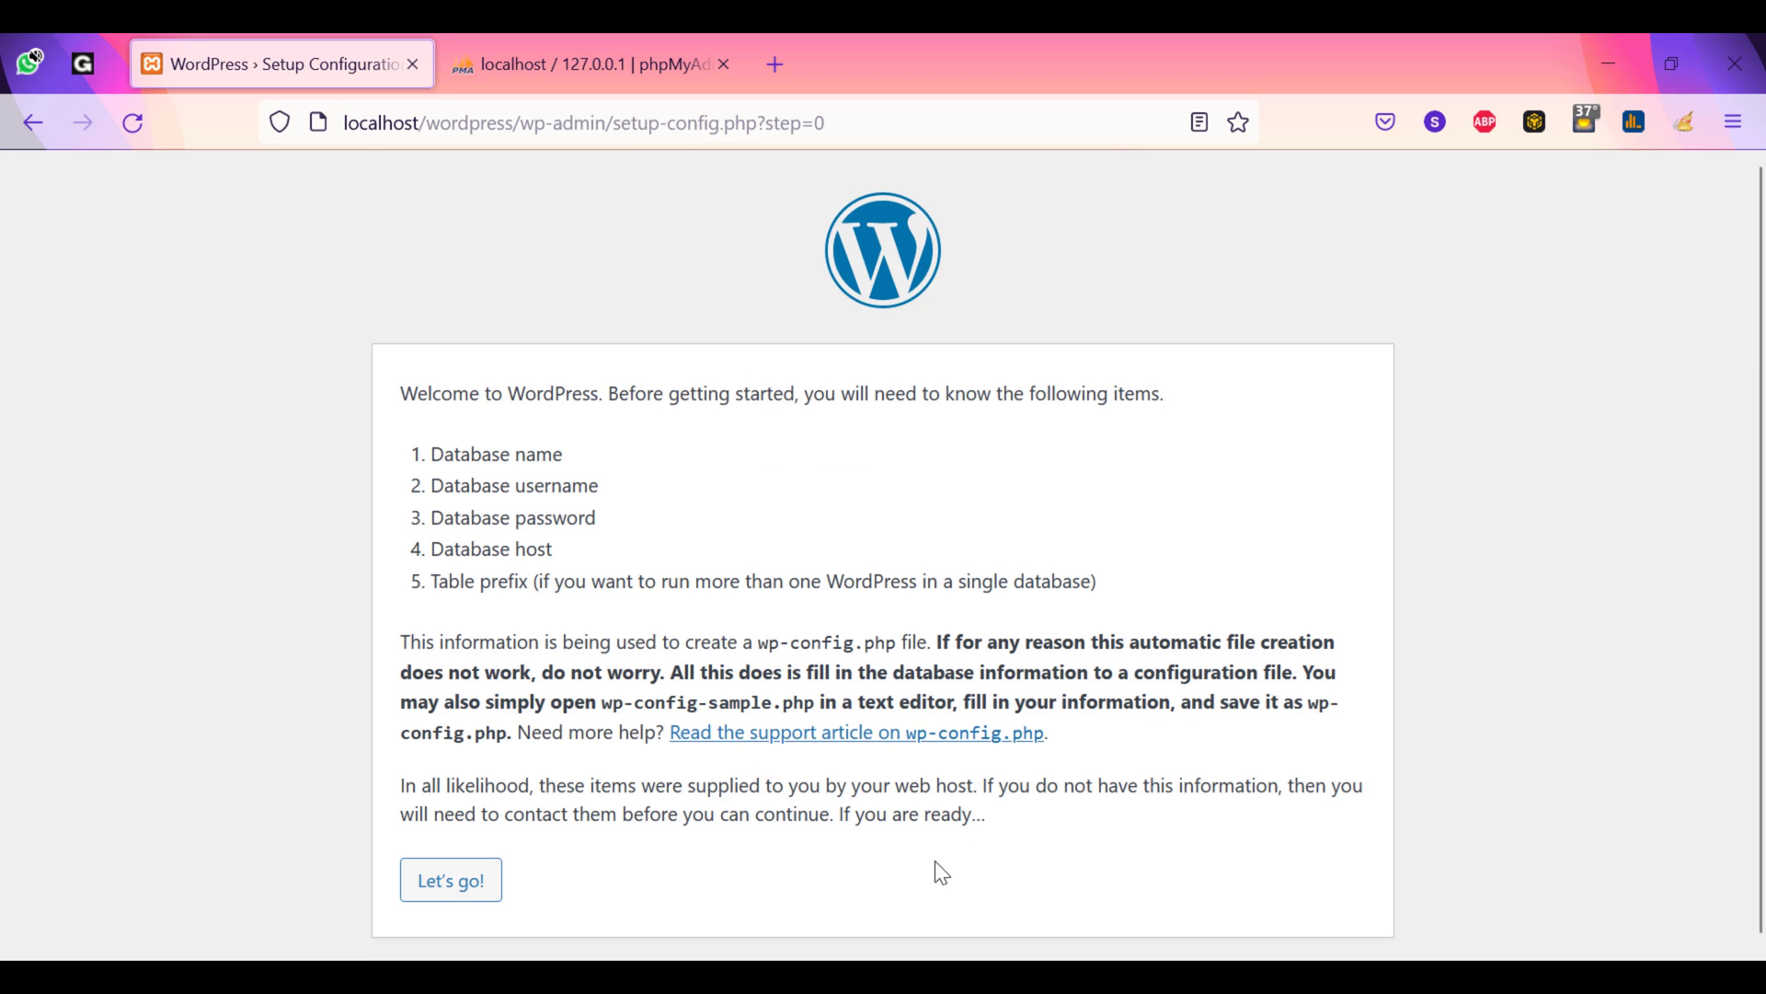
{"action": "mouse_move", "coordinate": [449, 421]}
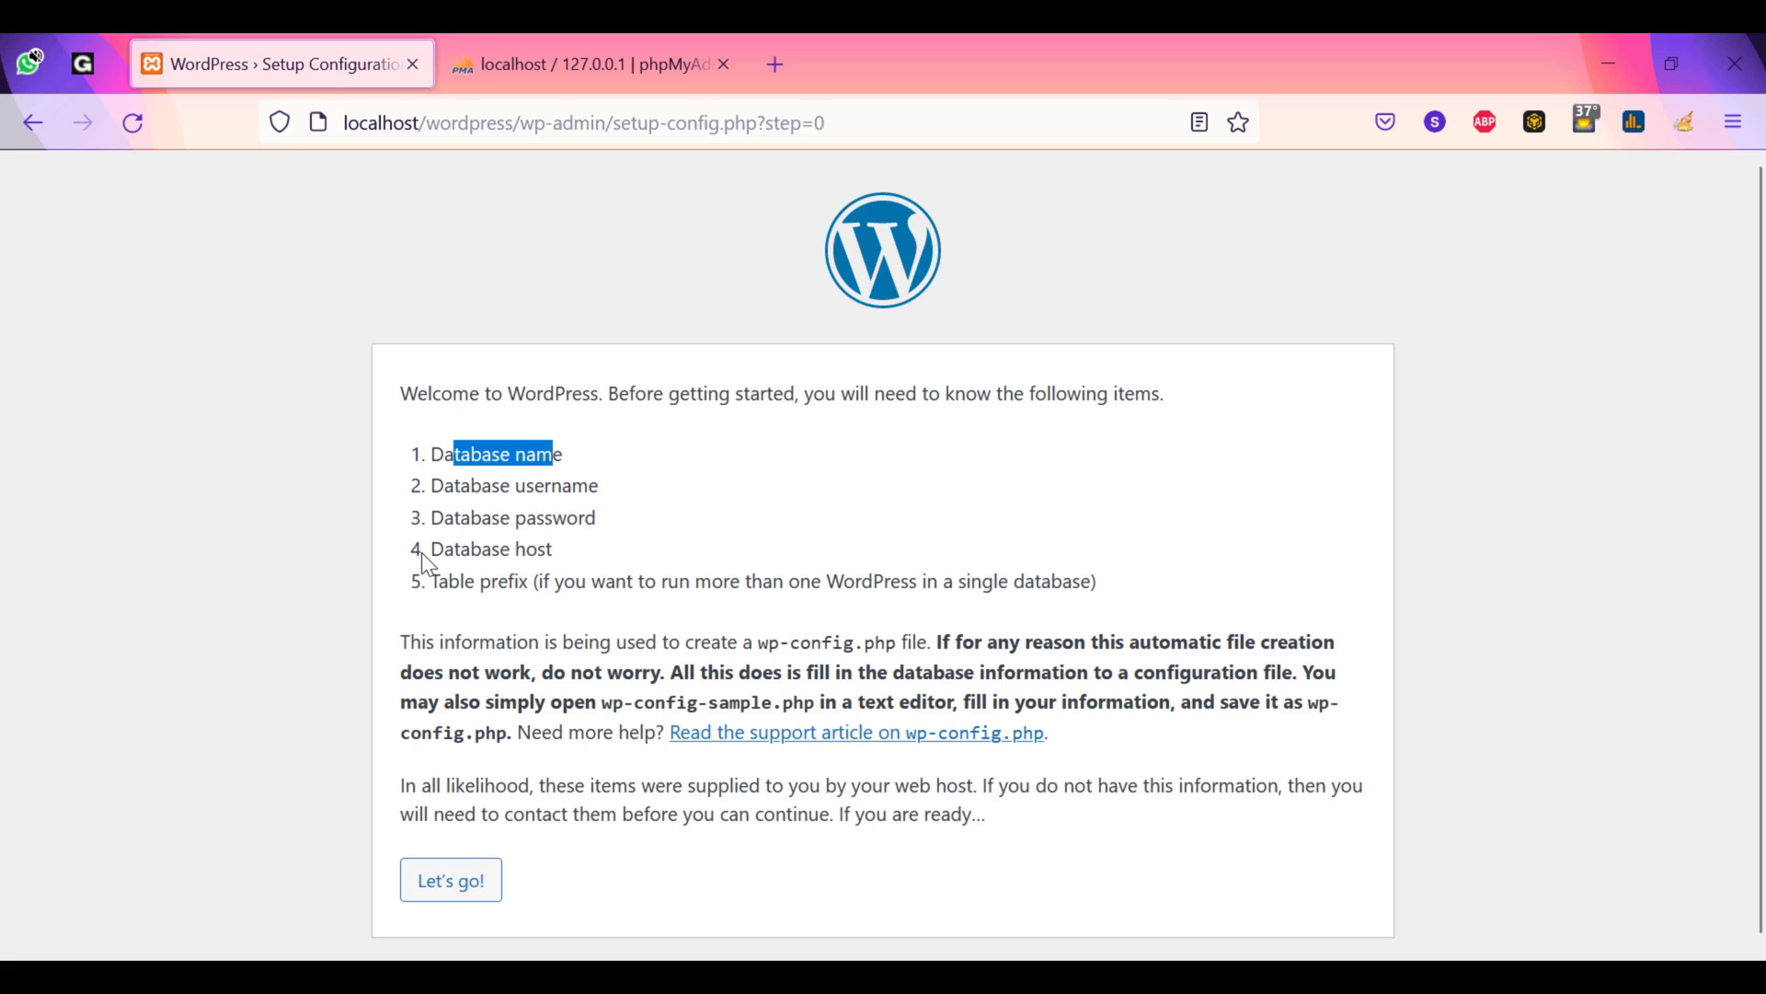
{"action": "mouse_move", "coordinate": [480, 589]}
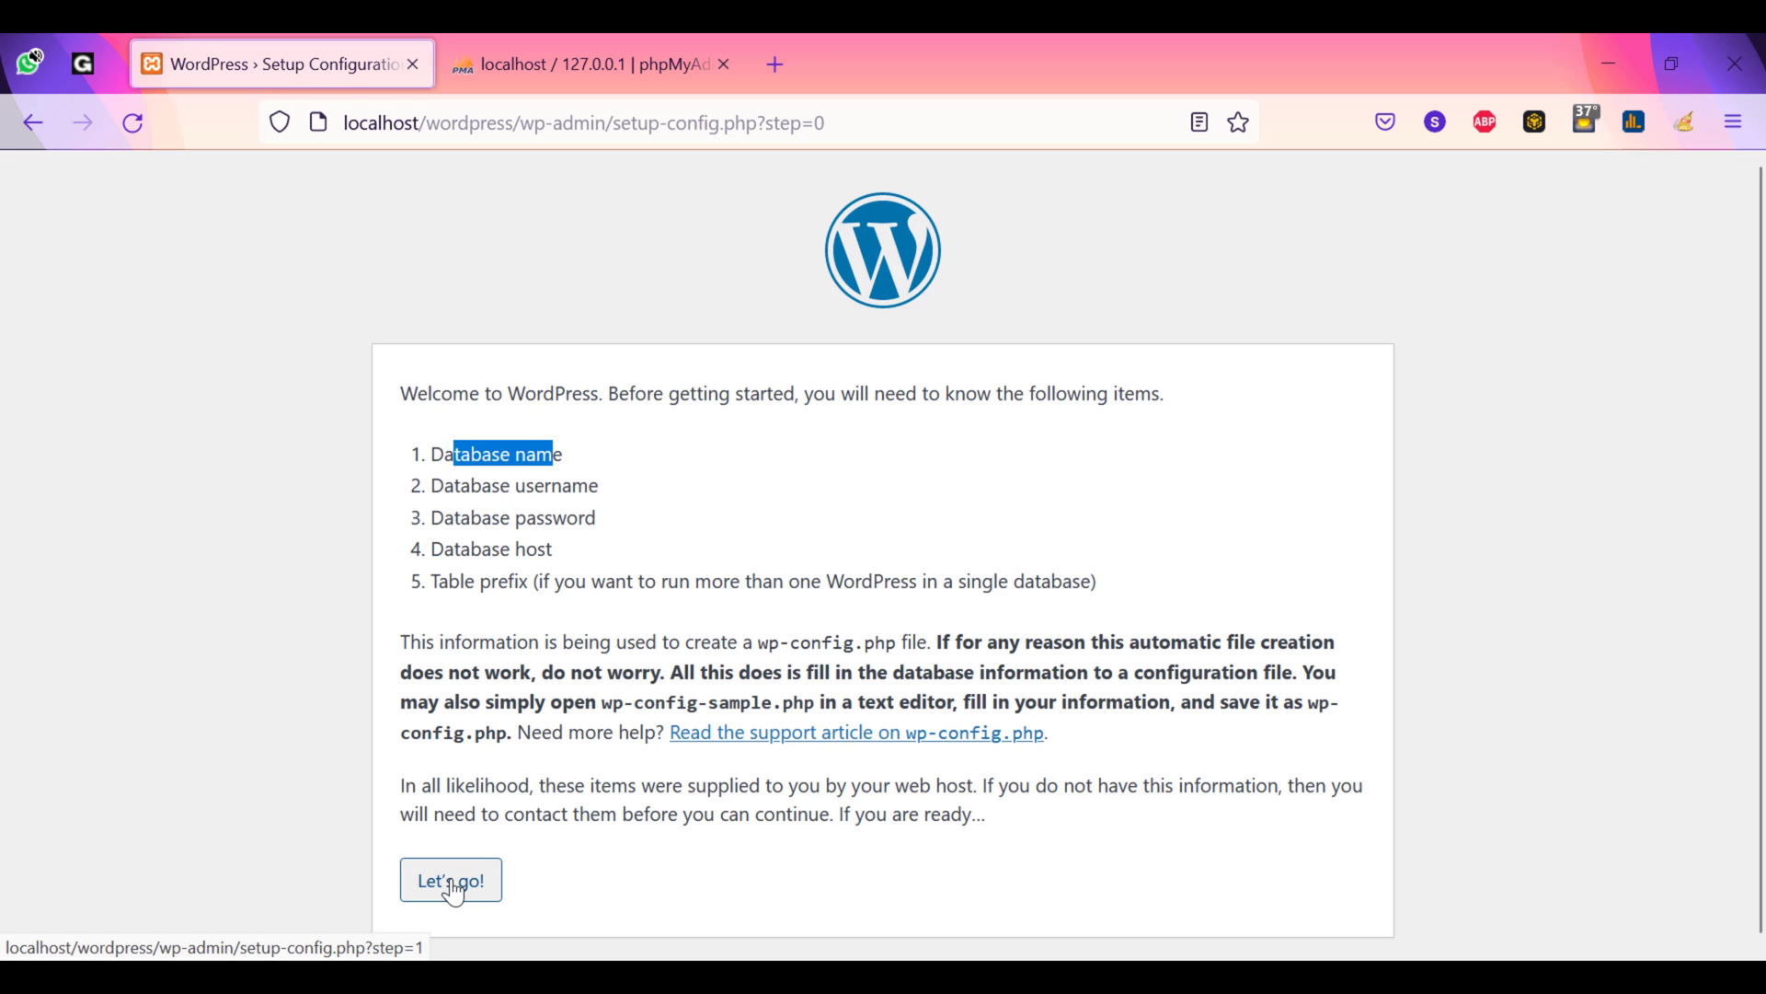
Proceed with Let's go! to the database connection details form.
{"action": "left_click", "coordinate": [451, 880]}
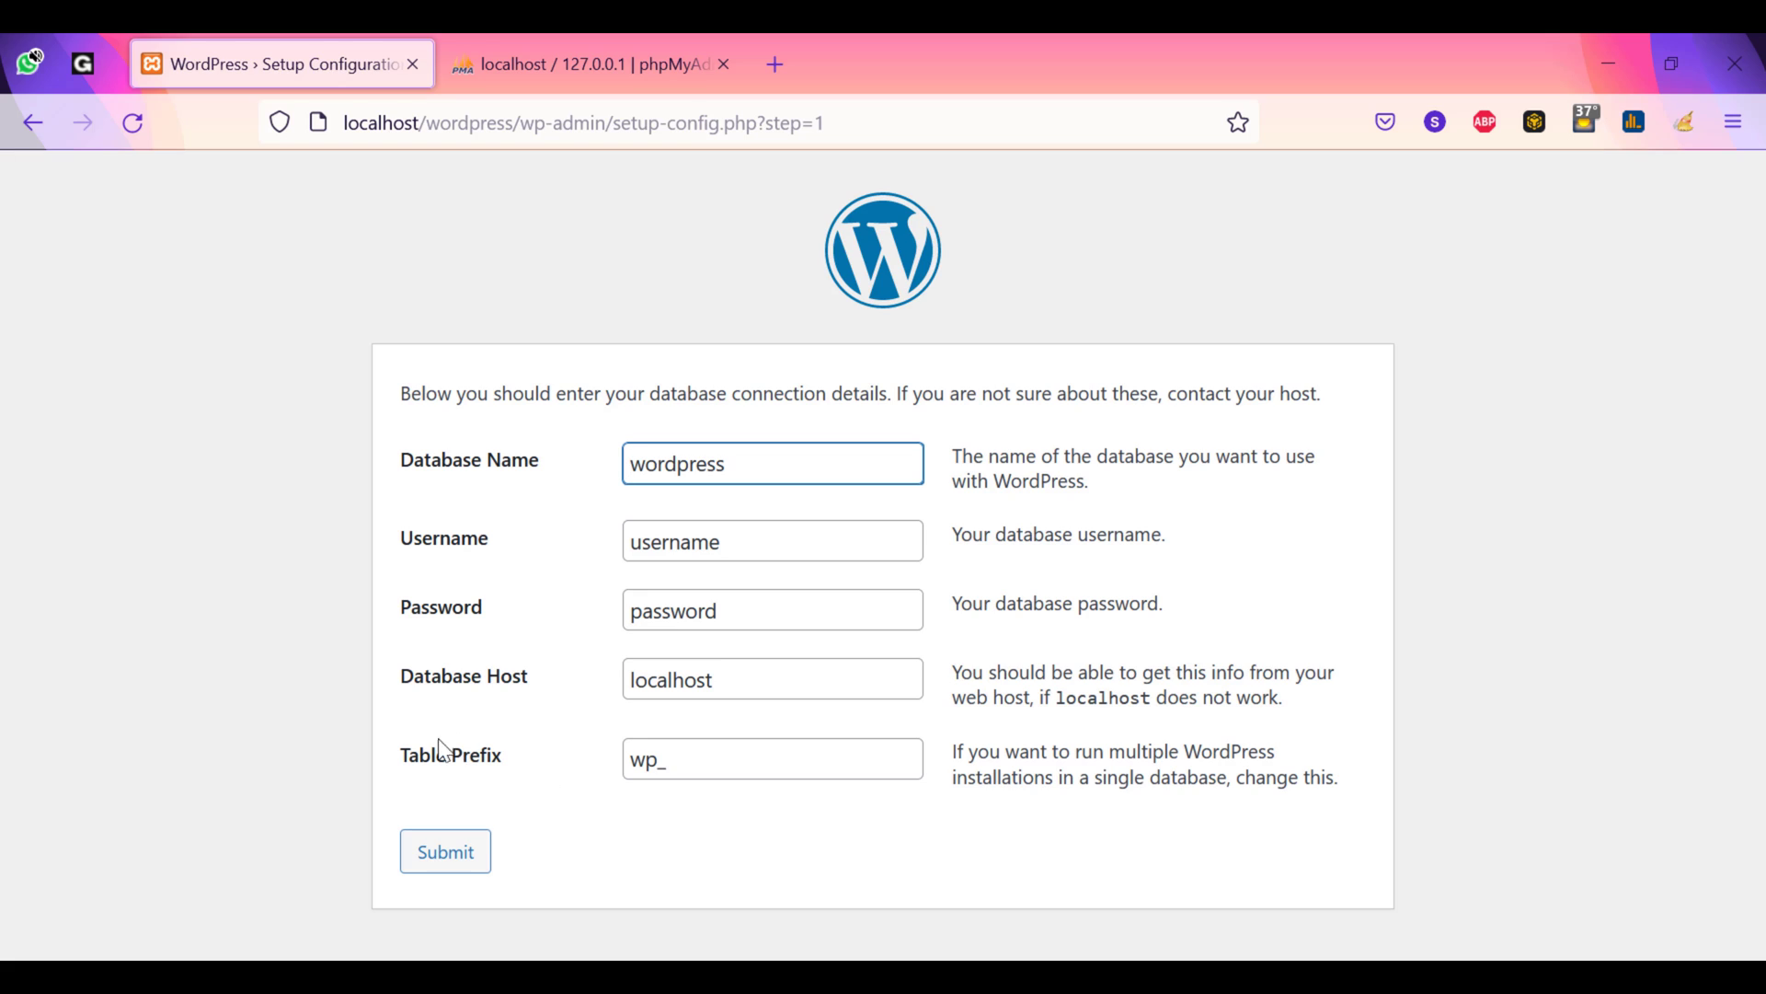
{"action": "mouse_move", "coordinate": [619, 795]}
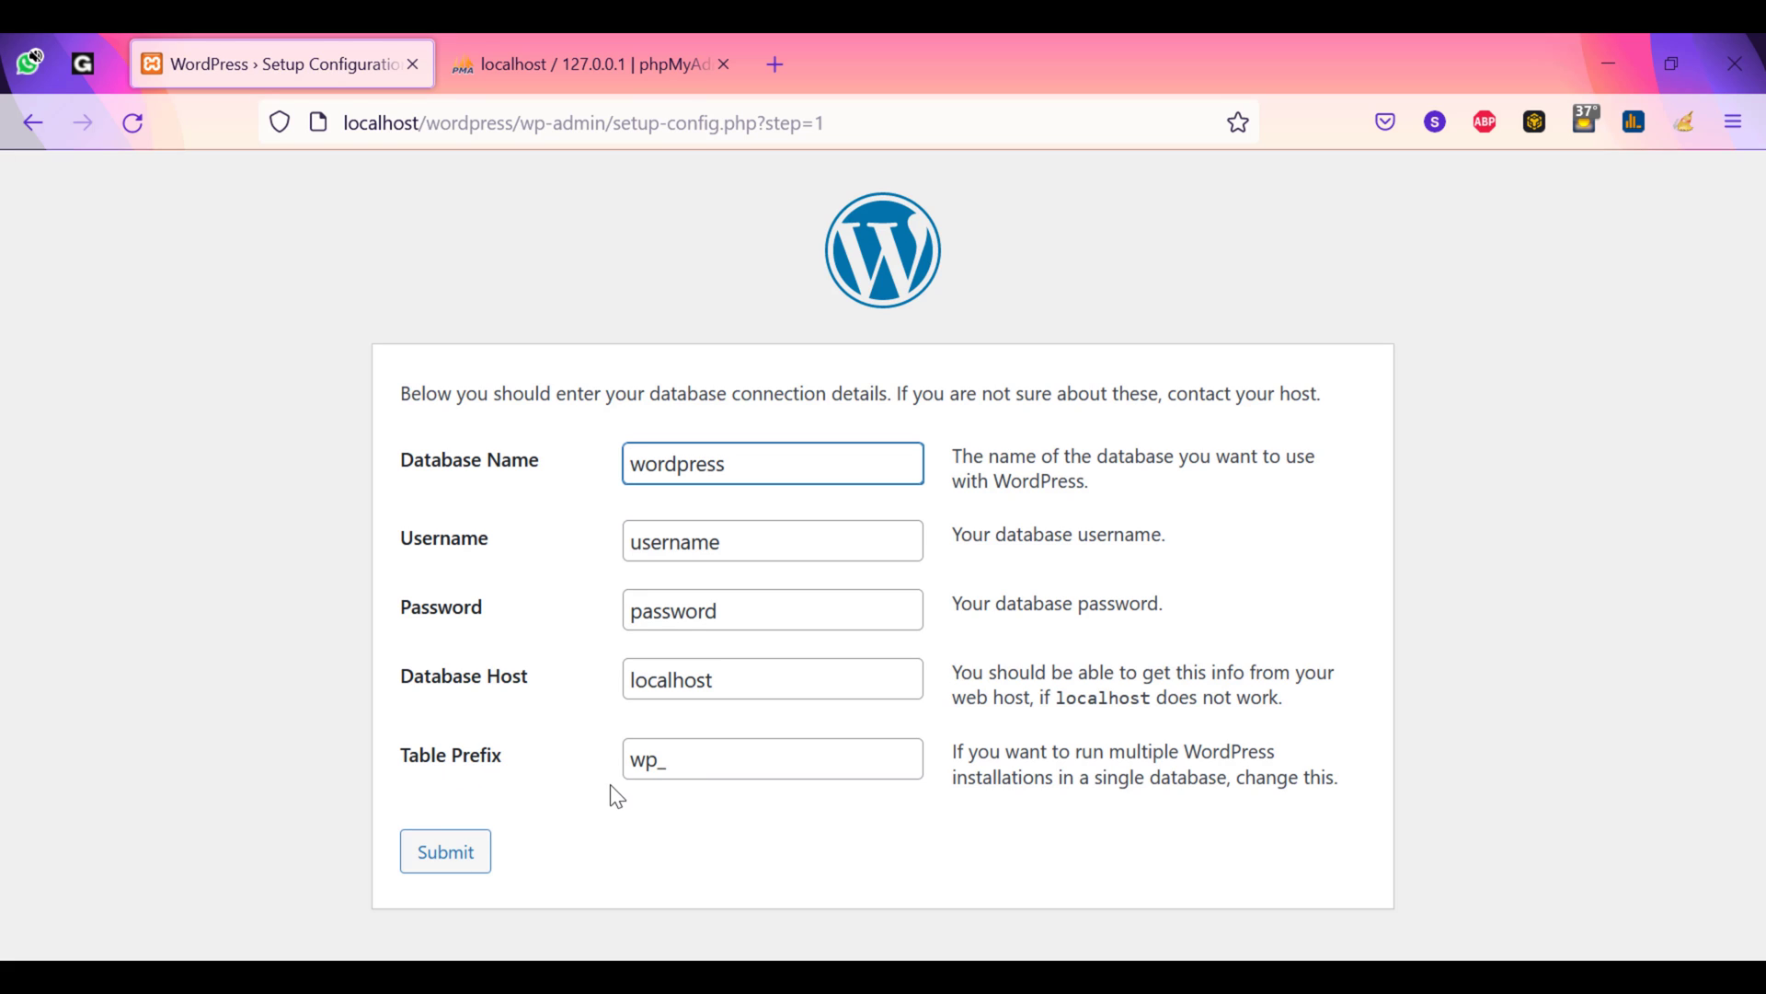
Leave the table prefix as is and go to phpMyAdmin's New database page.
{"action": "left_click", "coordinate": [773, 758]}
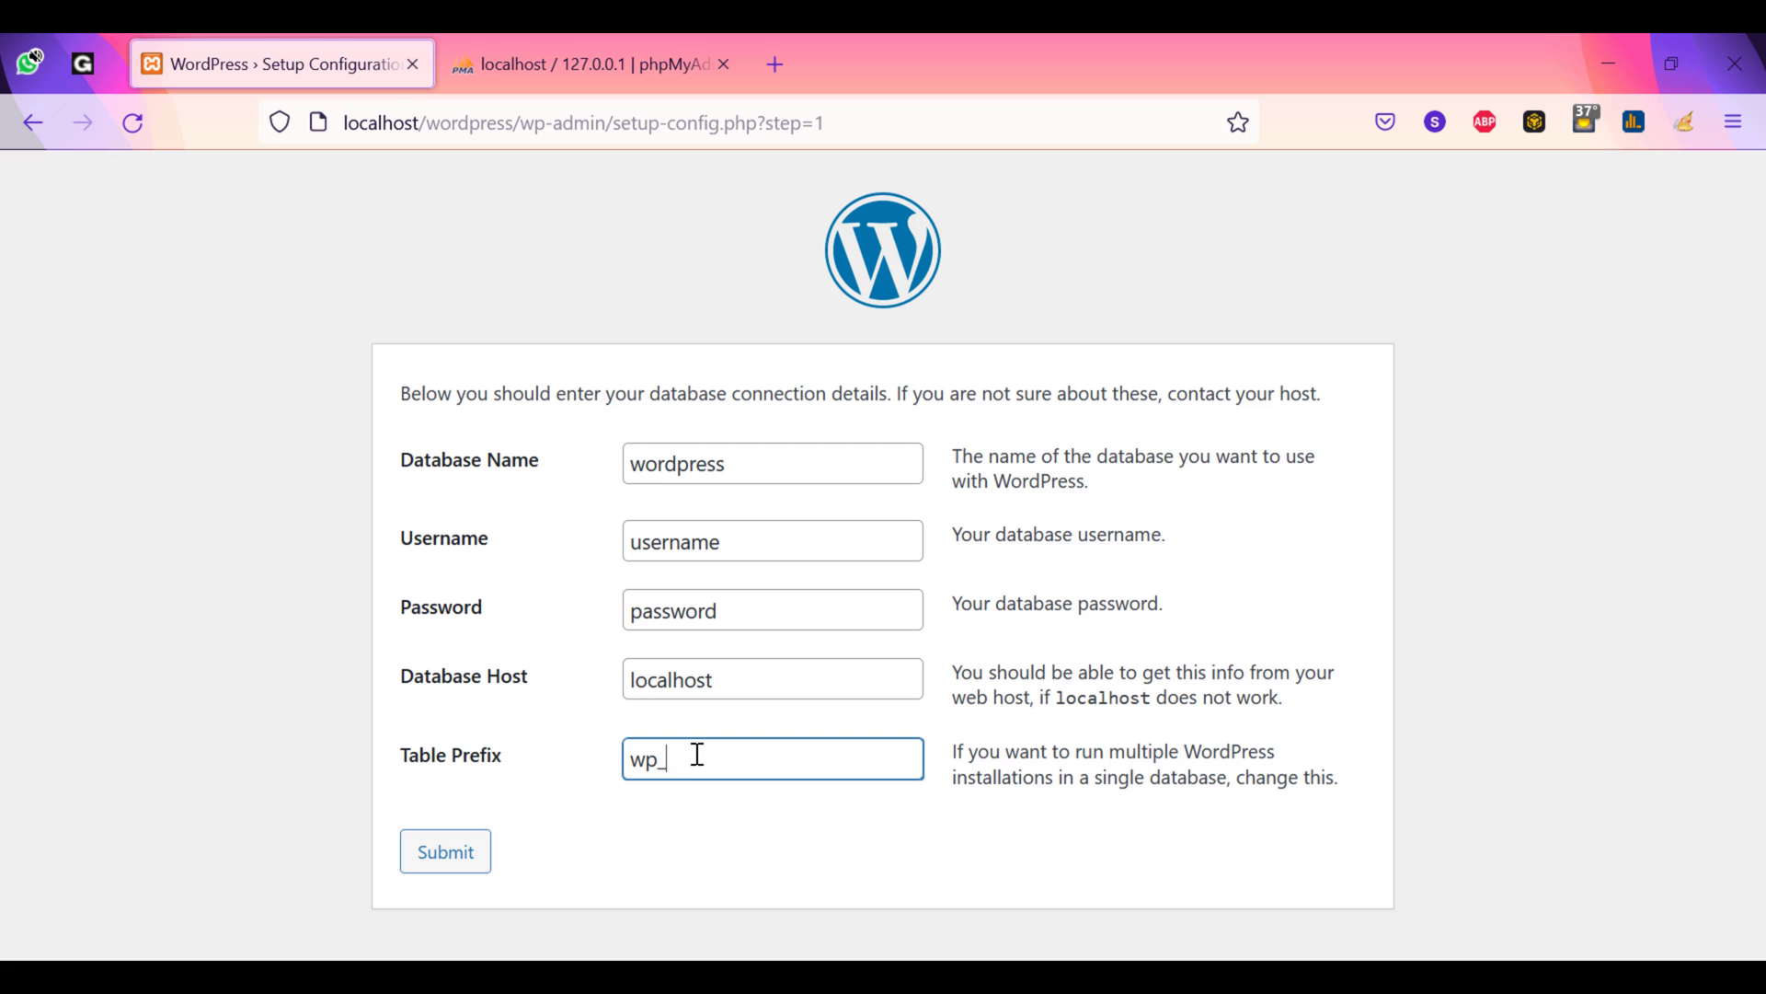
{"action": "mouse_move", "coordinate": [445, 471]}
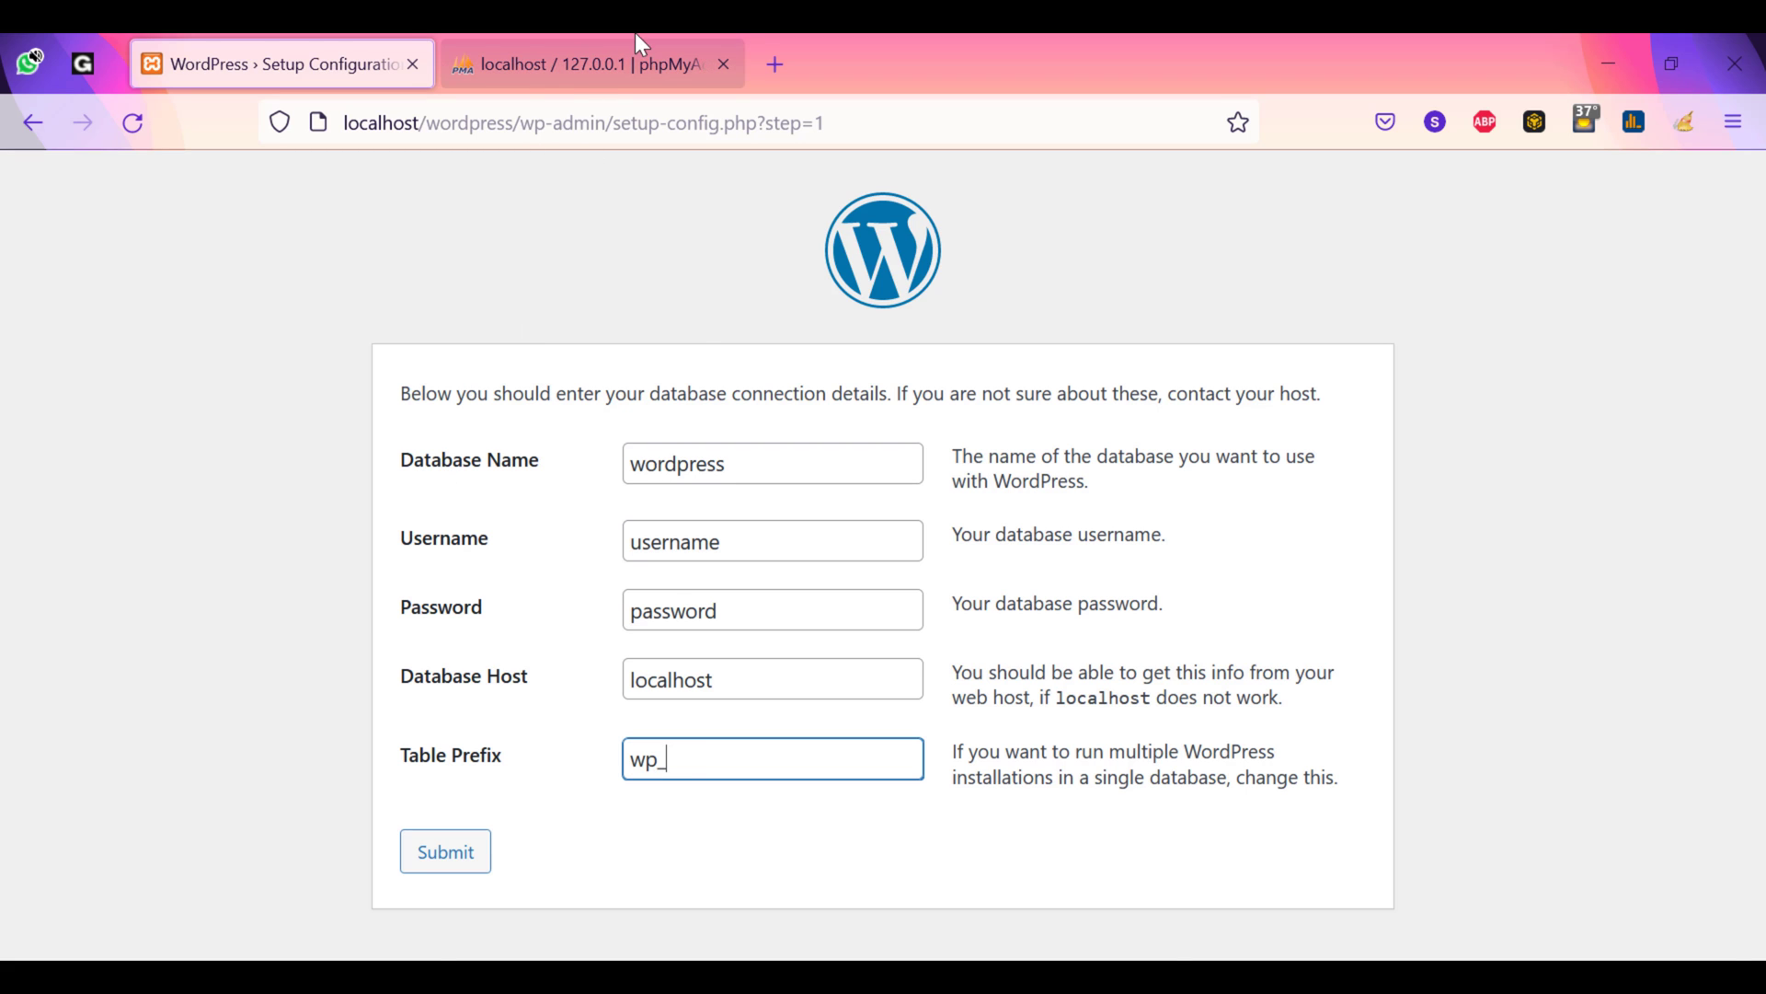
{"action": "left_click", "coordinate": [587, 65]}
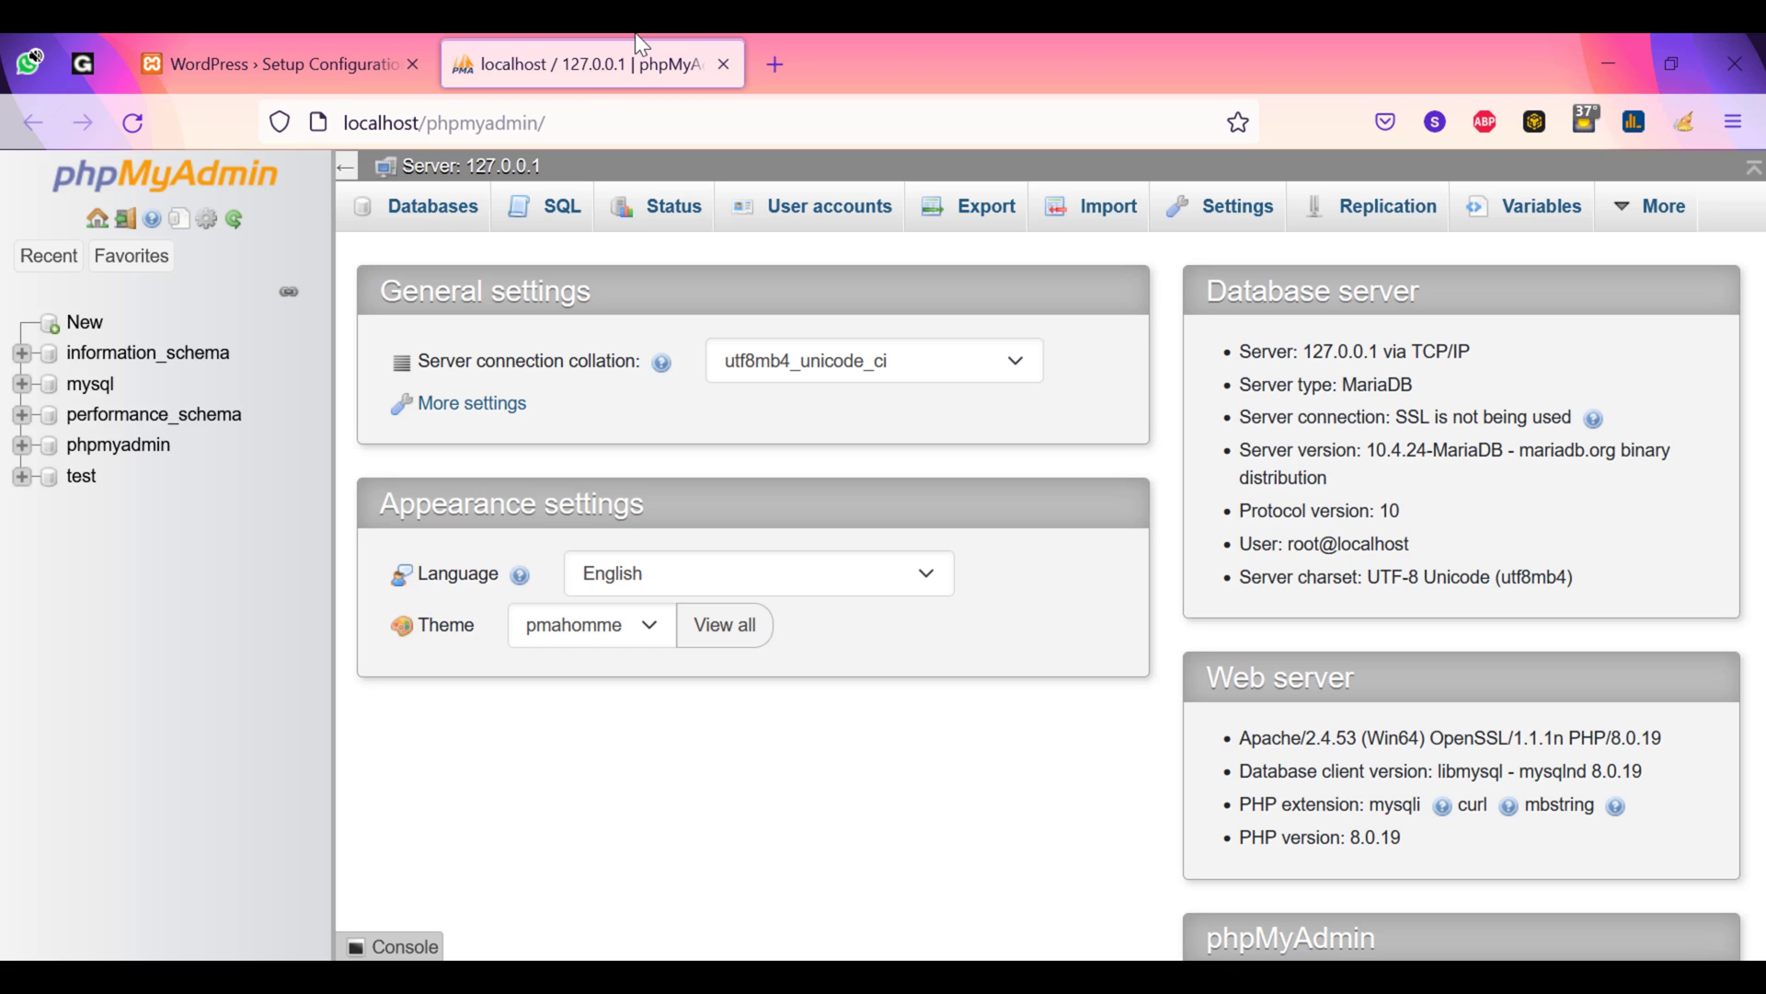
{"action": "left_click", "coordinate": [271, 62]}
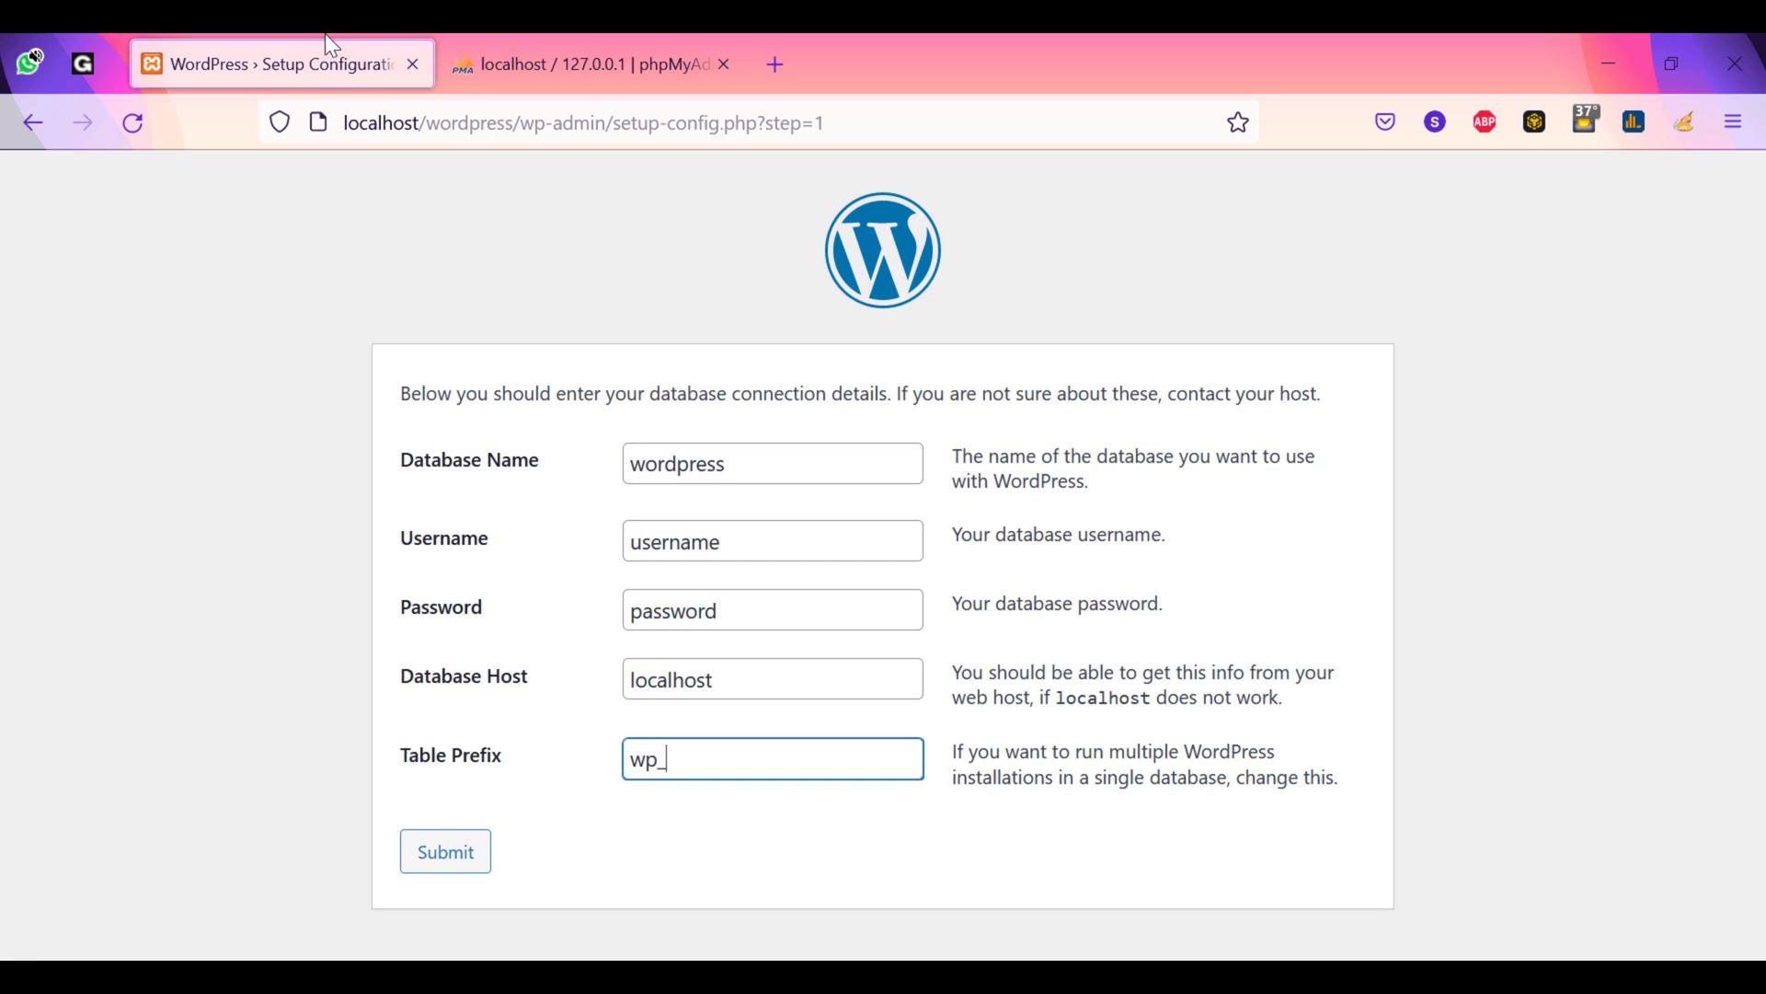
{"action": "mouse_move", "coordinate": [651, 484]}
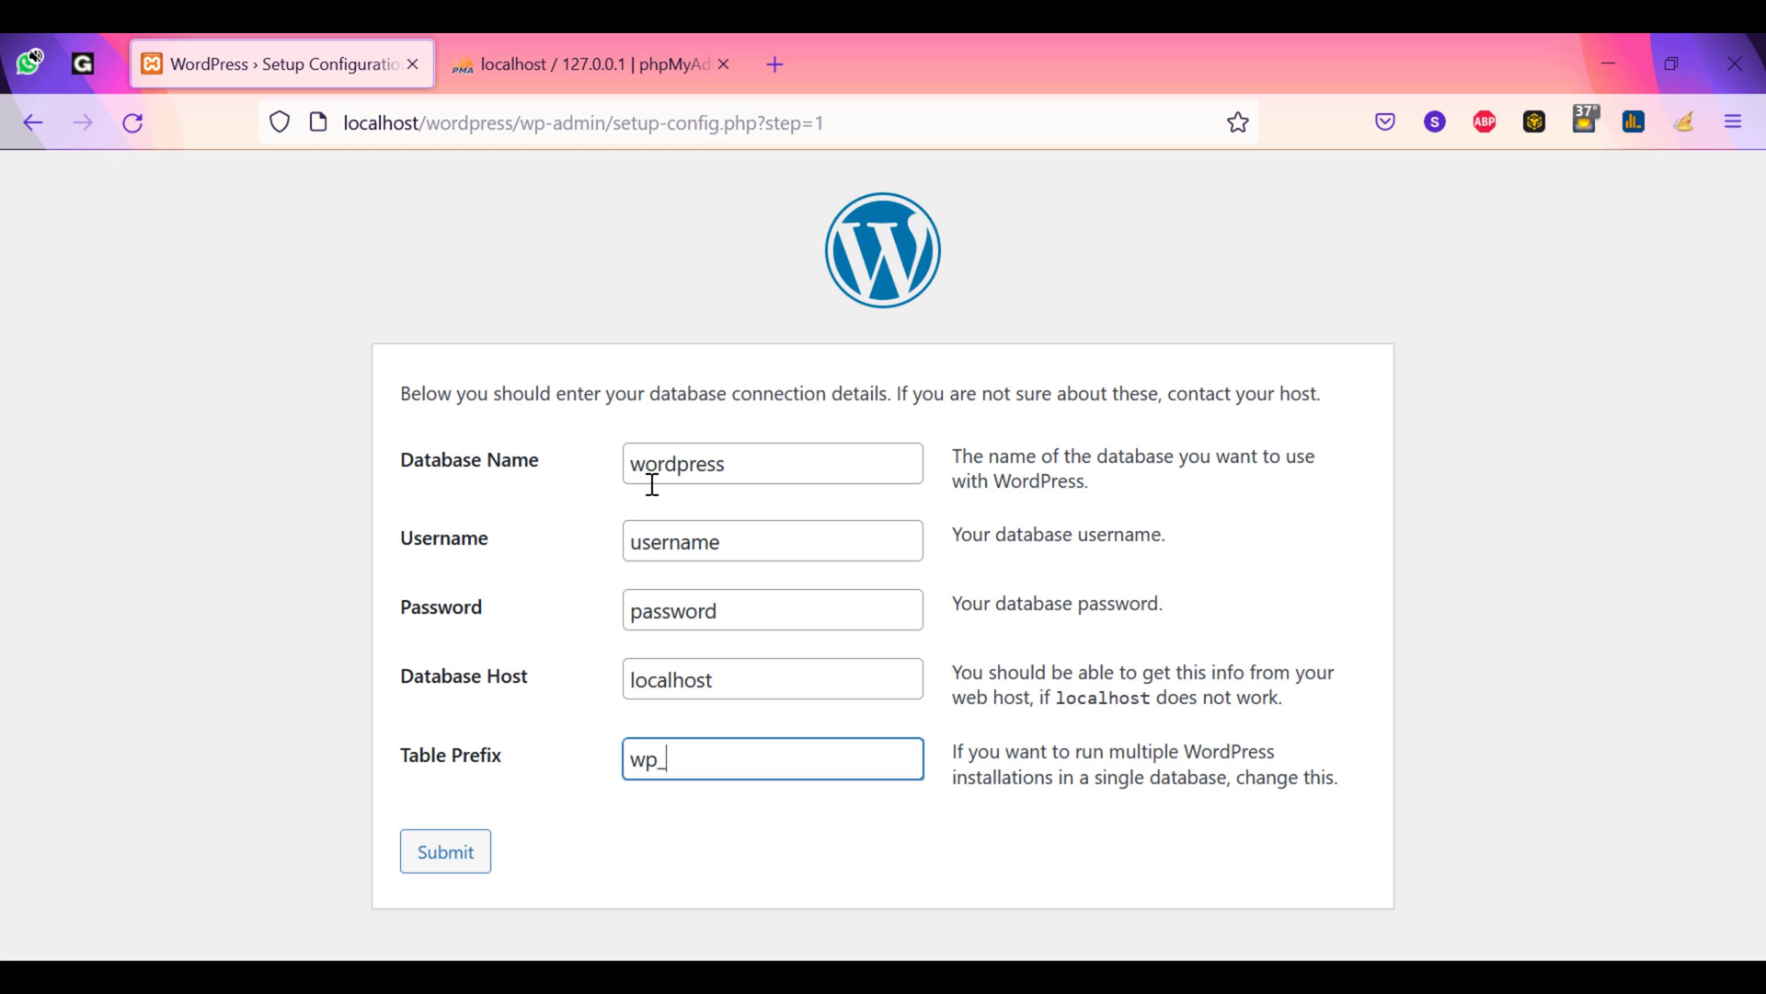
{"action": "left_click", "coordinate": [590, 64]}
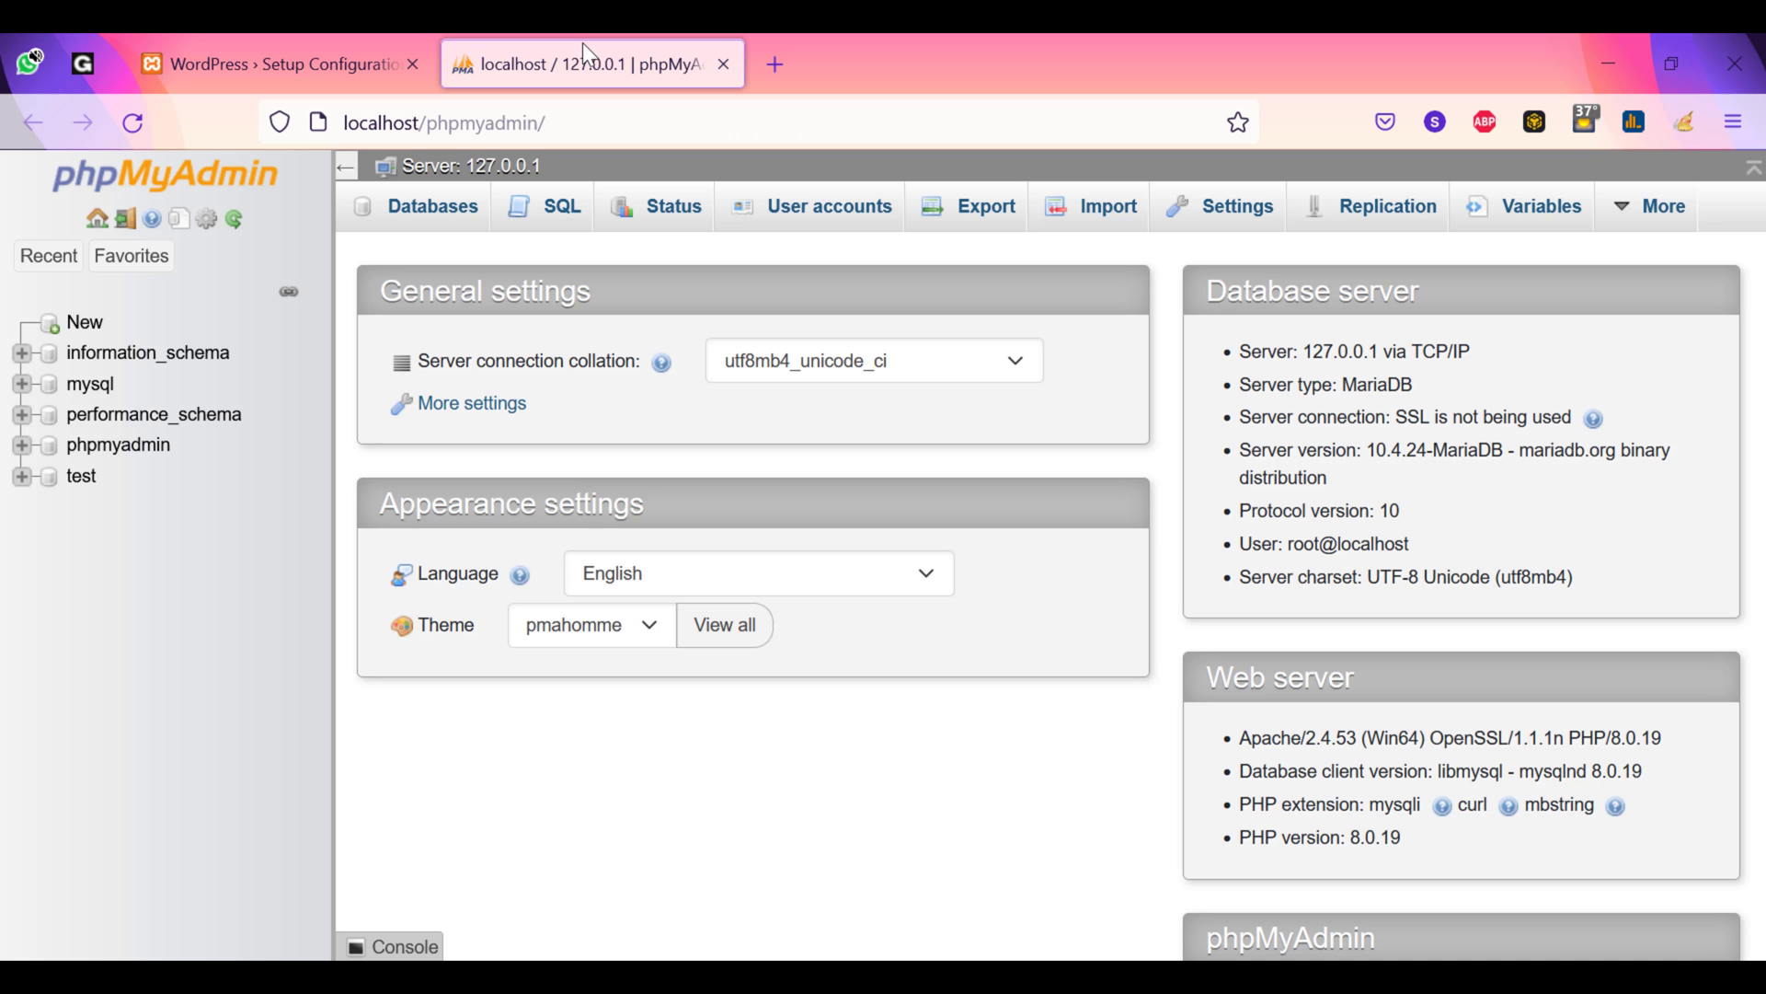
{"action": "mouse_move", "coordinate": [239, 318]}
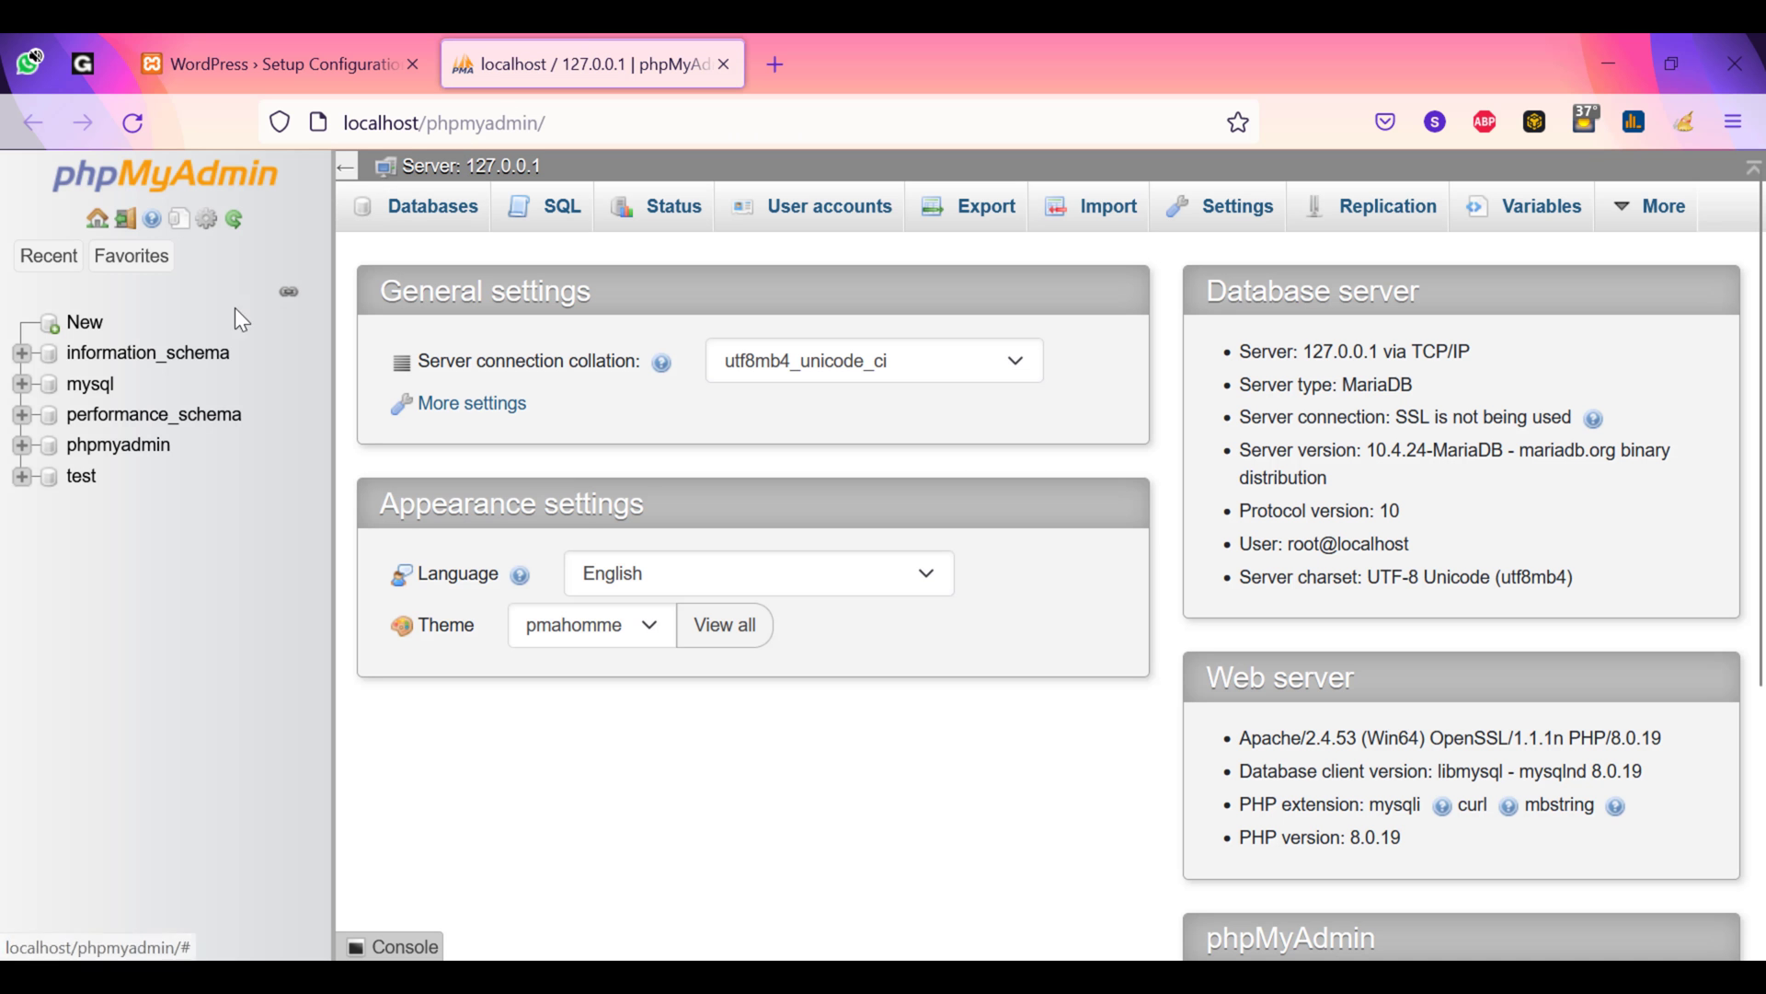
{"action": "left_click", "coordinate": [431, 206]}
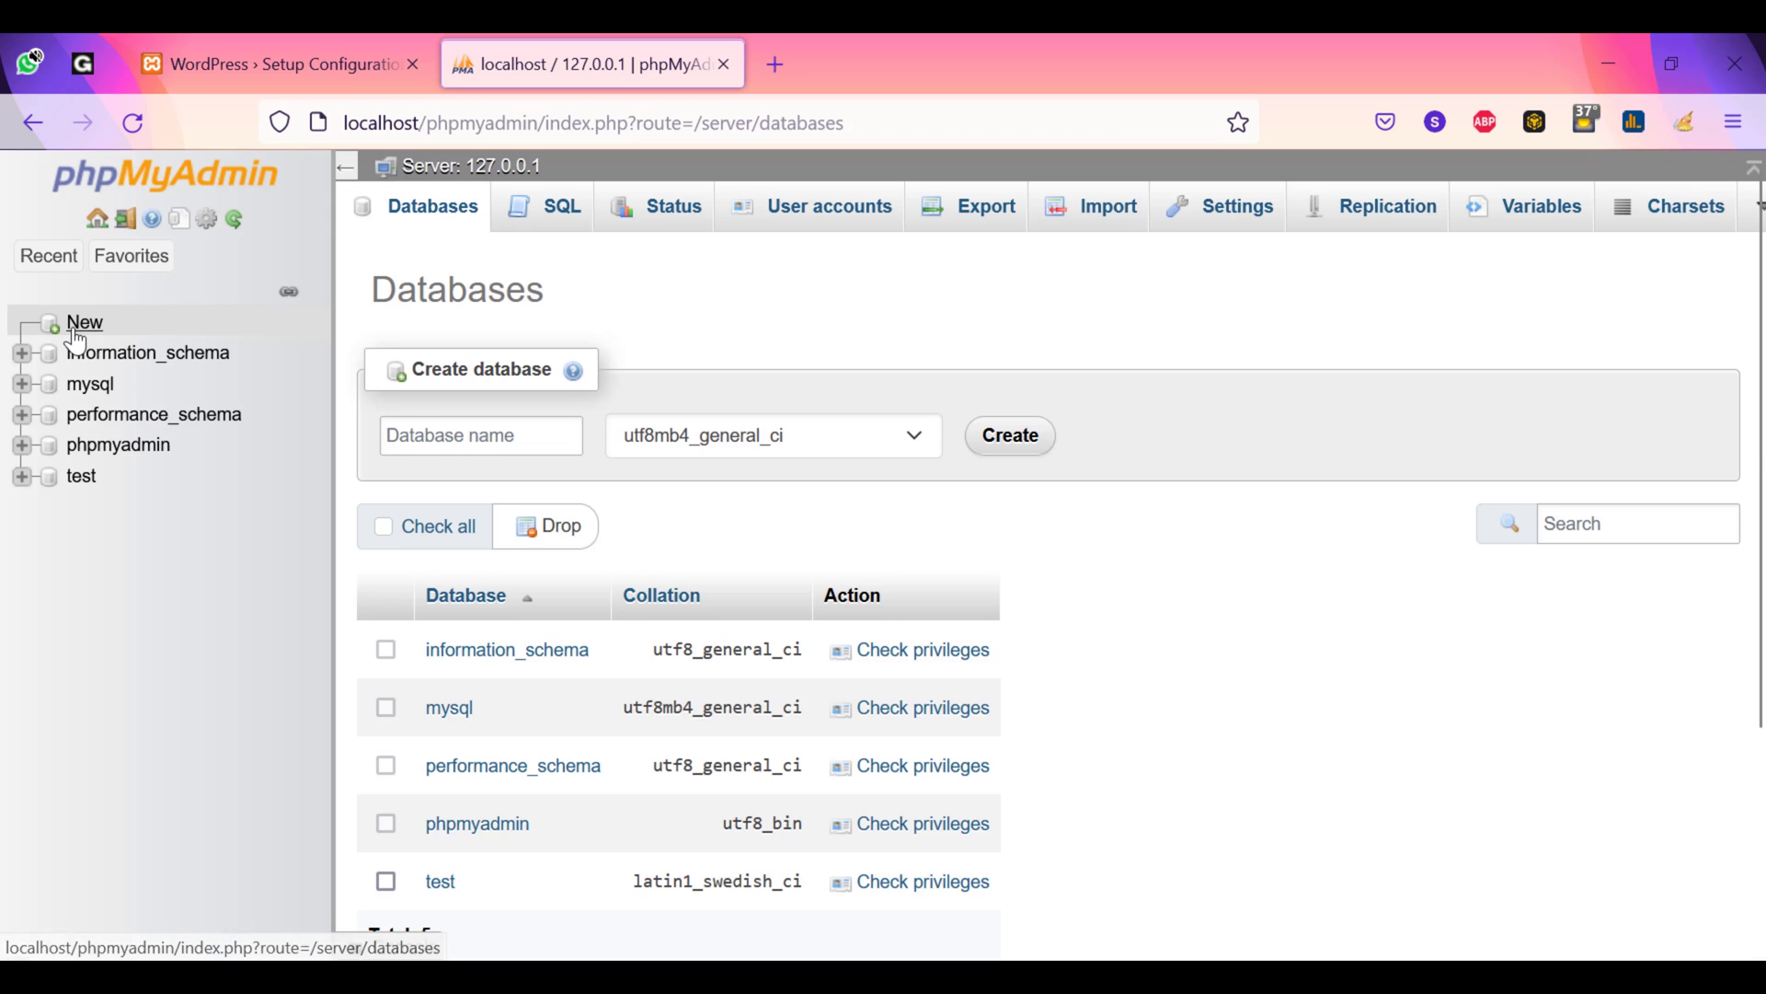
Create an empty database named wordpress and view its Privileges listing of root accounts.
{"action": "left_click", "coordinate": [480, 436]}
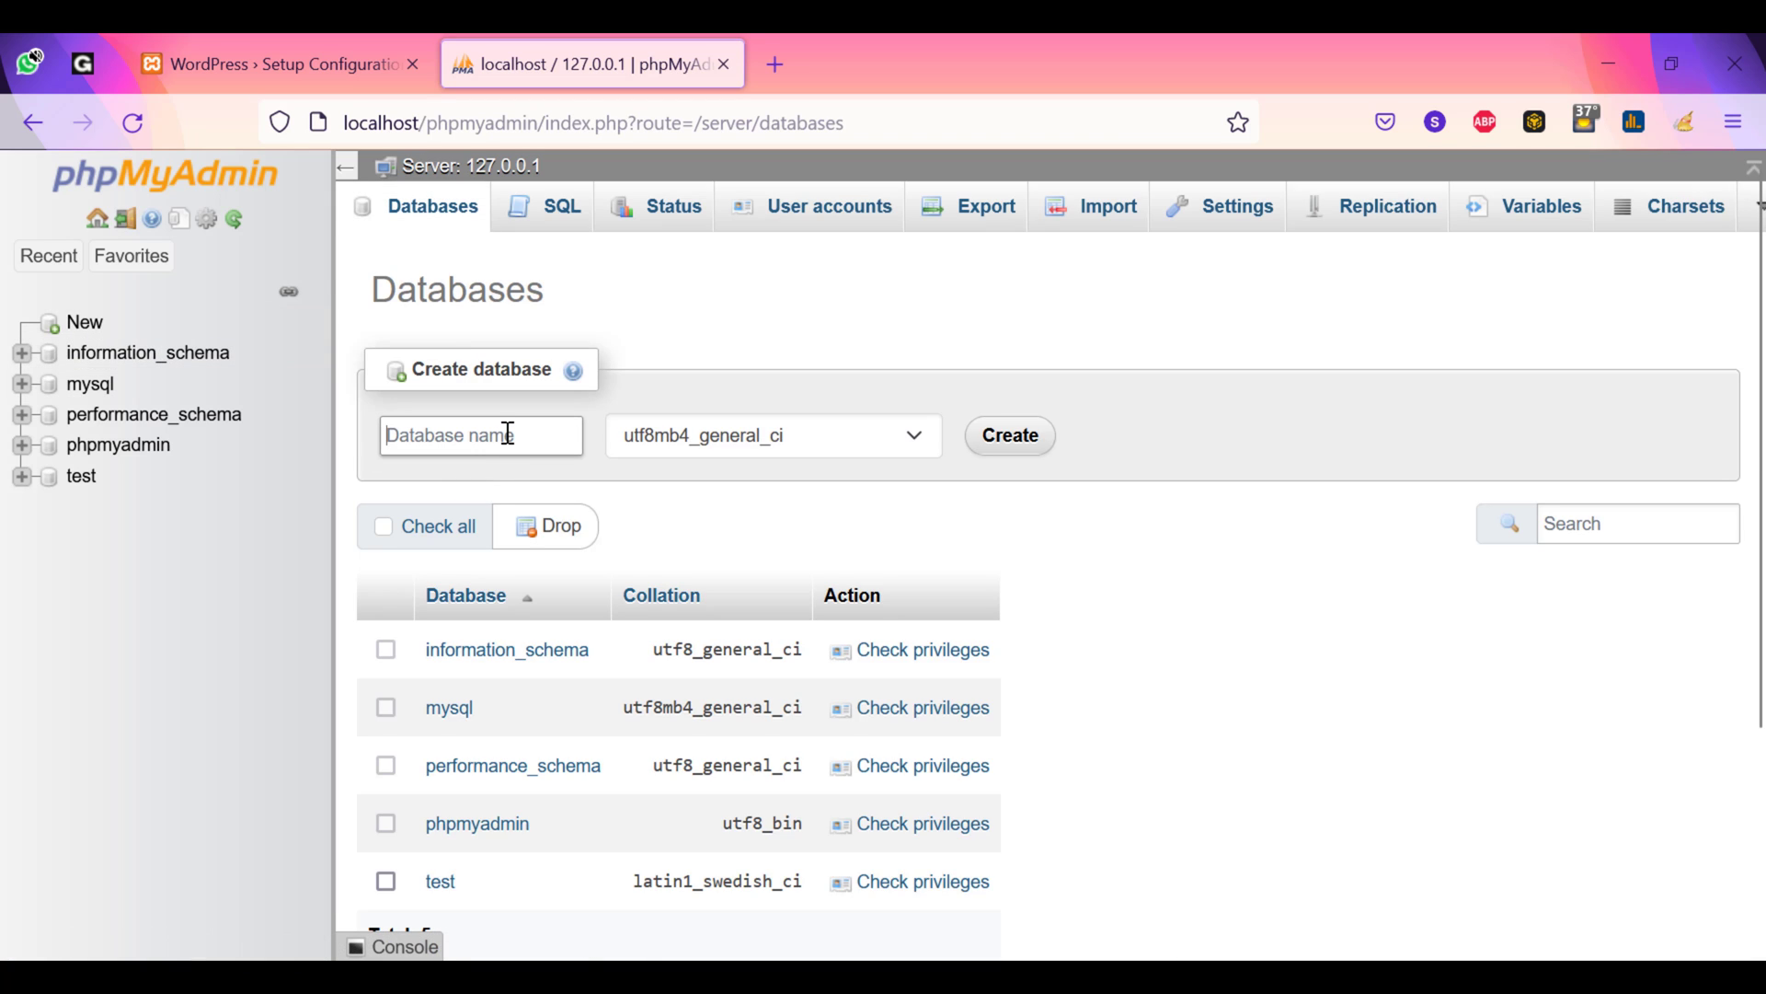
{"action": "type", "text": "word"}
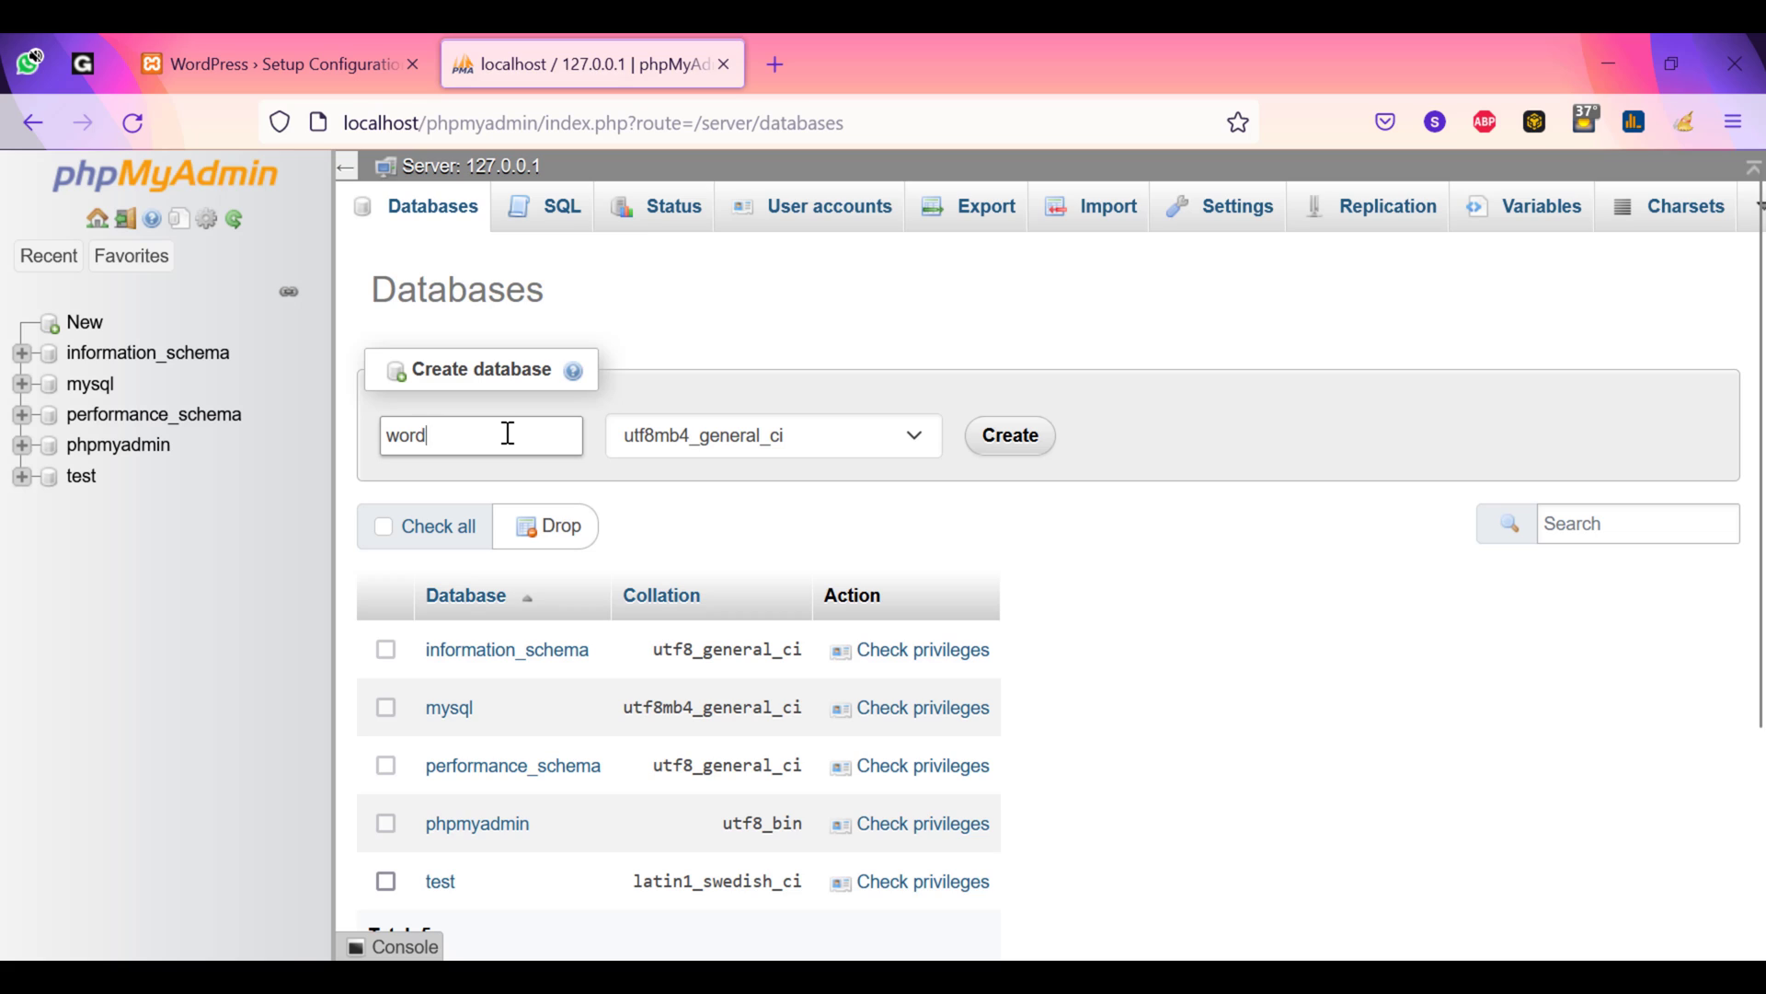
{"action": "type", "text": "press"}
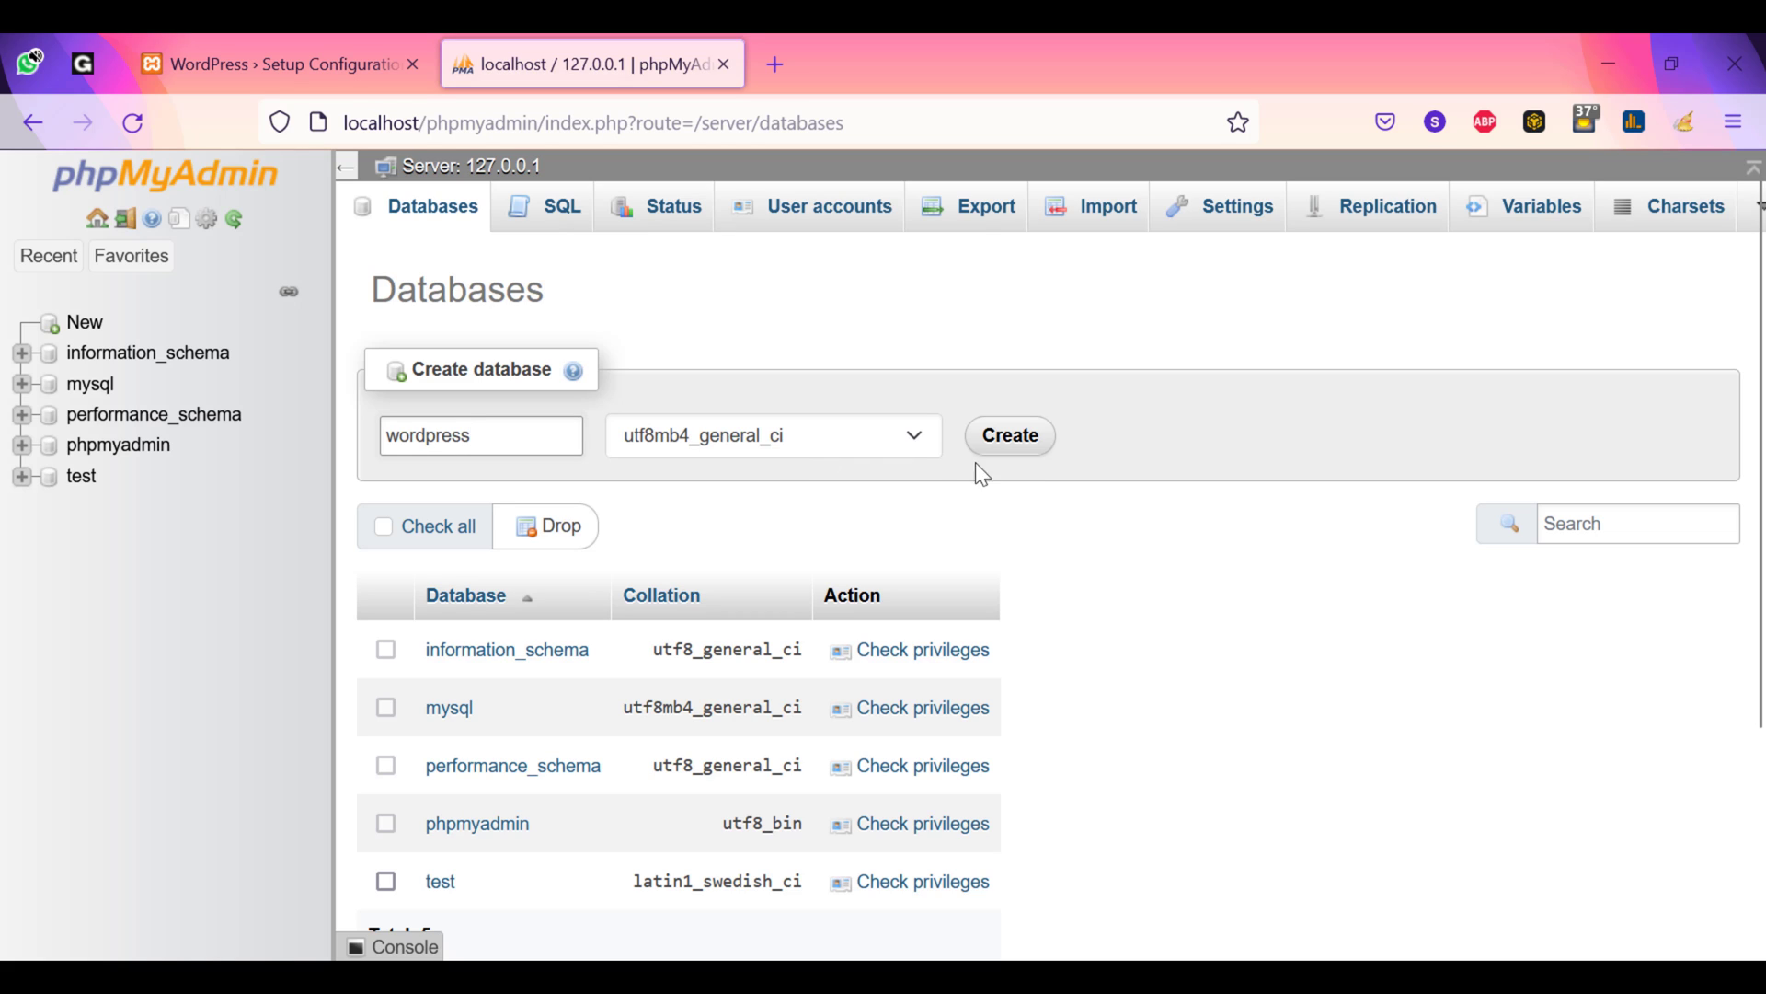
{"action": "left_click", "coordinate": [1006, 434]}
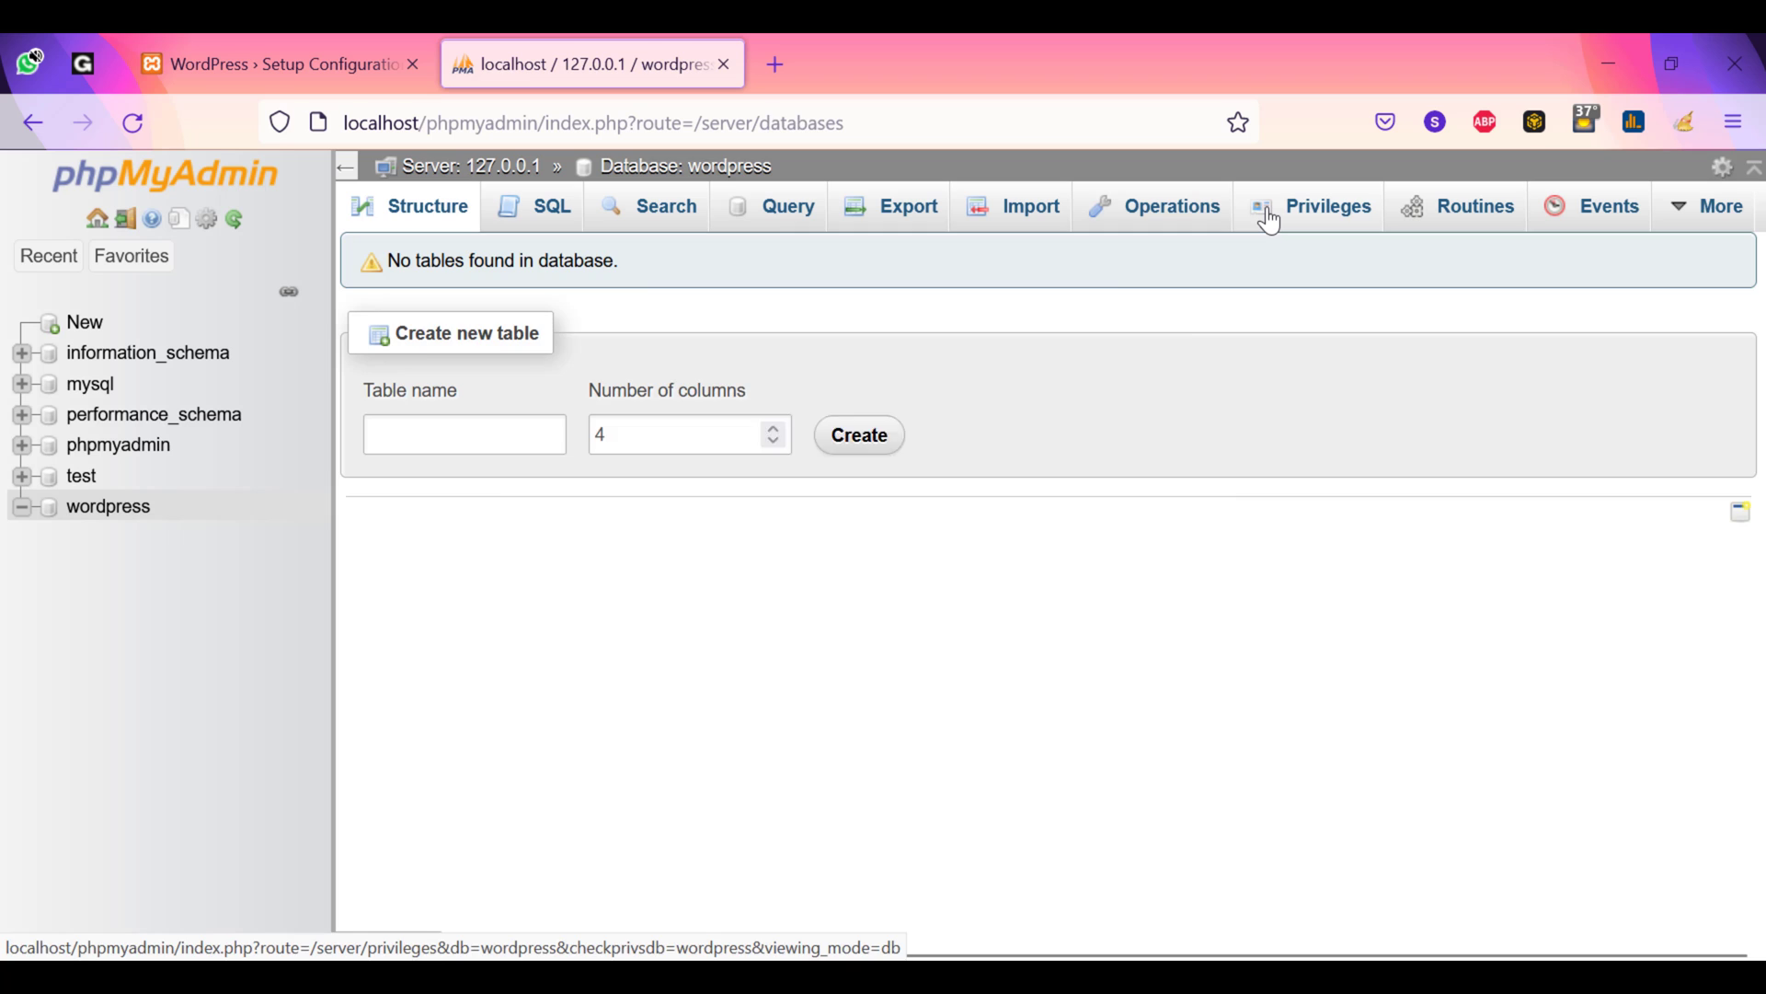
{"action": "left_click", "coordinate": [1327, 206]}
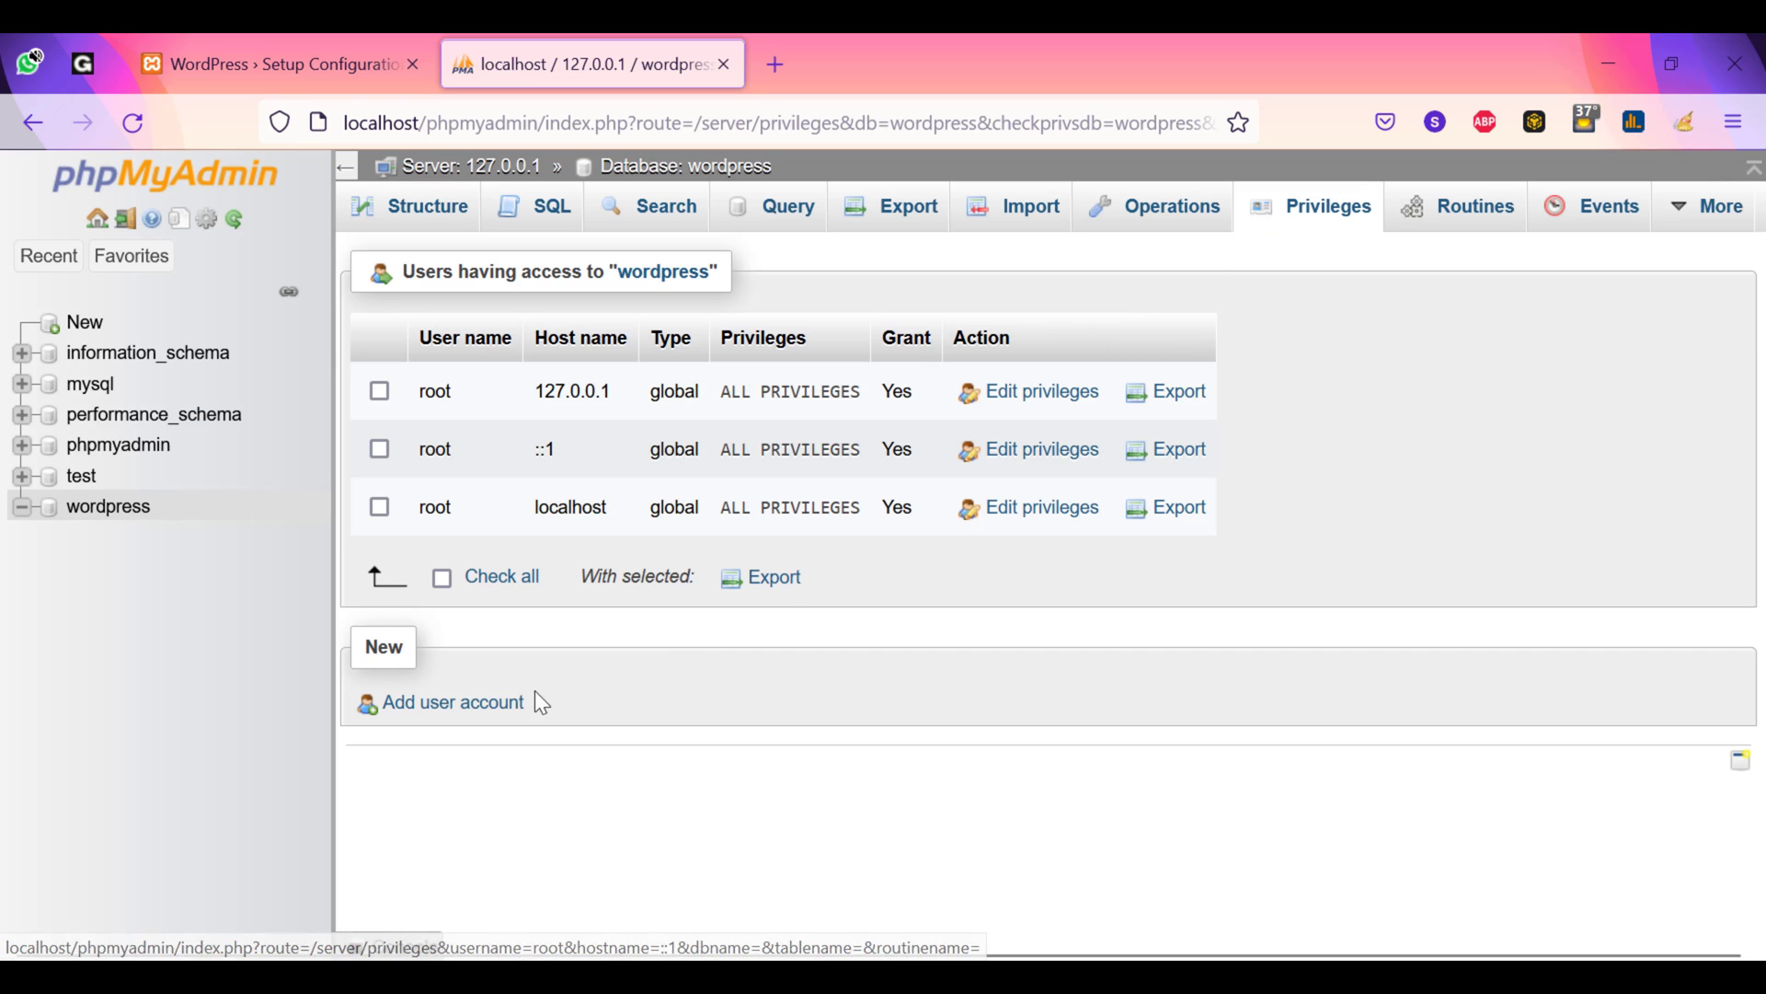
Add user tommy on Local host with a generated password, copy it, and return to WordPress setup.
{"action": "left_click", "coordinate": [453, 701]}
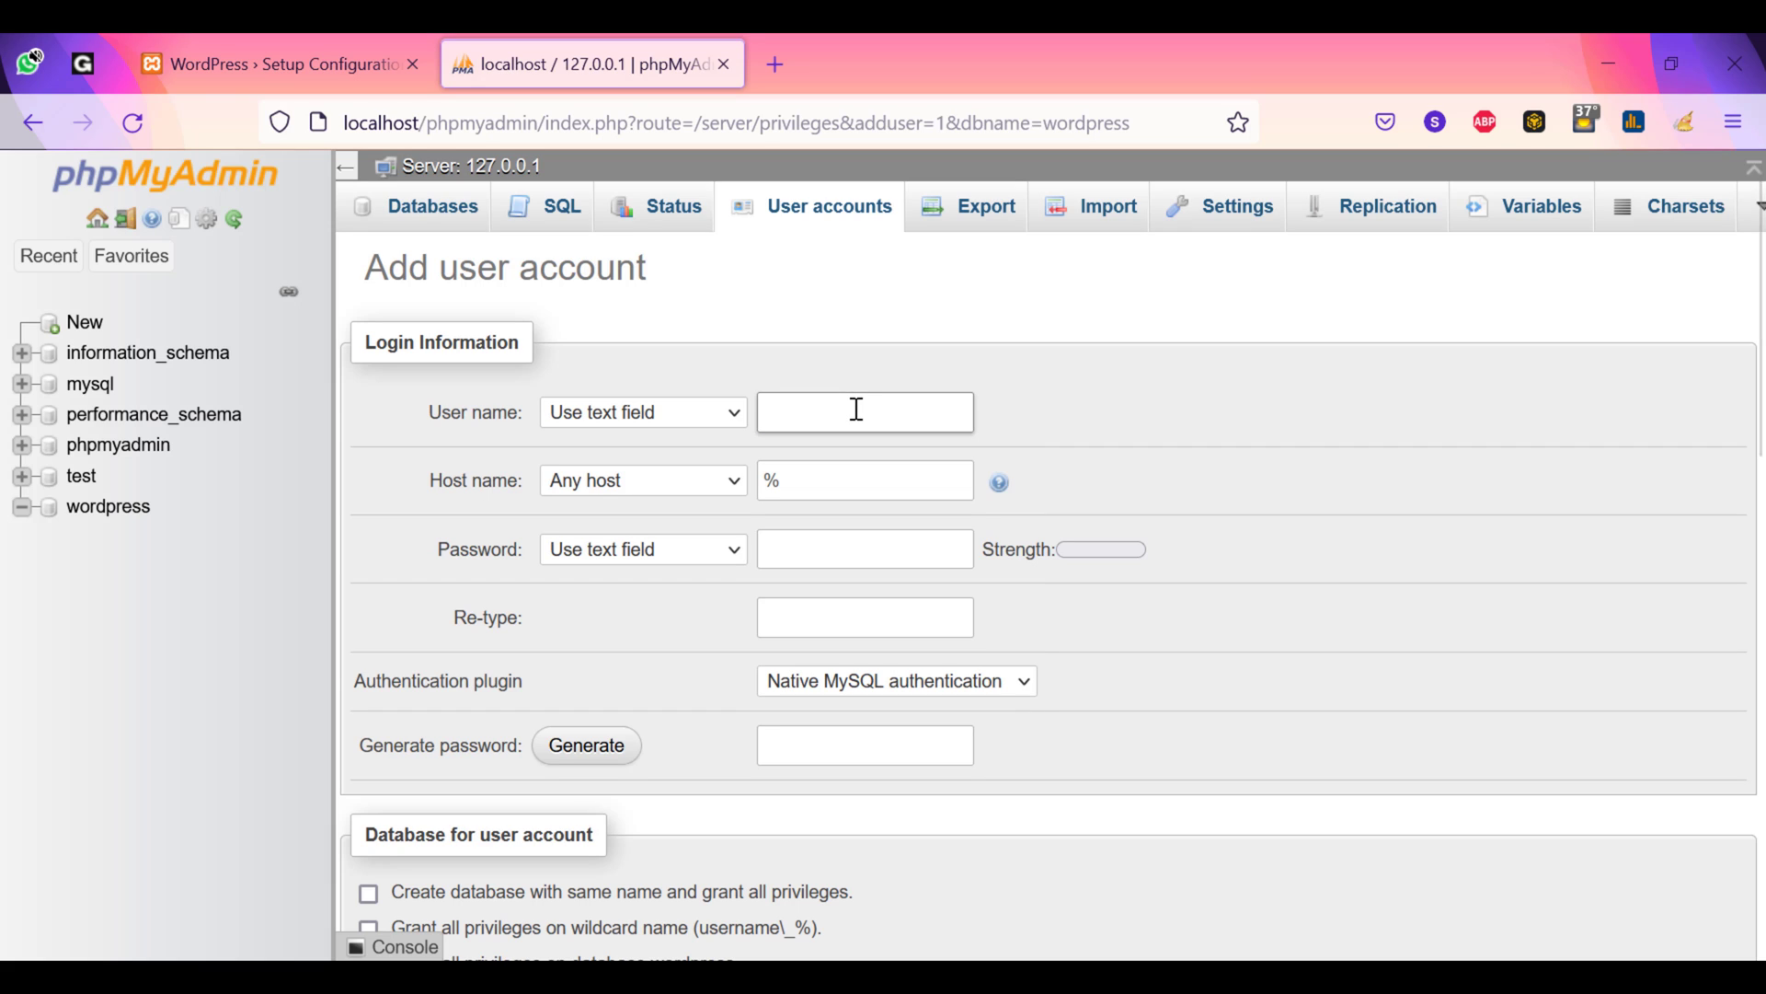
{"action": "type", "text": "tommy"}
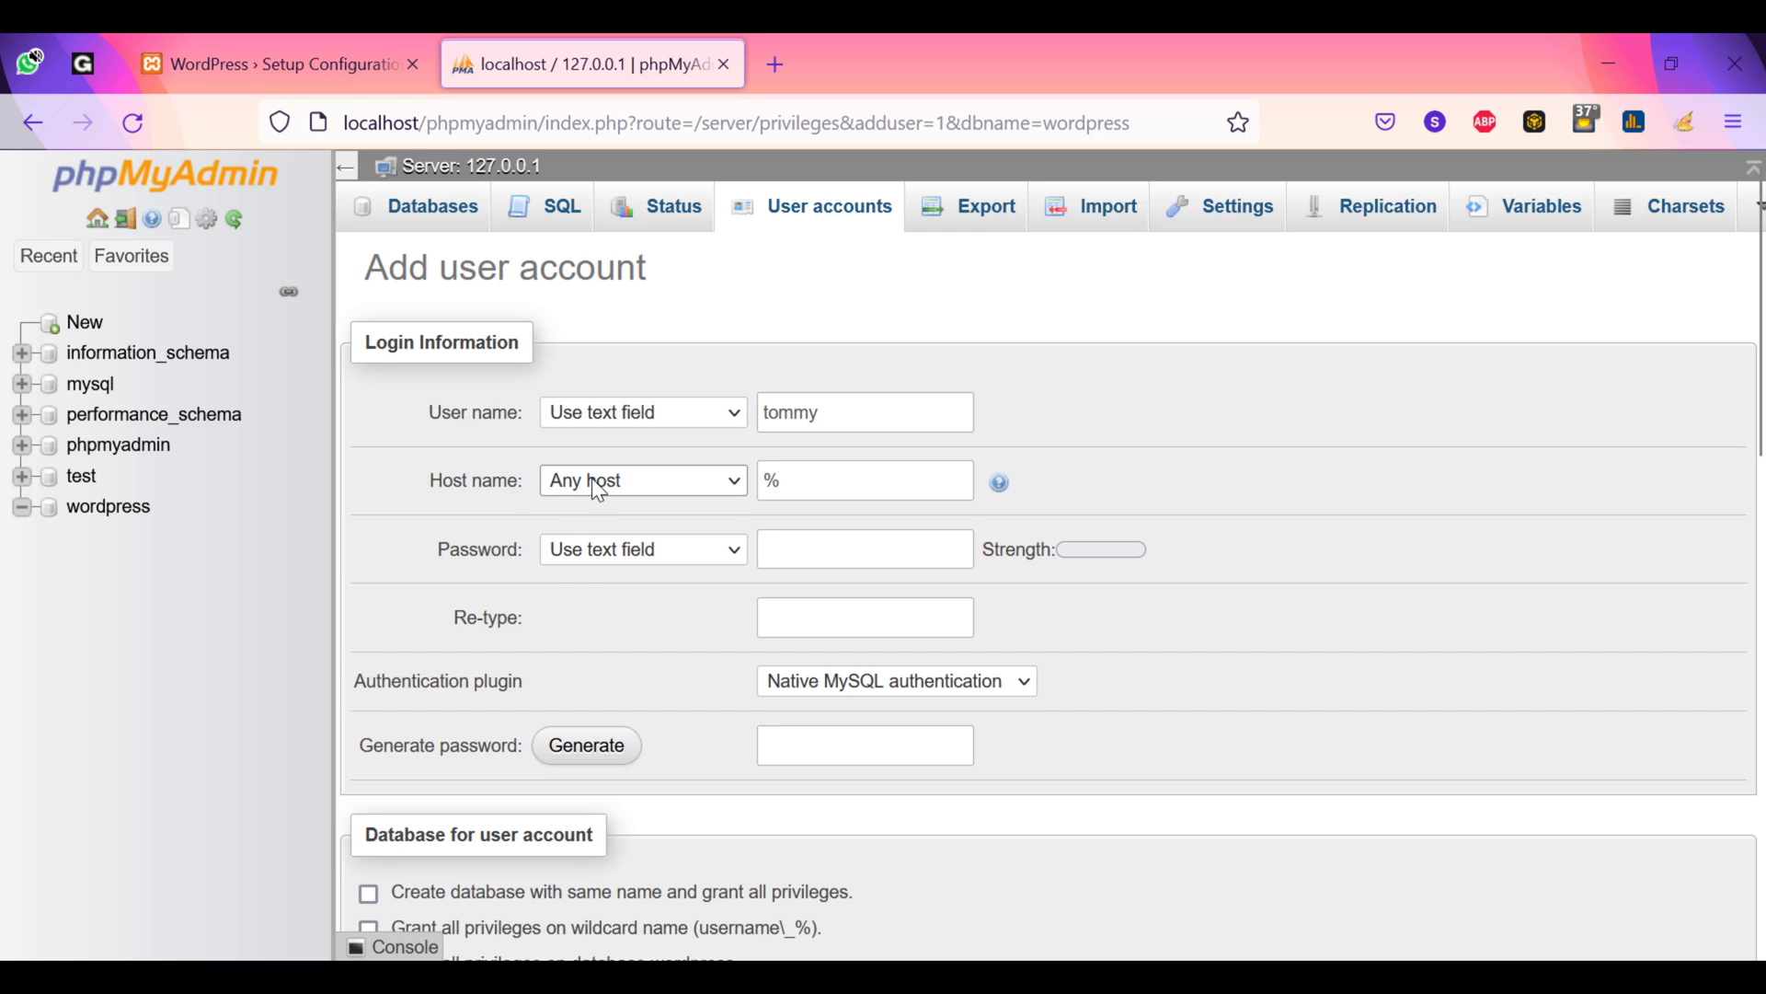
{"action": "left_click", "coordinate": [642, 480]}
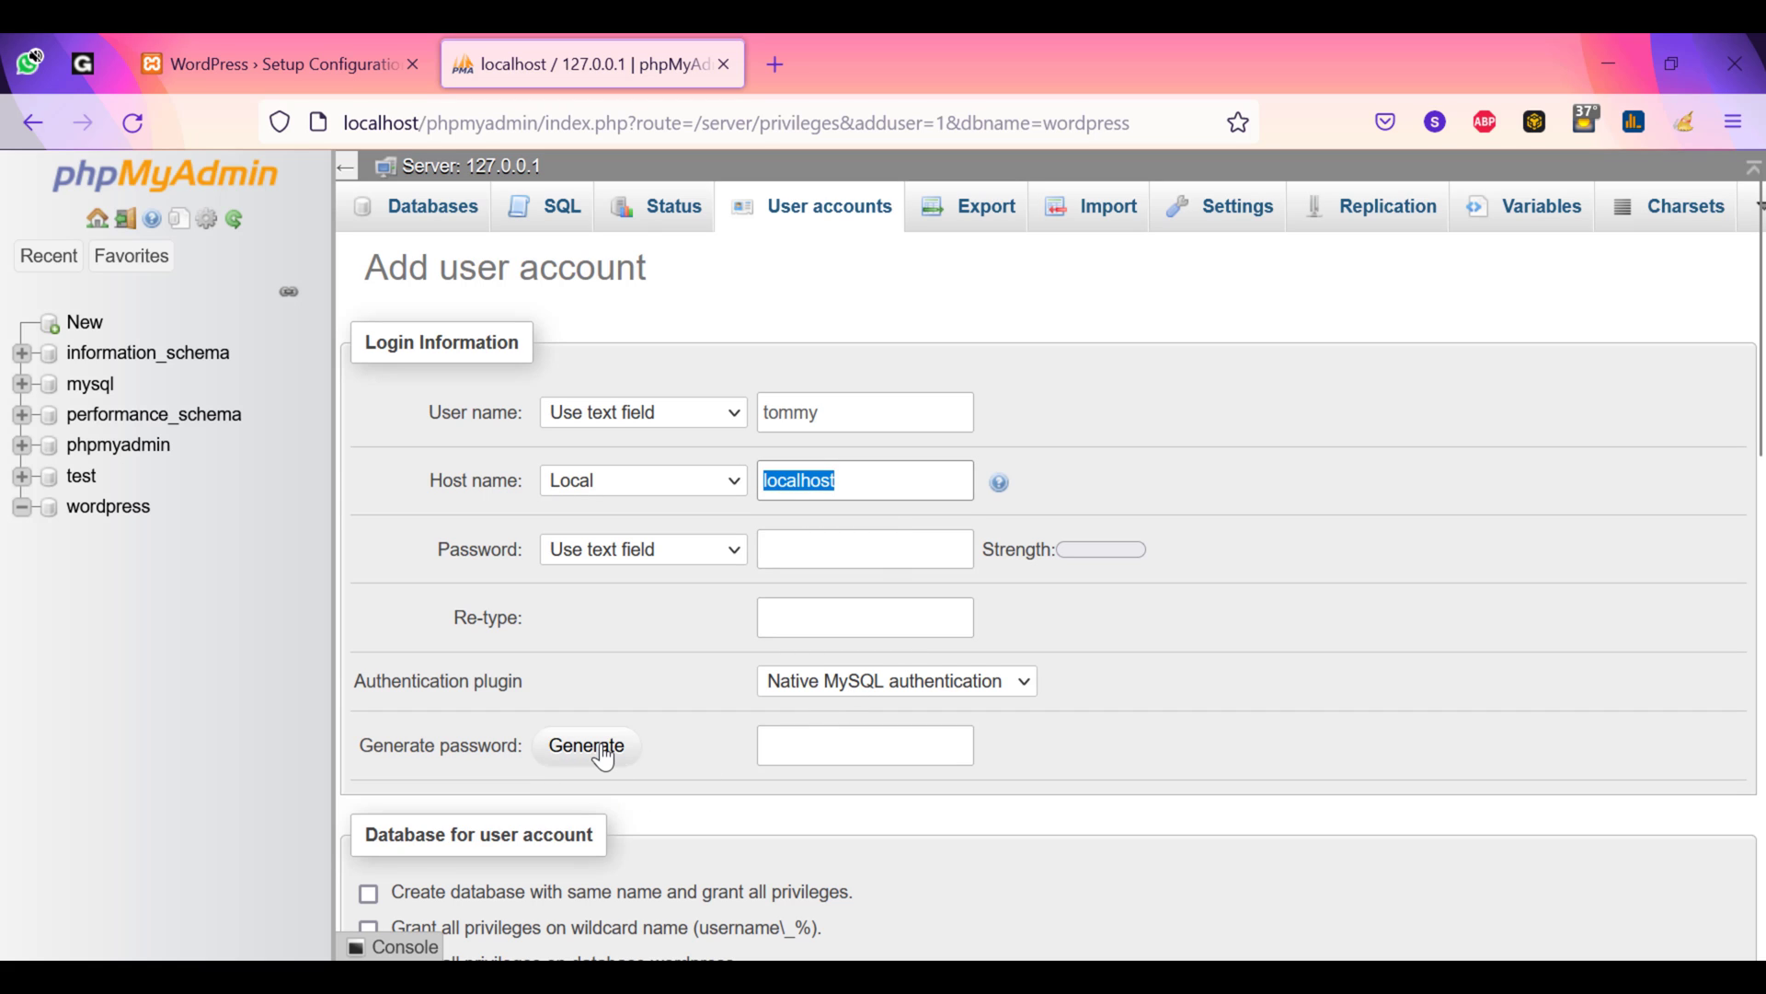
{"action": "left_click", "coordinate": [585, 745]}
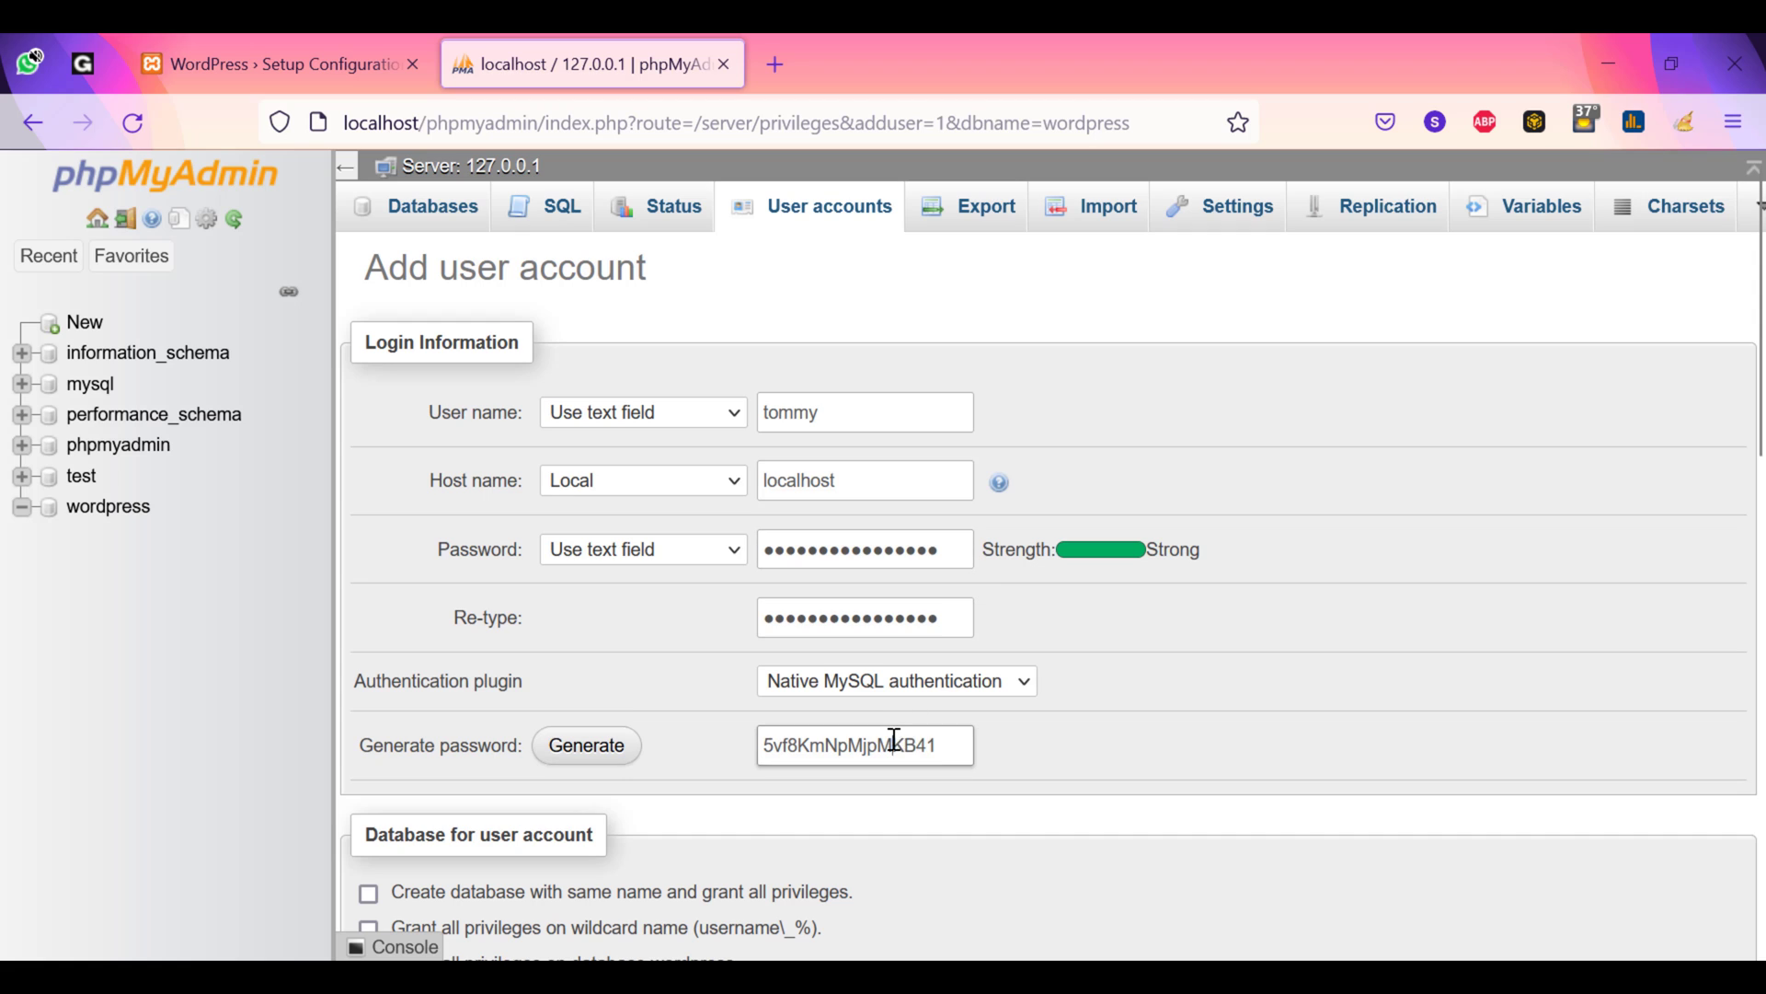
{"action": "right_click", "coordinate": [865, 746]}
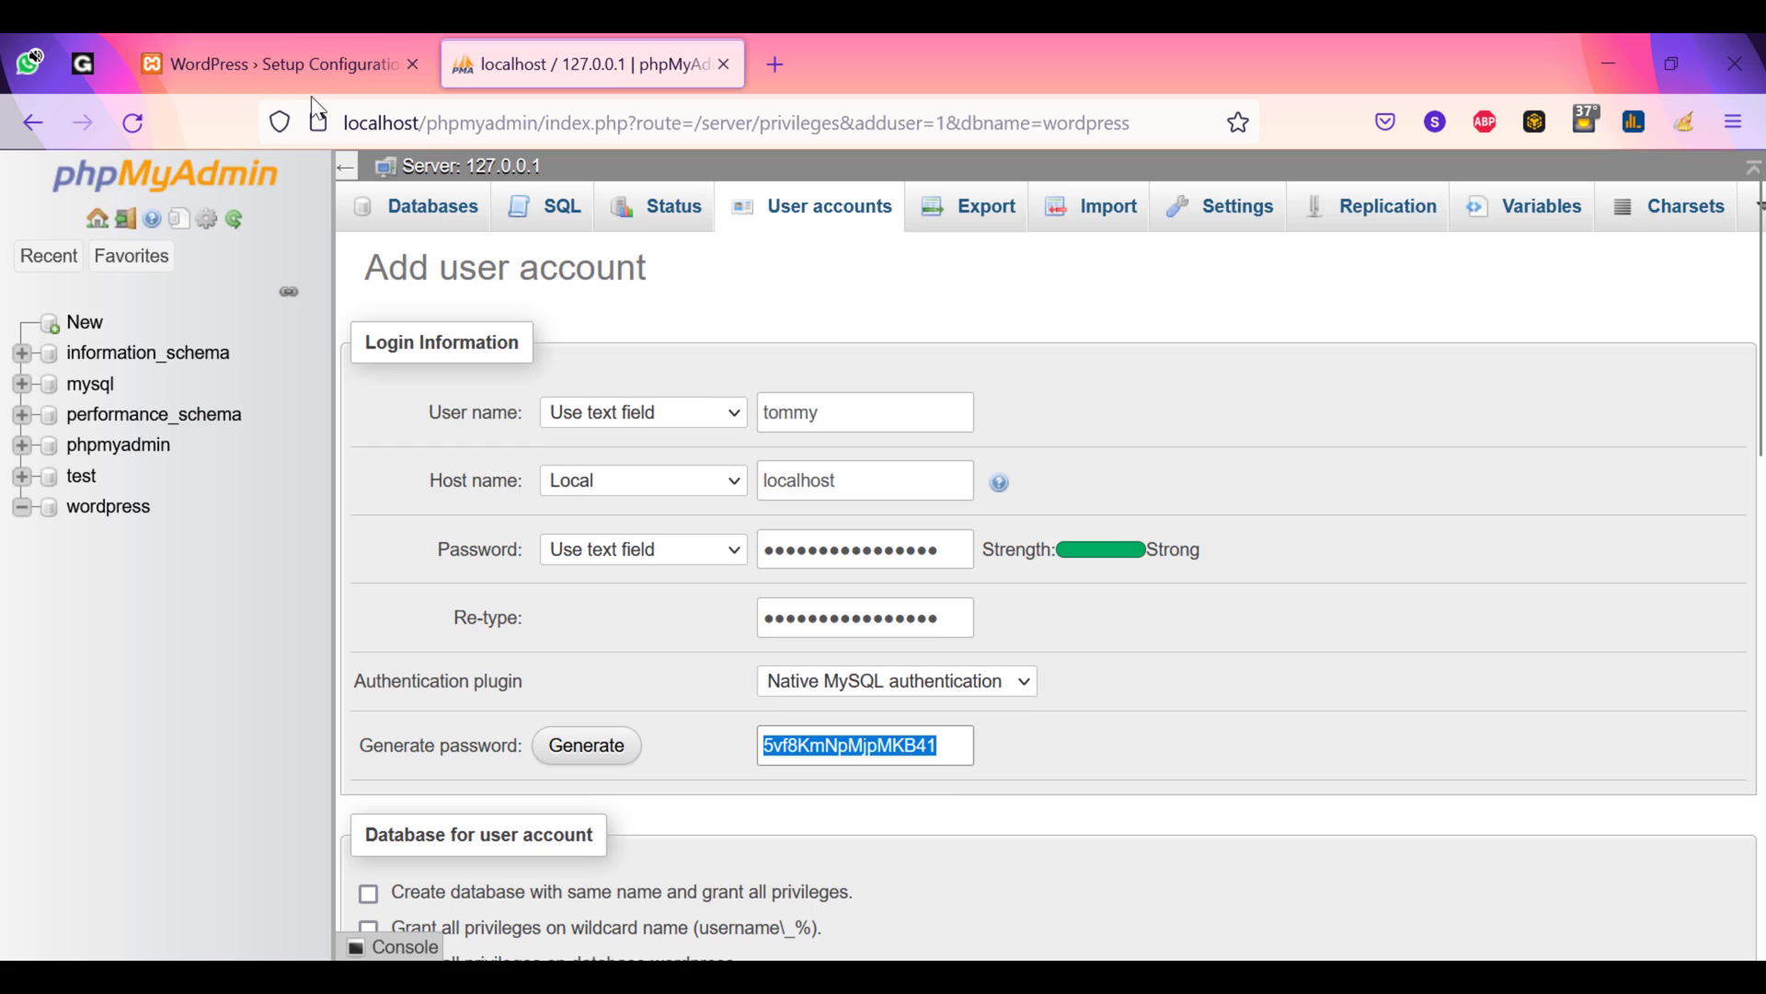
{"action": "left_click", "coordinate": [278, 64]}
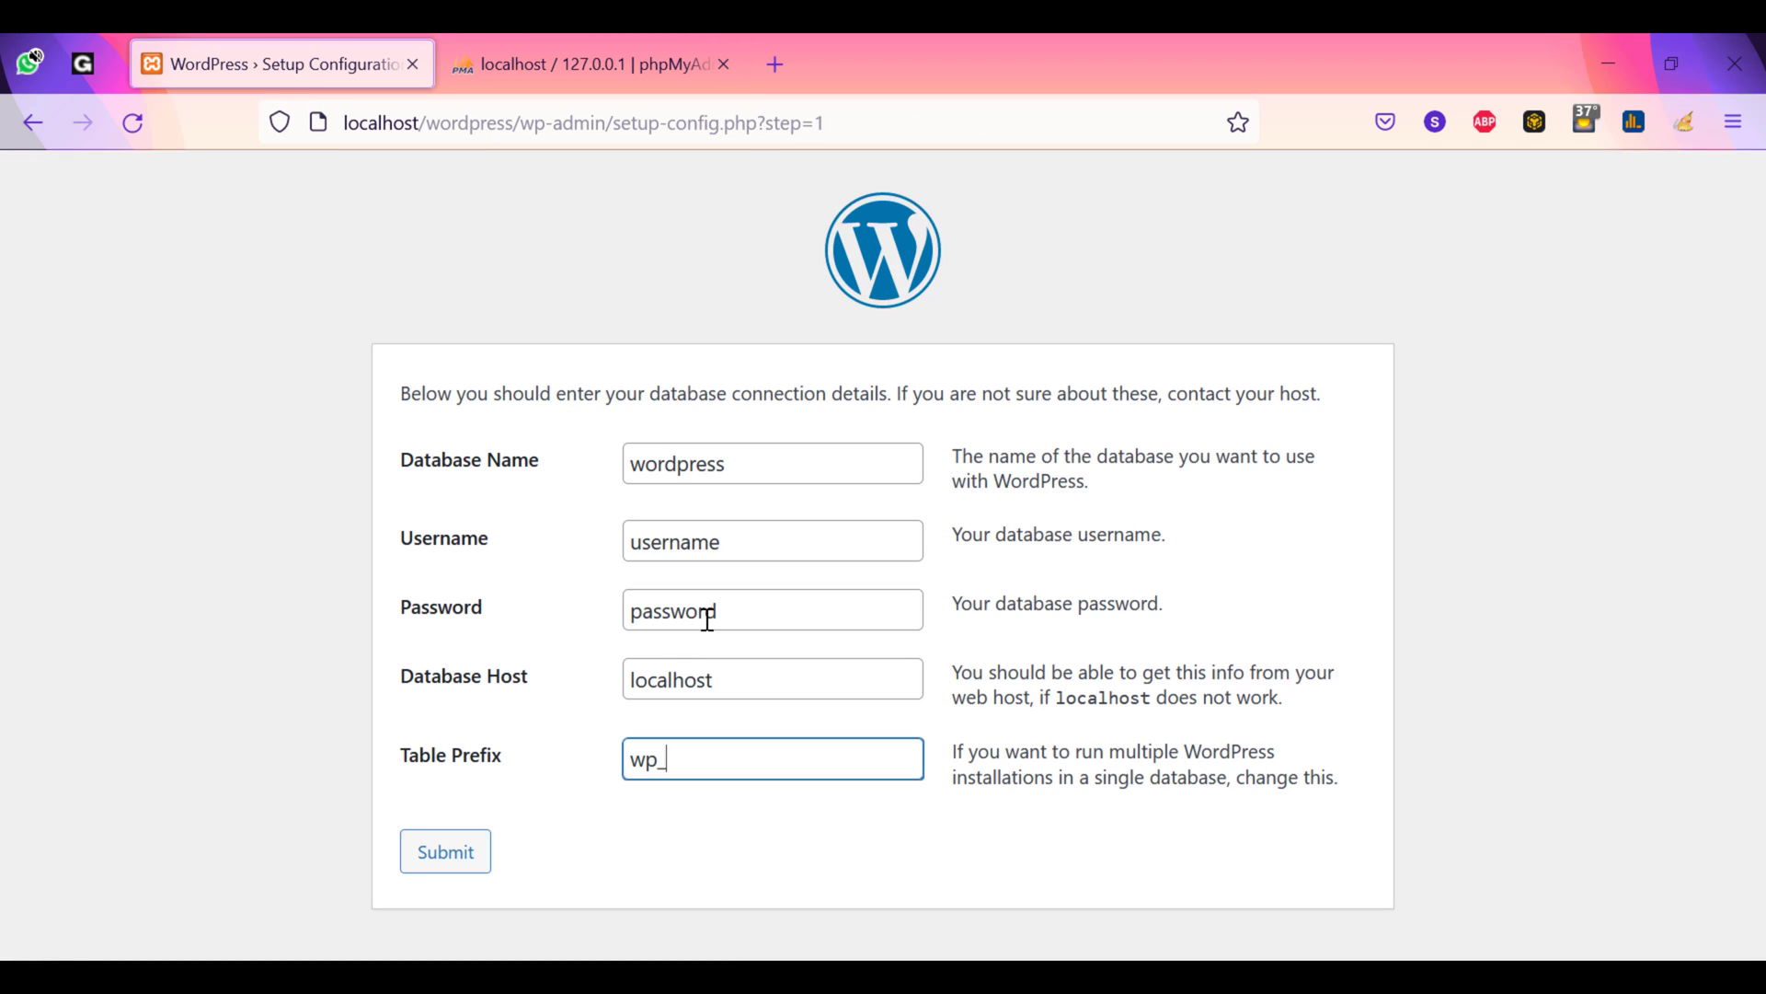
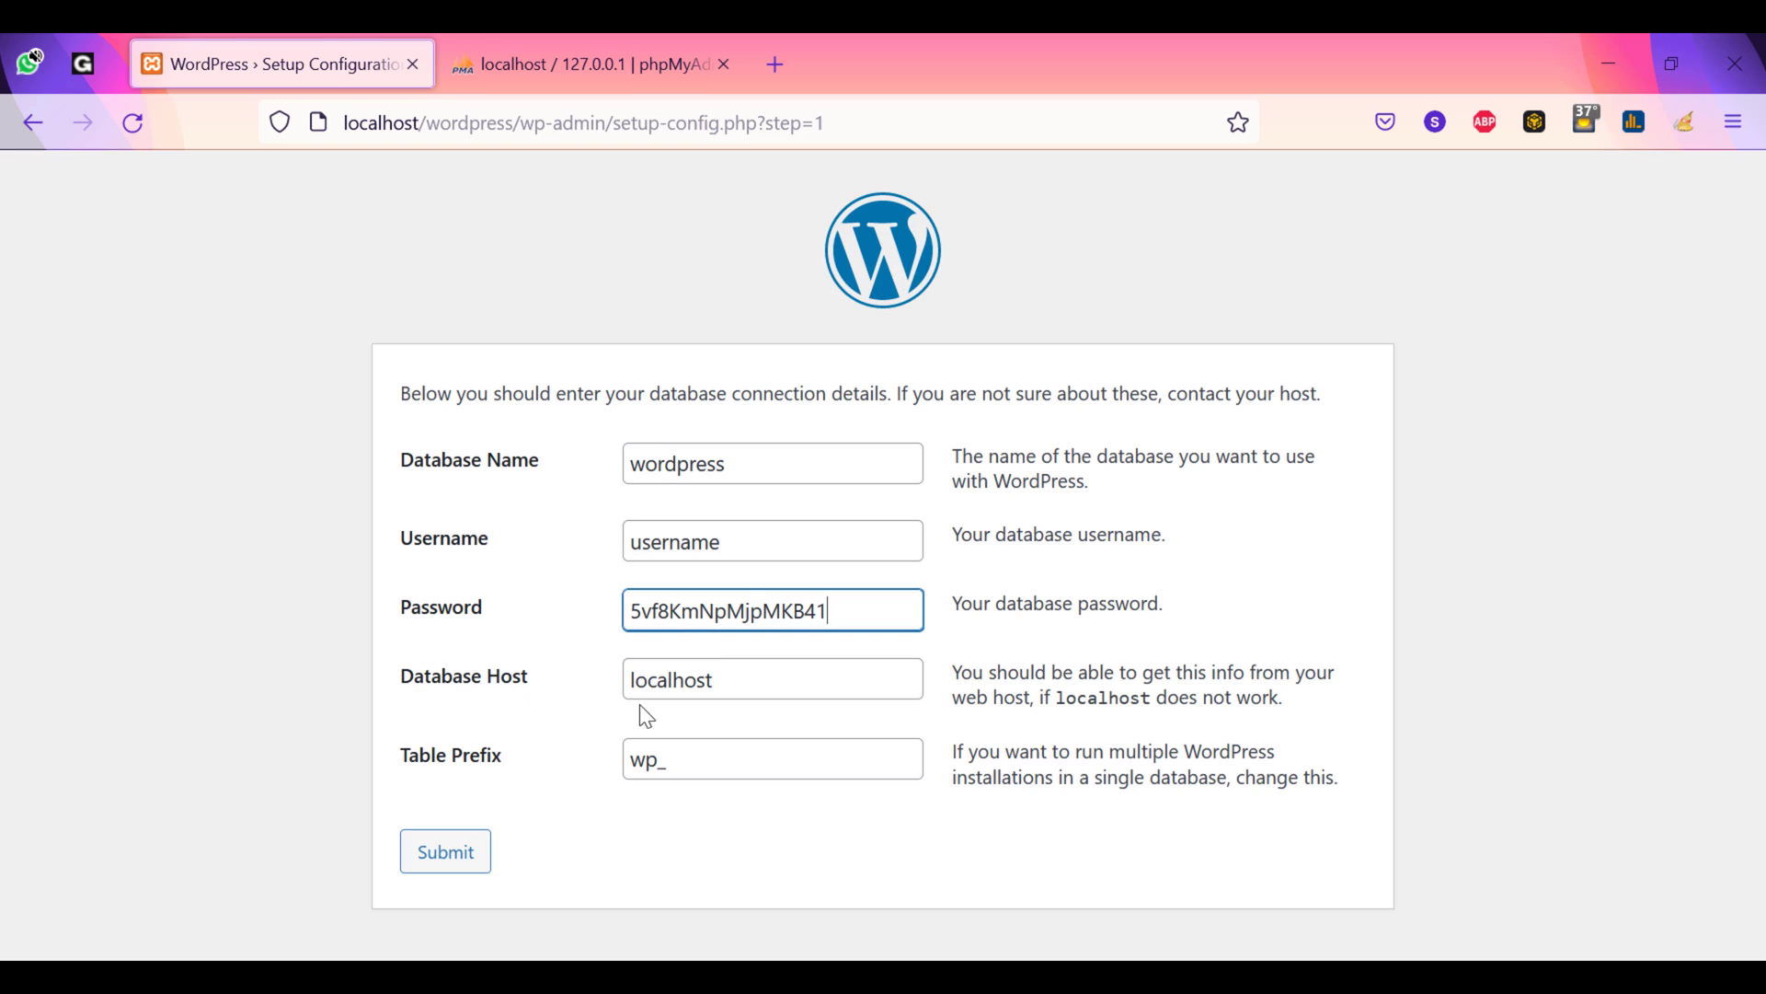
{"action": "mouse_move", "coordinate": [626, 267]}
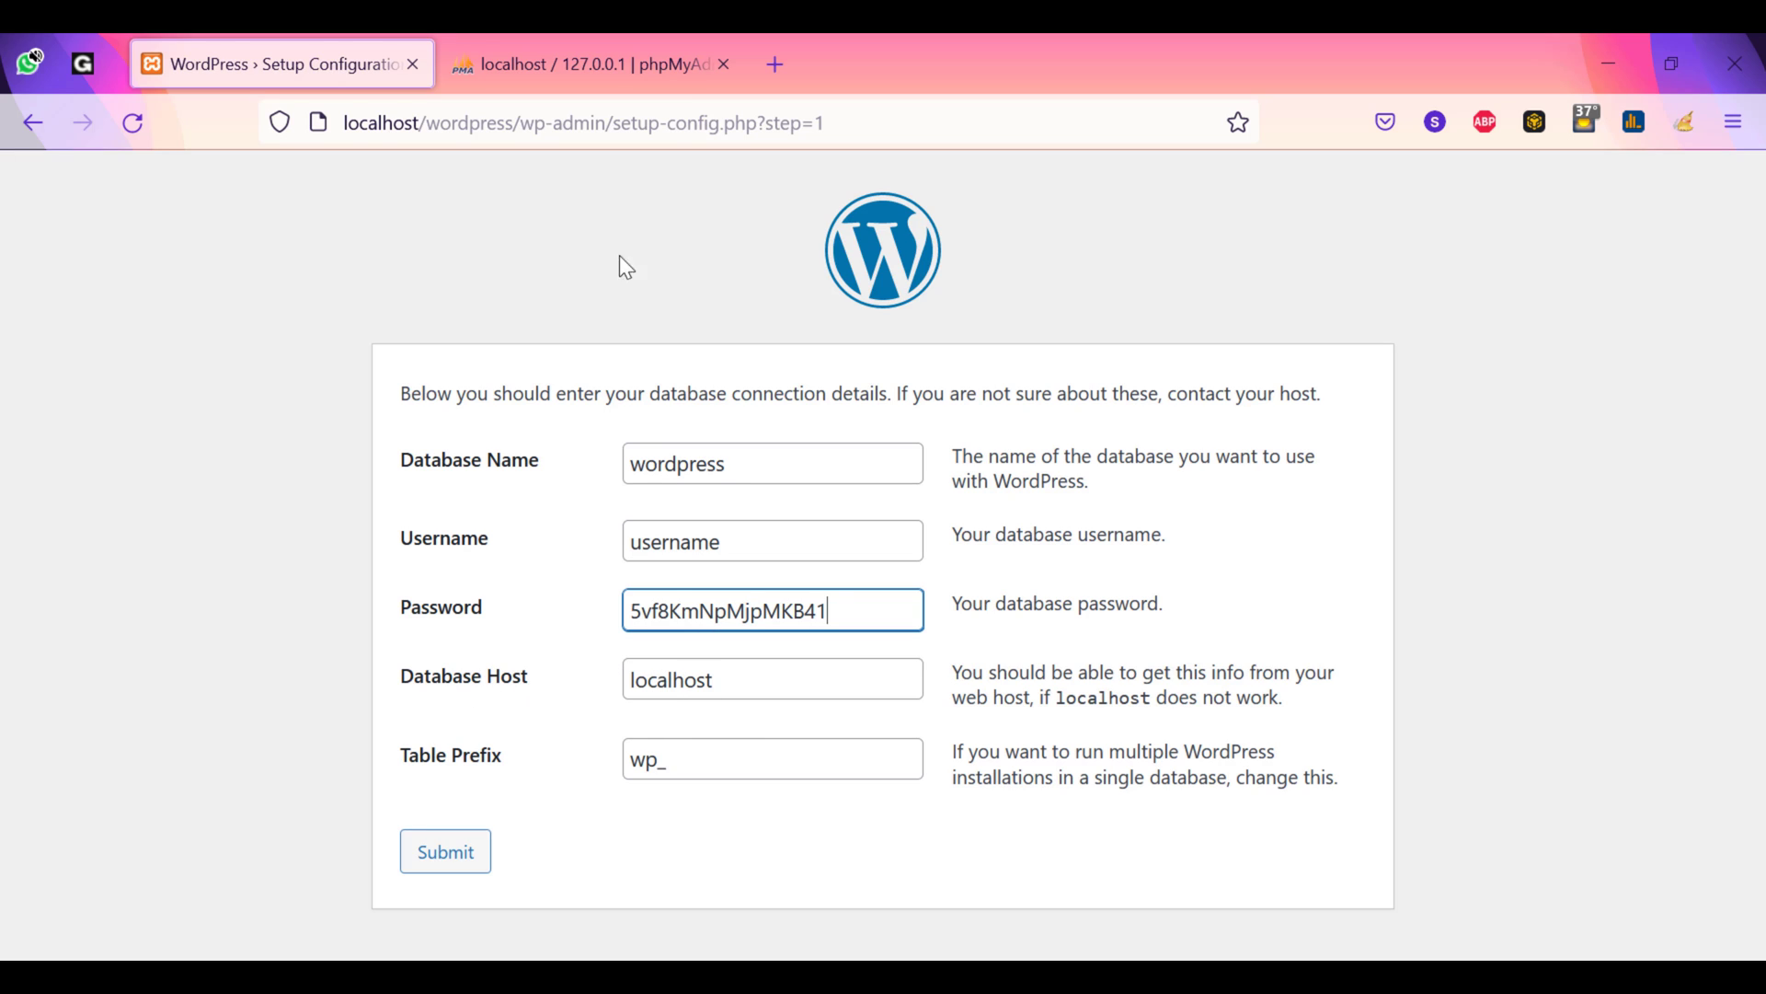
{"action": "mouse_move", "coordinate": [701, 469]}
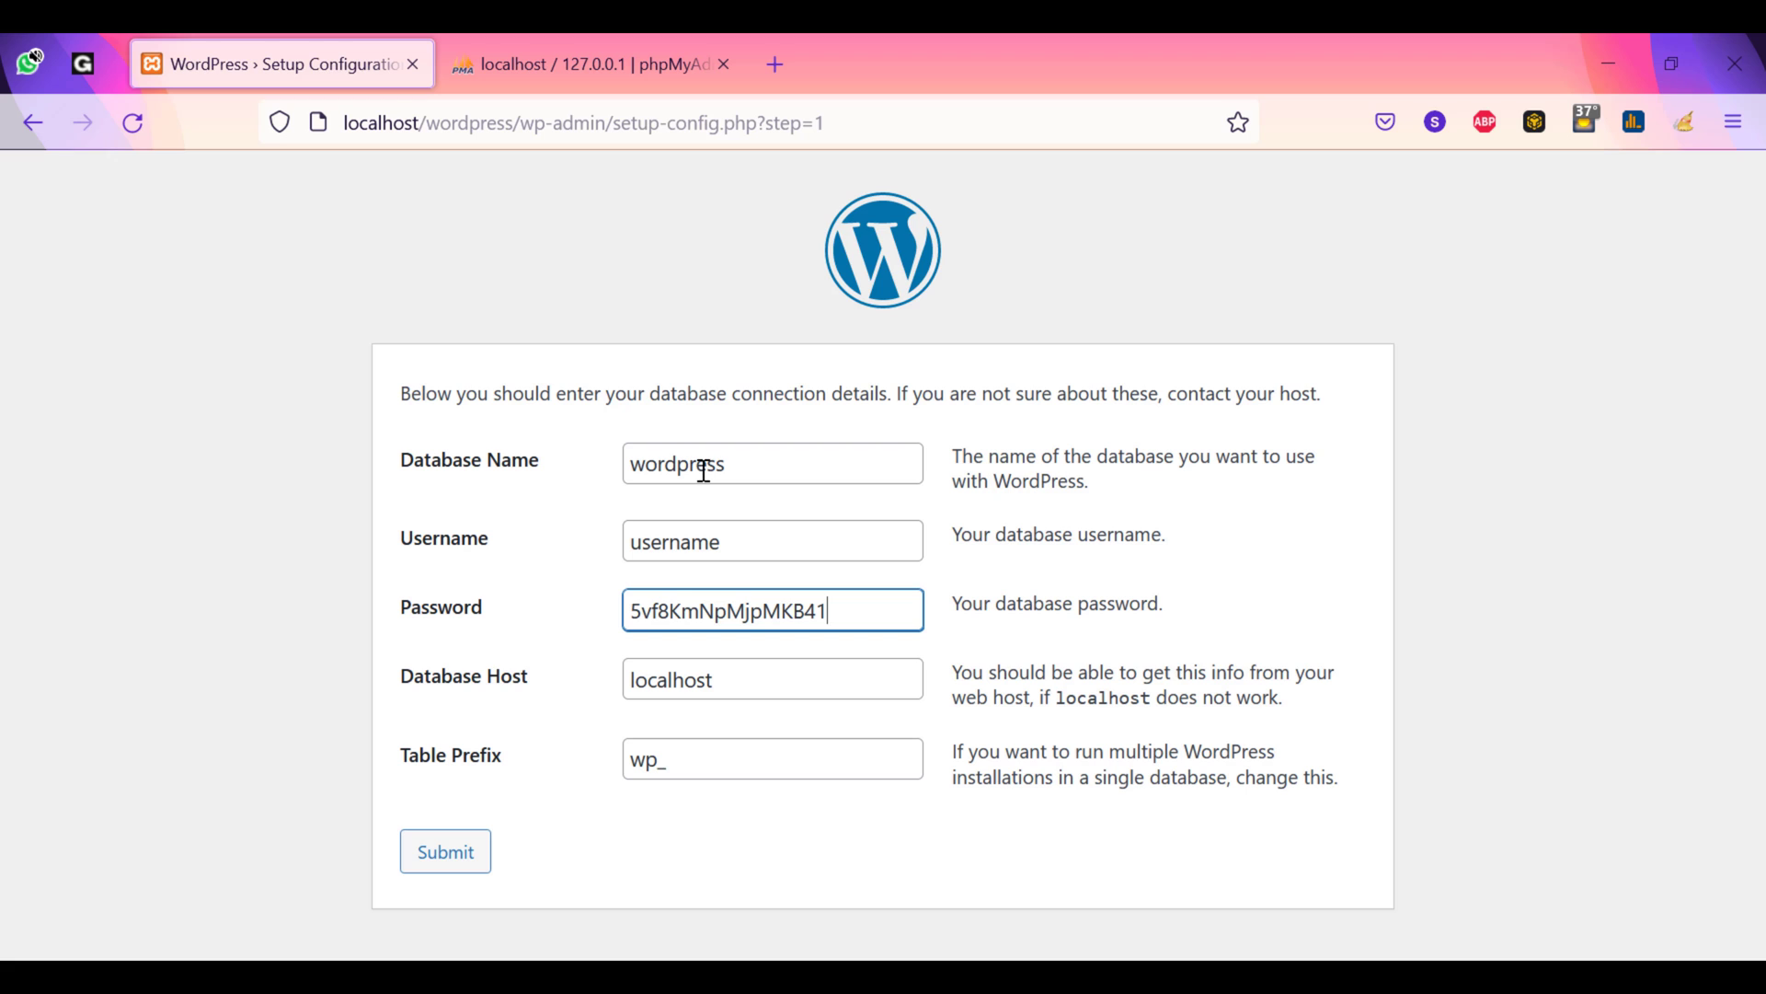
{"action": "double_click", "coordinate": [674, 541]}
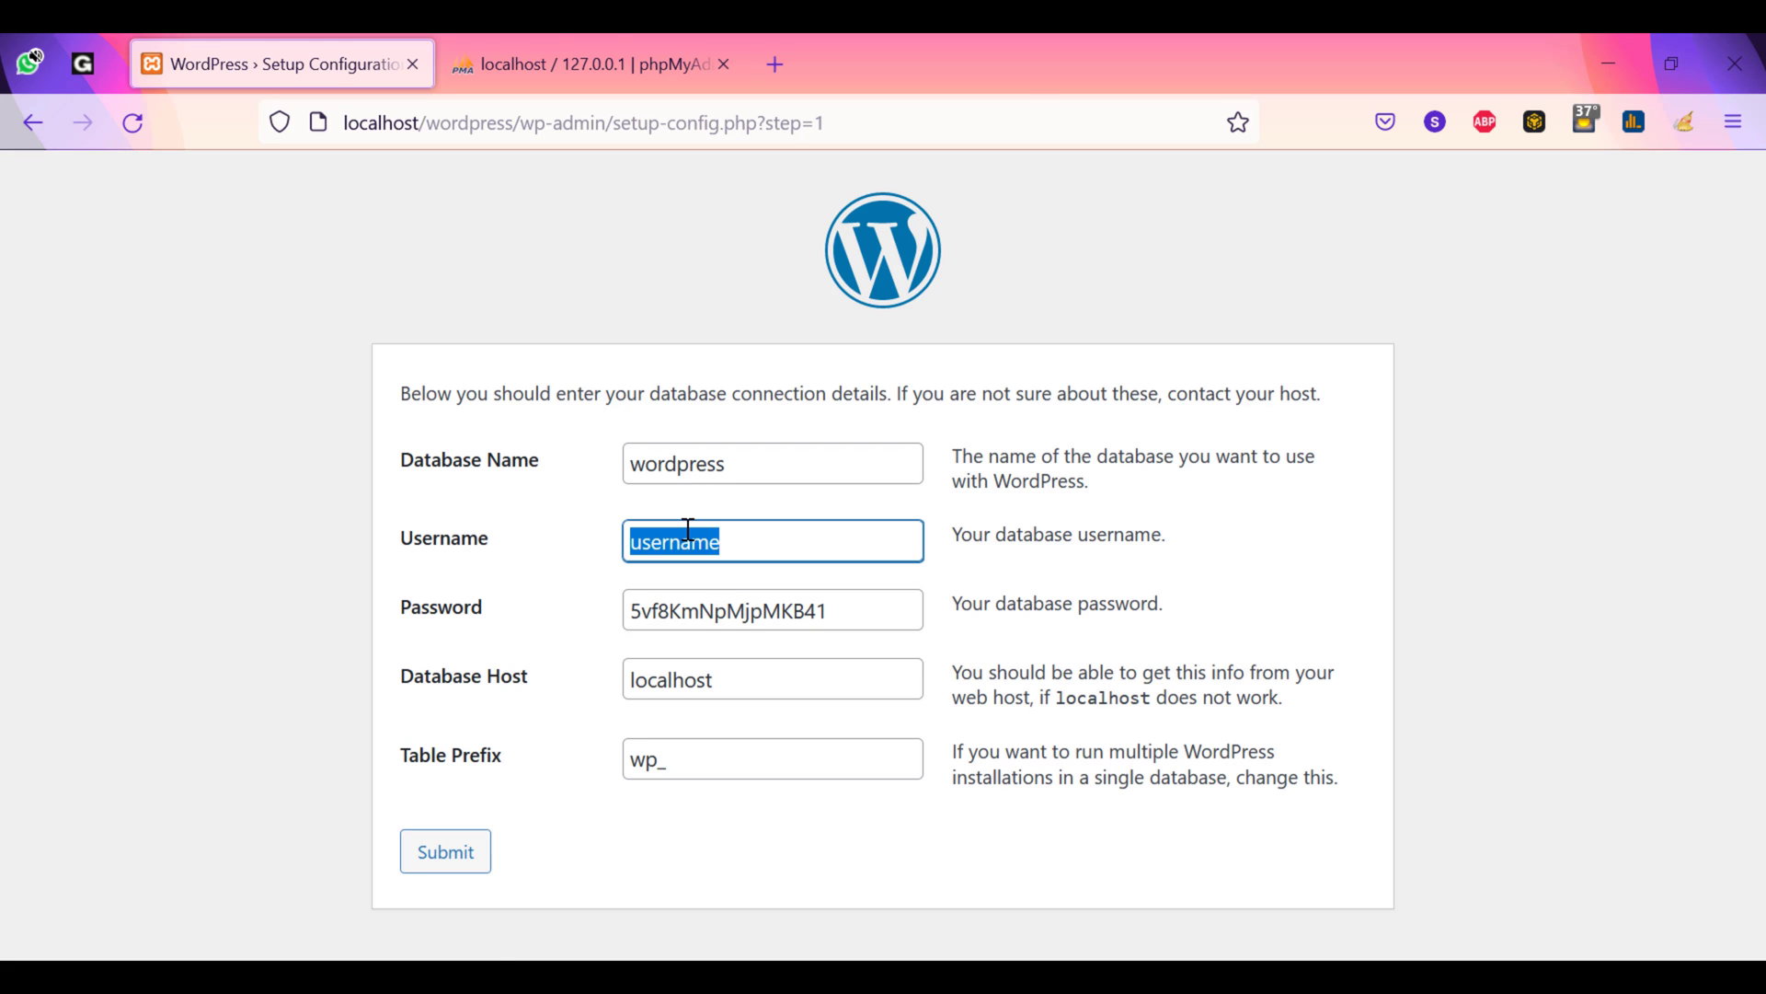
{"action": "left_click", "coordinate": [574, 65]}
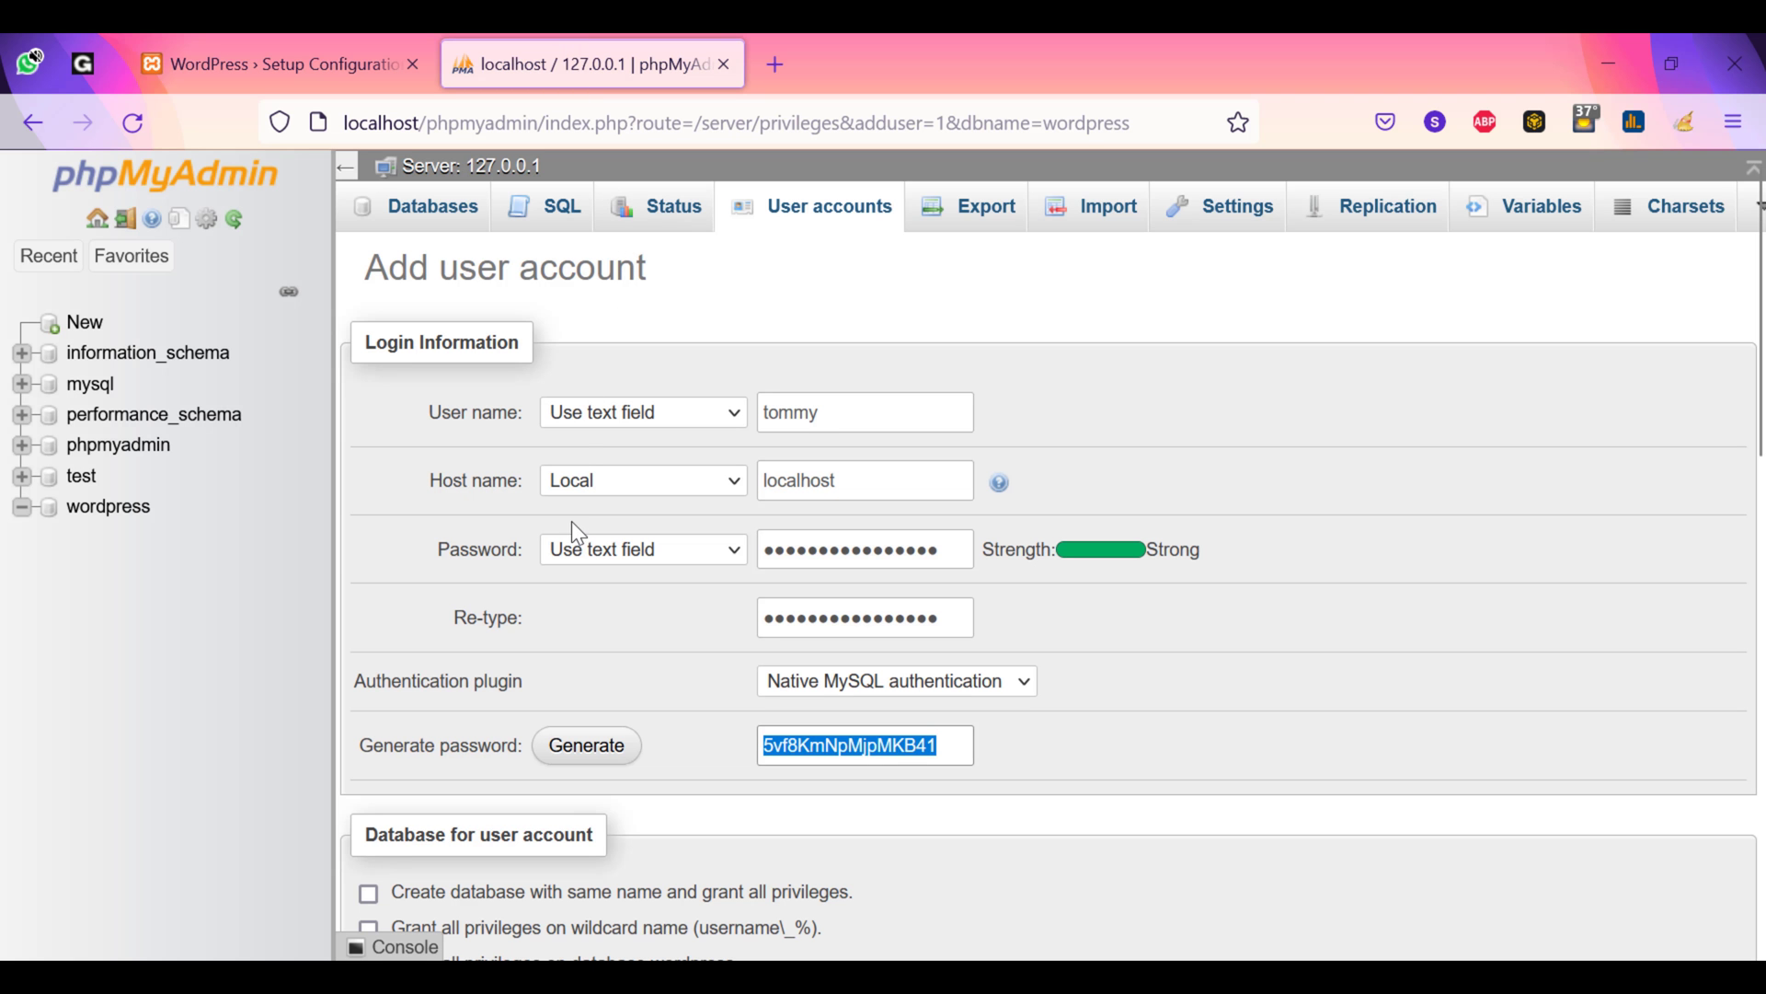
{"action": "left_click", "coordinate": [270, 65]}
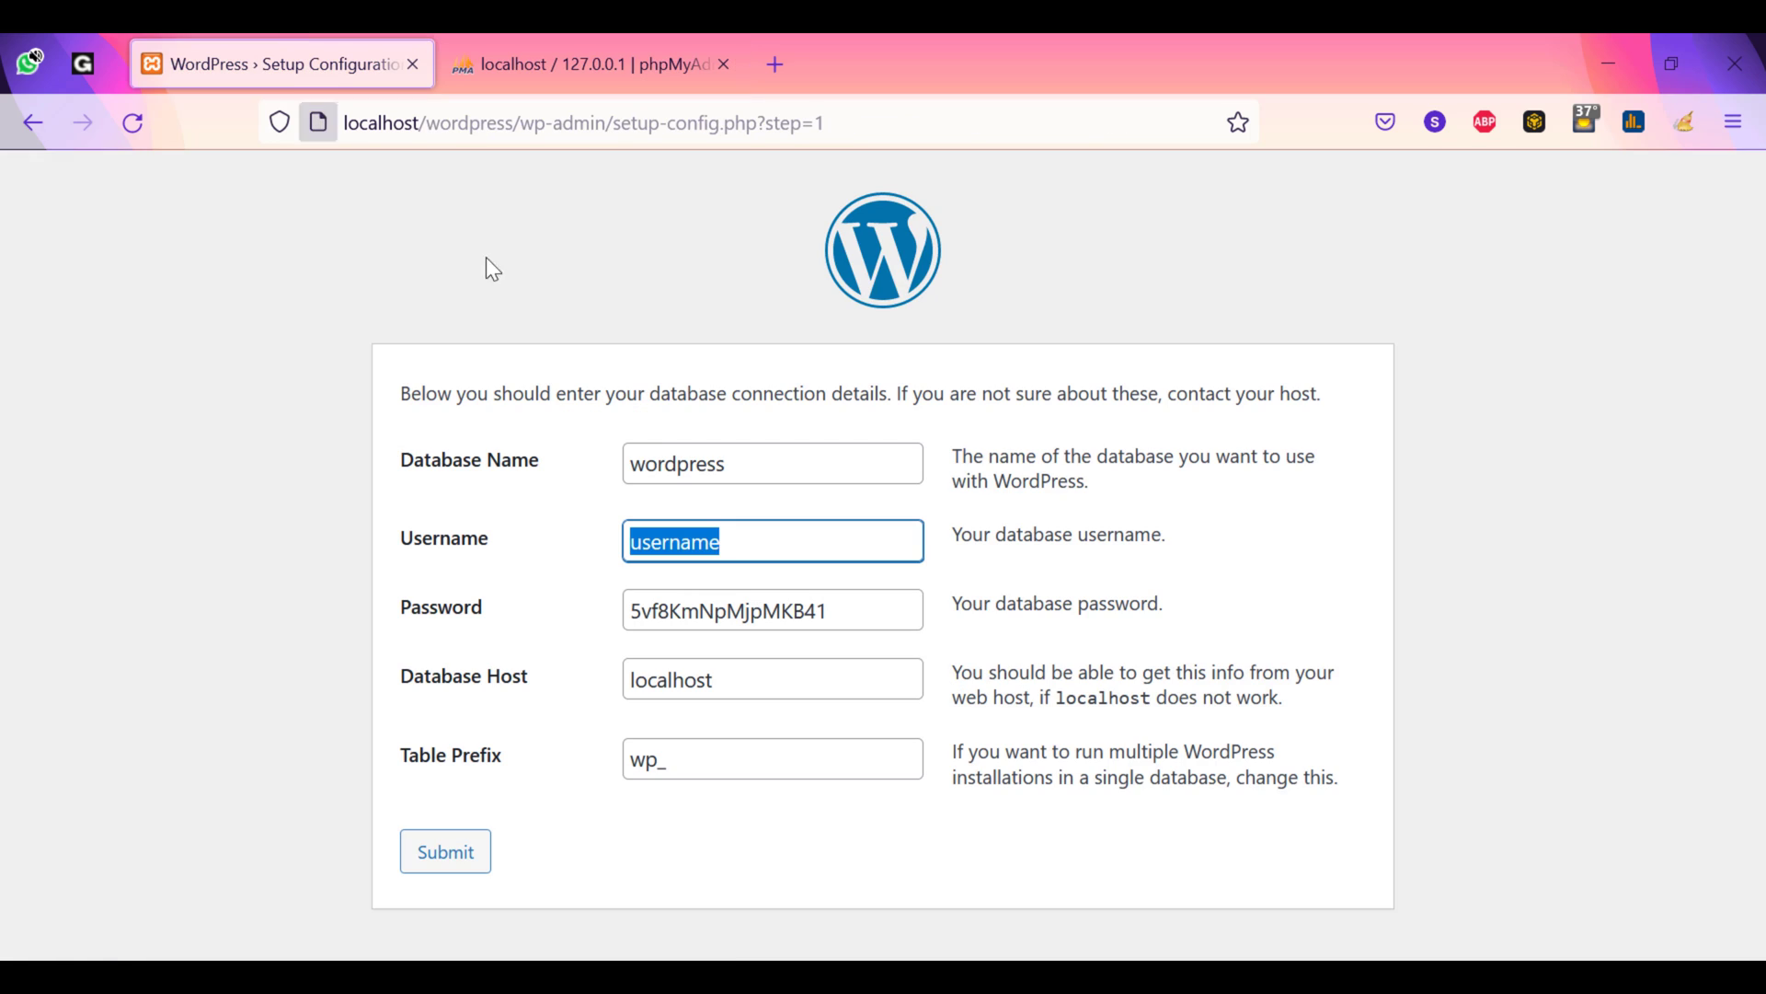
{"action": "type", "text": "tommy"}
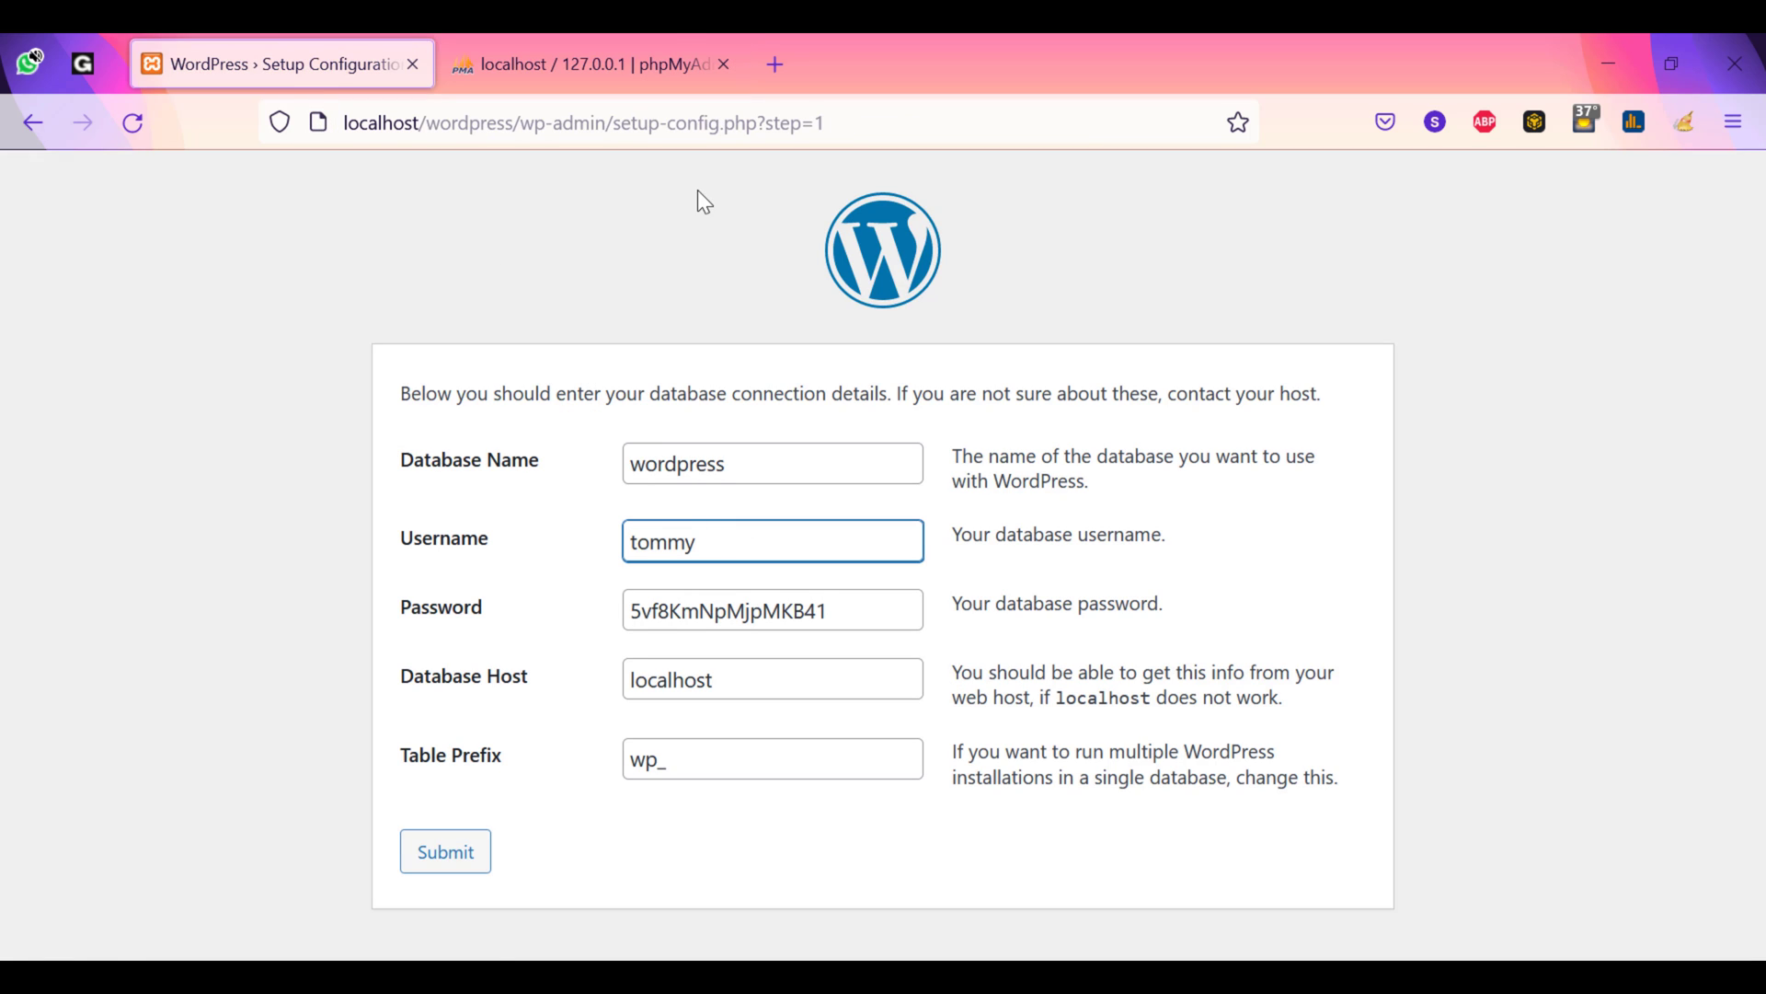
{"action": "left_click", "coordinate": [585, 65]}
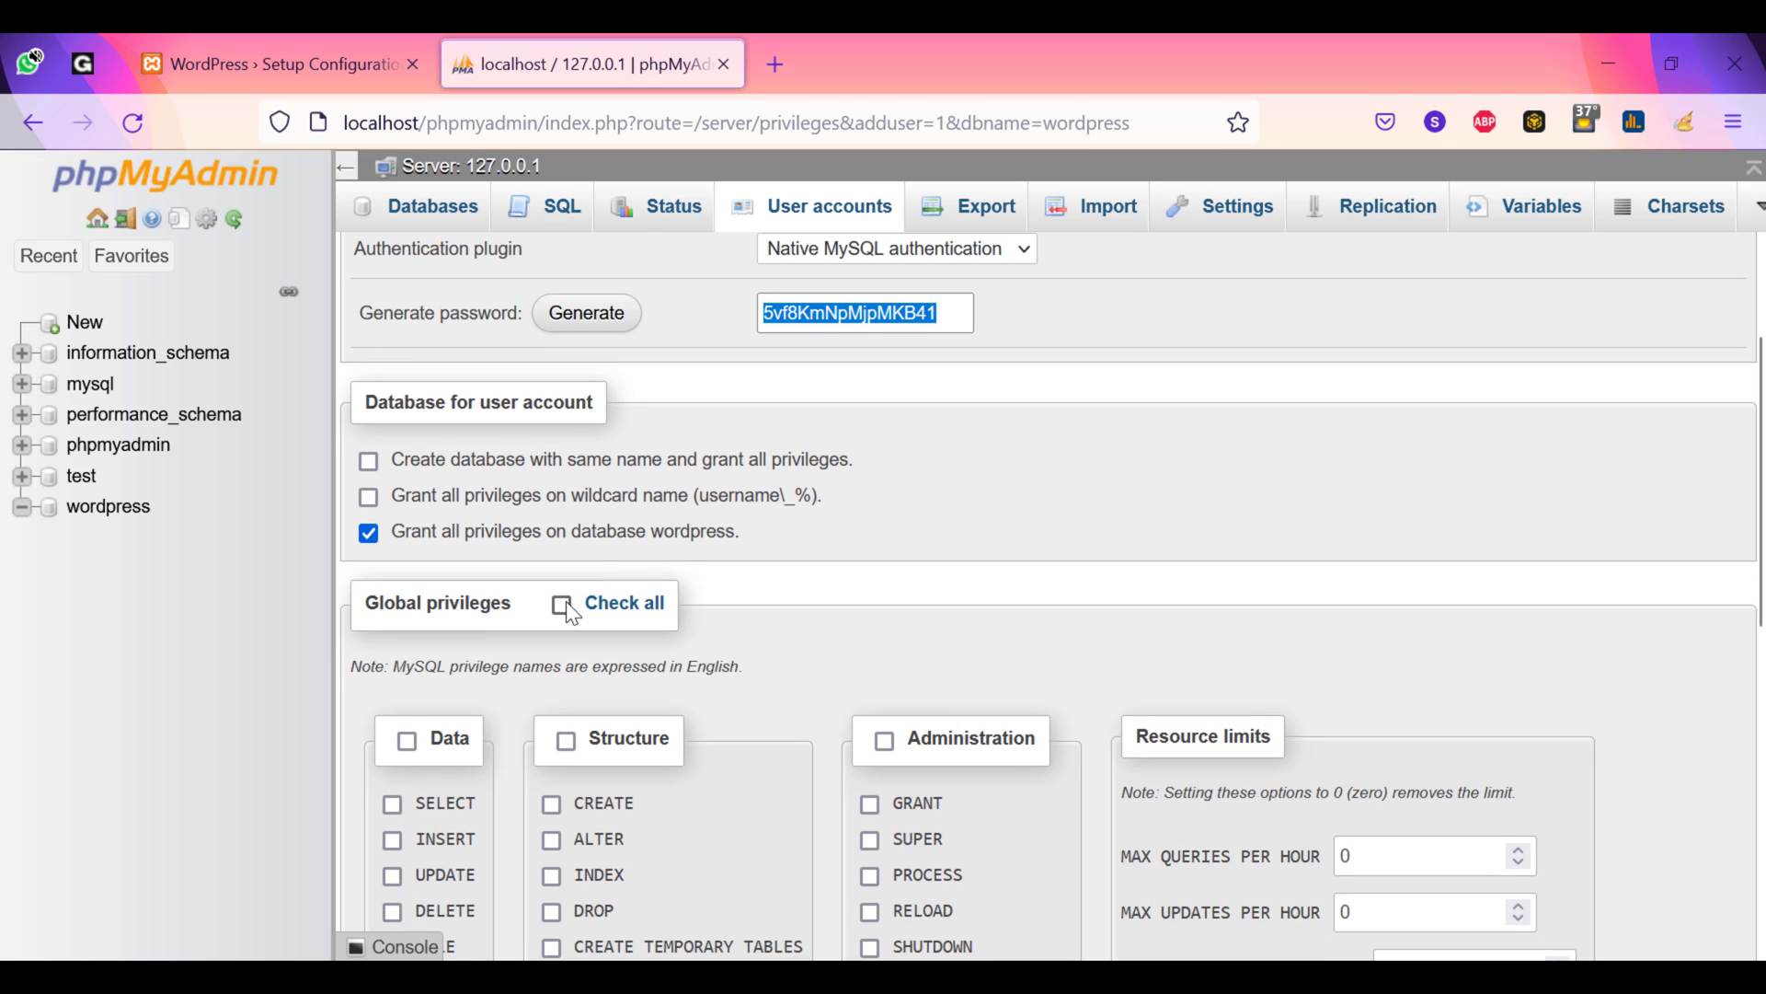
Grant tommy wildcard database privileges and all global privileges, then create the account with Go.
{"action": "left_click", "coordinate": [368, 495]}
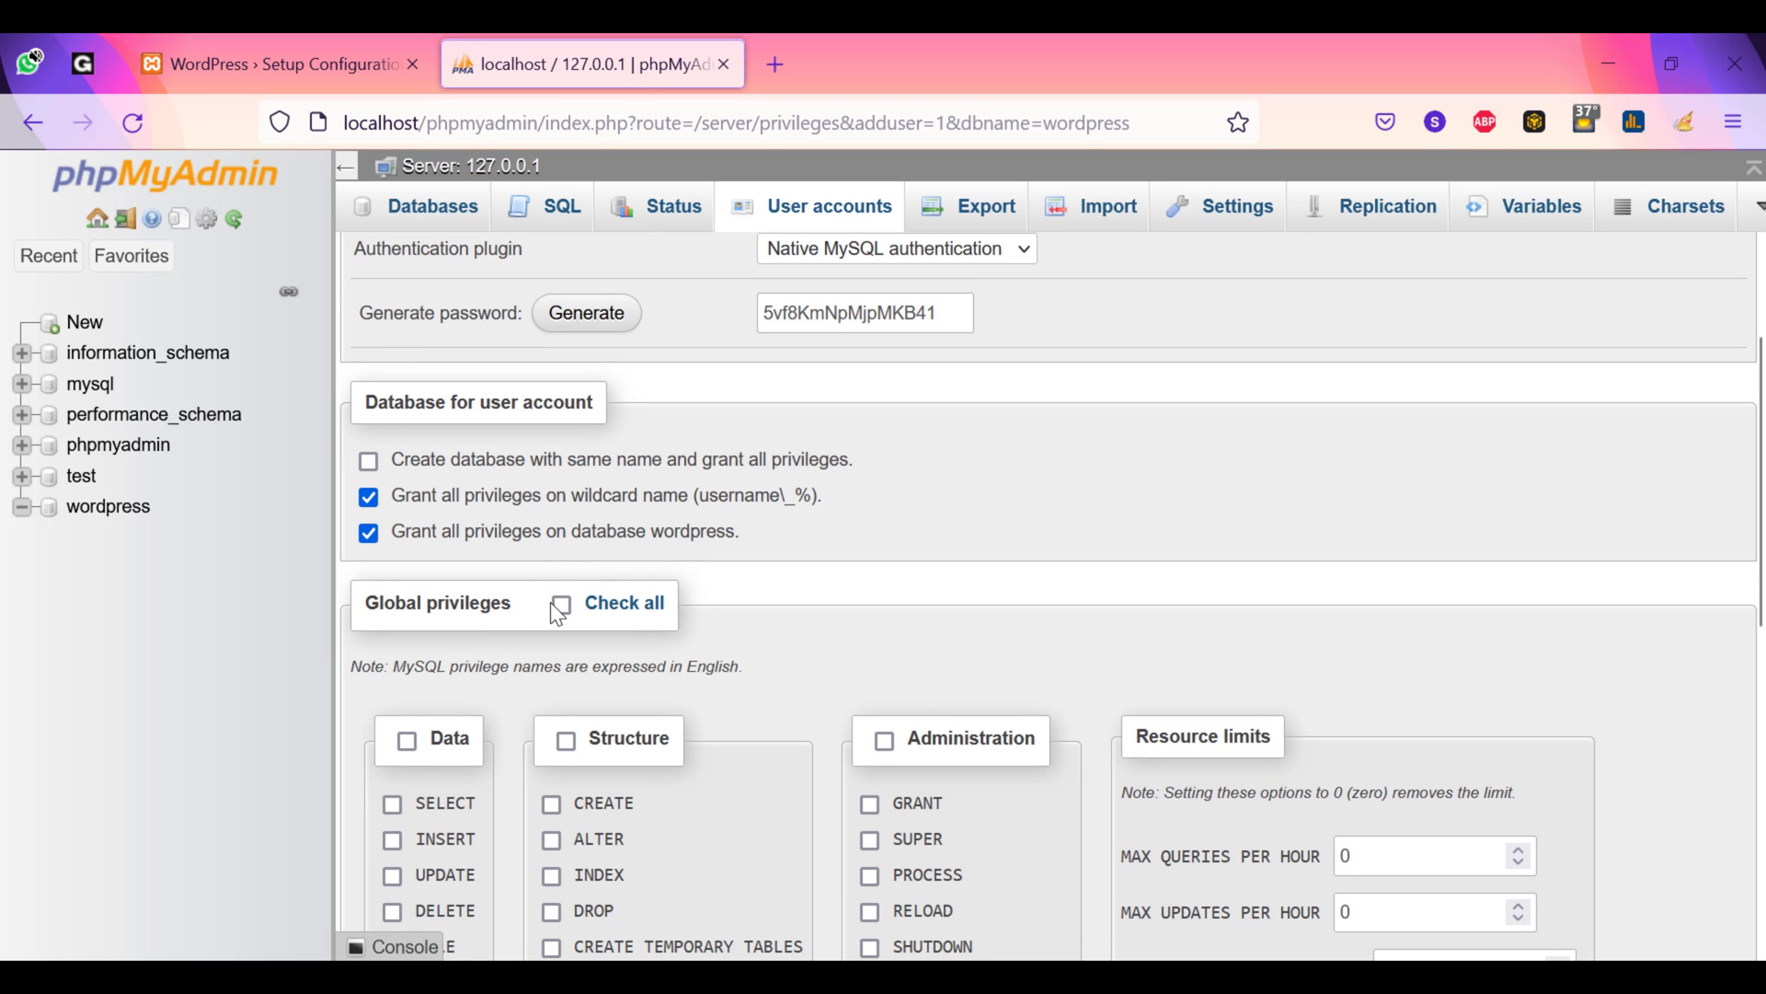
{"action": "left_click", "coordinate": [561, 604]}
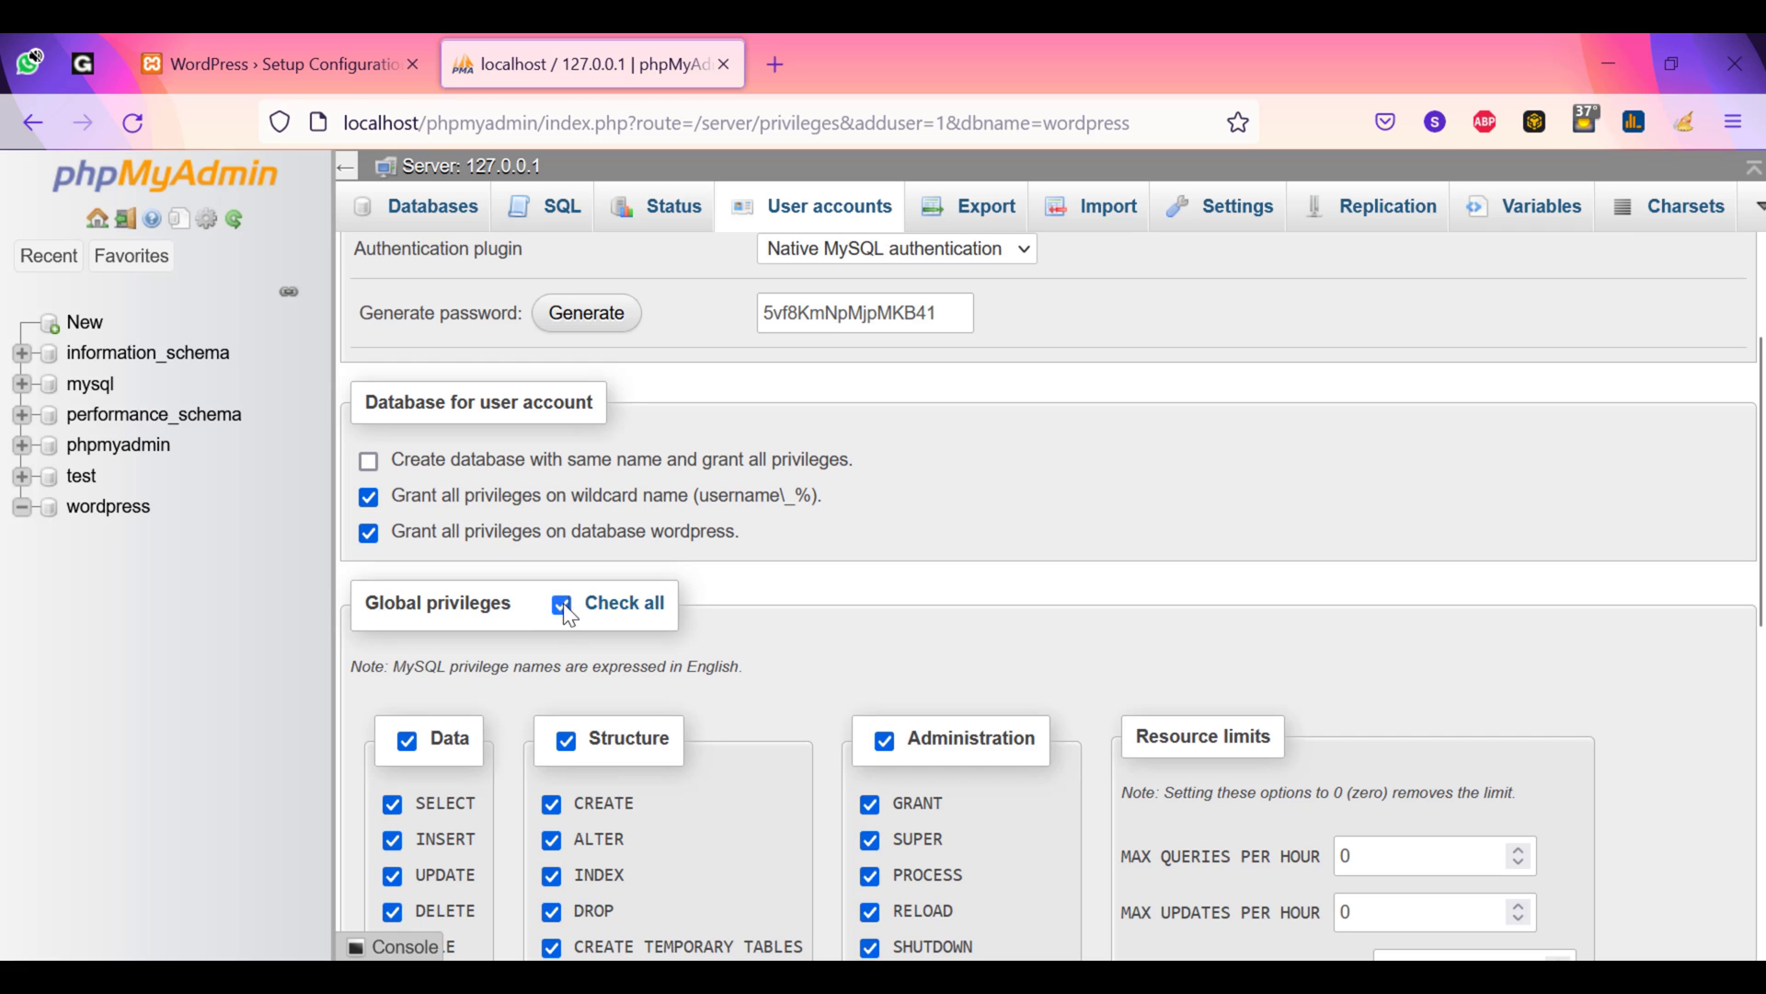
{"action": "scroll", "scroll_direction": "down", "scroll_amount": 3}
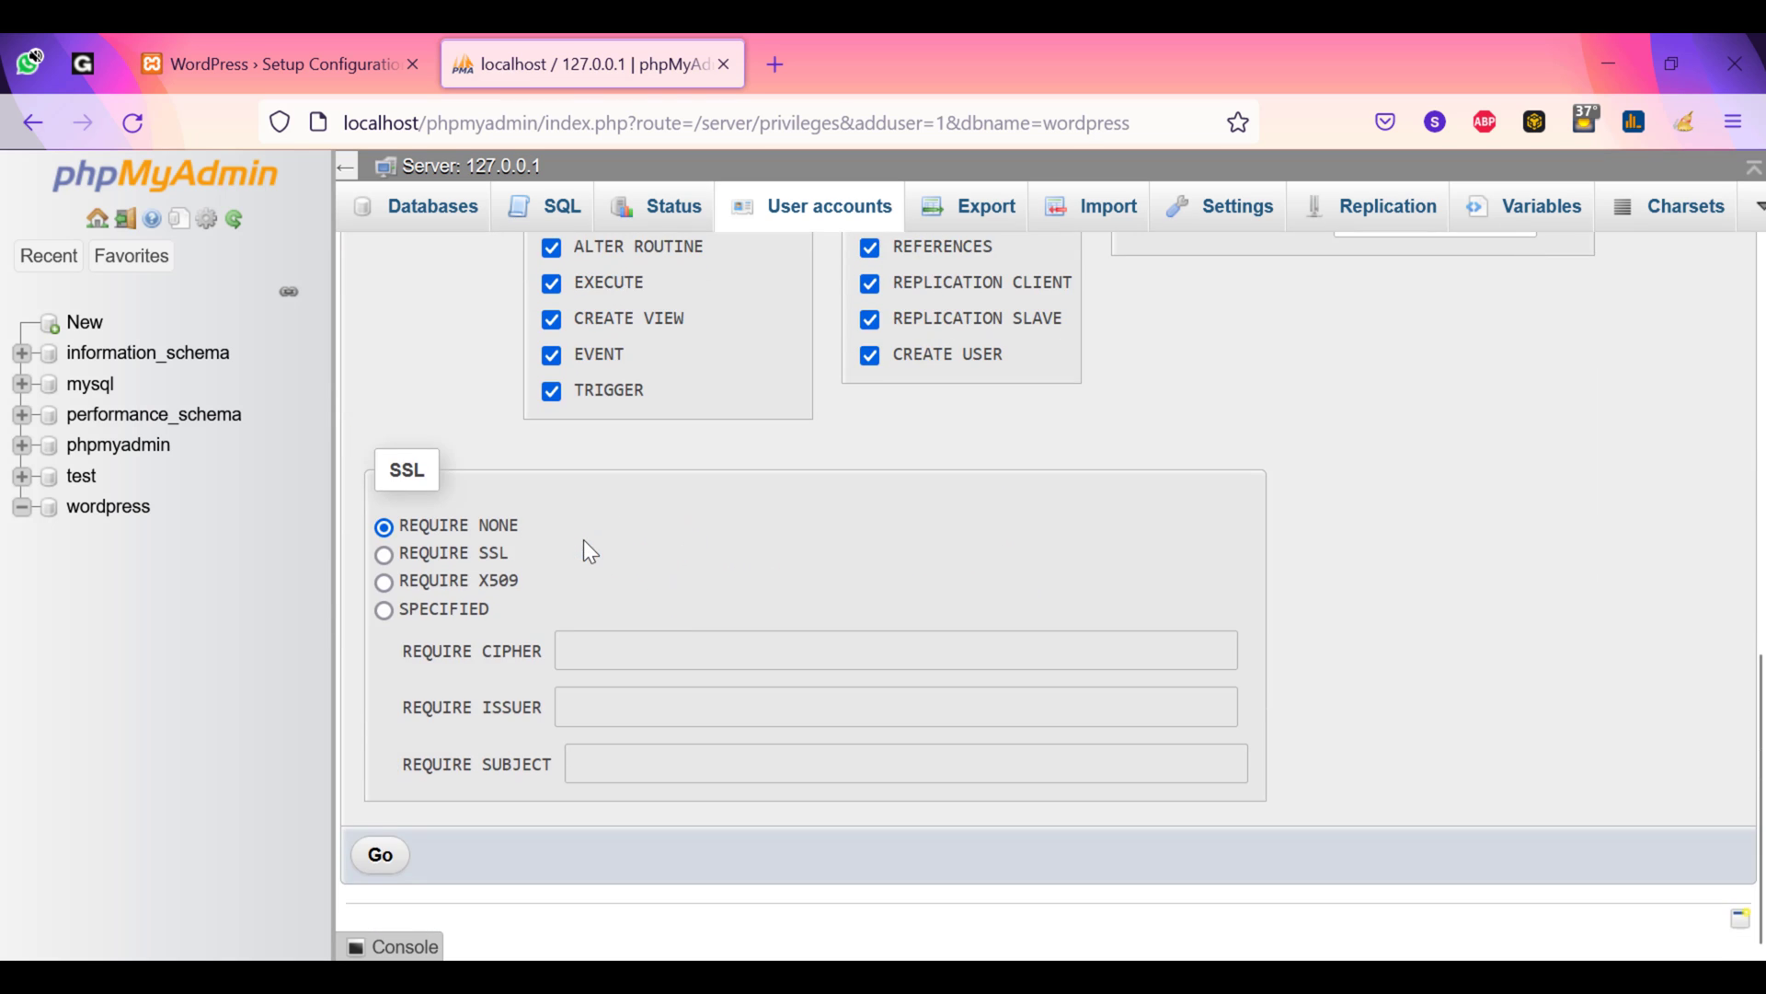
{"action": "left_click", "coordinate": [379, 854]}
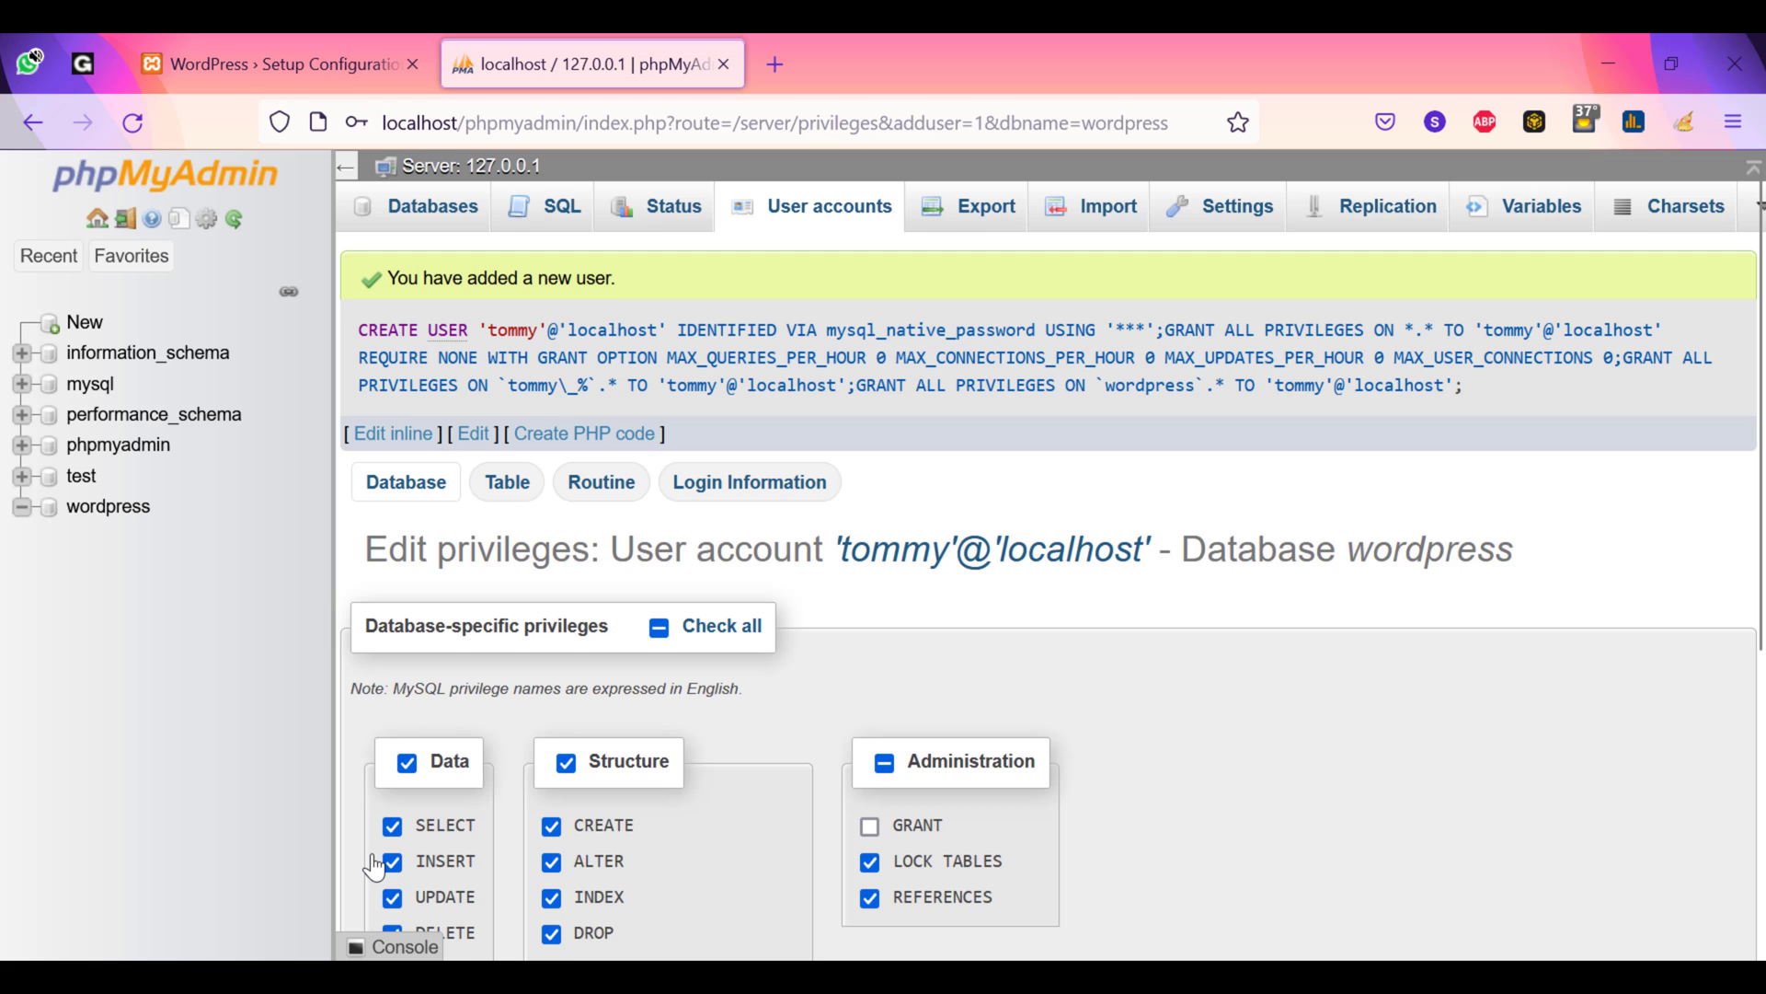
Tick the GRANT administration privilege on the wordpress database for tommy and save it.
{"action": "scroll", "scroll_direction": "down", "scroll_amount": 3}
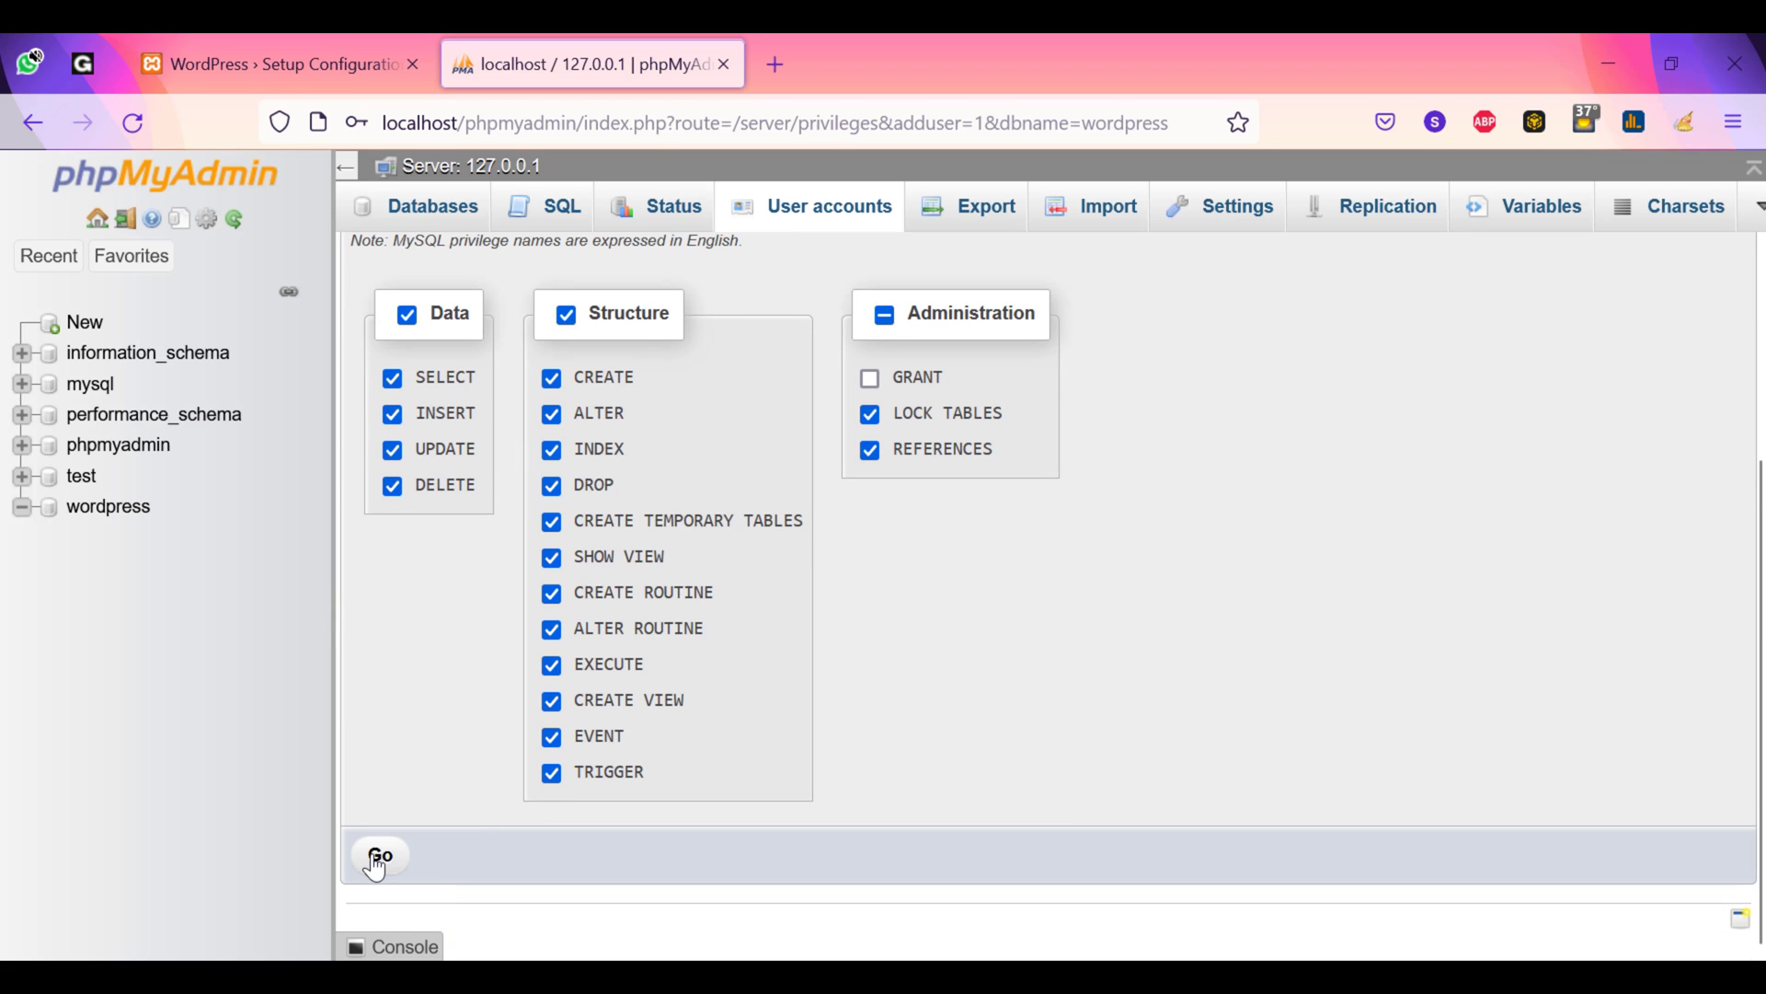
{"action": "mouse_move", "coordinate": [876, 377]}
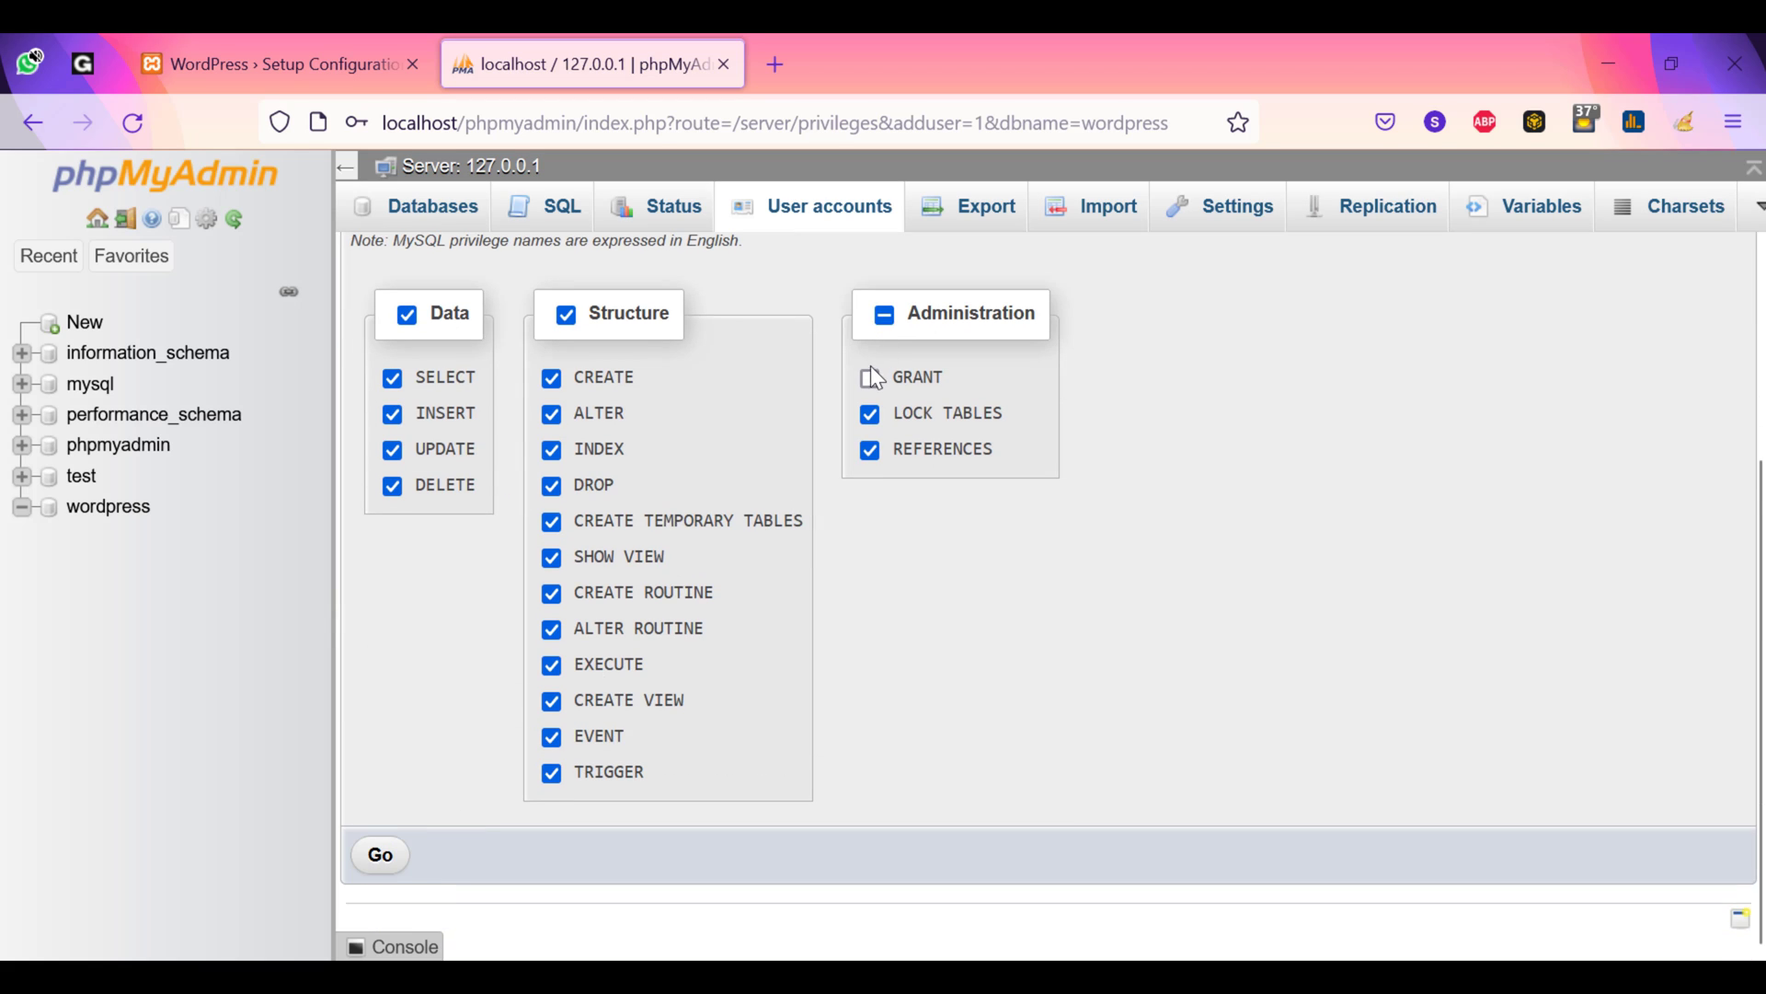
{"action": "left_click", "coordinate": [870, 377]}
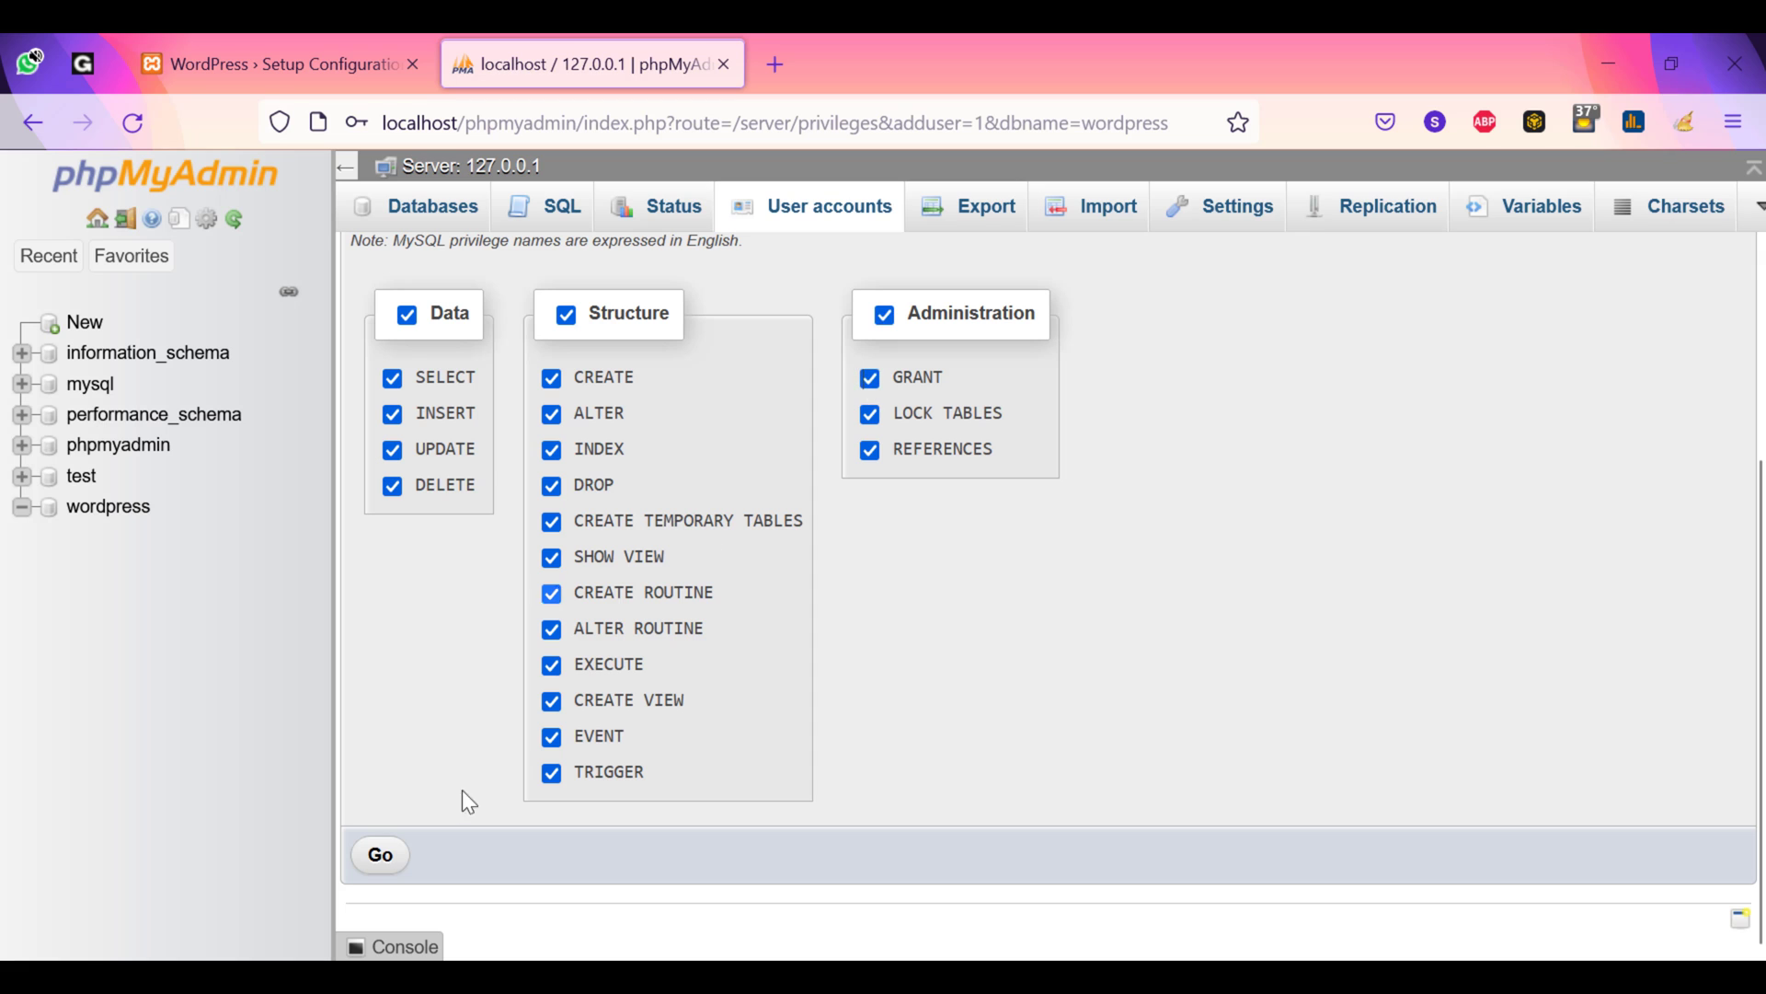
{"action": "left_click", "coordinate": [379, 854]}
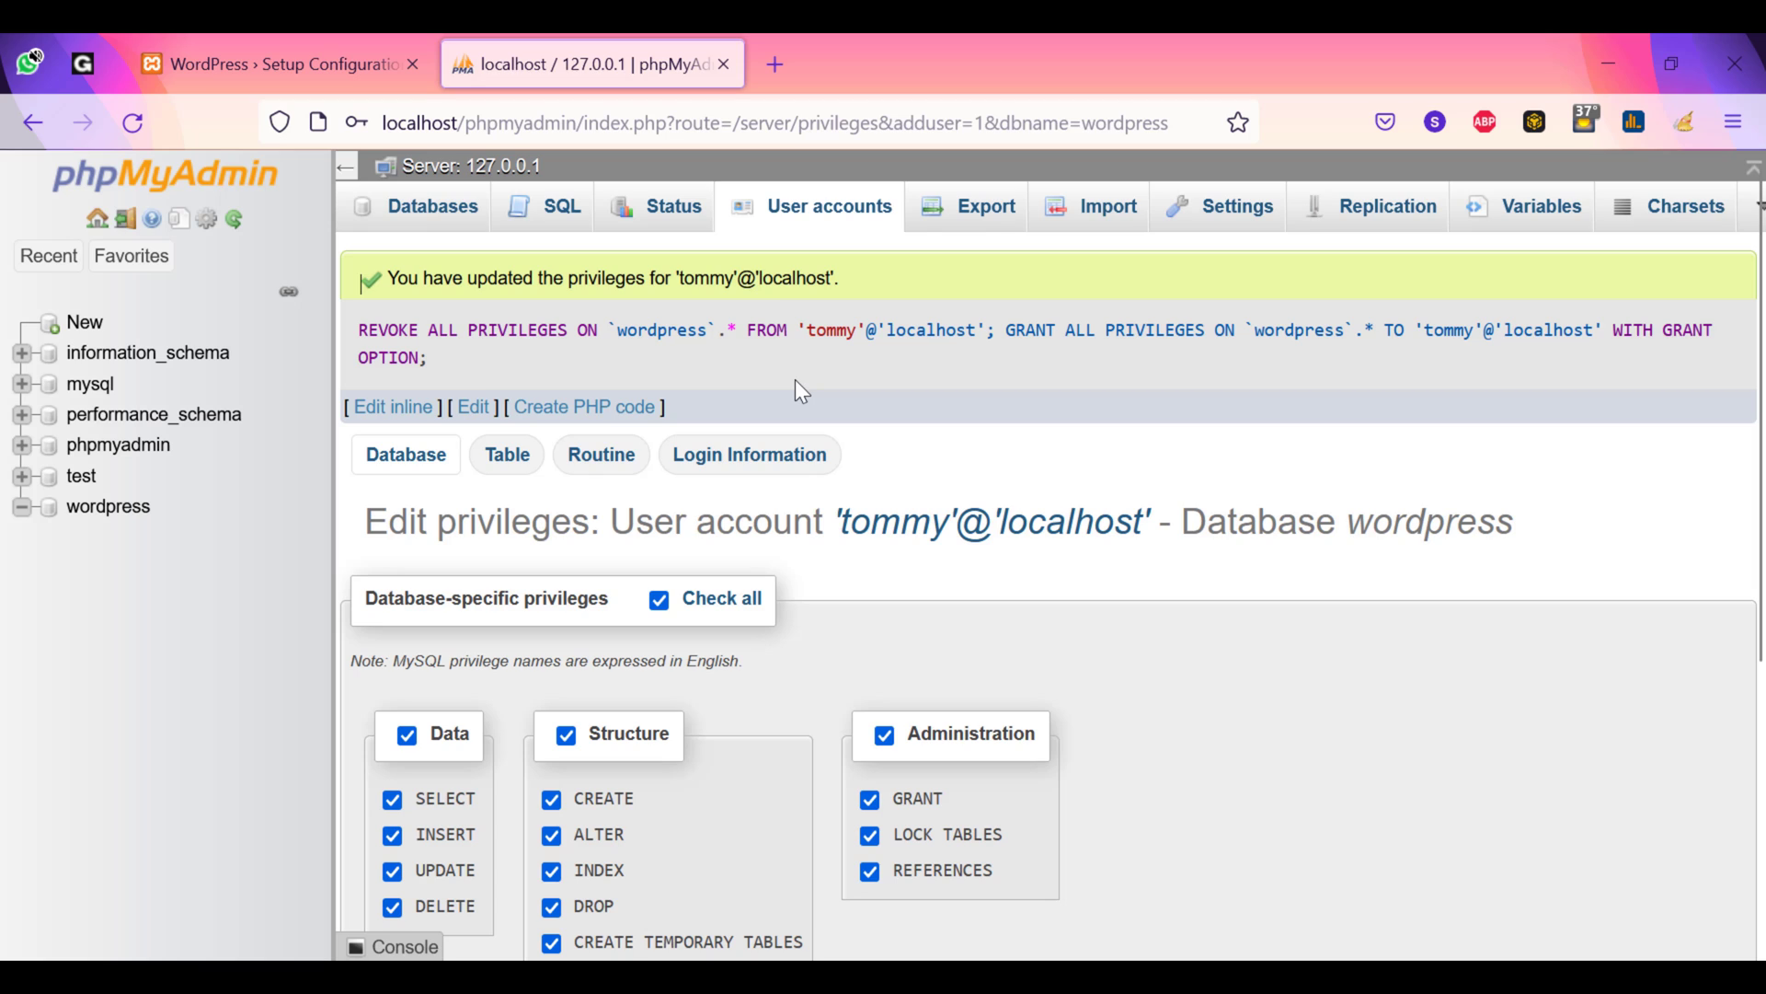
{"action": "mouse_move", "coordinate": [816, 313]}
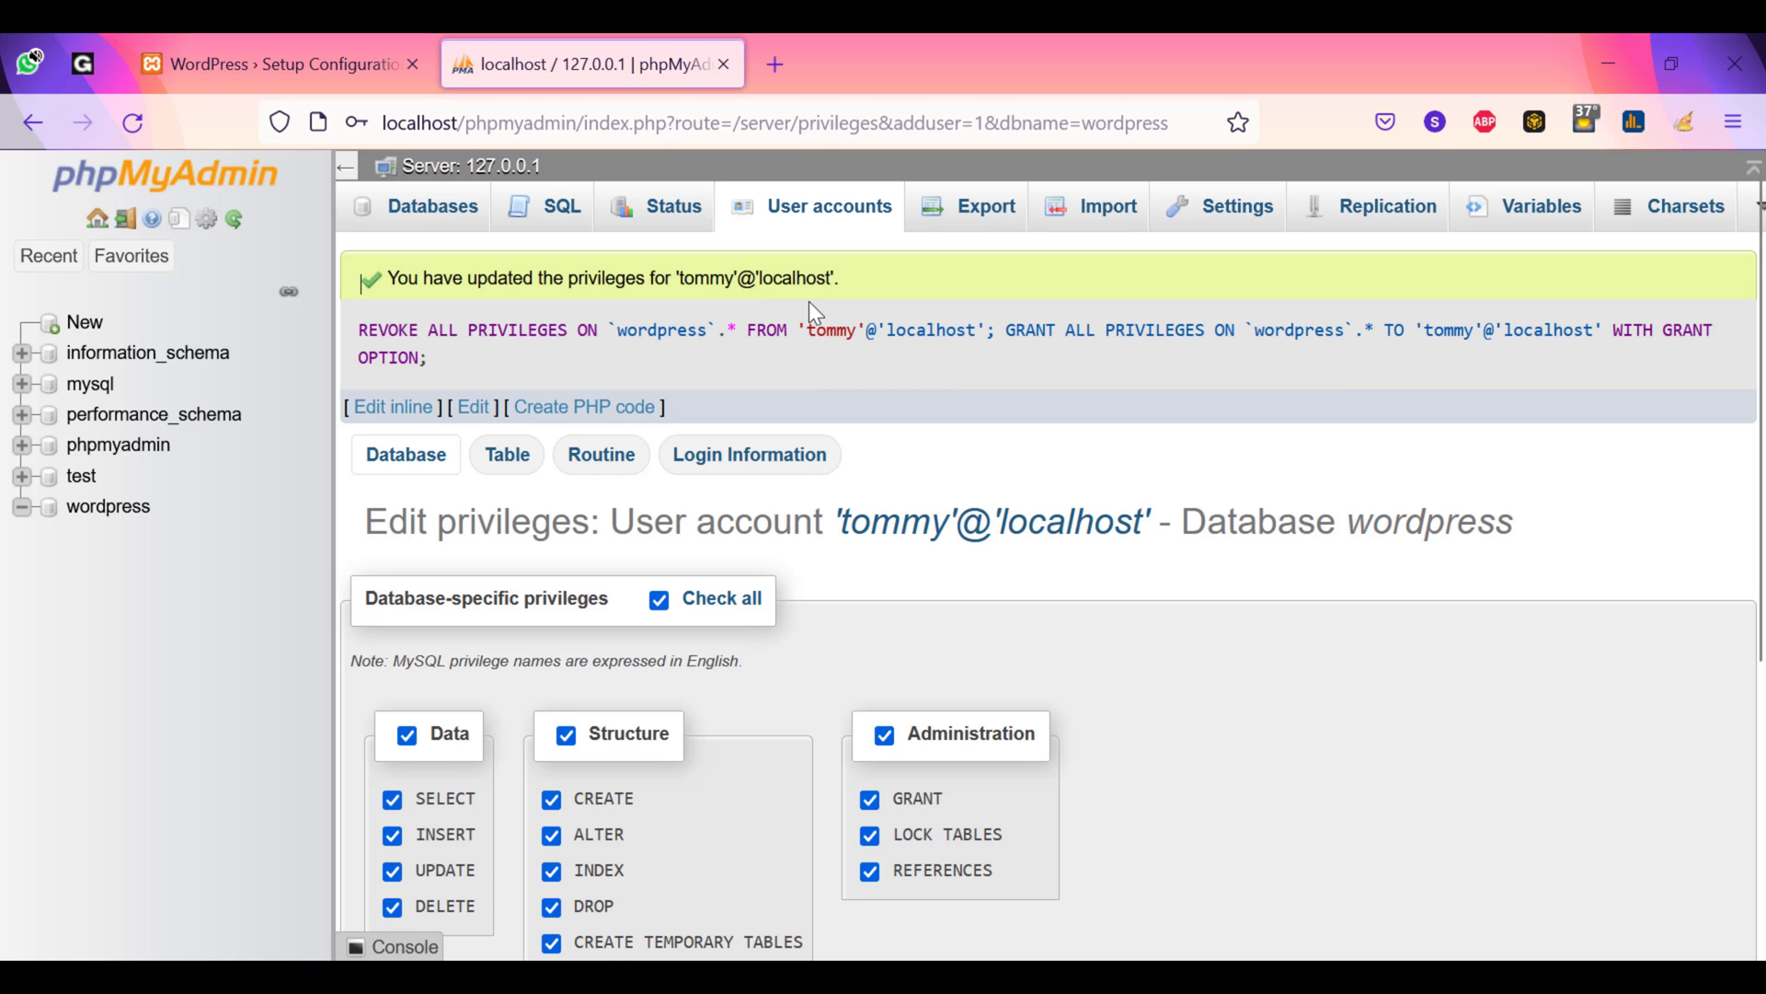
{"action": "mouse_move", "coordinate": [1318, 327]}
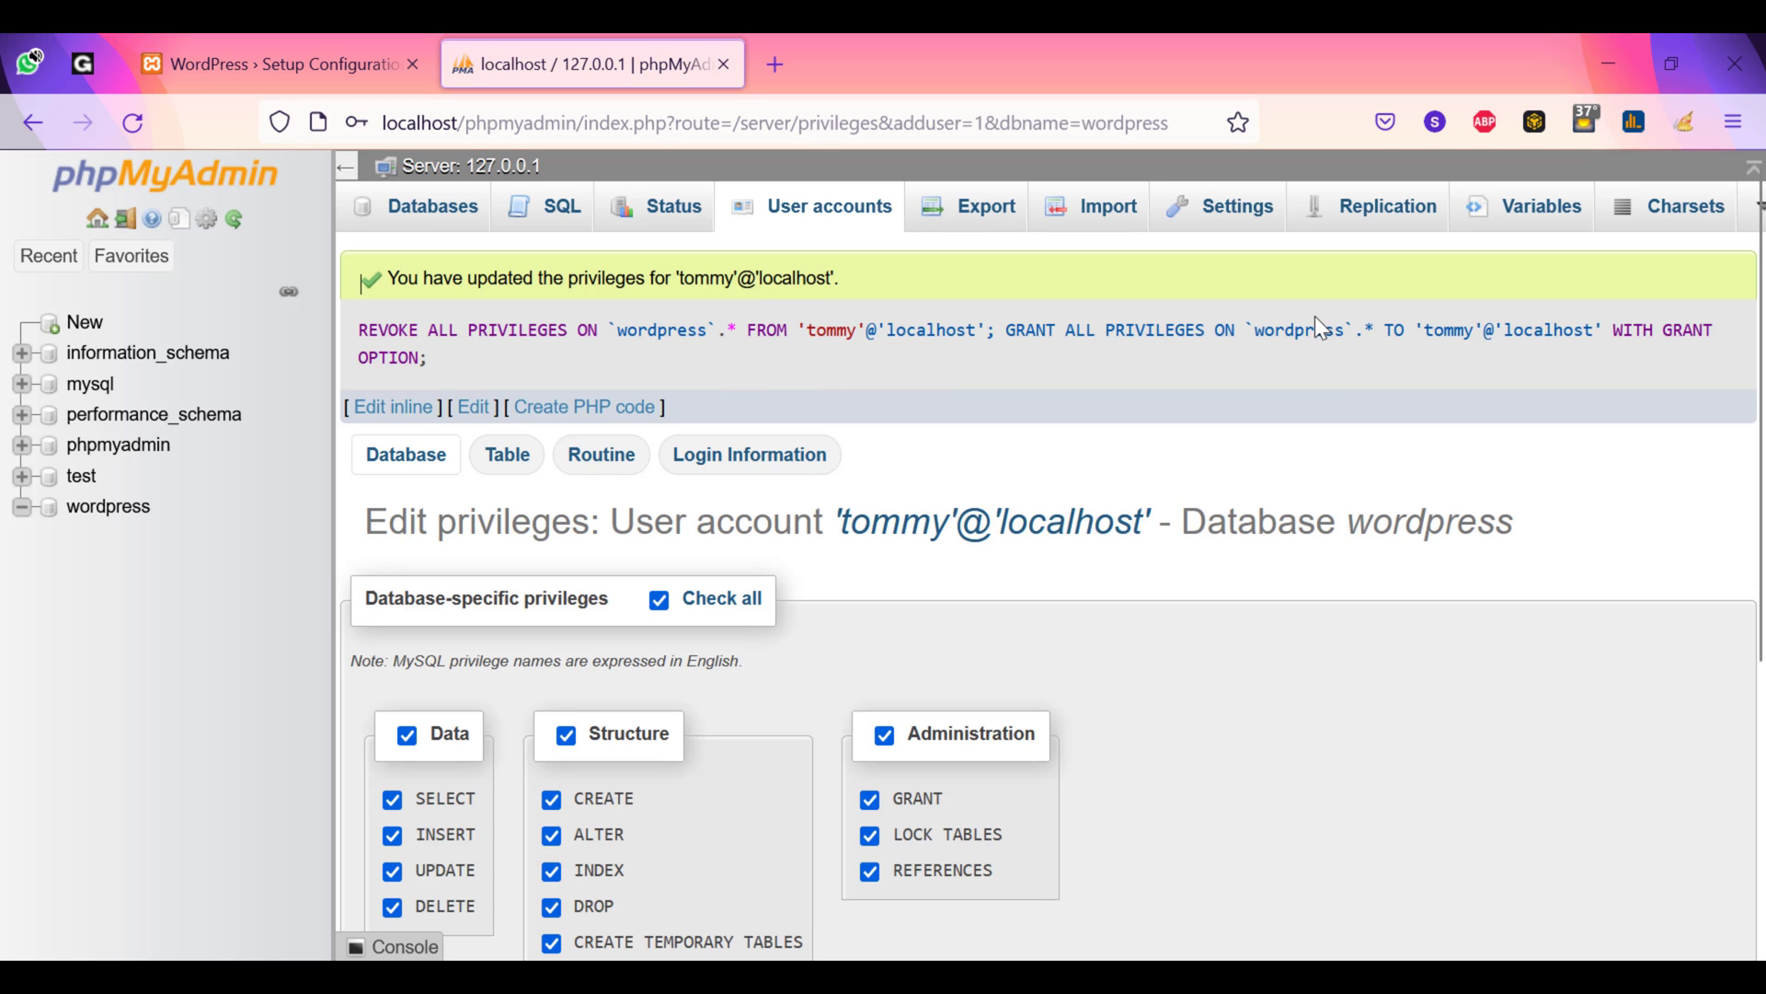
{"action": "mouse_move", "coordinate": [377, 329]}
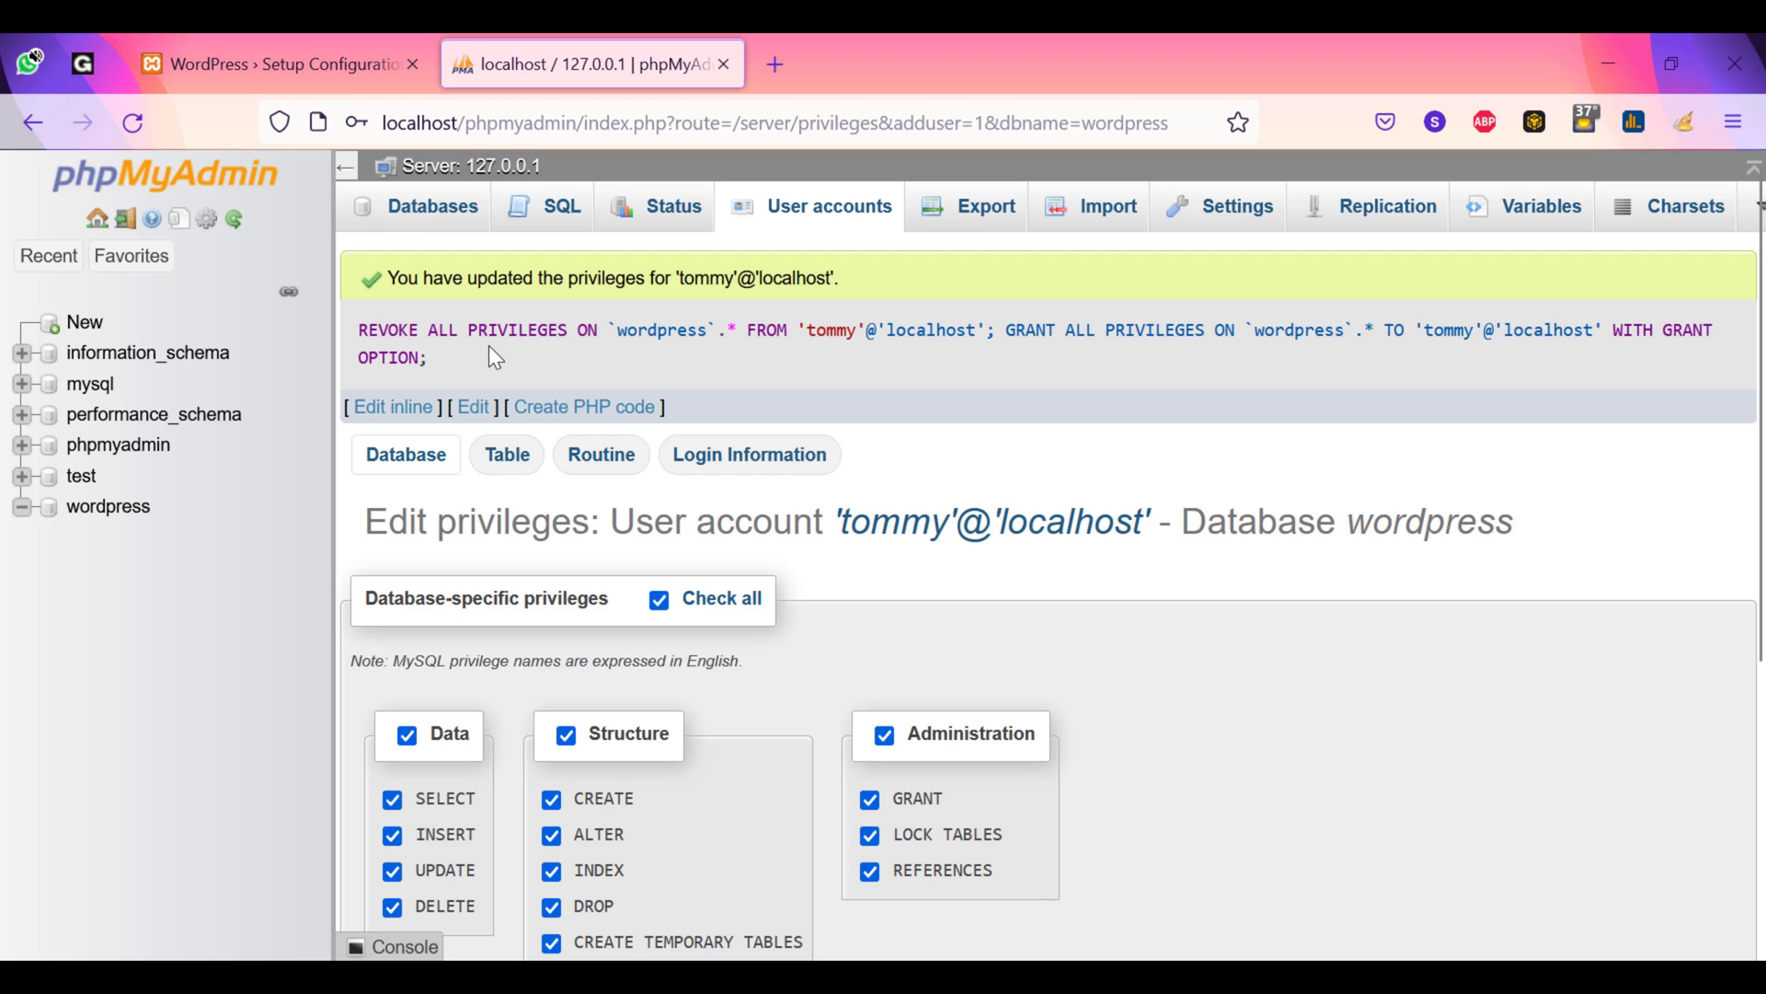
Submit the WordPress database connection details and run the installation.
{"action": "left_click", "coordinate": [270, 63]}
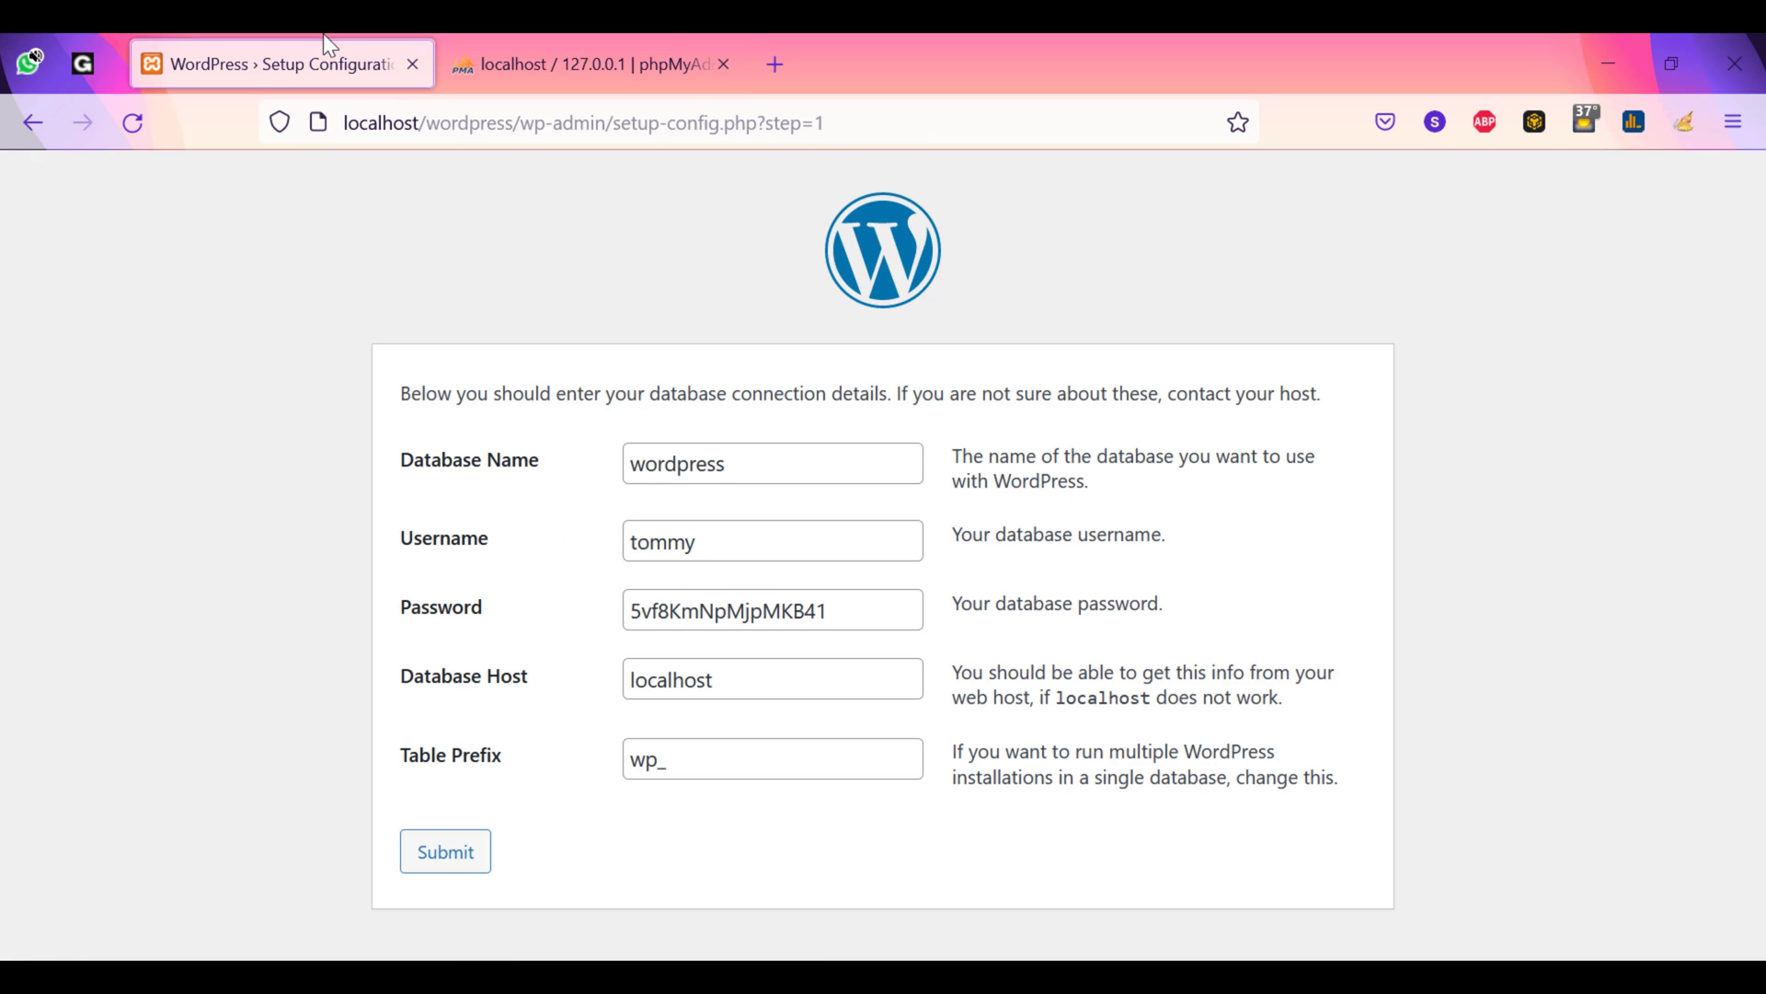
{"action": "mouse_move", "coordinate": [497, 693]}
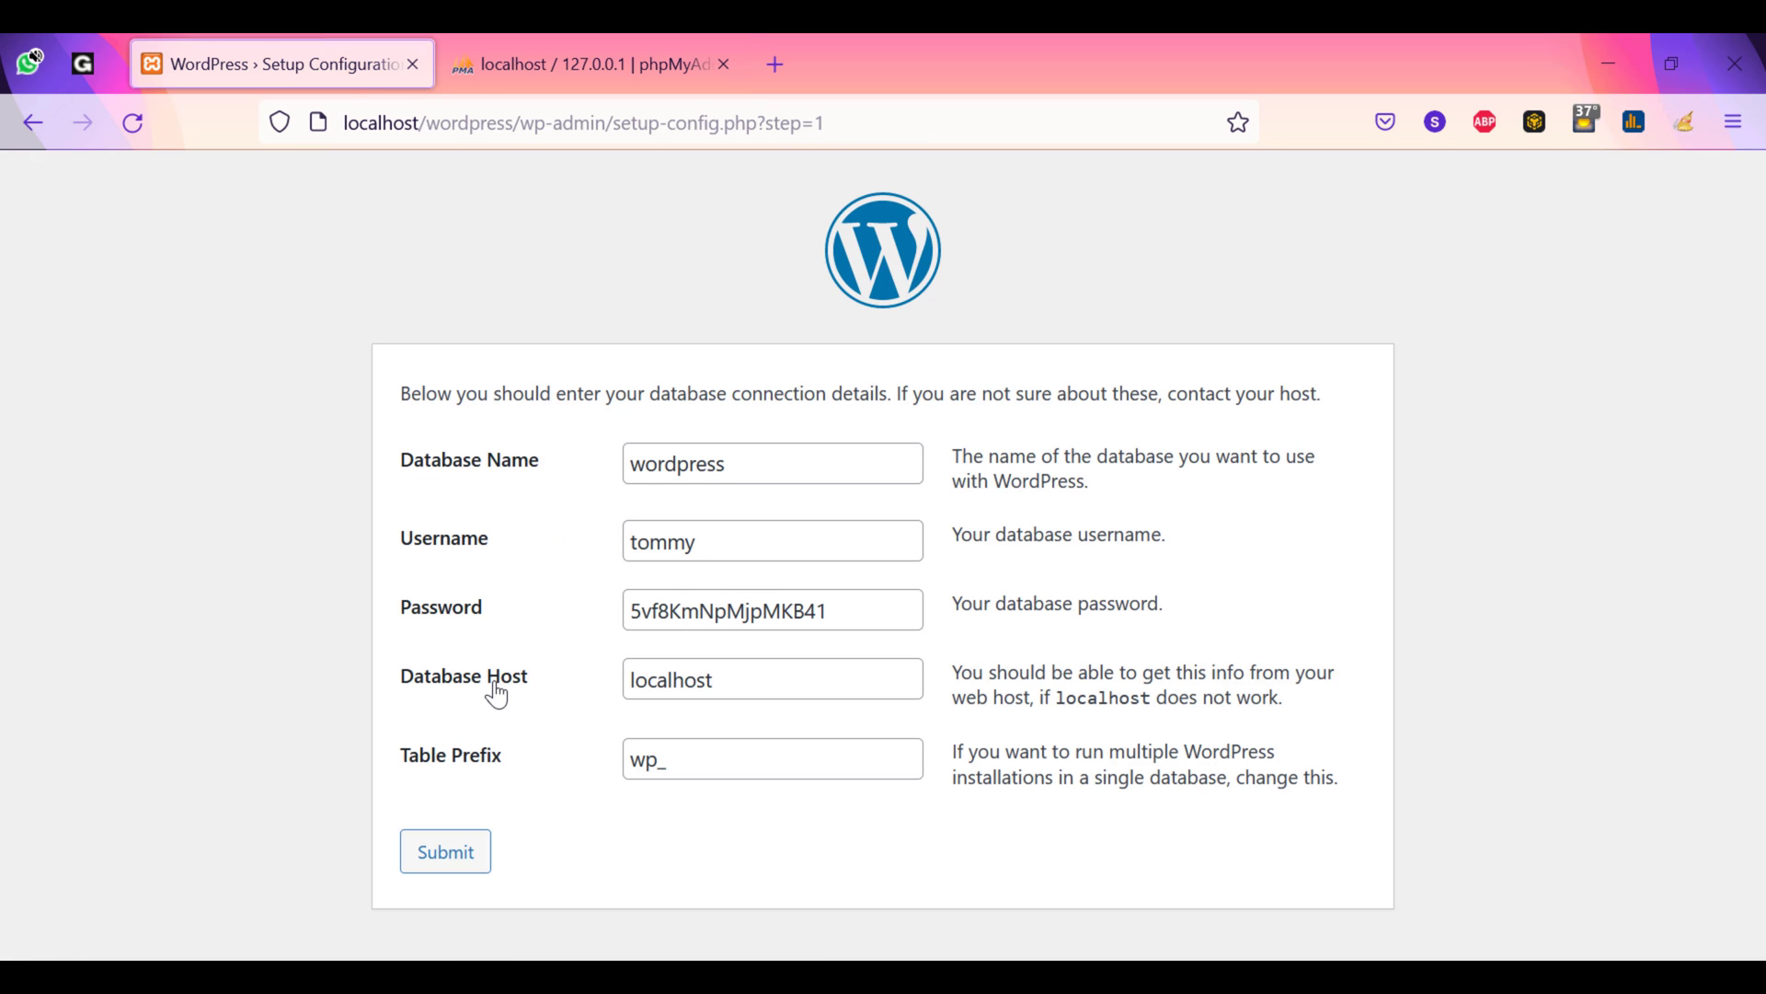
{"action": "mouse_move", "coordinate": [445, 850]}
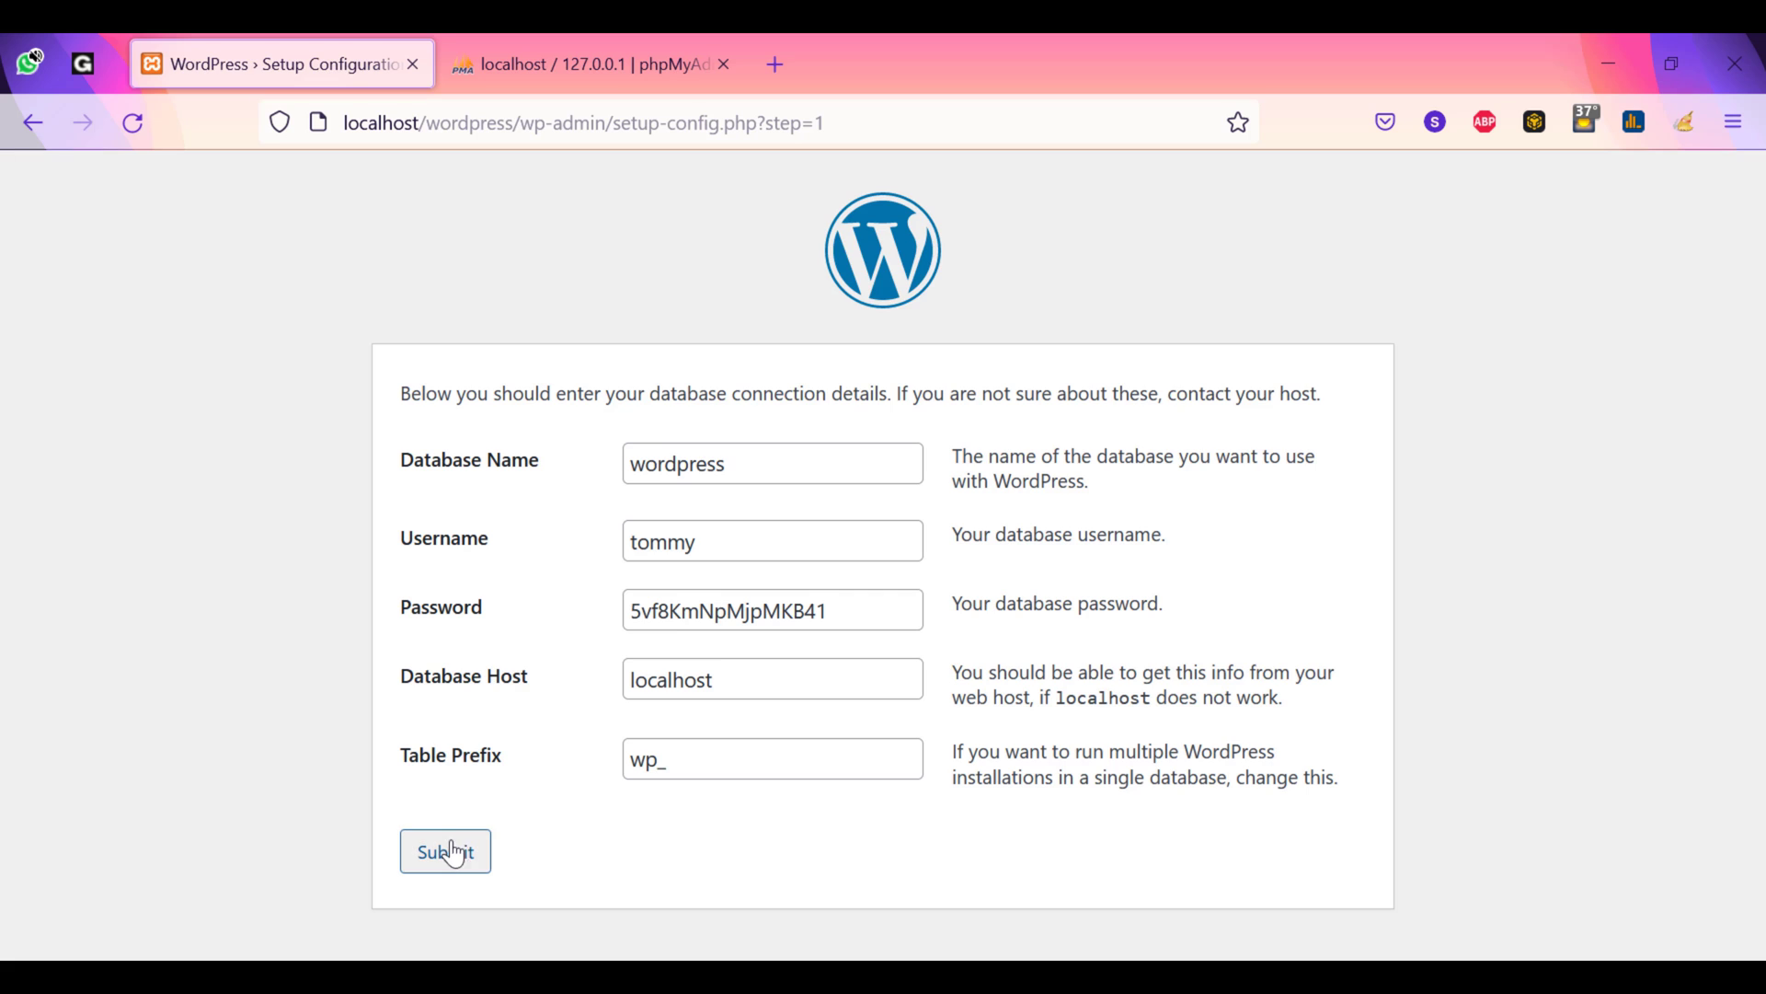
{"action": "left_click", "coordinate": [445, 850]}
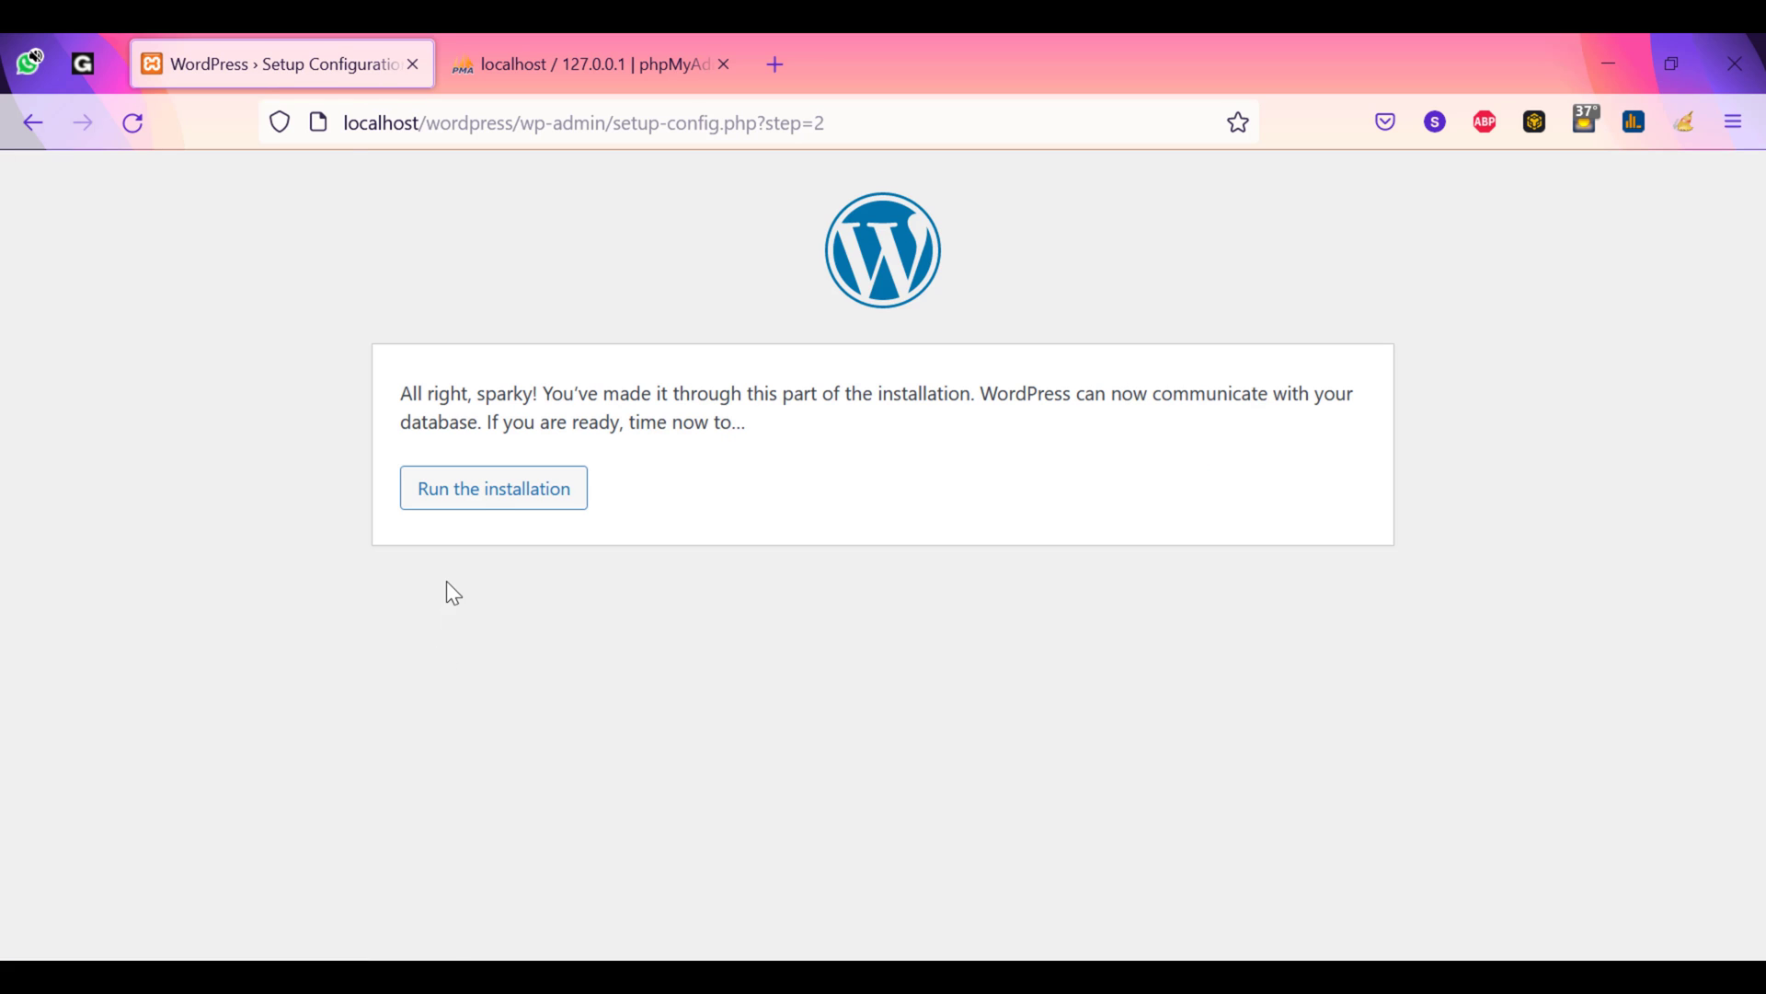
{"action": "left_click", "coordinate": [493, 487]}
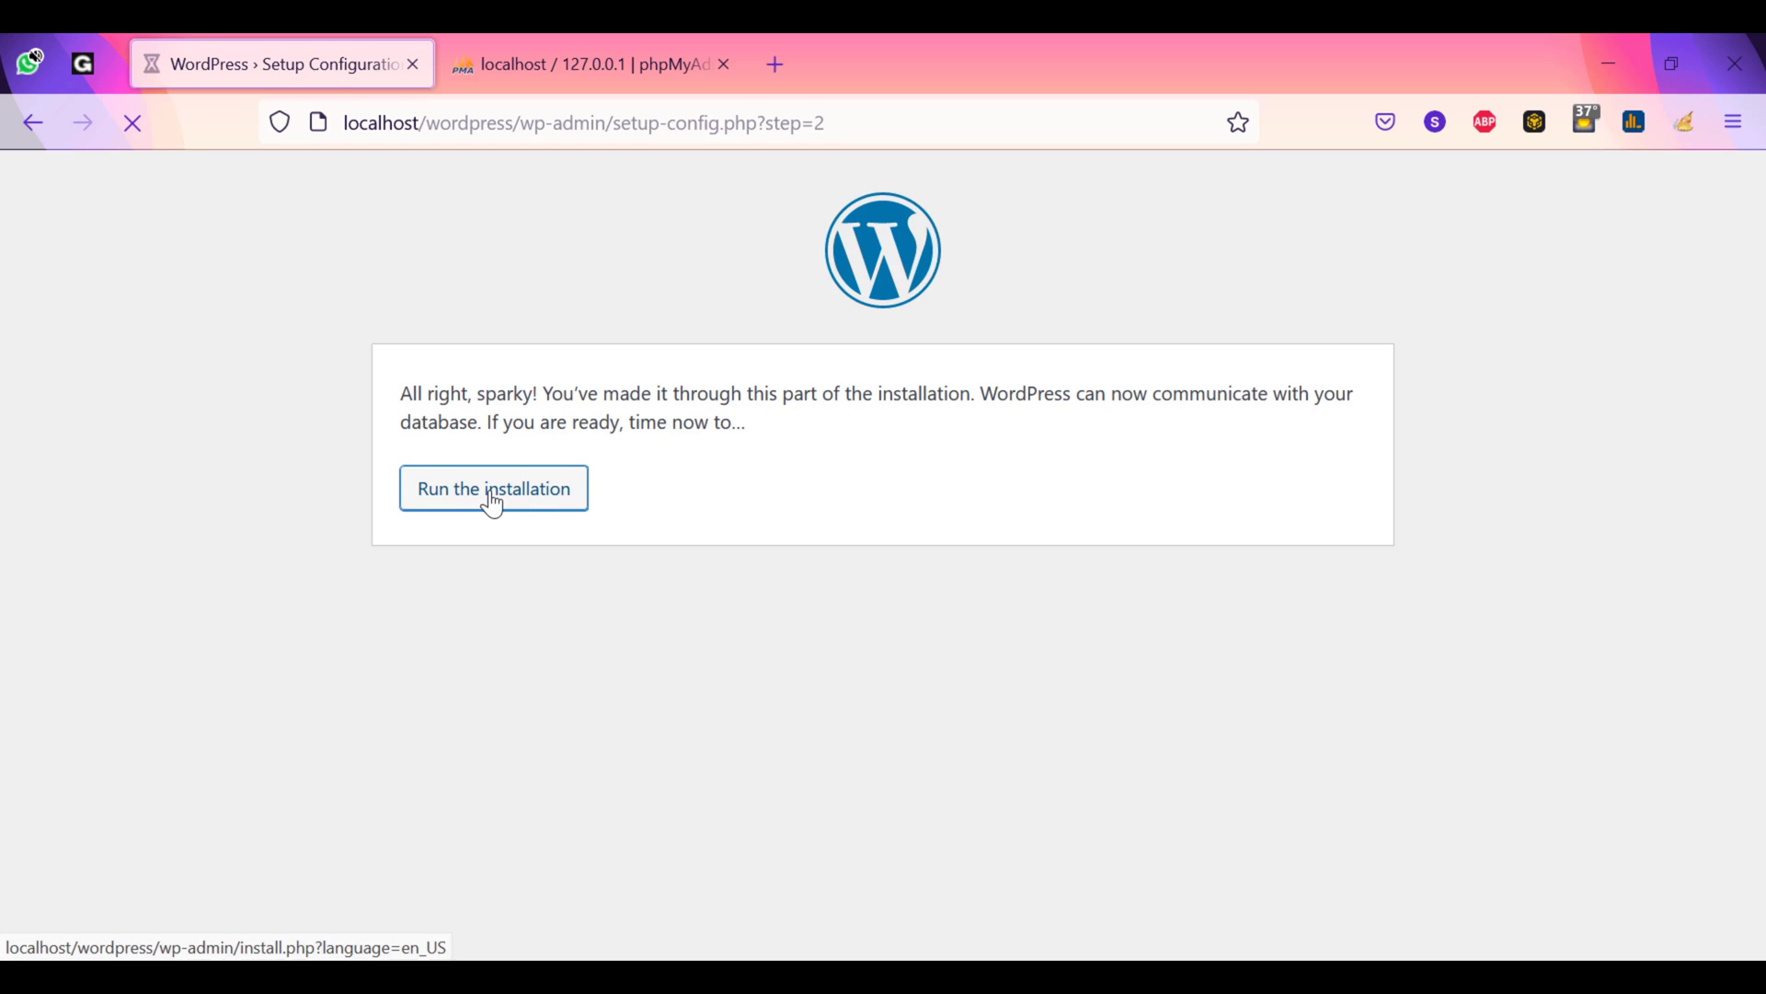
{"action": "left_click", "coordinate": [494, 487]}
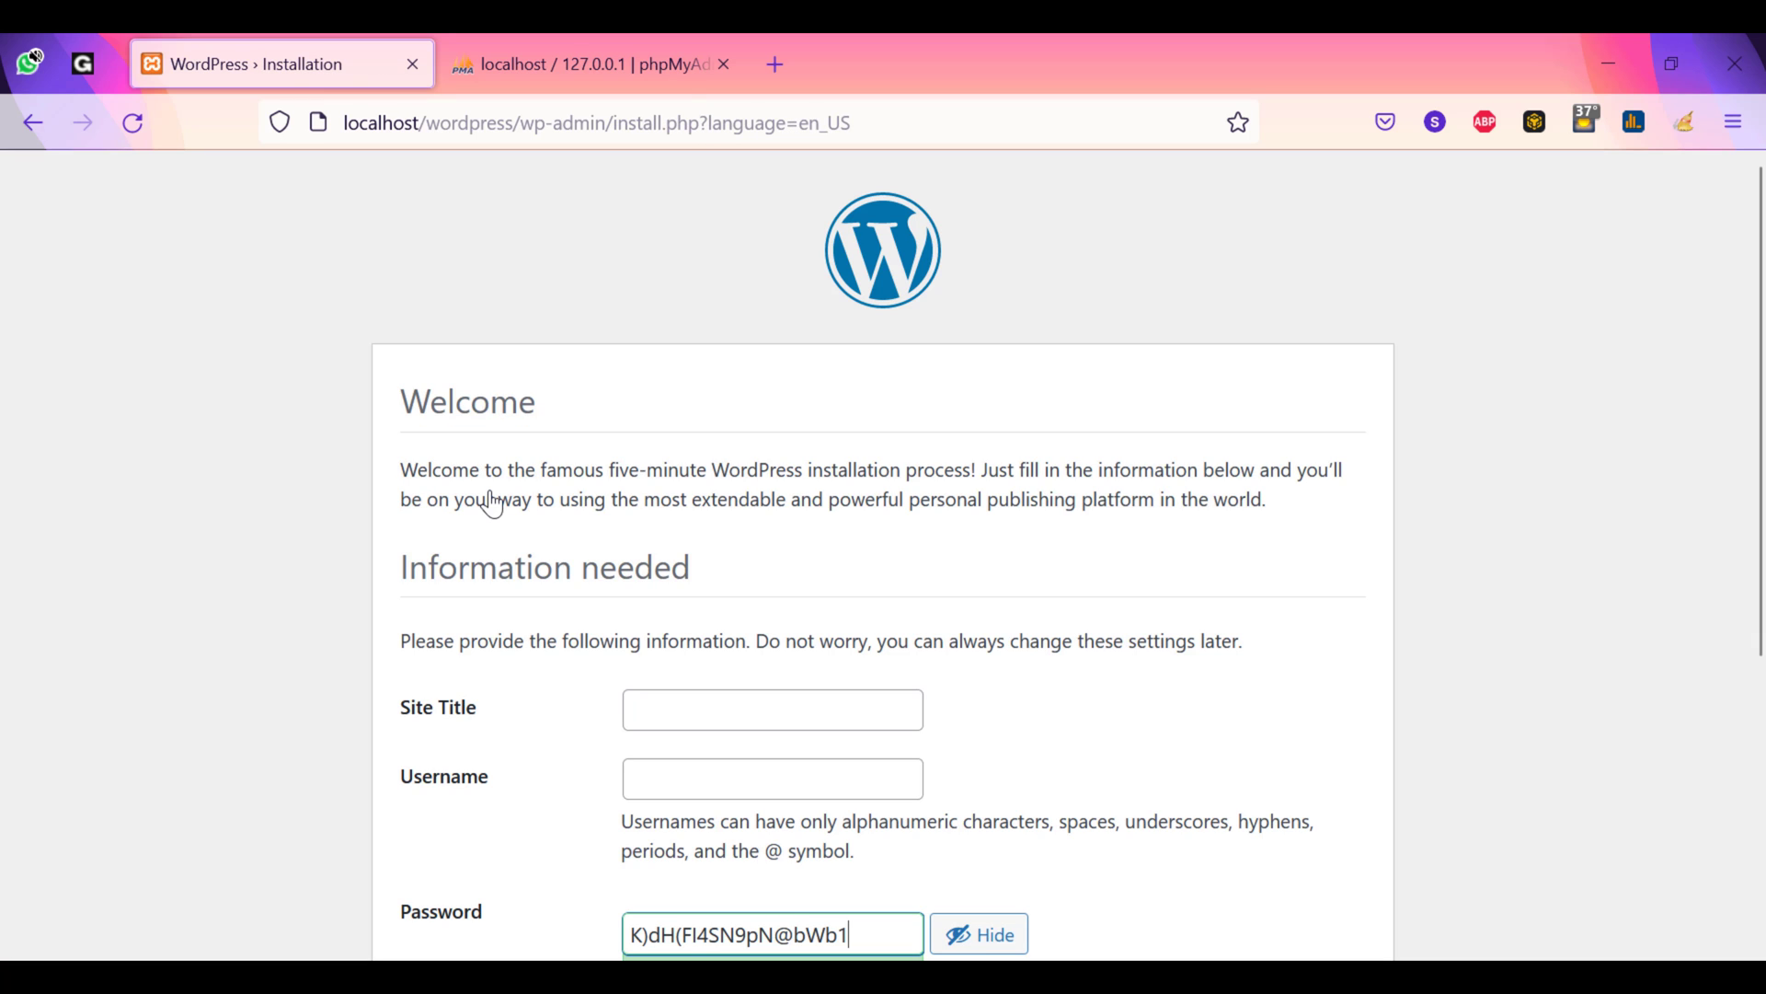
{"action": "scroll", "scroll_direction": "down", "scroll_amount": 3}
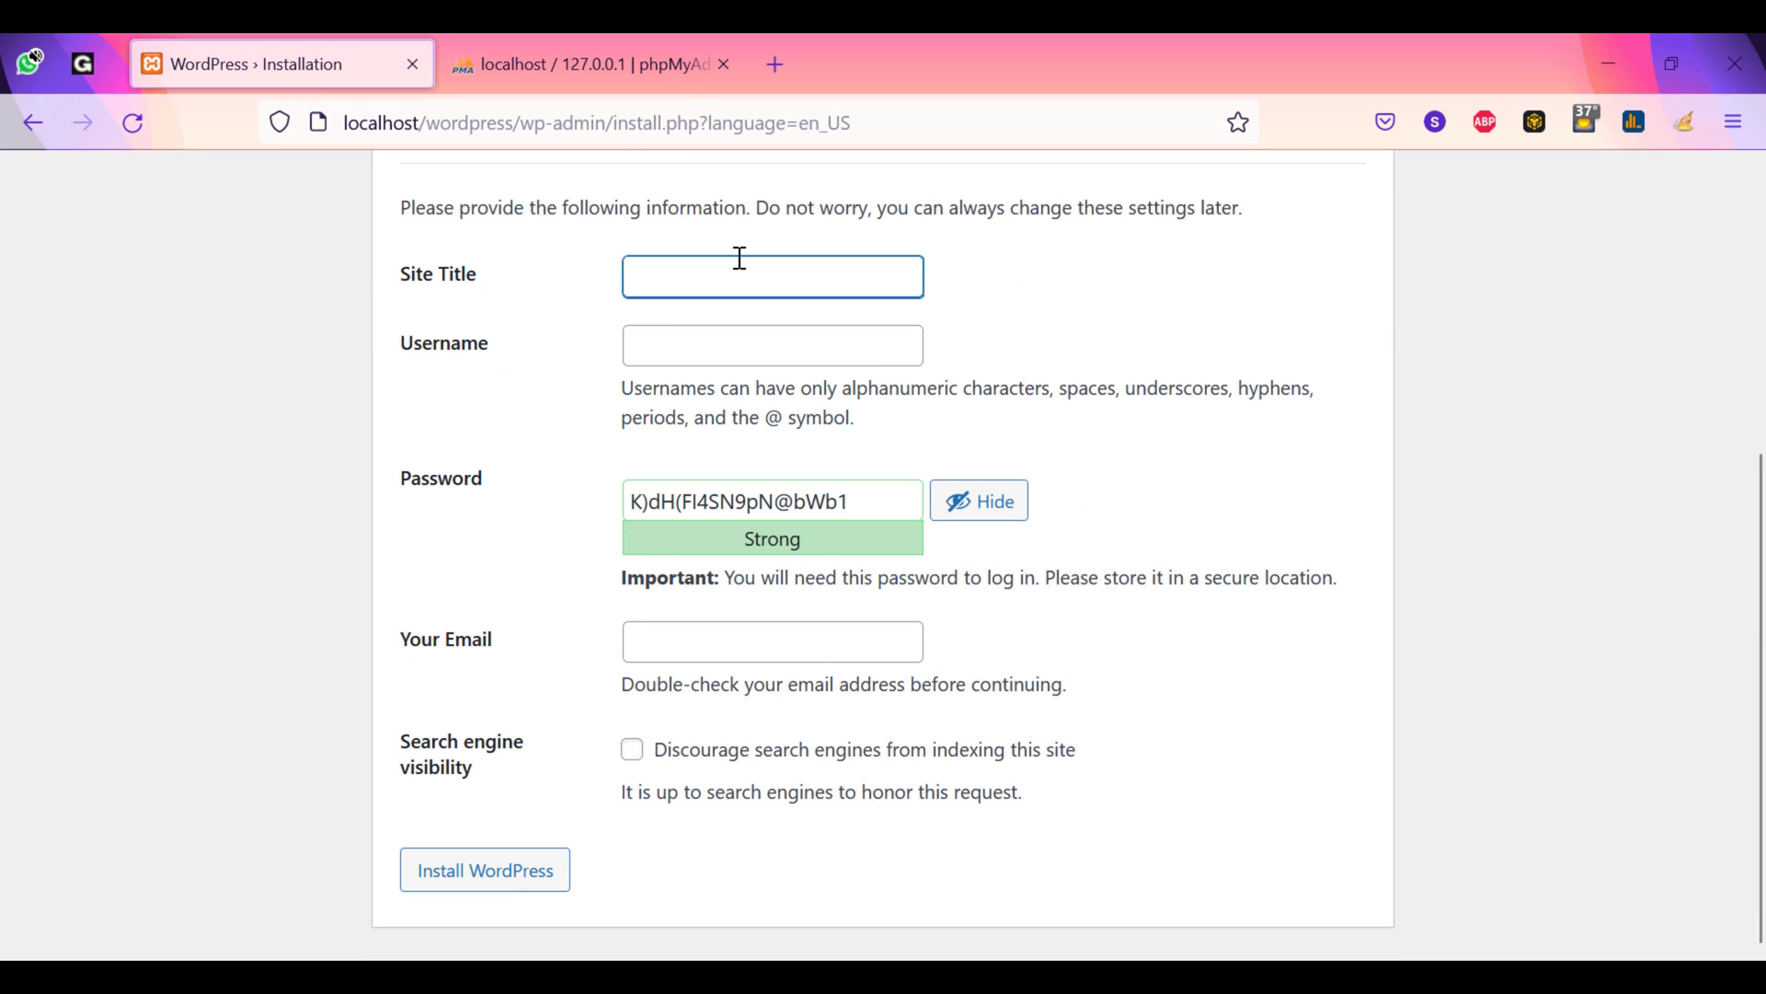
{"action": "type", "text": "My Blog"}
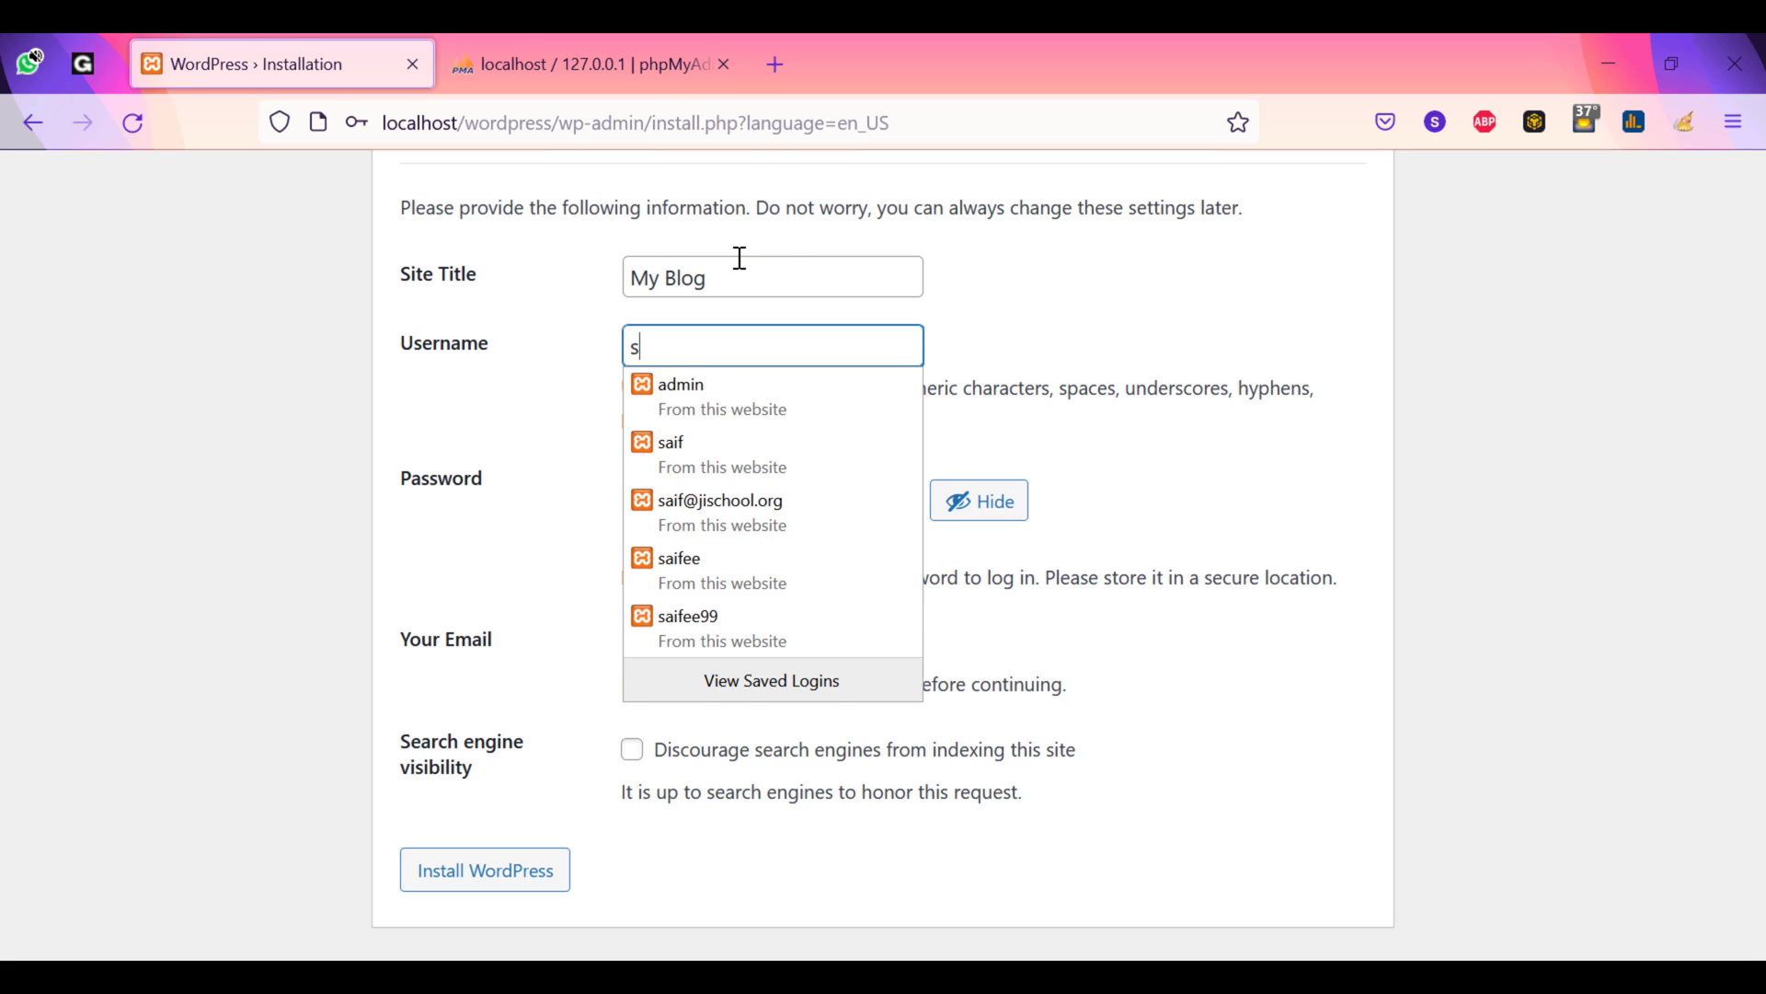
{"action": "left_click", "coordinate": [681, 385]}
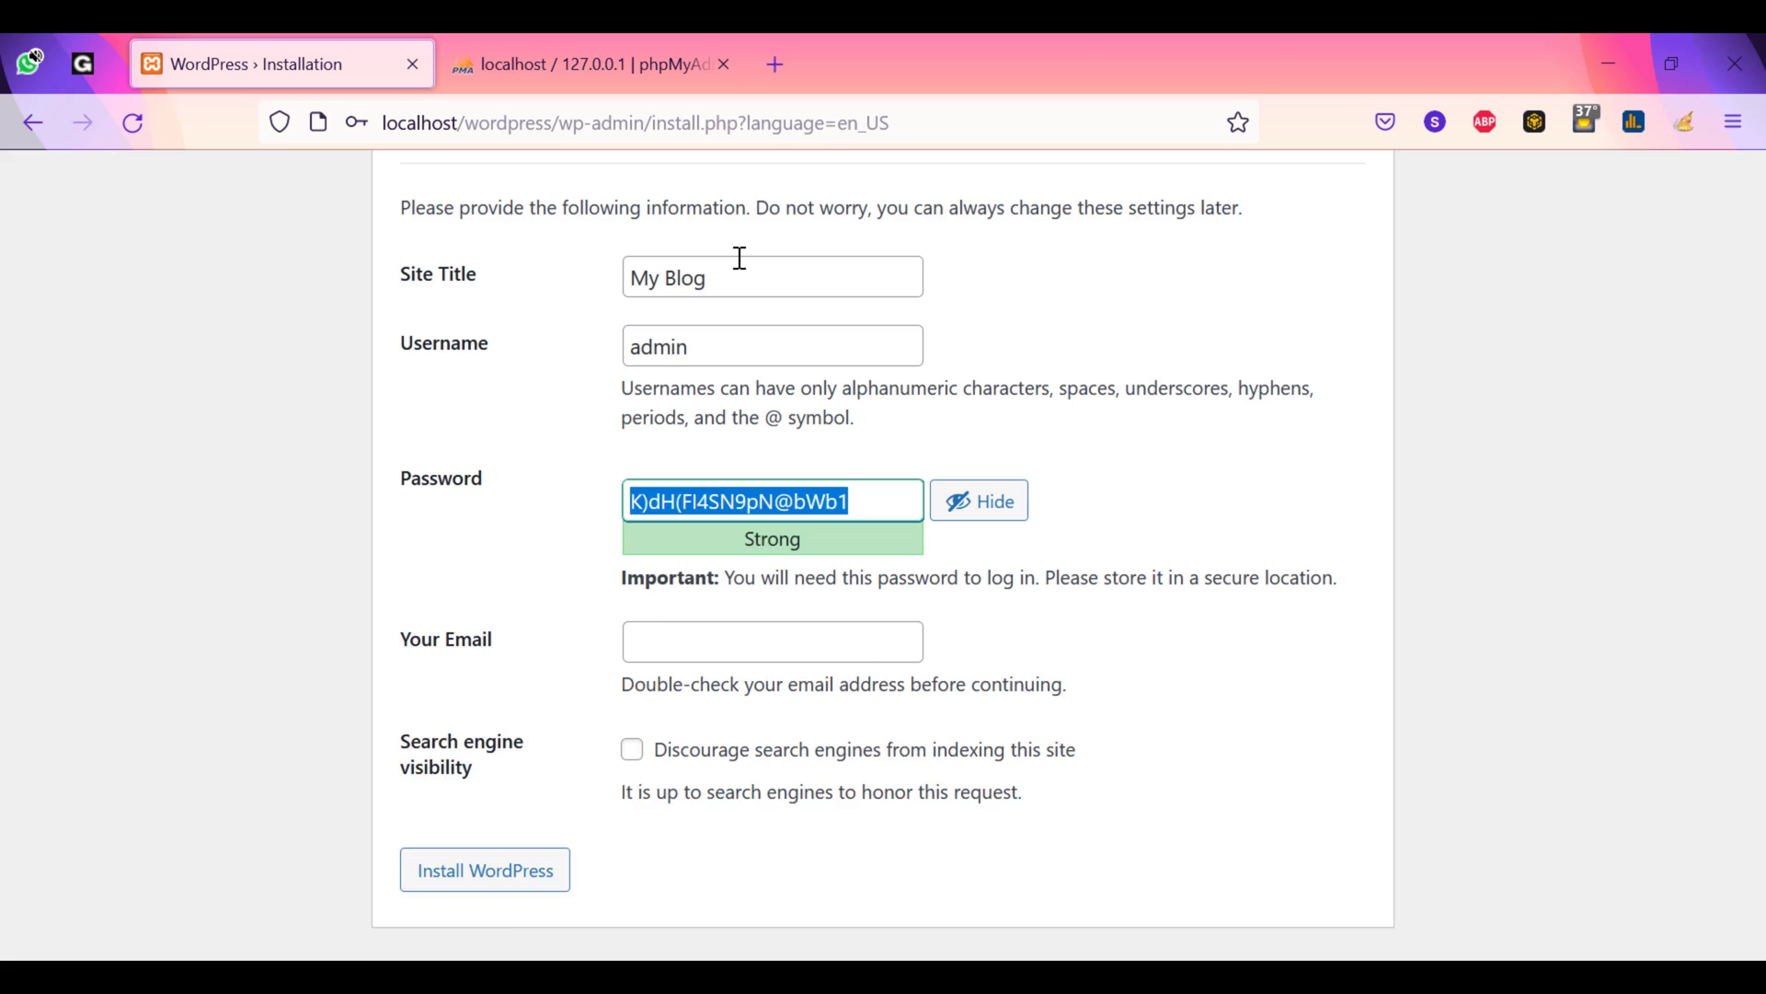
{"action": "type", "text": "admin"}
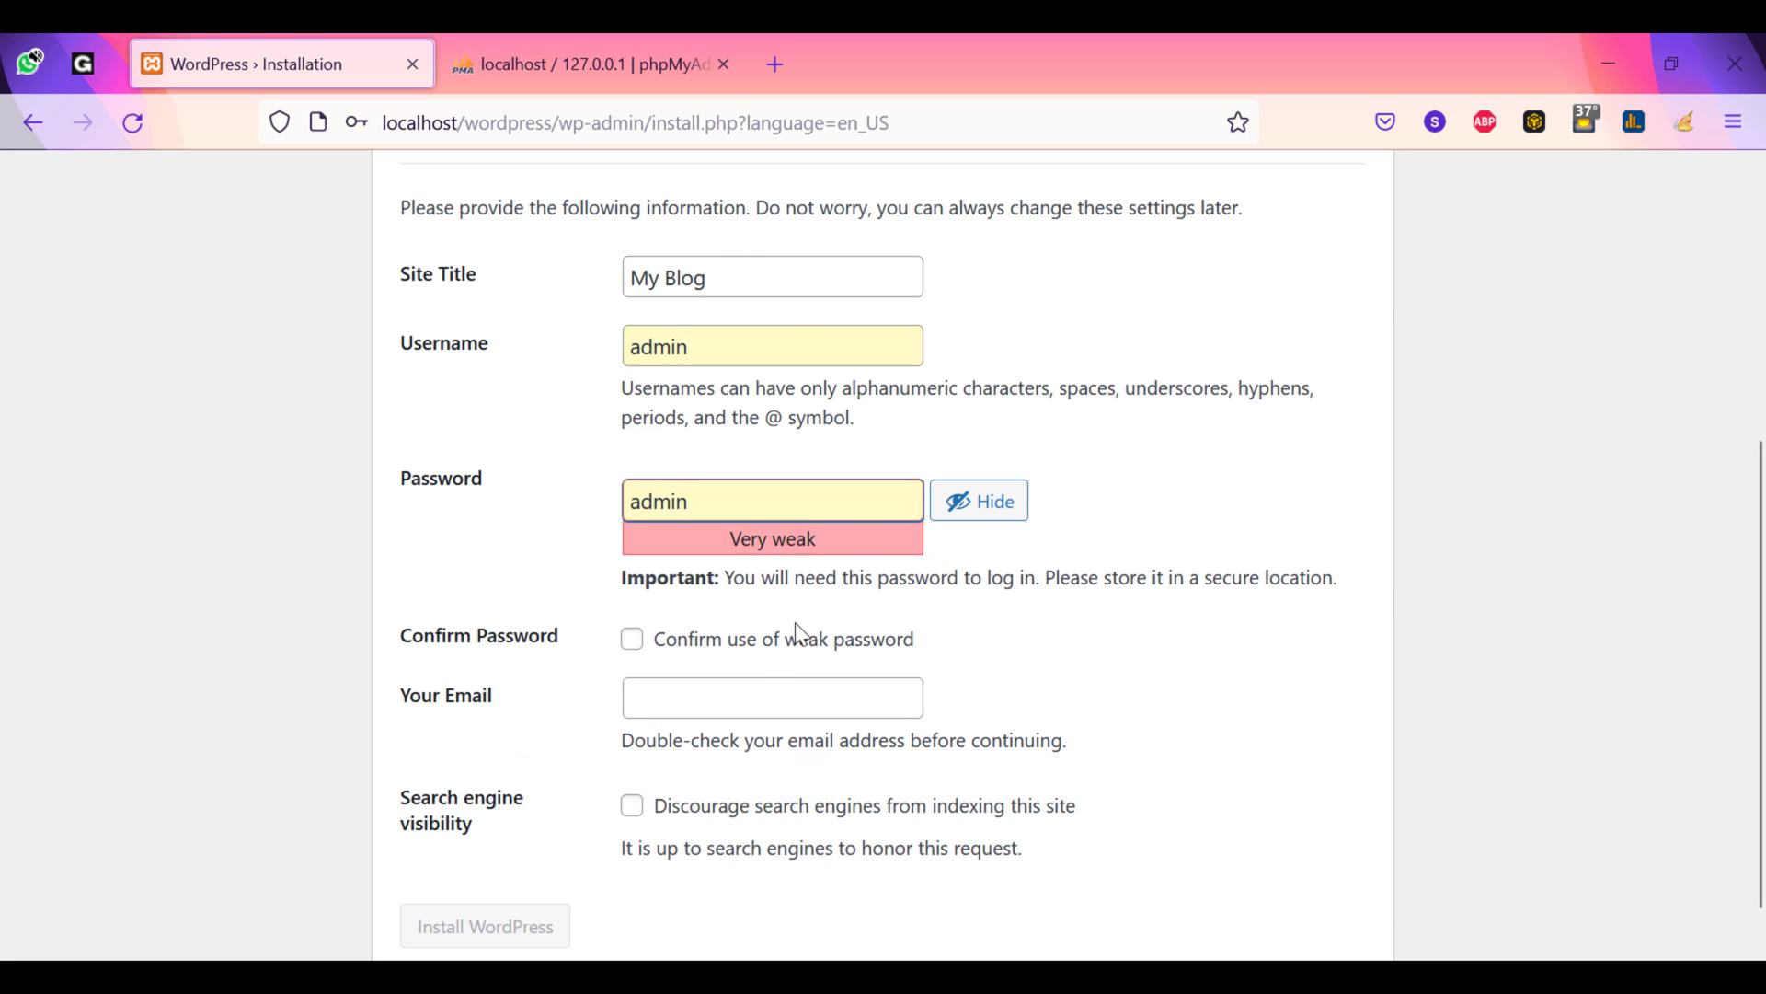
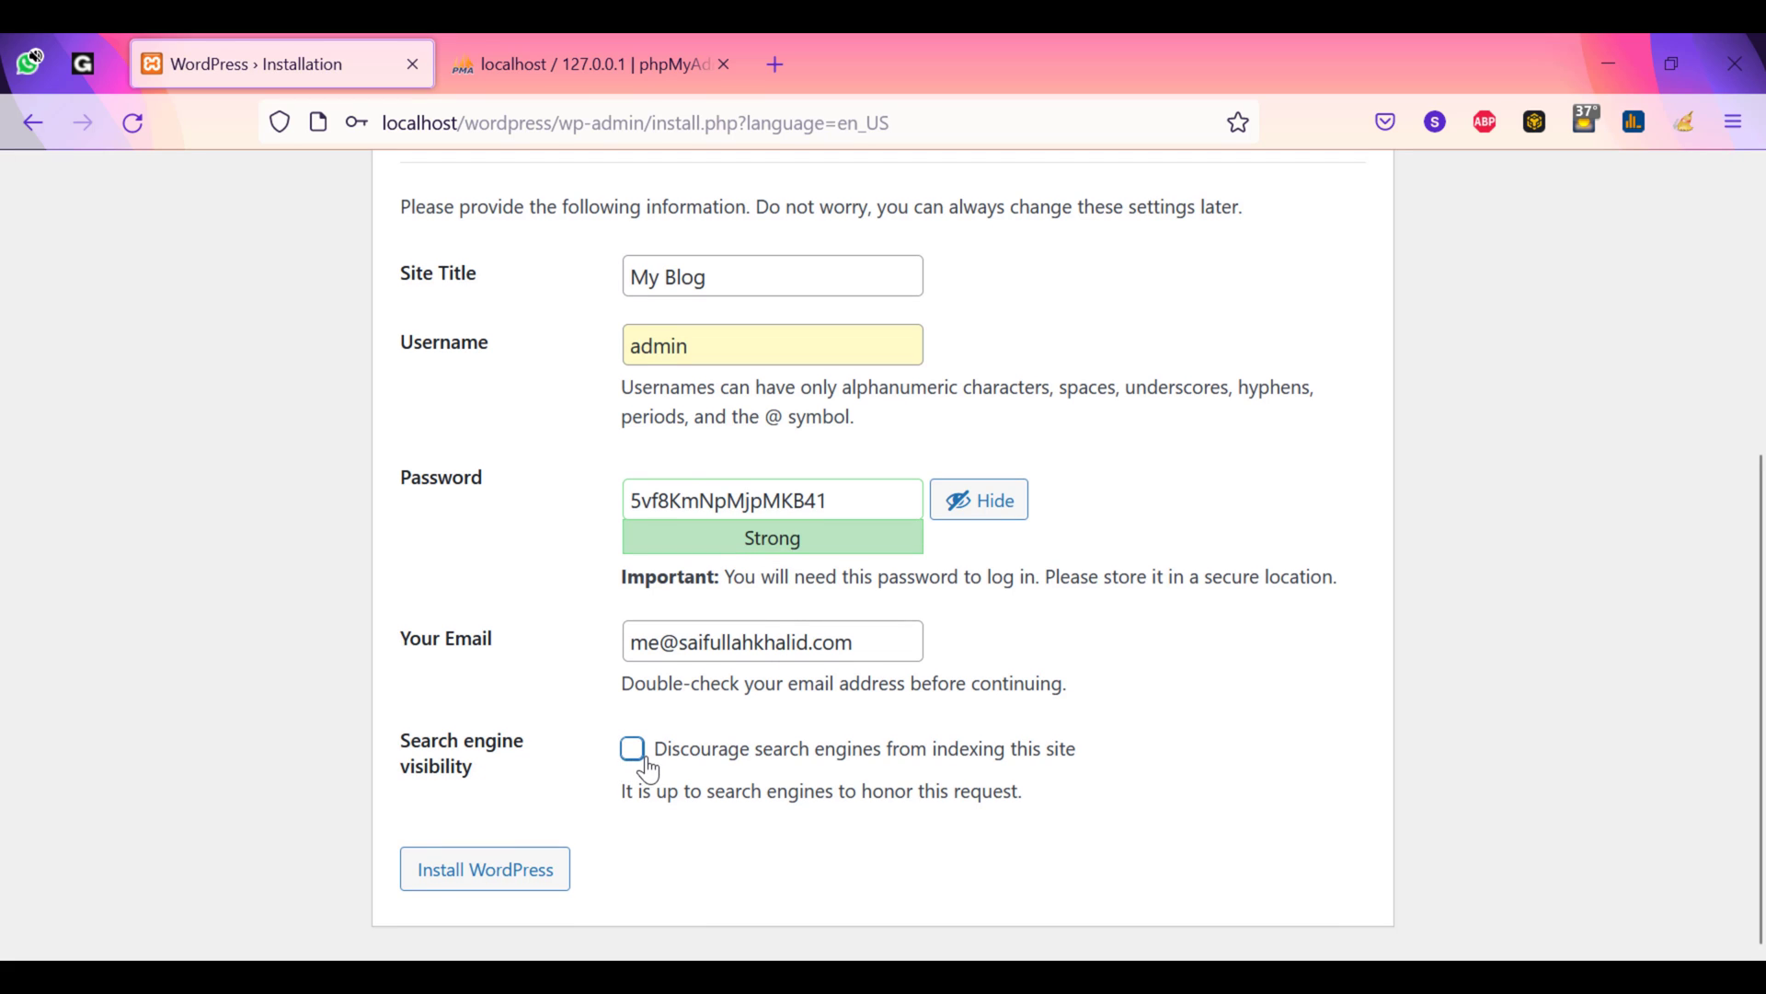
{"action": "mouse_move", "coordinate": [550, 789]}
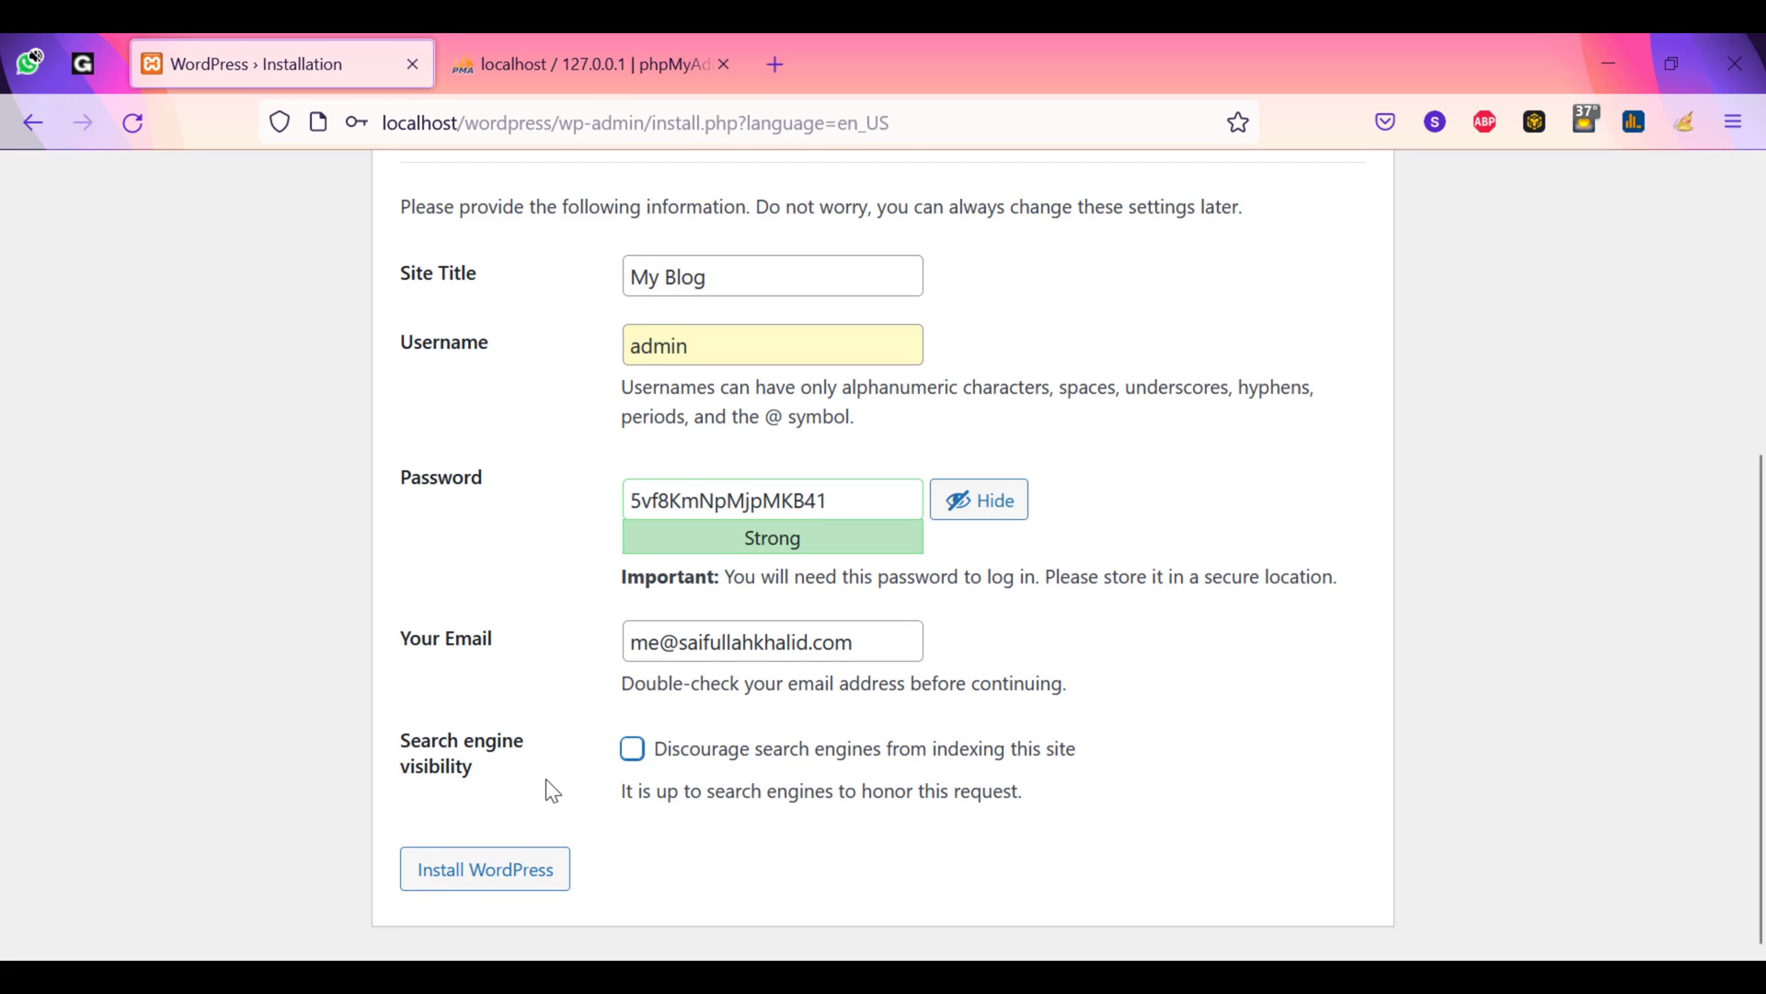
{"action": "mouse_move", "coordinate": [614, 789]}
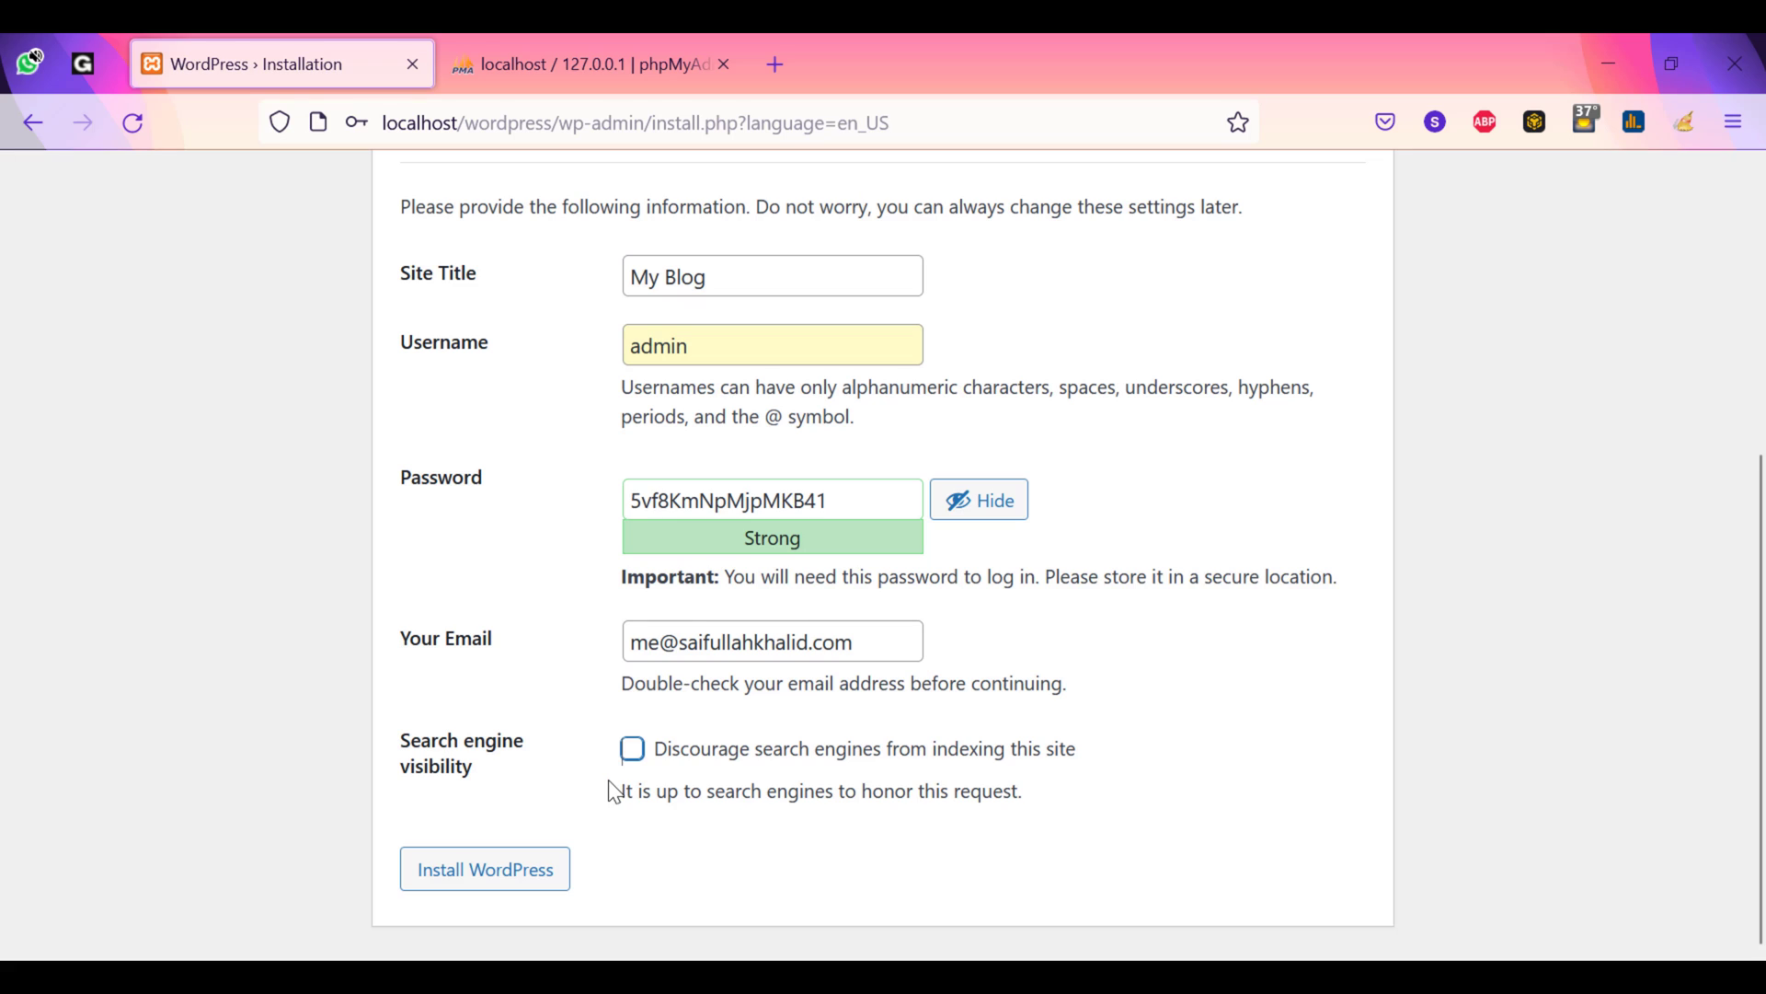
{"action": "mouse_move", "coordinate": [597, 797]}
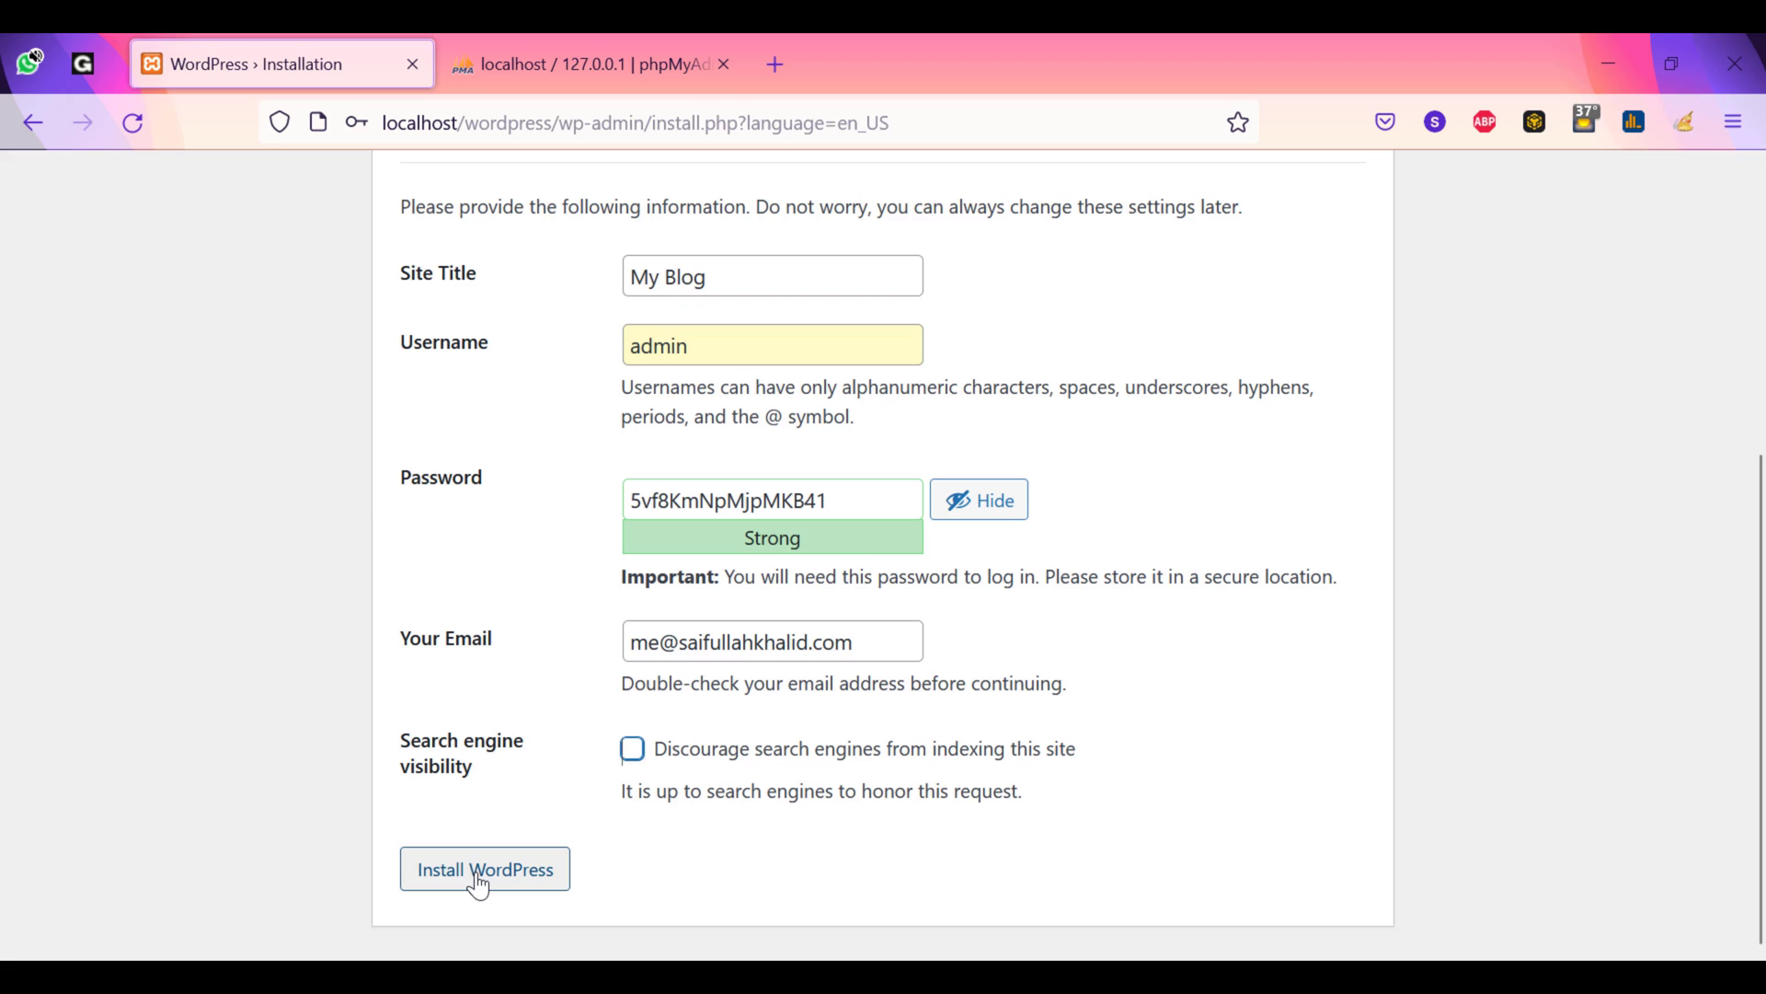
{"action": "left_click", "coordinate": [484, 868]}
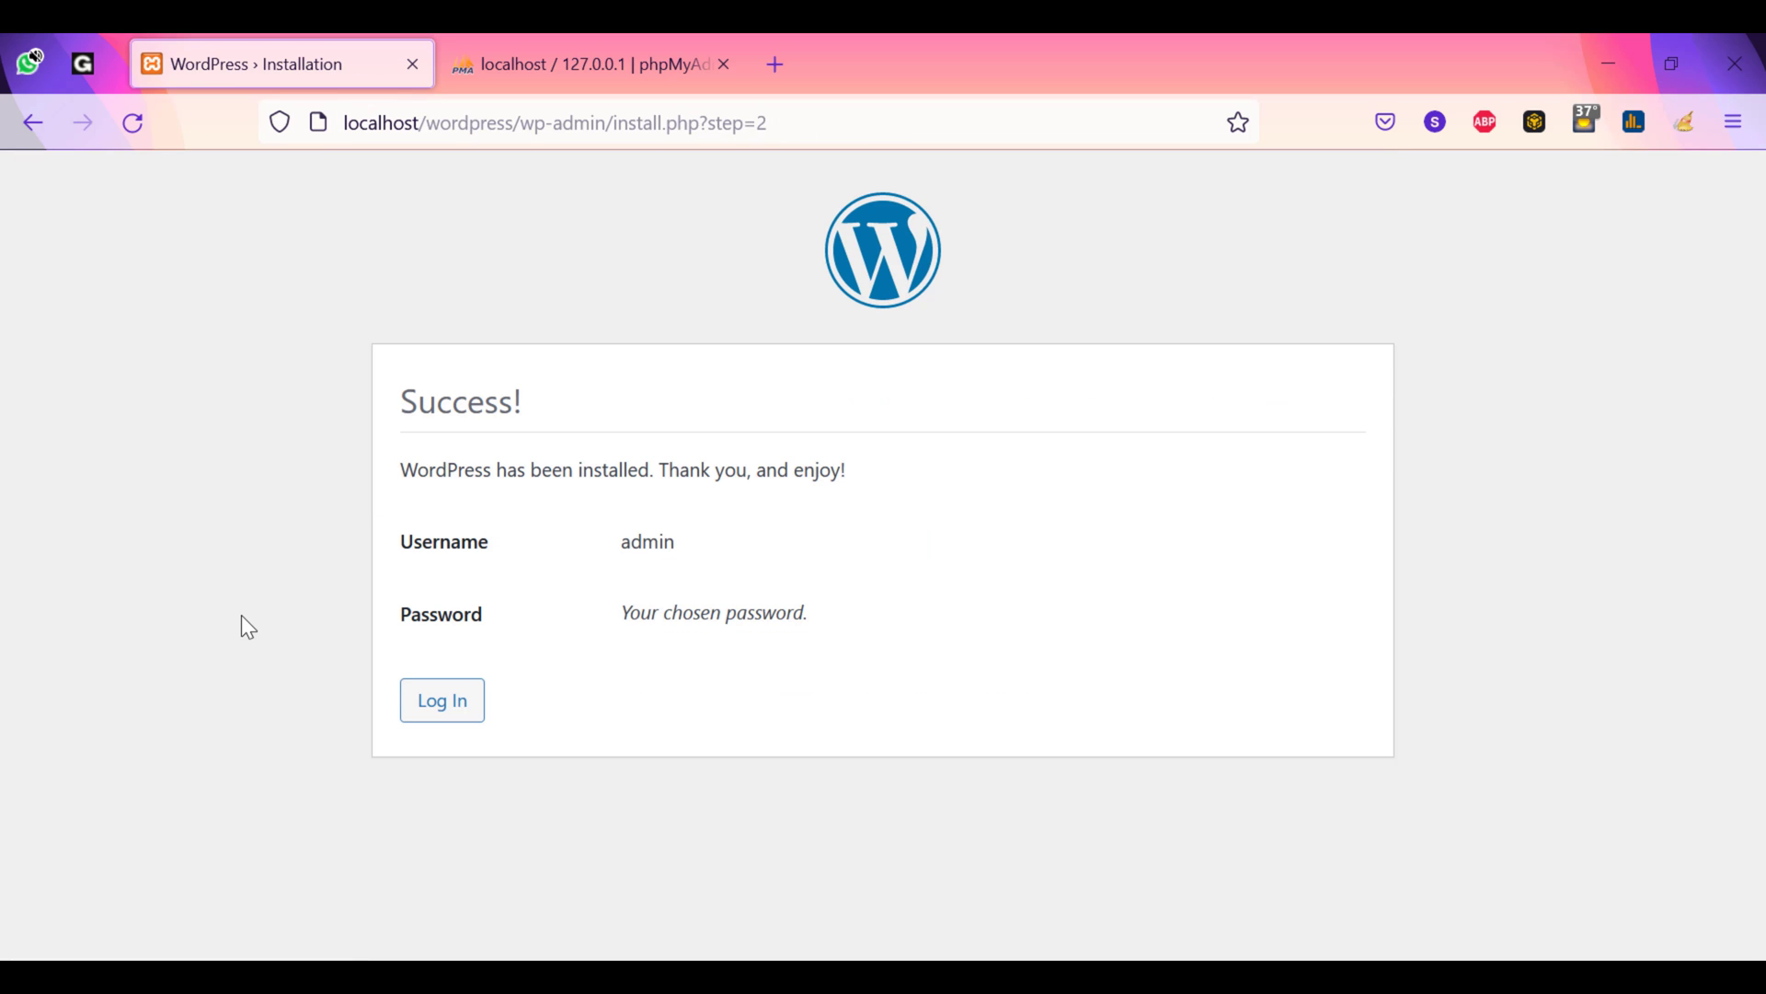
{"action": "mouse_move", "coordinate": [258, 627]}
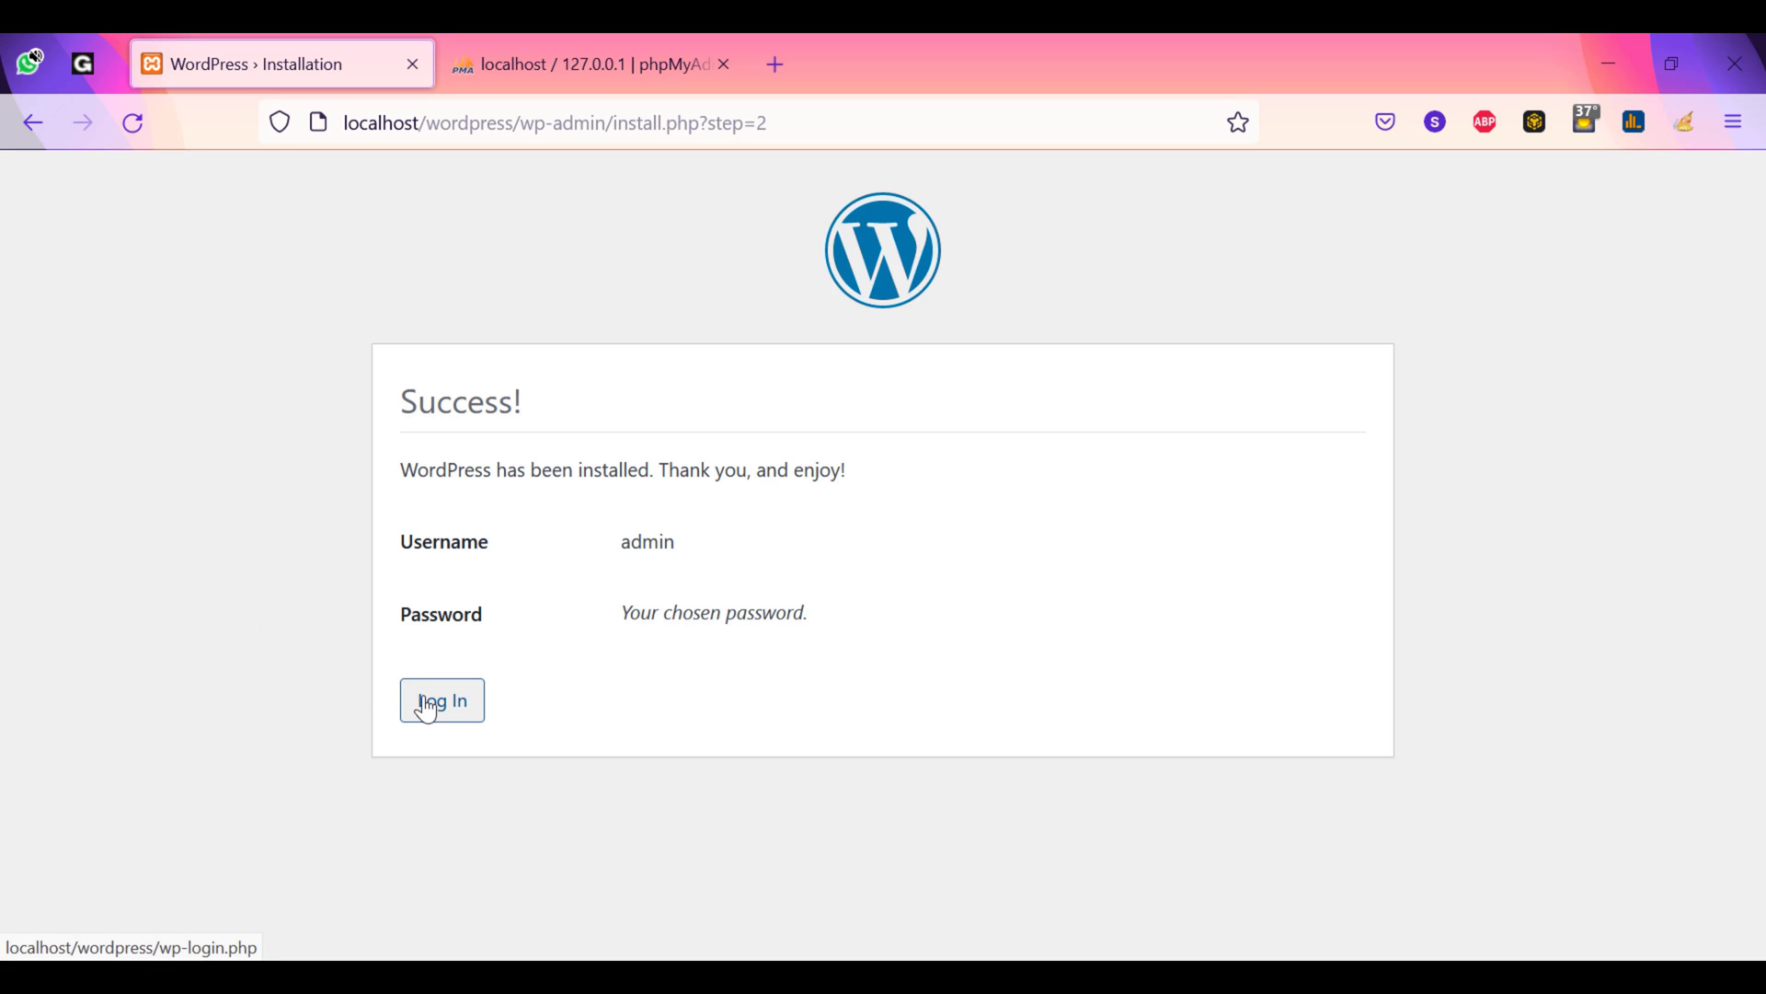
Log in to WordPress with the saved admin credentials and reach the My Blog dashboard.
{"action": "left_click", "coordinate": [442, 699]}
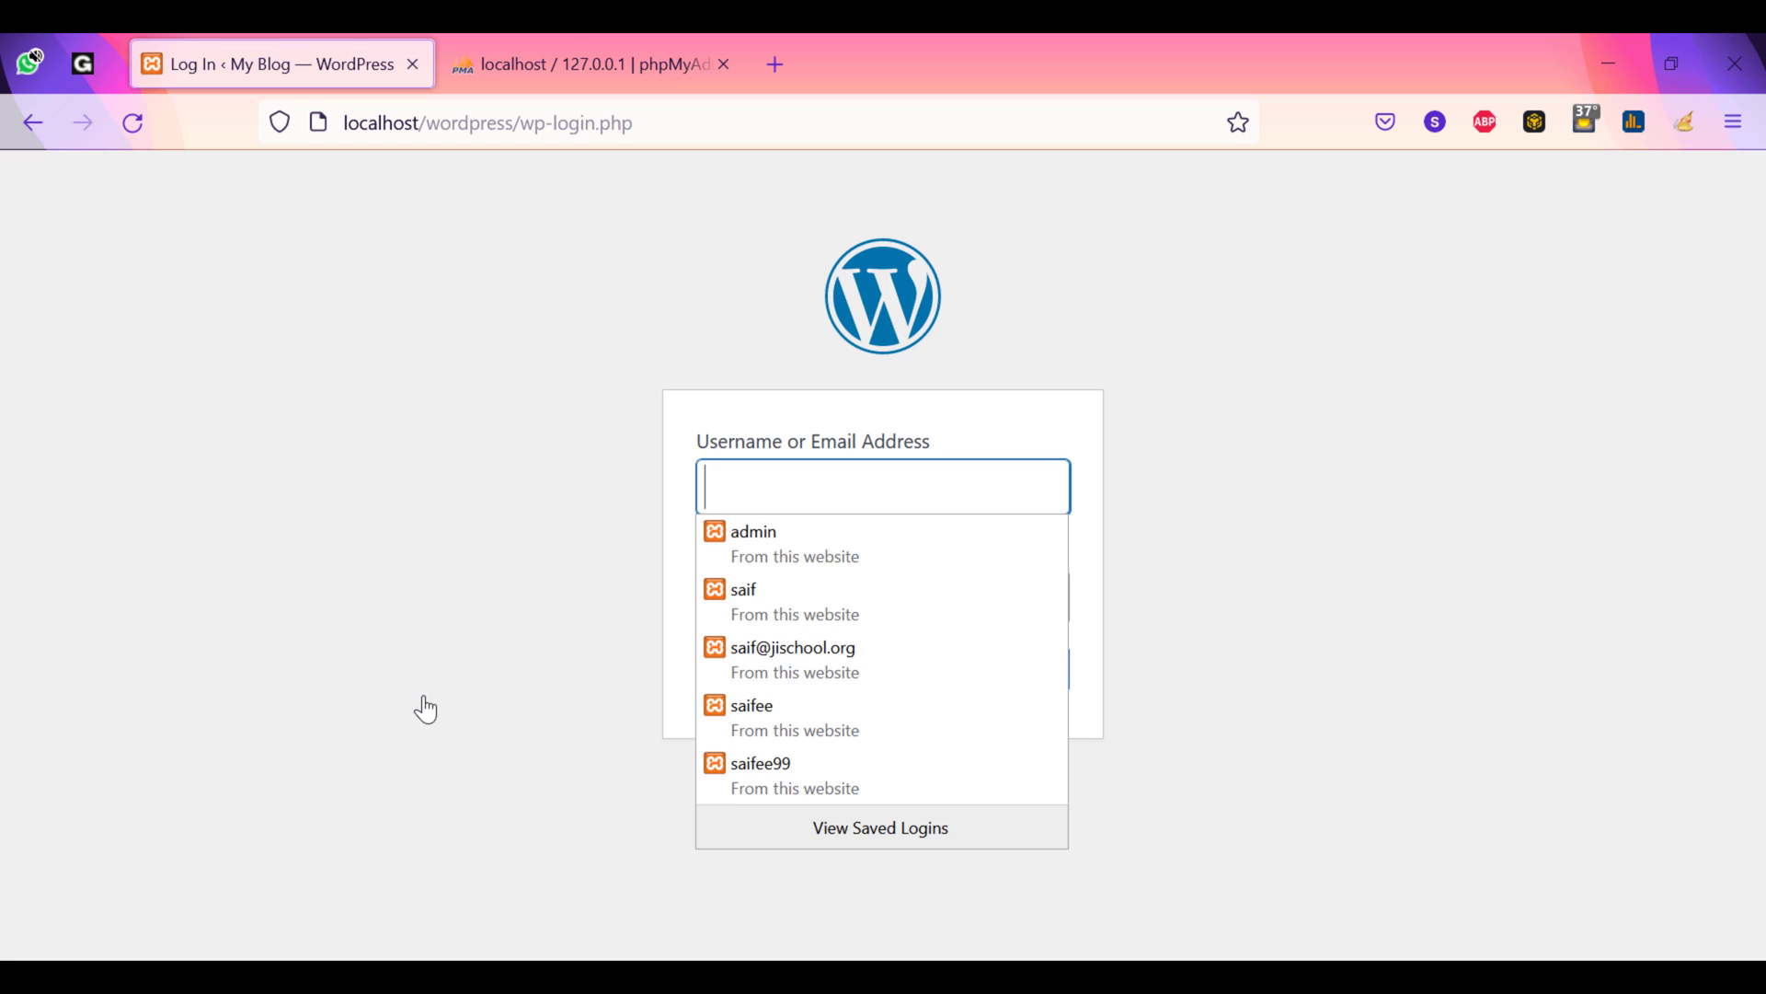
{"action": "left_click", "coordinate": [753, 530]}
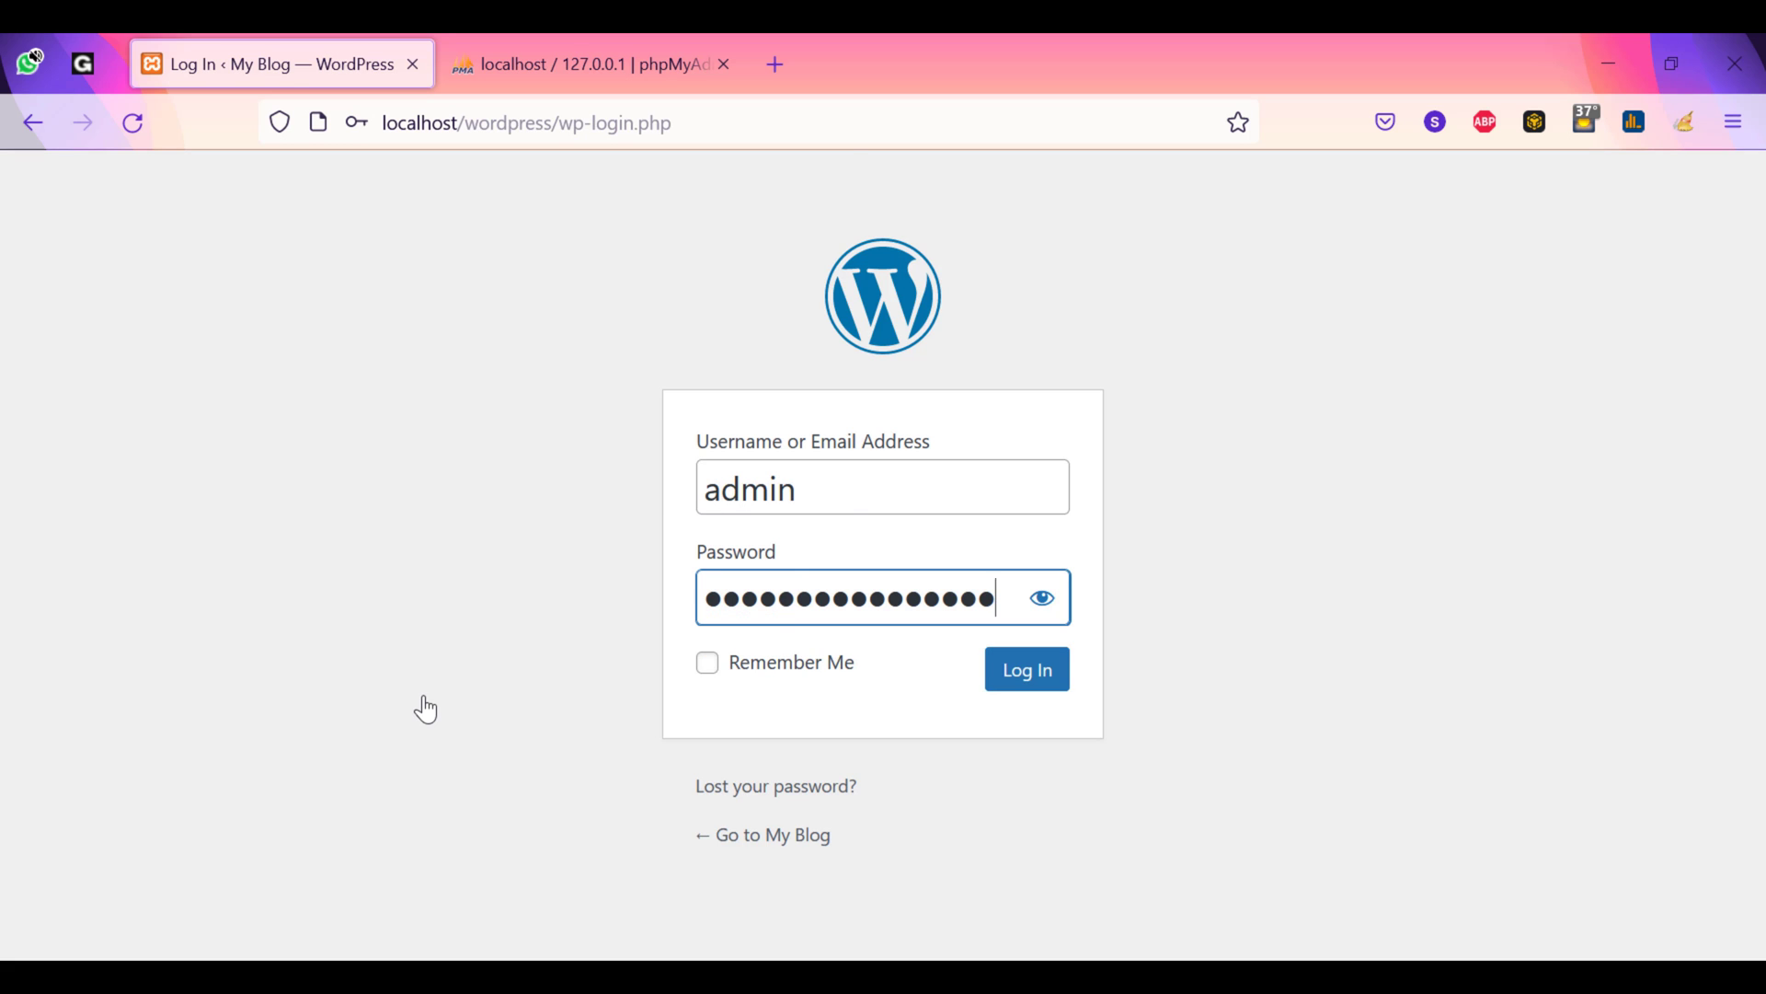
{"action": "left_click", "coordinate": [1024, 668]}
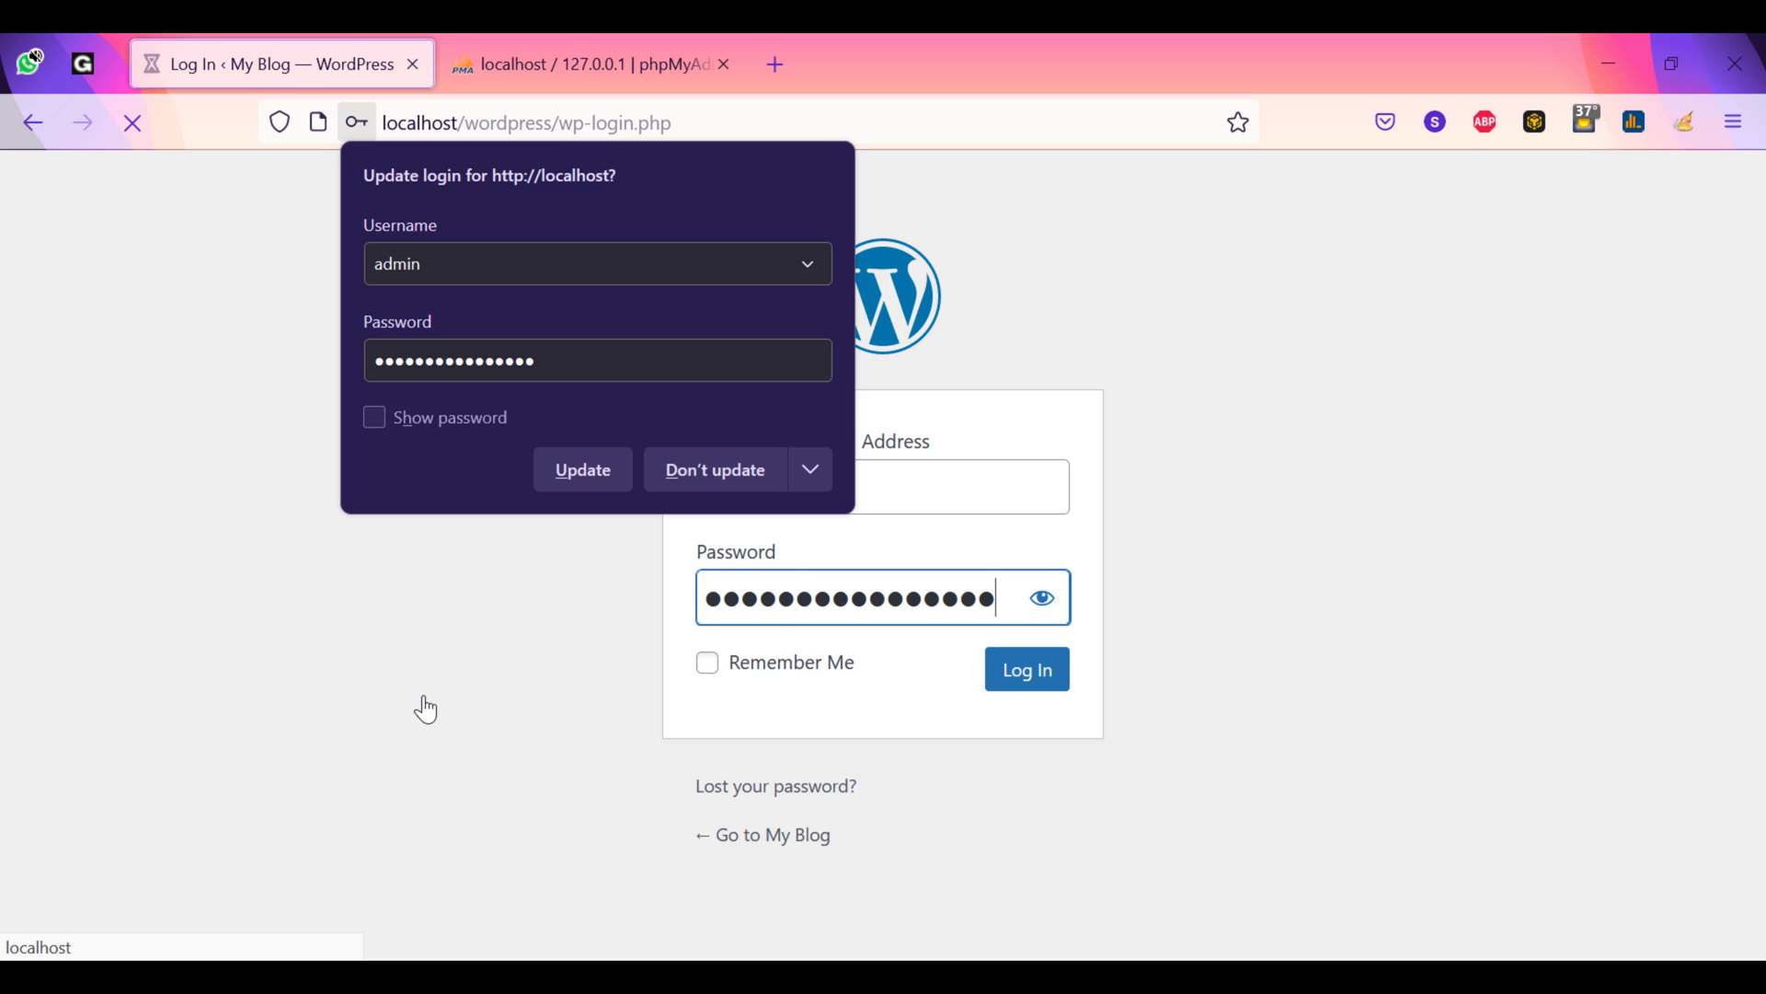
{"action": "left_click", "coordinate": [1024, 668]}
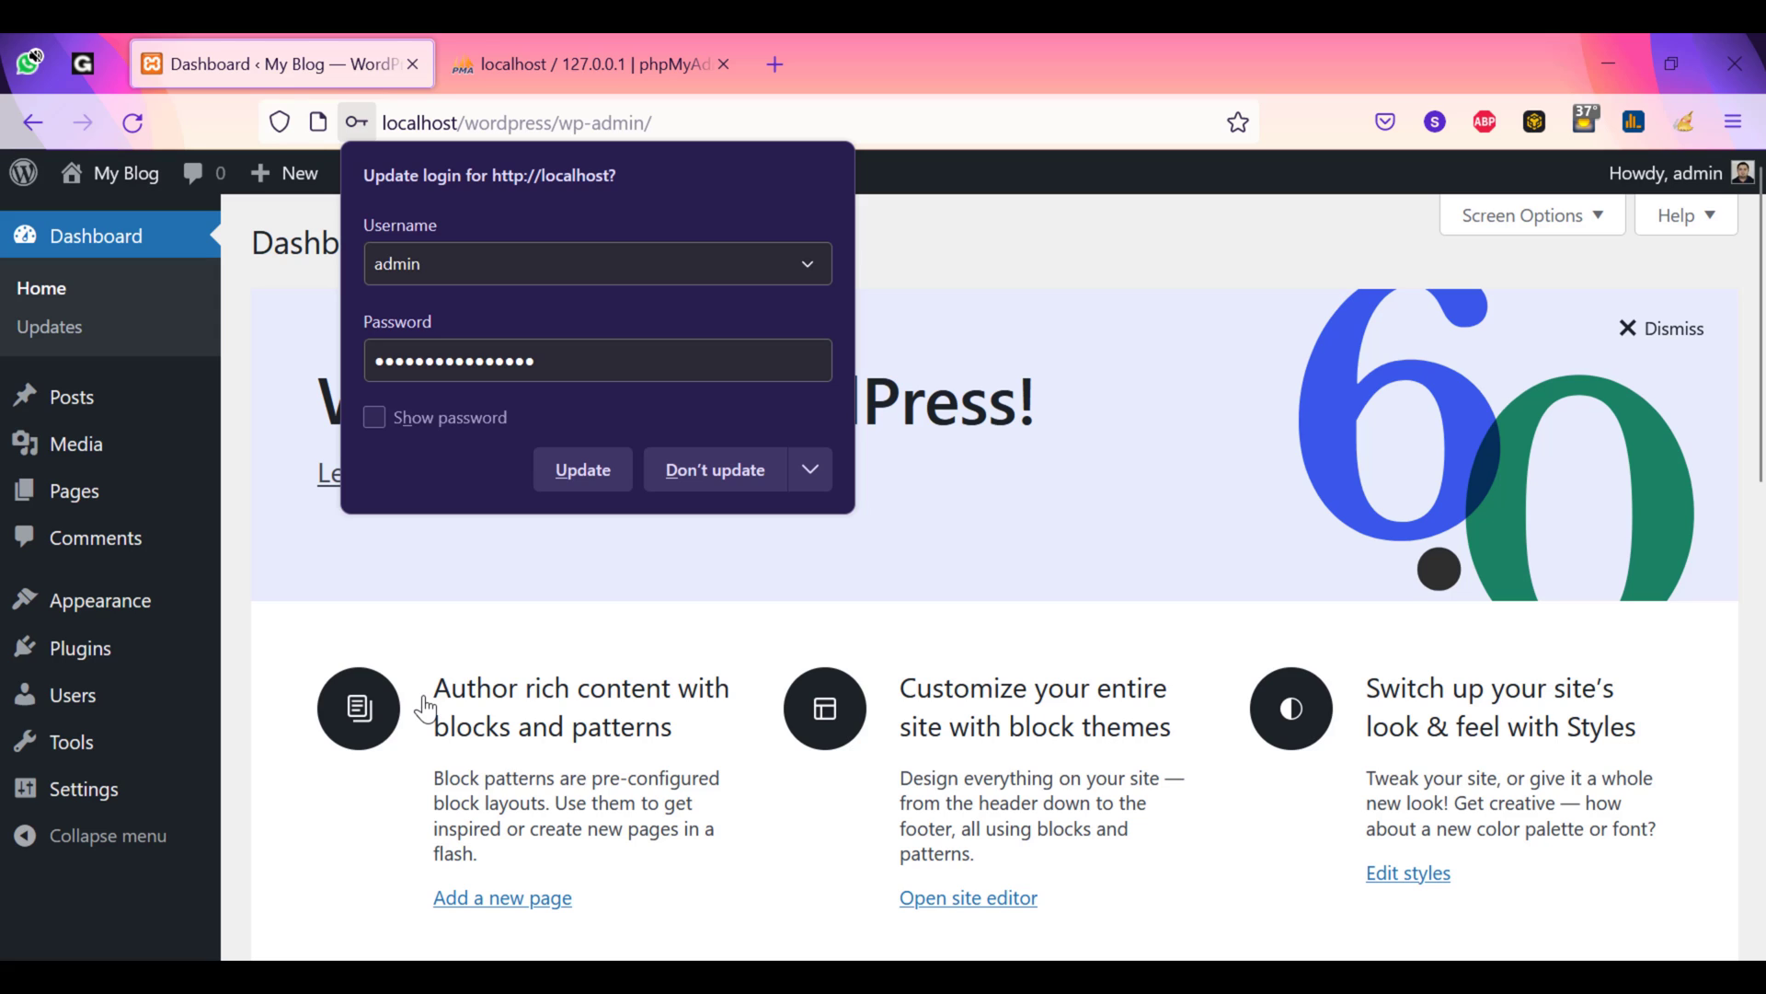
{"action": "mouse_move", "coordinate": [149, 662]}
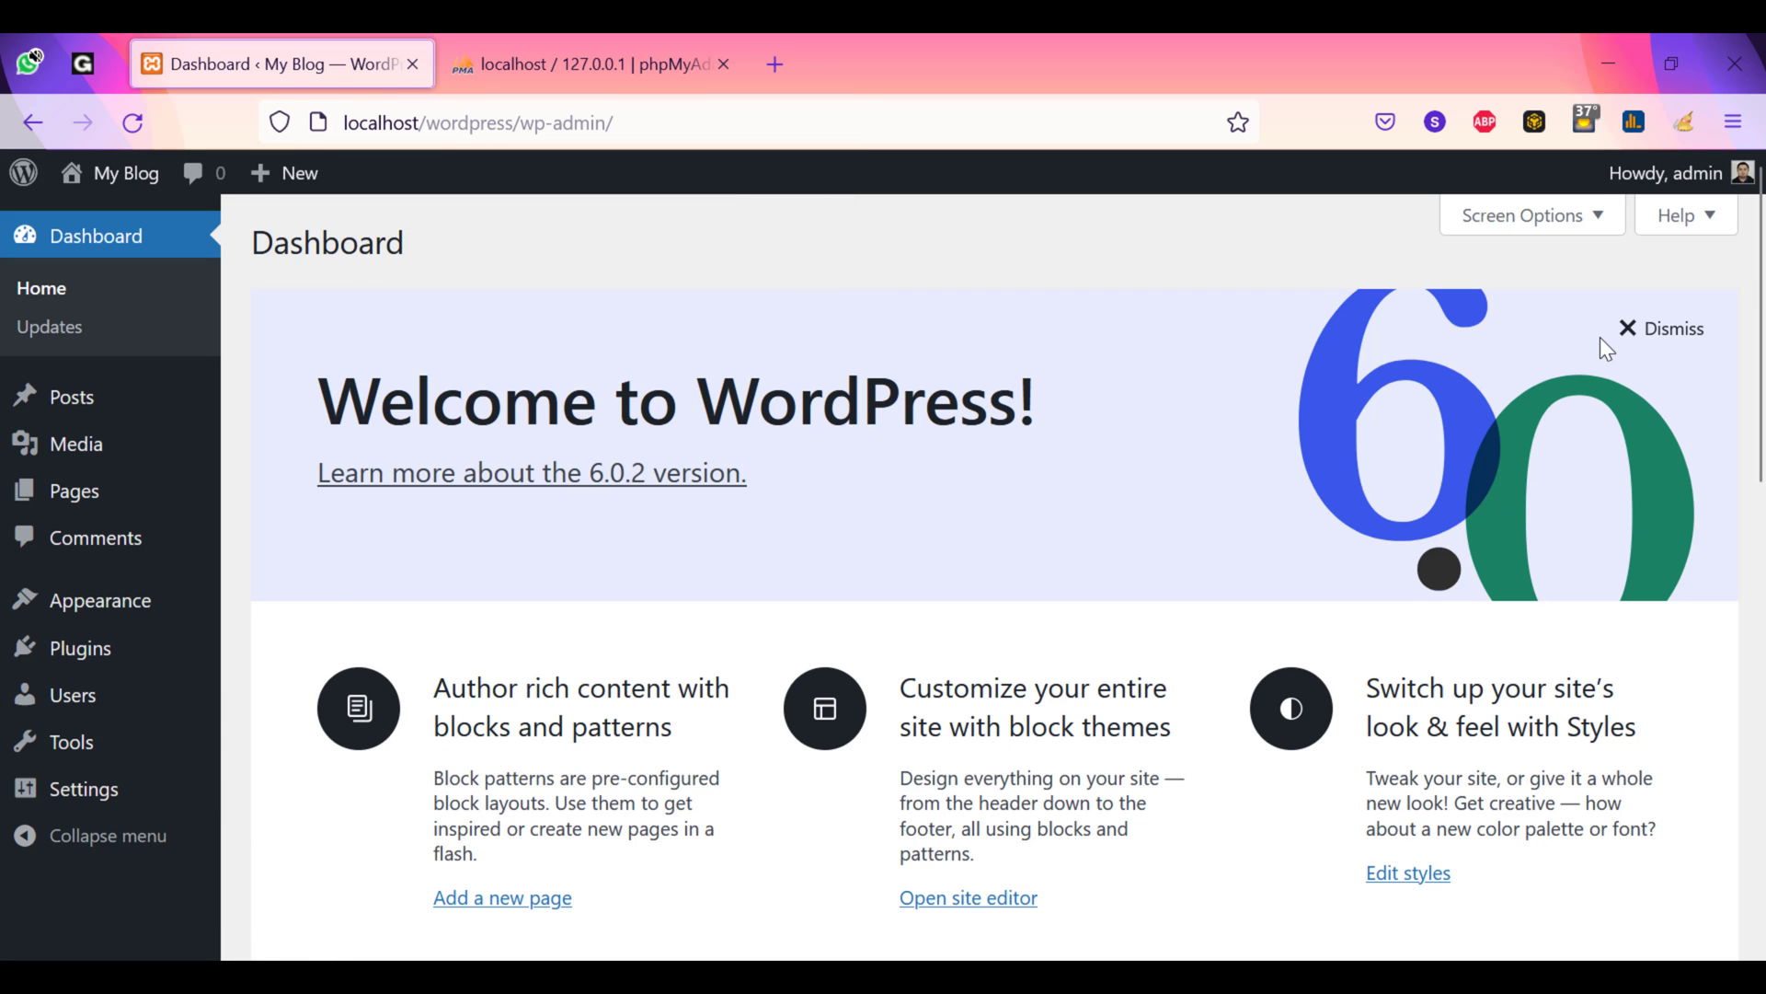
Dismiss the dashboard welcome panel and return to the Dashboard tab after viewing My Blog.
{"action": "left_click", "coordinate": [1673, 328]}
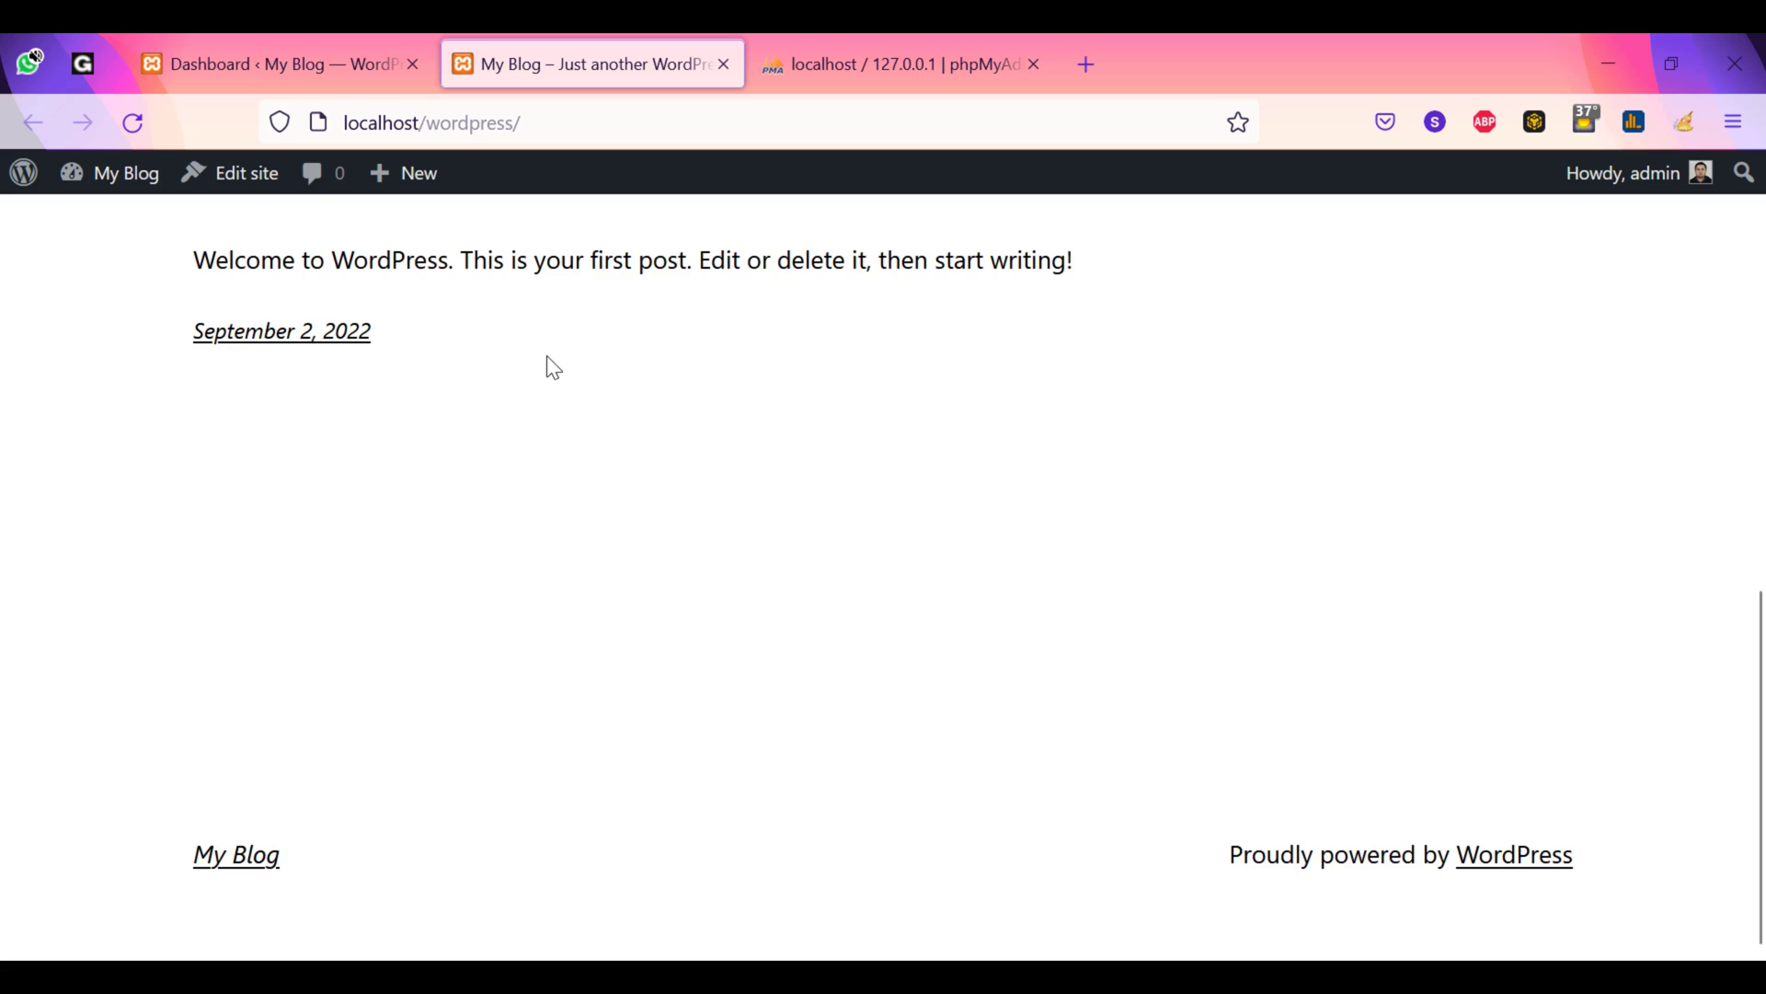
{"action": "left_click", "coordinate": [275, 63]}
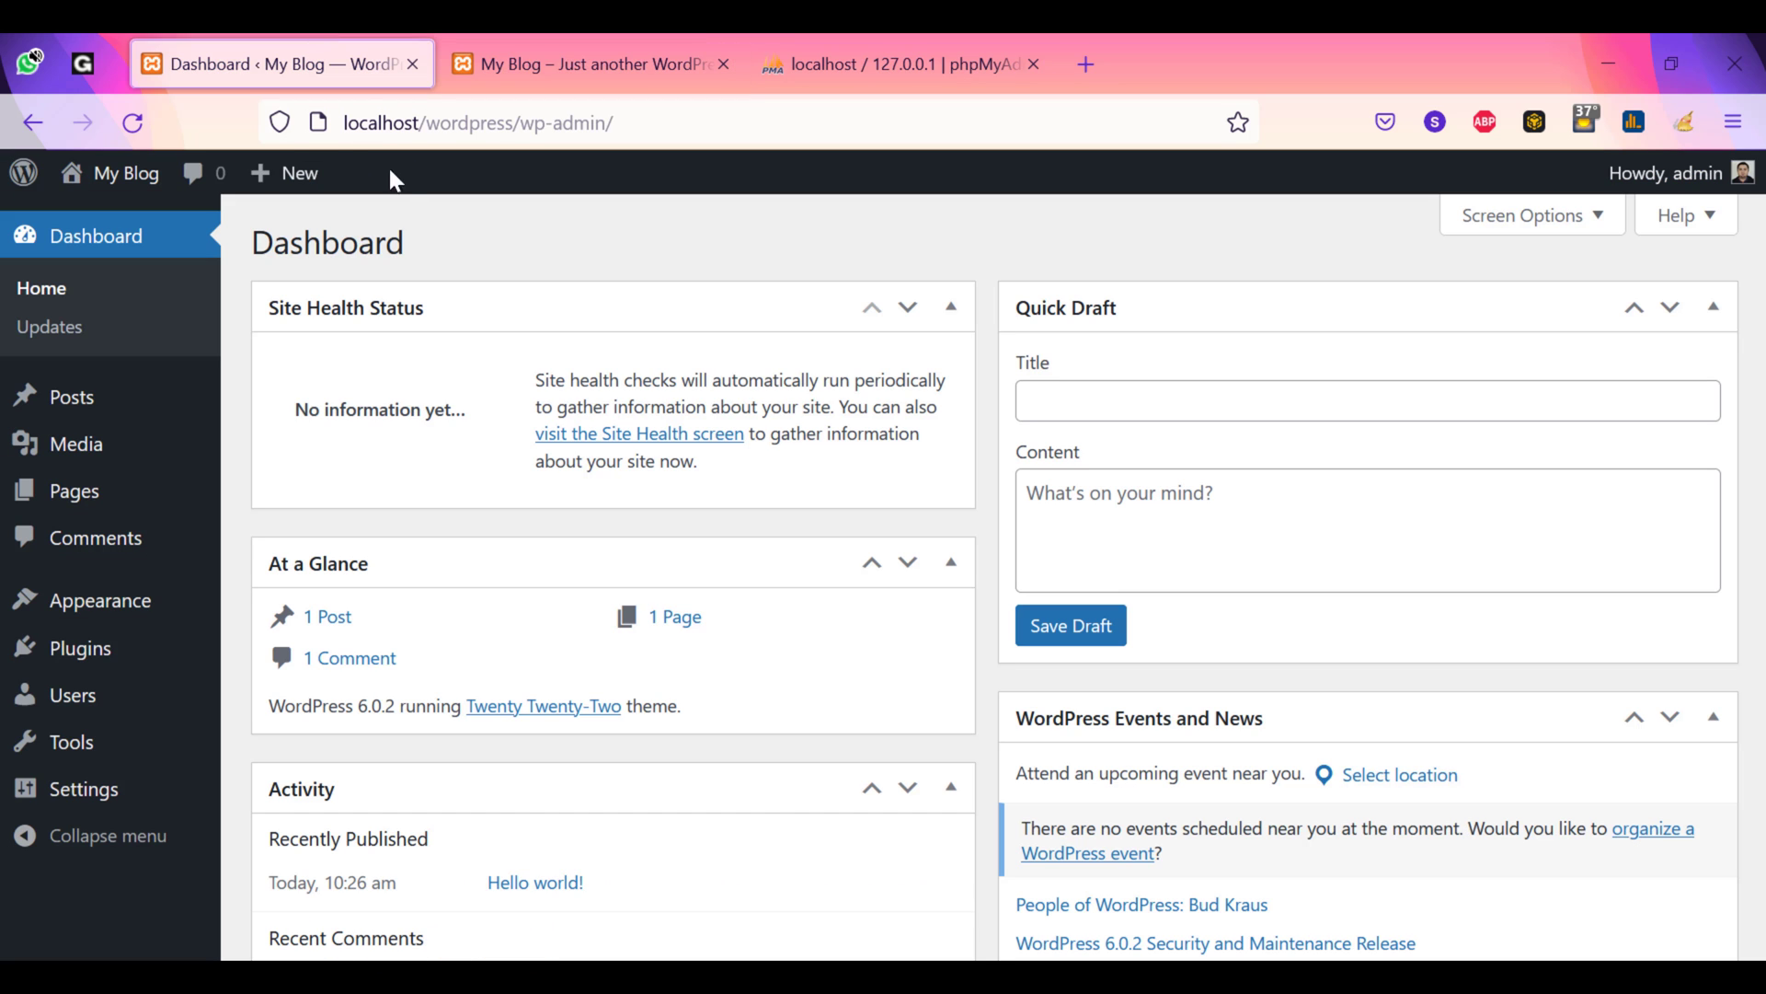
{"action": "mouse_move", "coordinate": [403, 388]}
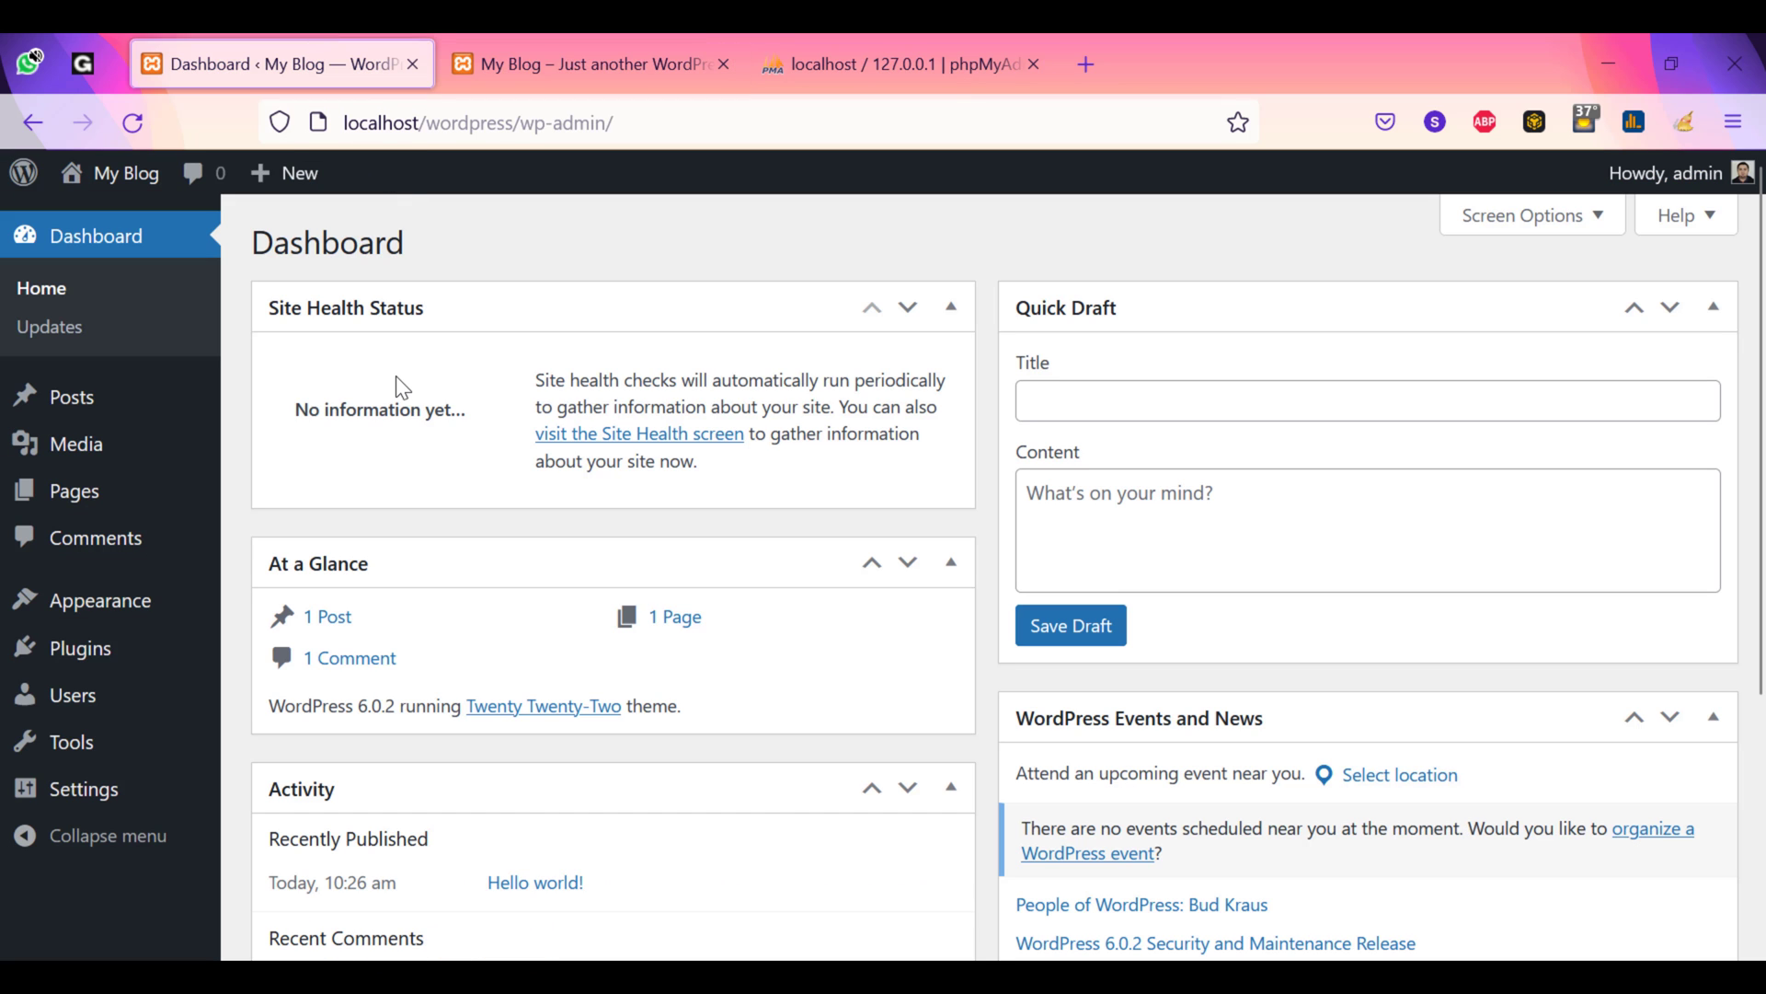